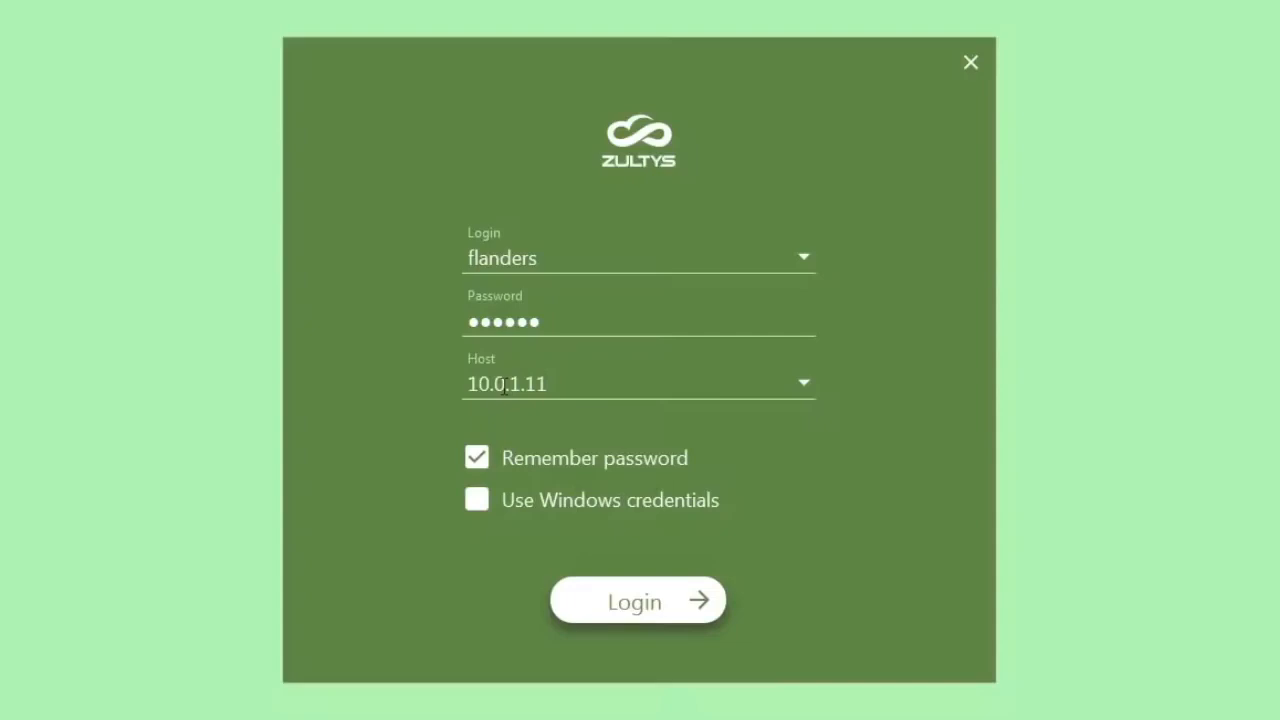
{"action": "mouse_move", "coordinate": [555, 470]}
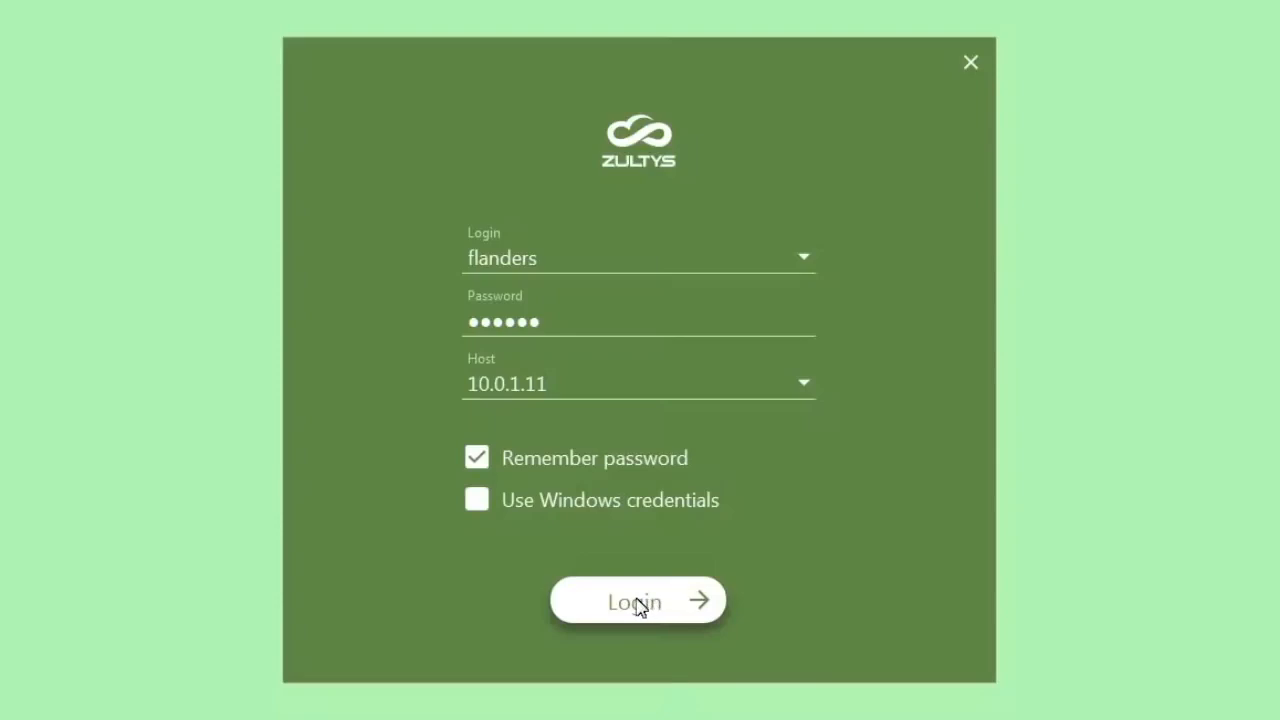
Sign in to host 10.0.1.11, reaching Role Selection with ACD unticked
{"action": "left_click", "coordinate": [637, 601]}
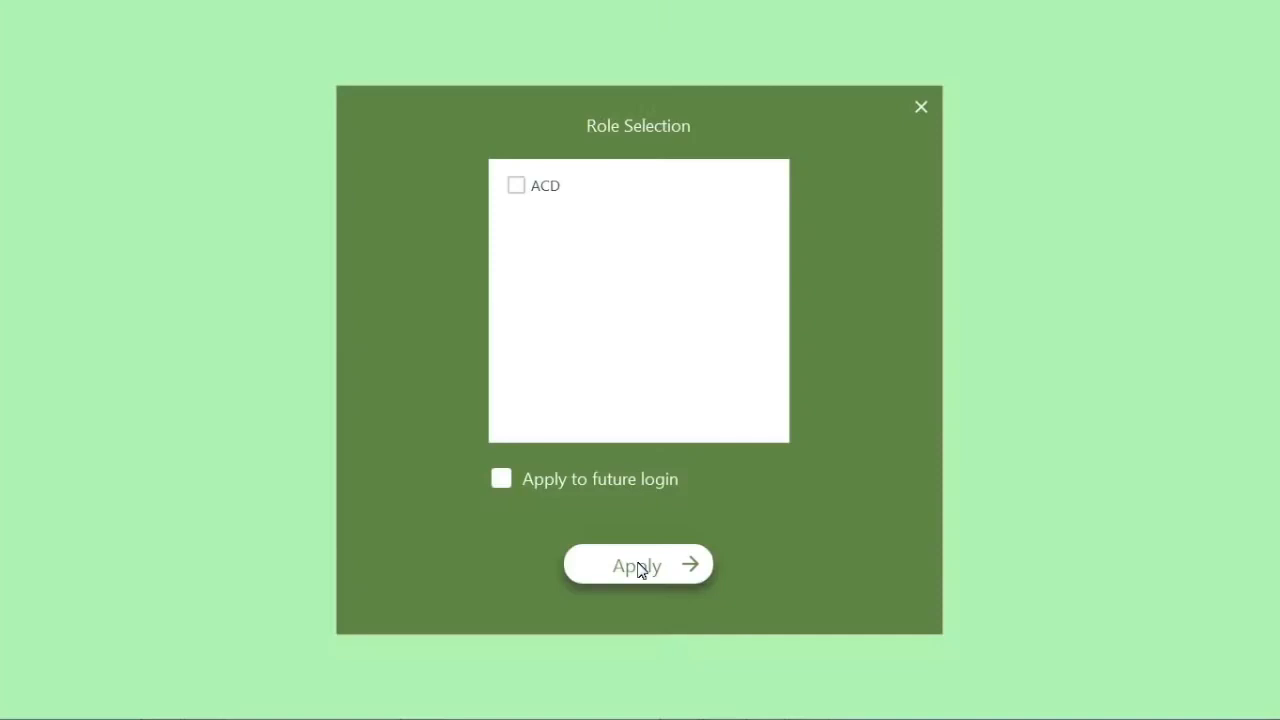
{"action": "mouse_move", "coordinate": [560, 229]}
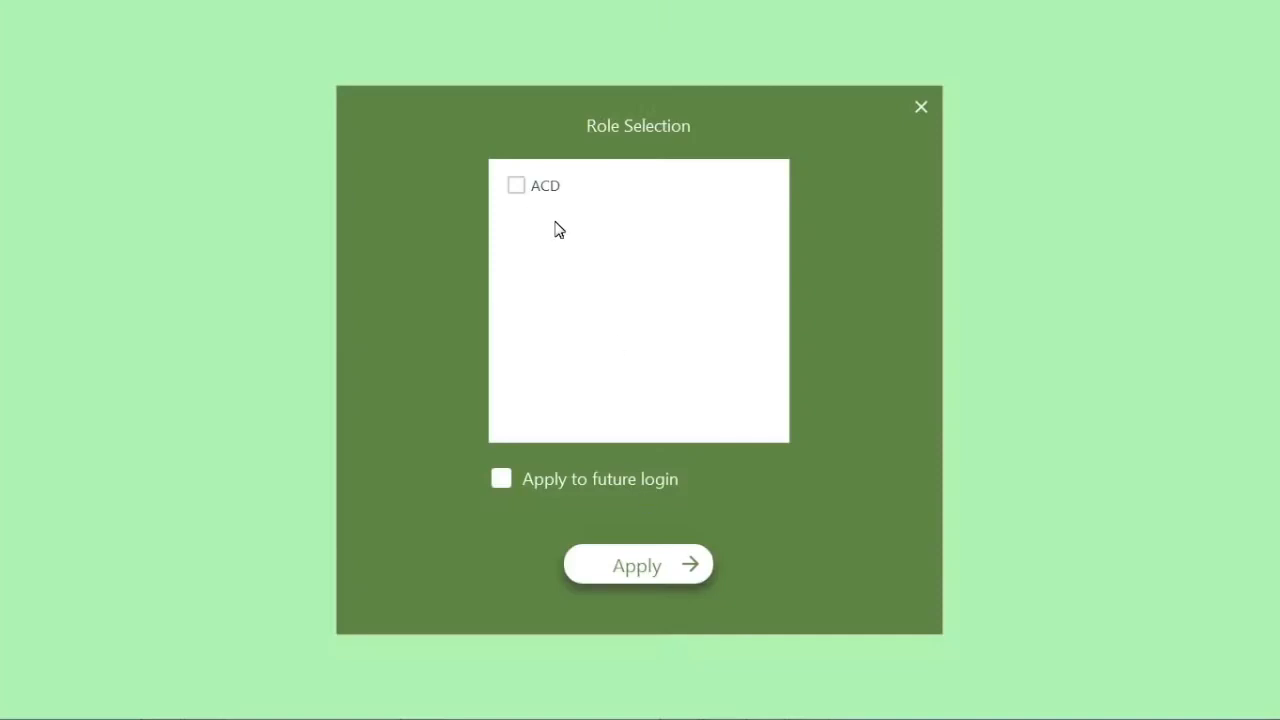
{"action": "mouse_move", "coordinate": [548, 194]}
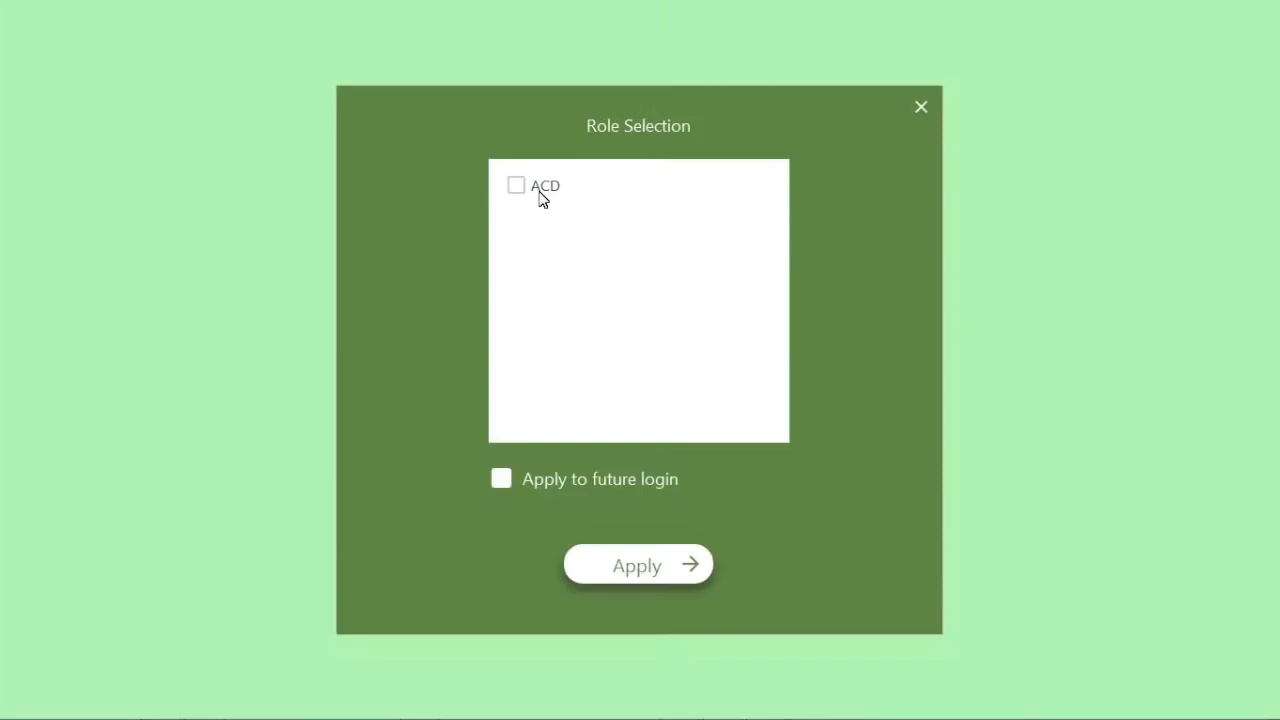
{"action": "mouse_move", "coordinate": [519, 191]}
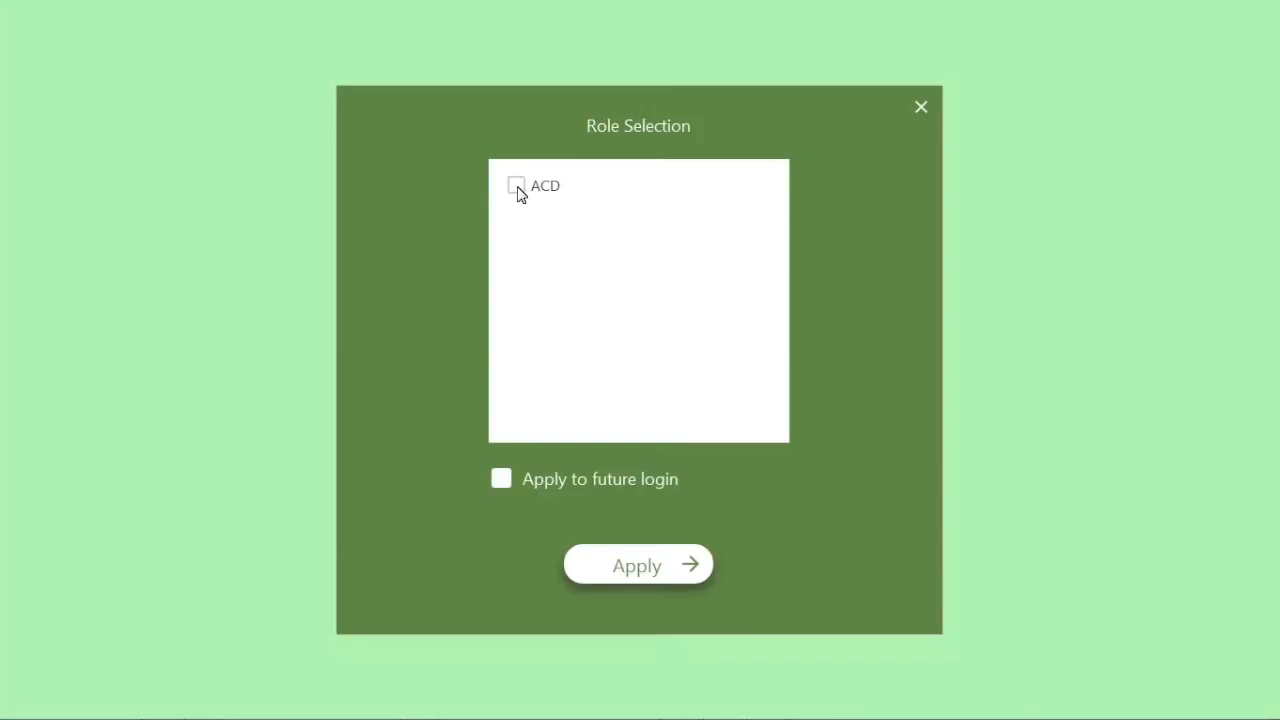
{"action": "mouse_move", "coordinate": [642, 573]}
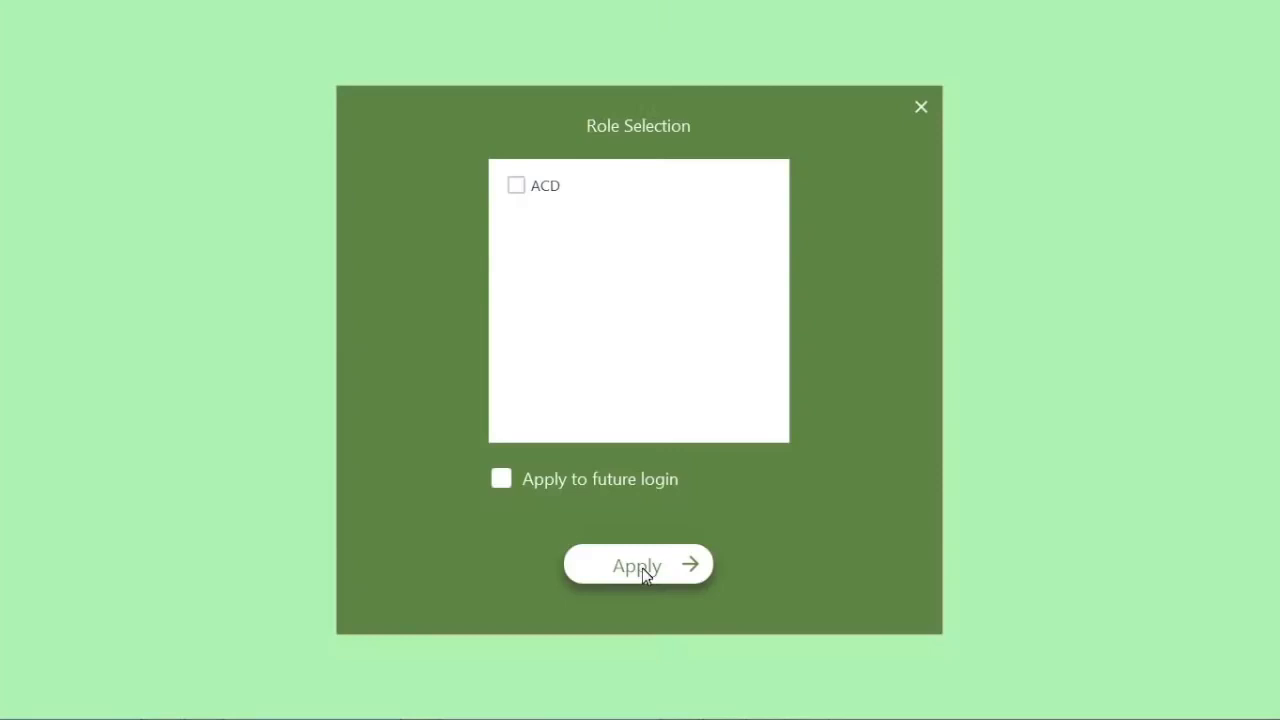
Sign in without an ACD role and show the Park, Groups, Fax and Conference features
{"action": "left_click", "coordinate": [637, 565]}
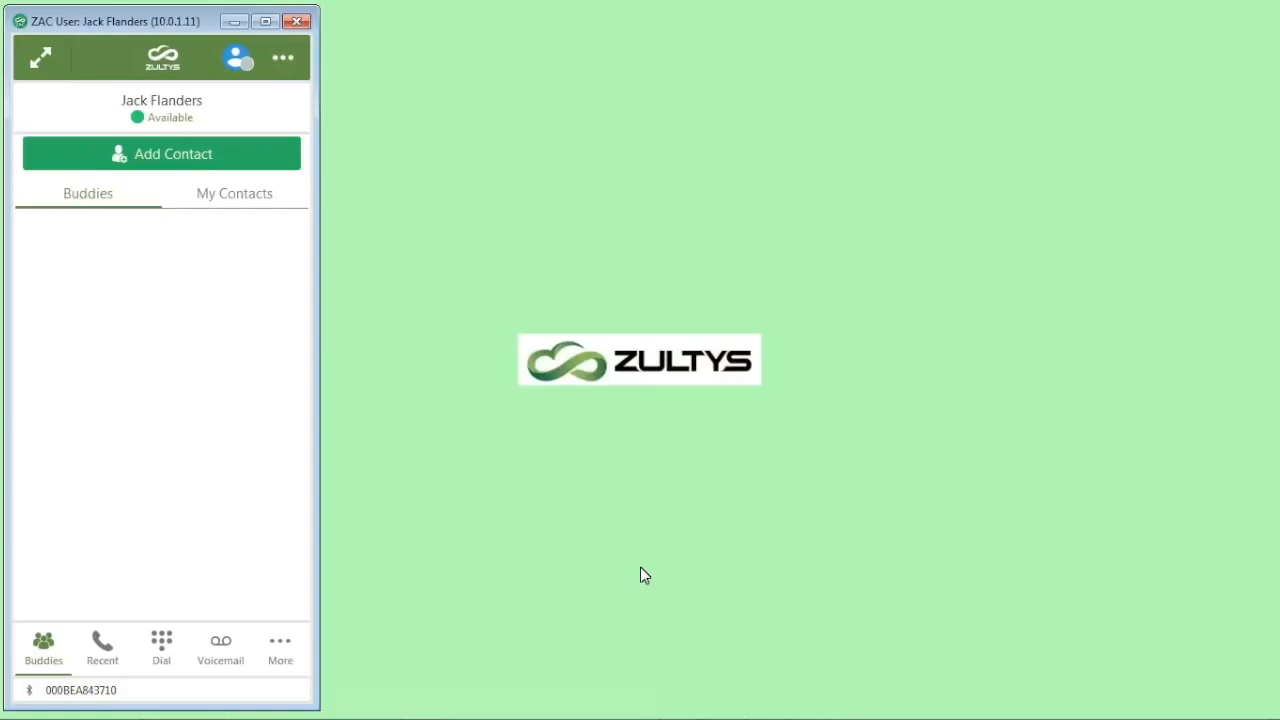
{"action": "mouse_move", "coordinate": [203, 105]}
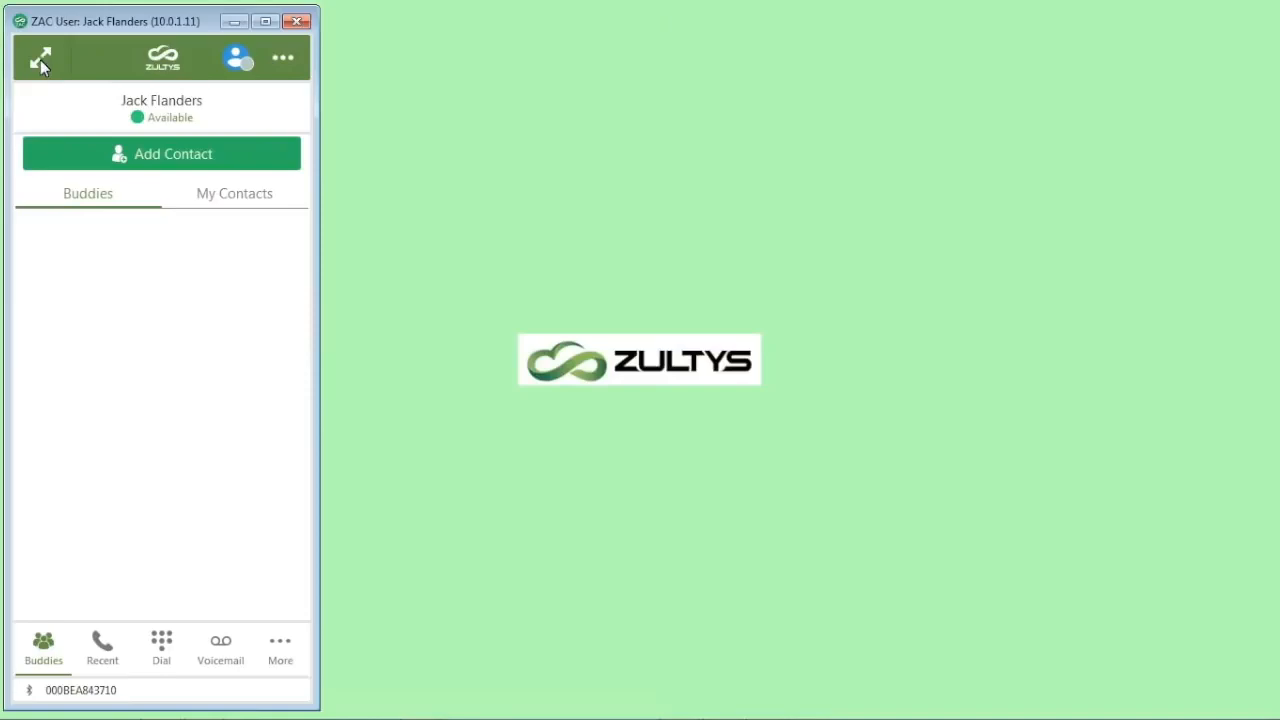
{"action": "left_click", "coordinate": [41, 57]}
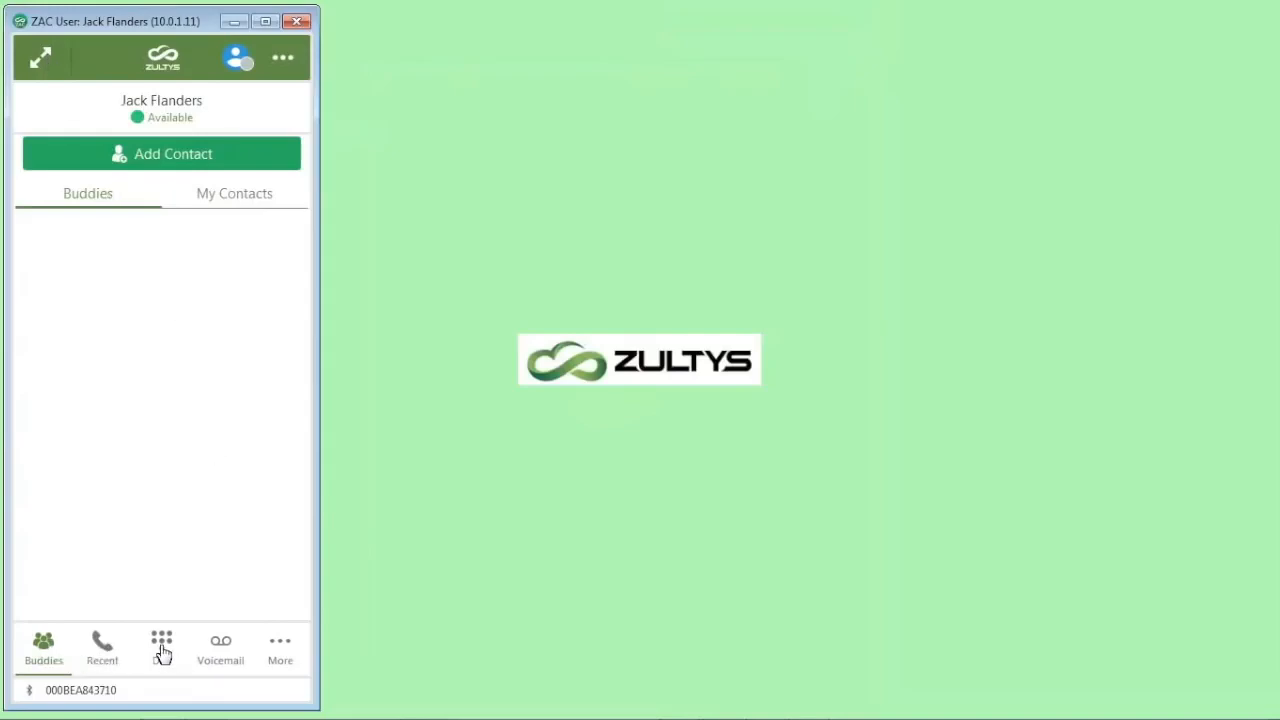
{"action": "left_click", "coordinate": [280, 648]}
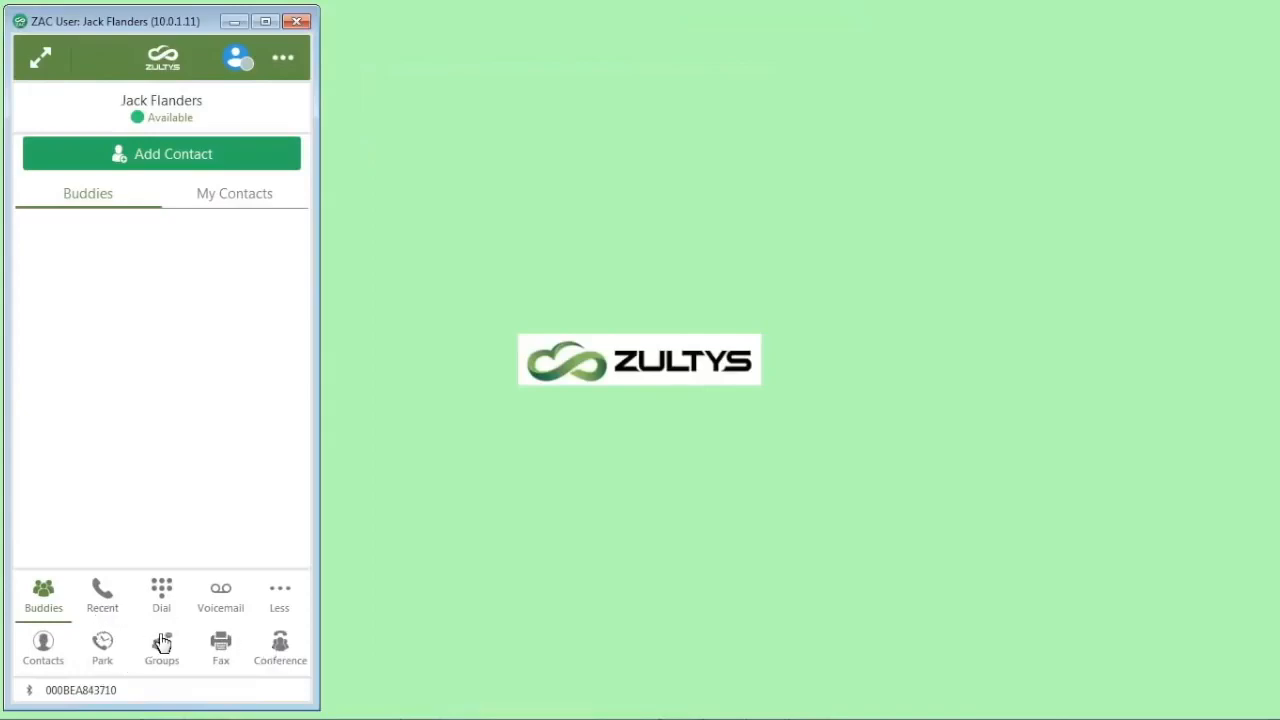
{"action": "mouse_move", "coordinate": [113, 109]}
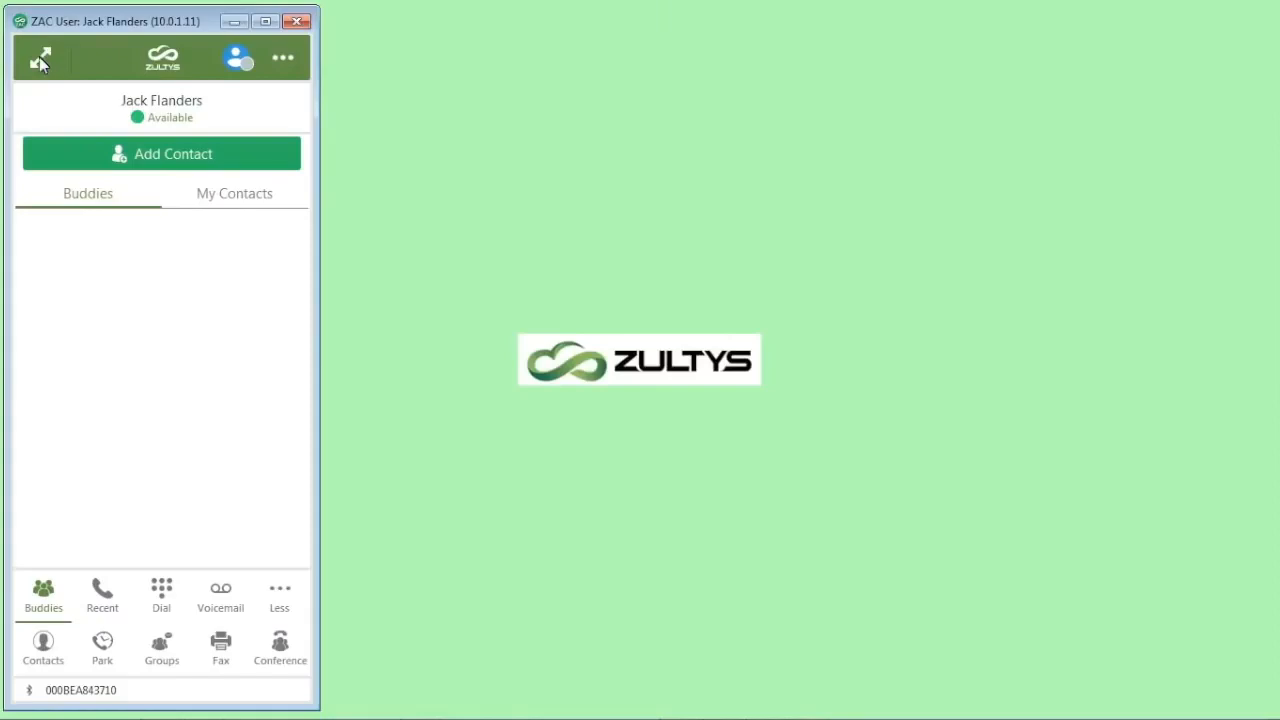
Expand ZAC to its full-window layout and bind the softphone as calling device
{"action": "left_click", "coordinate": [41, 57]}
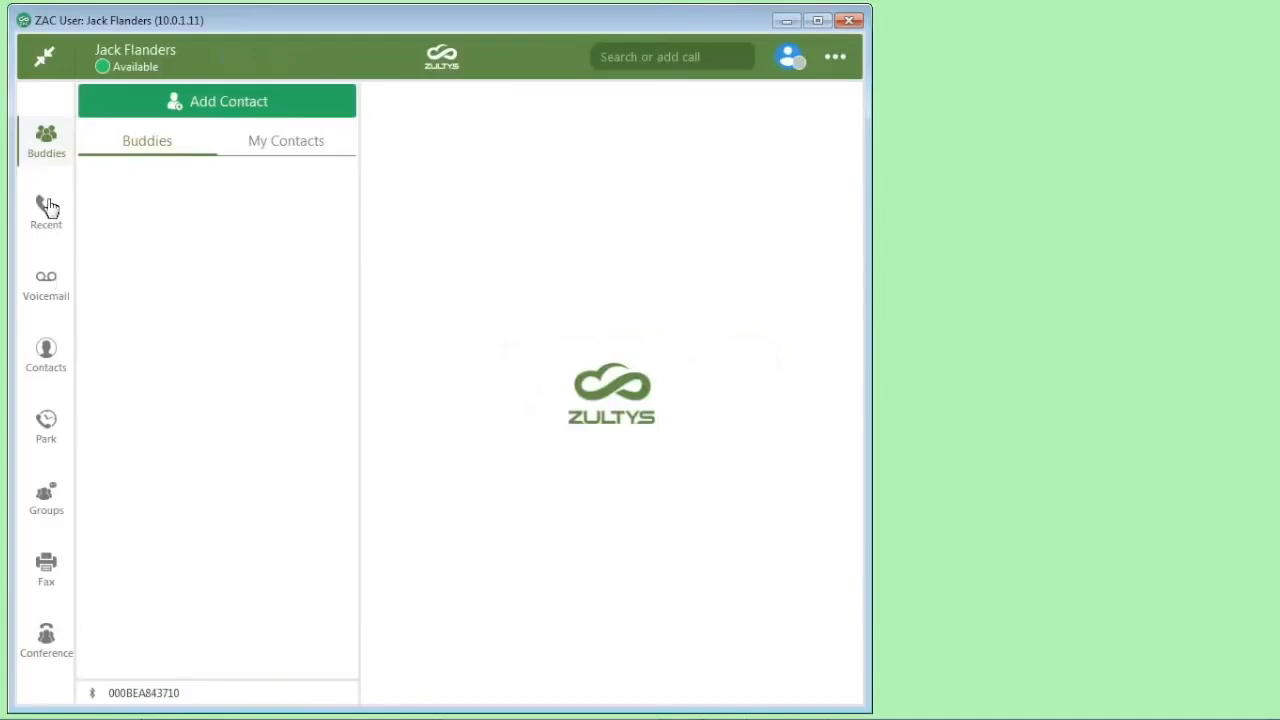
{"action": "mouse_move", "coordinate": [389, 301]}
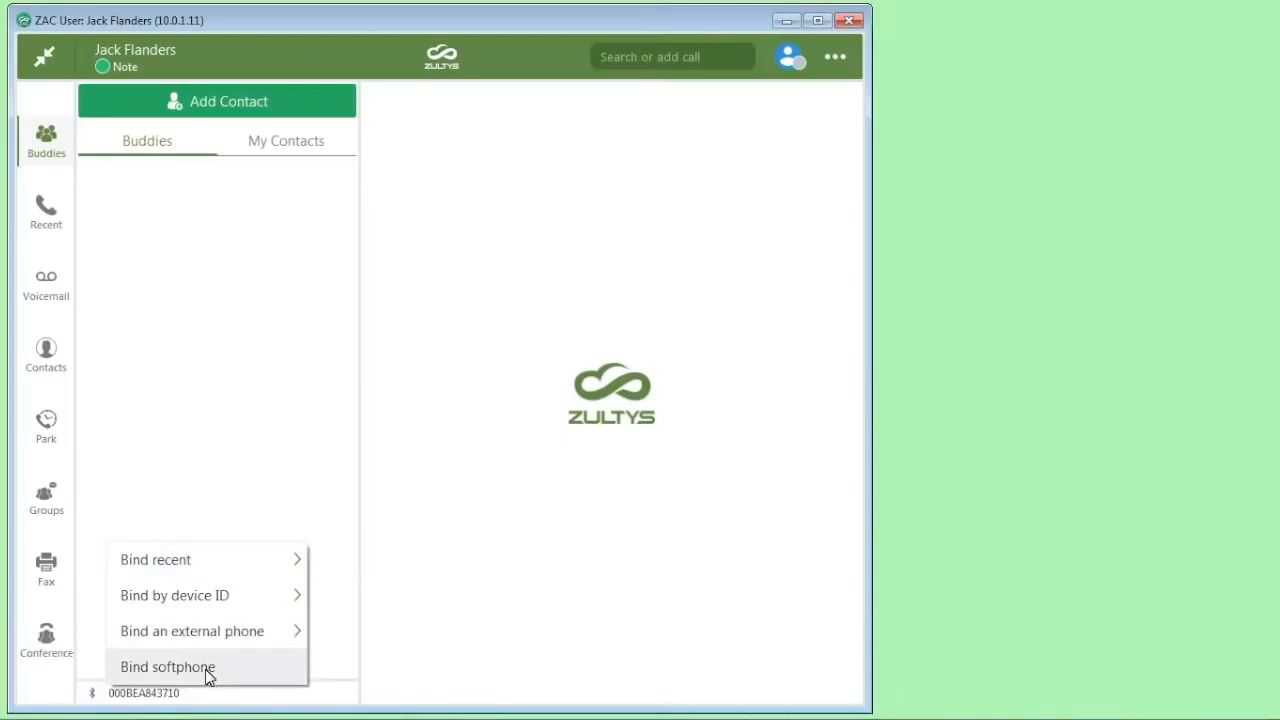
{"action": "mouse_move", "coordinate": [190, 673]}
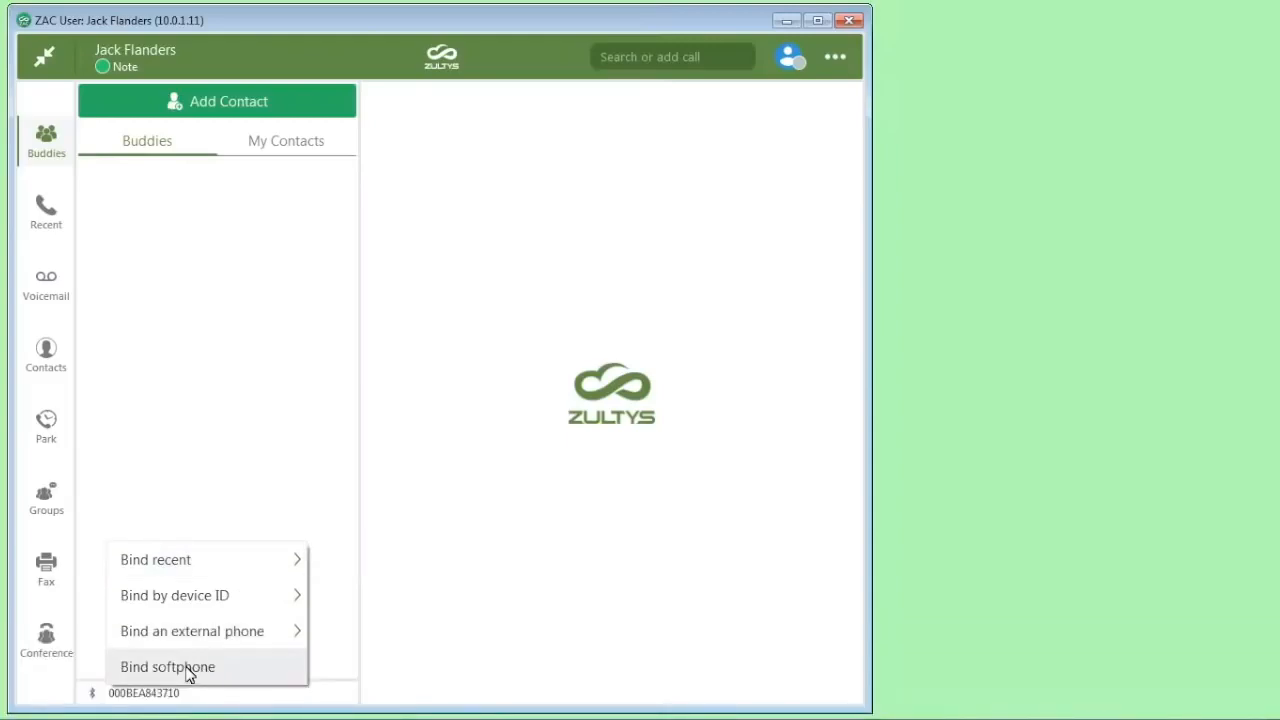
{"action": "left_click", "coordinate": [168, 666]}
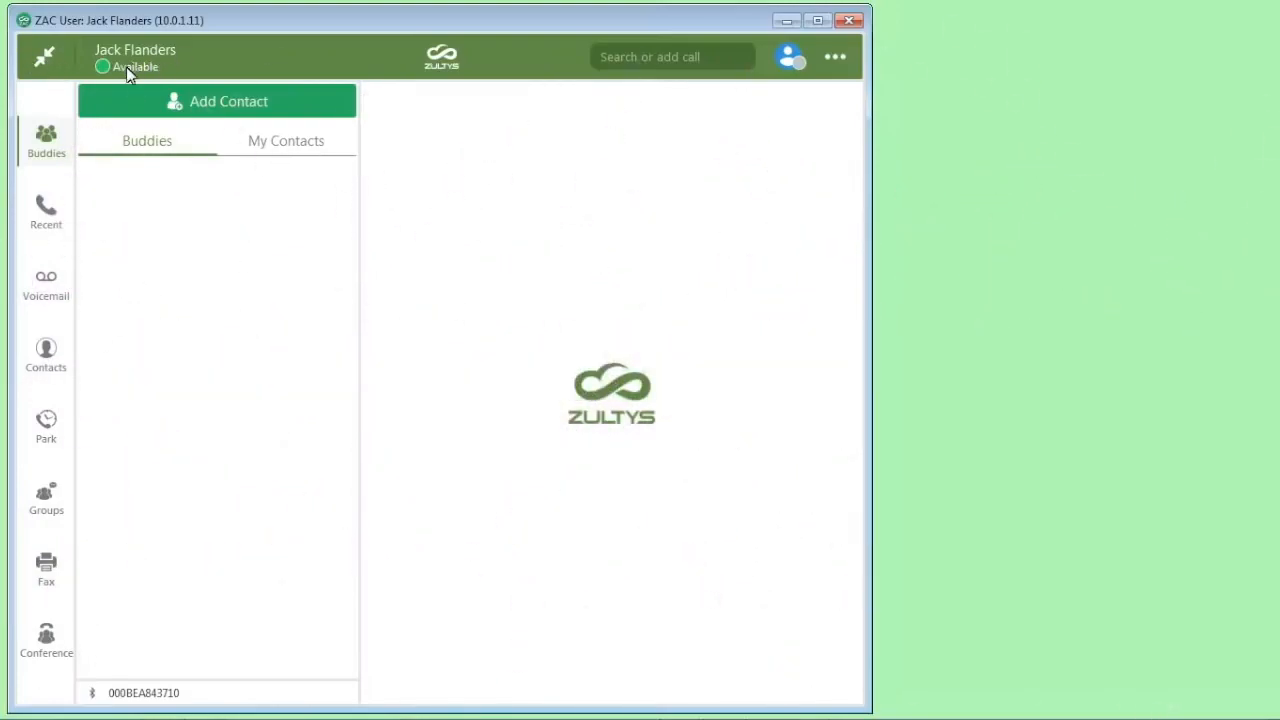
Add the presence note 'Note' to the Available status
{"action": "left_click", "coordinate": [133, 66]}
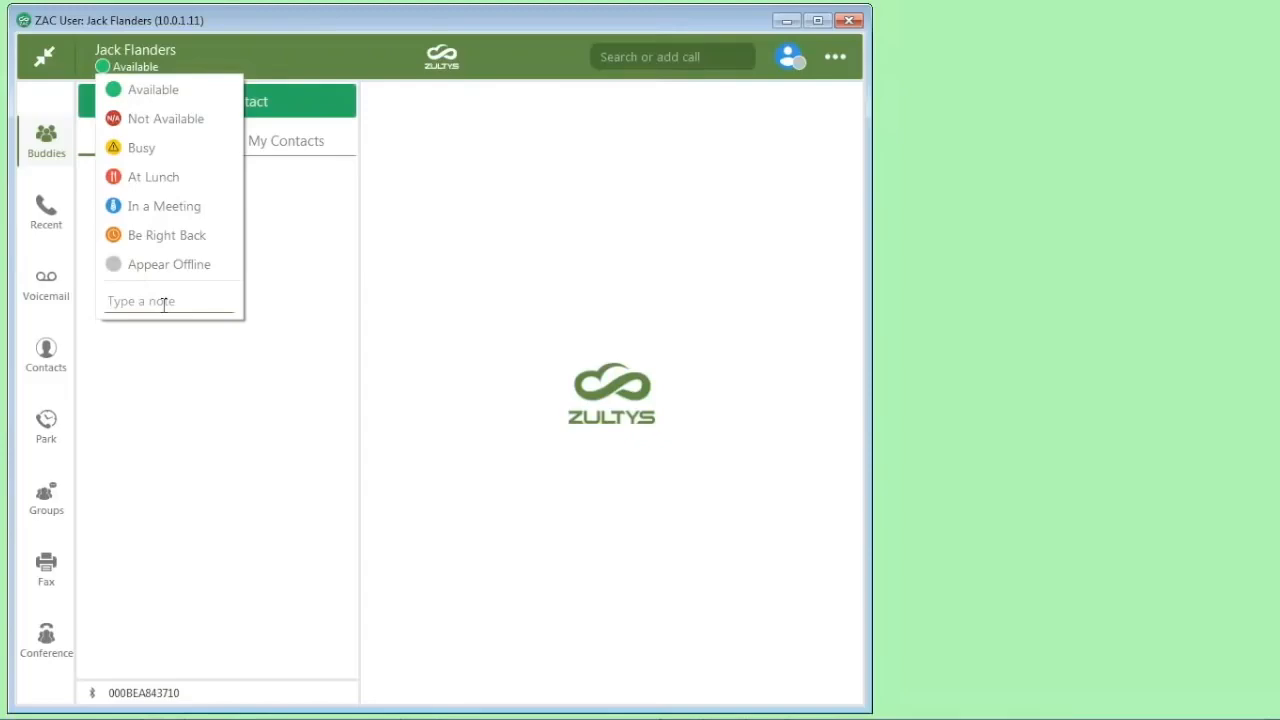
{"action": "type", "text": "Note"}
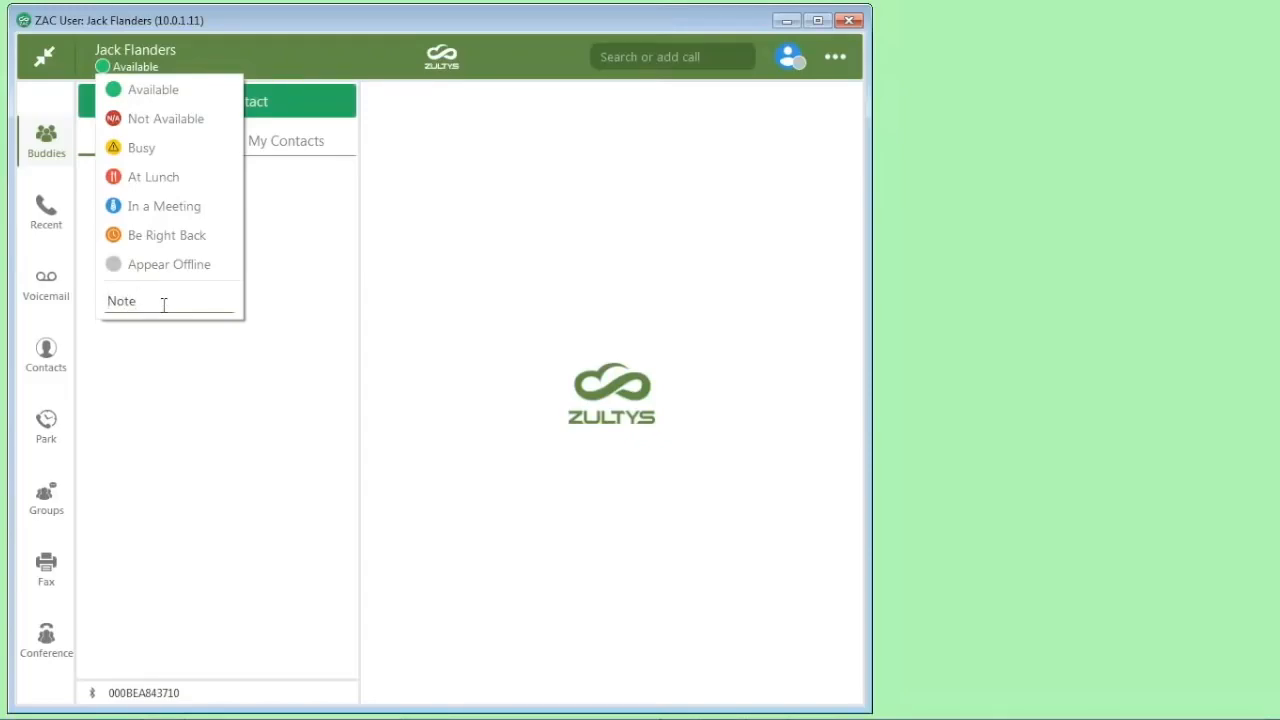
{"action": "left_click", "coordinate": [168, 301]}
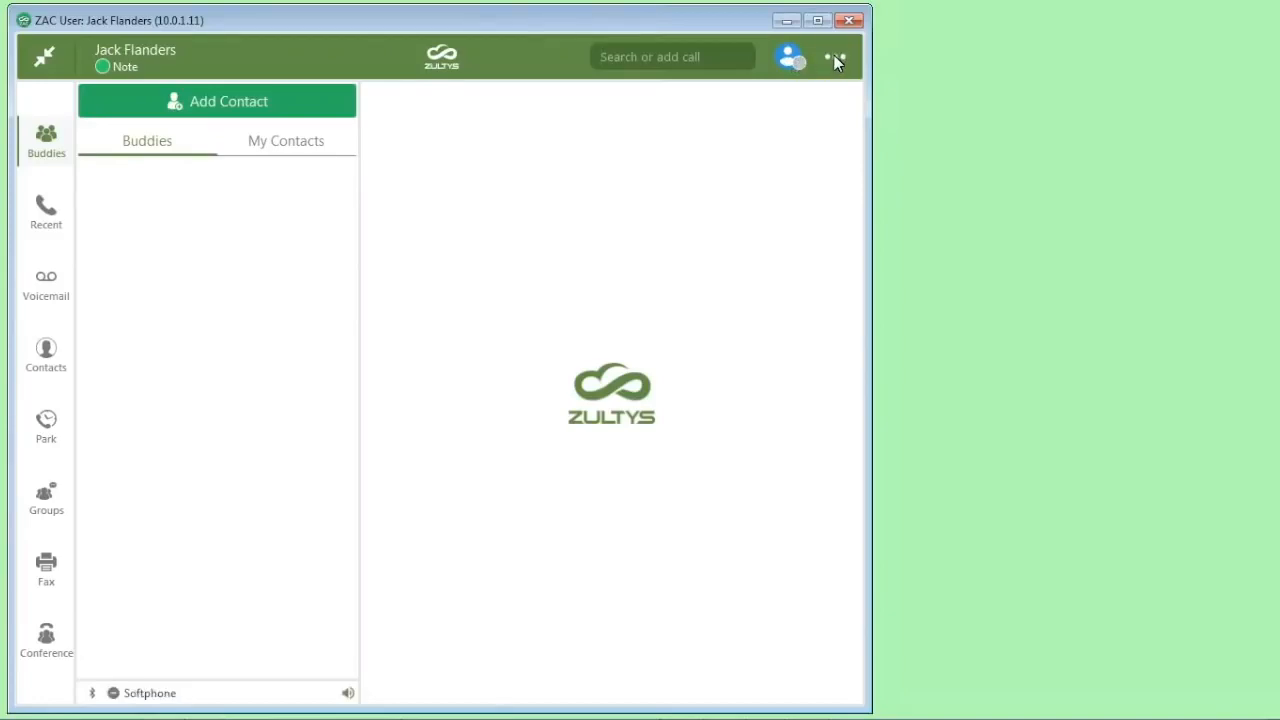
Bring up ZAC Settings from the ••• menu, showing the Application tab
{"action": "left_click", "coordinate": [836, 57]}
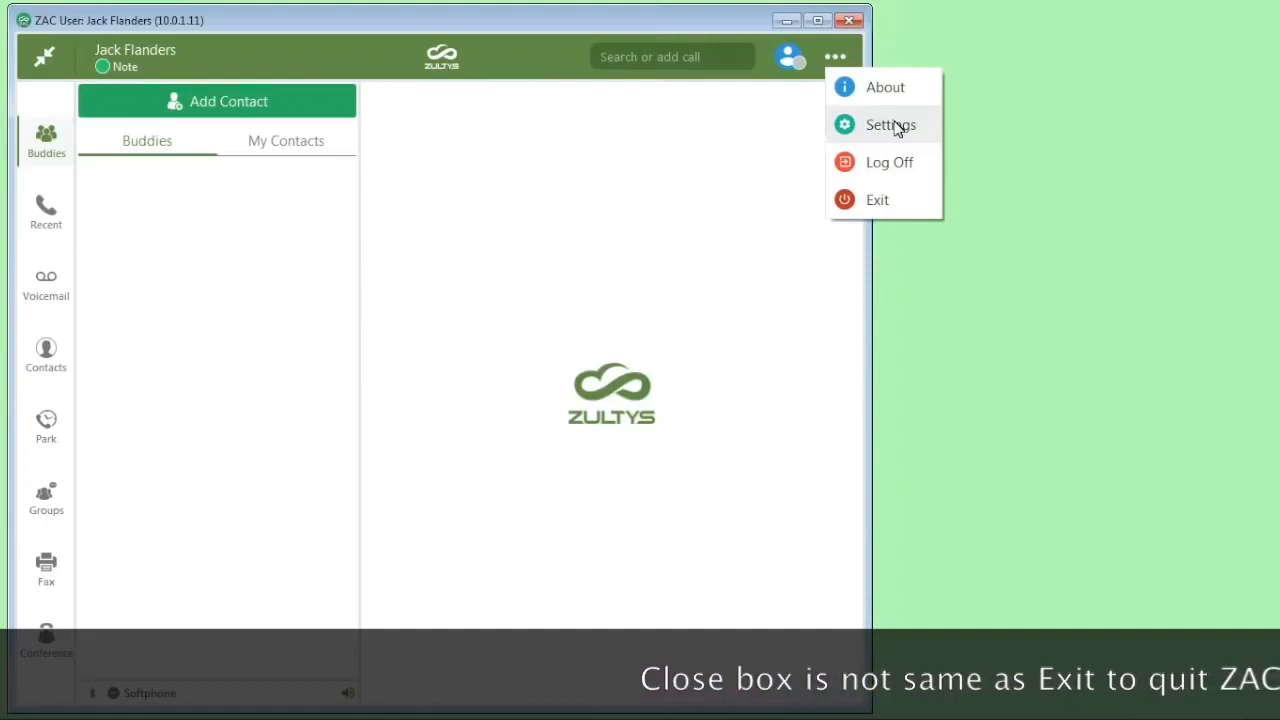
{"action": "mouse_move", "coordinate": [891, 200]}
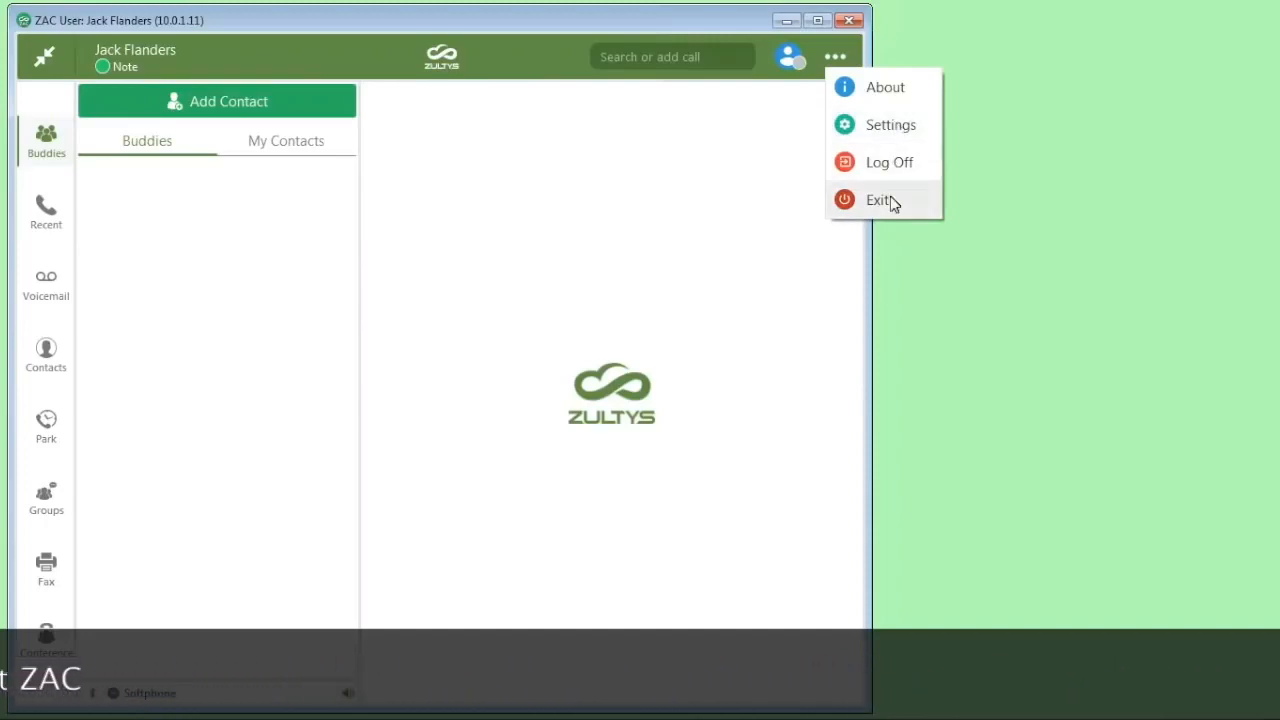
{"action": "left_click", "coordinate": [889, 124]}
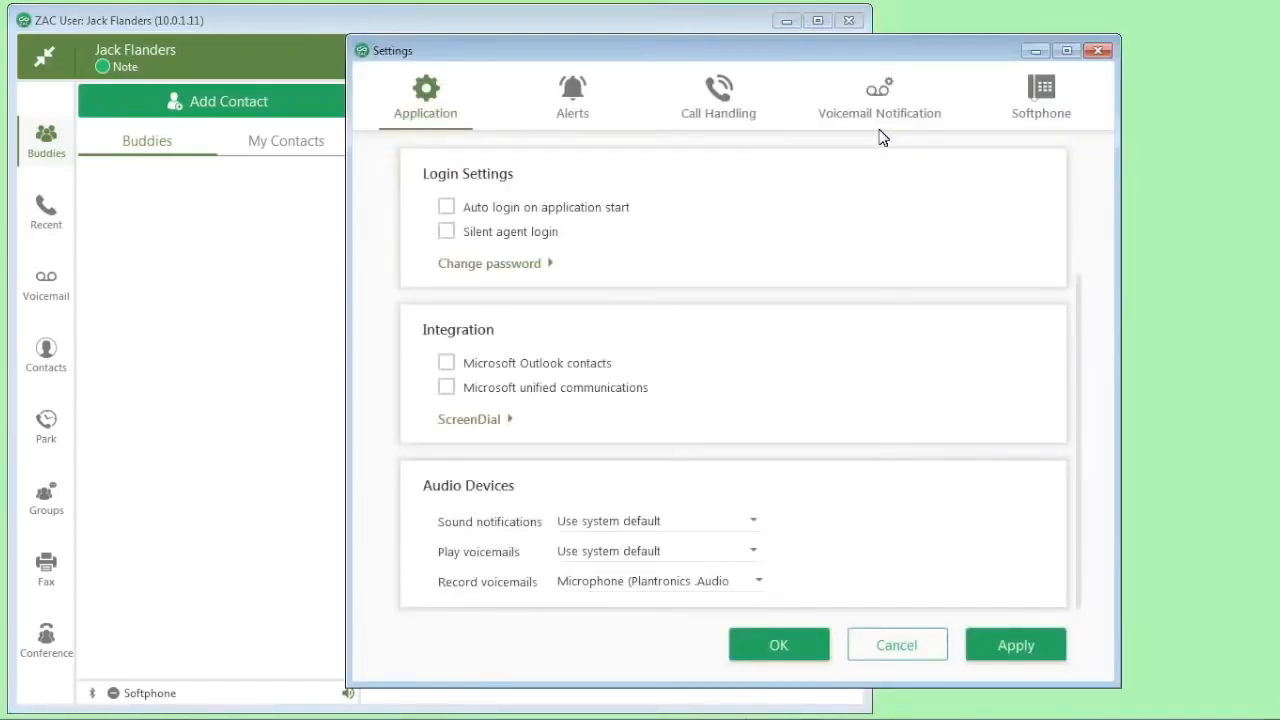
Enable Outlook contacts and Microsoft UC integration; record voicemails via the Plantronics microphone
{"action": "scroll", "scroll_direction": "up", "scroll_amount": 3}
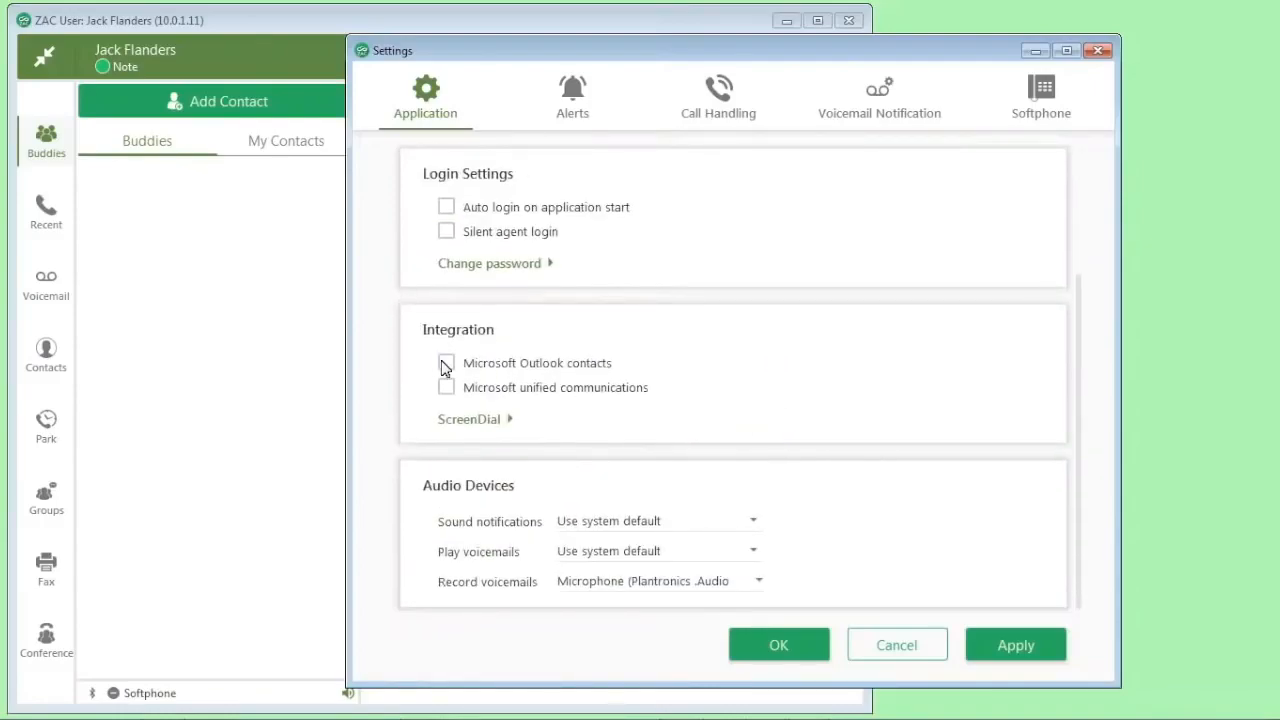
{"action": "left_click", "coordinate": [446, 363]}
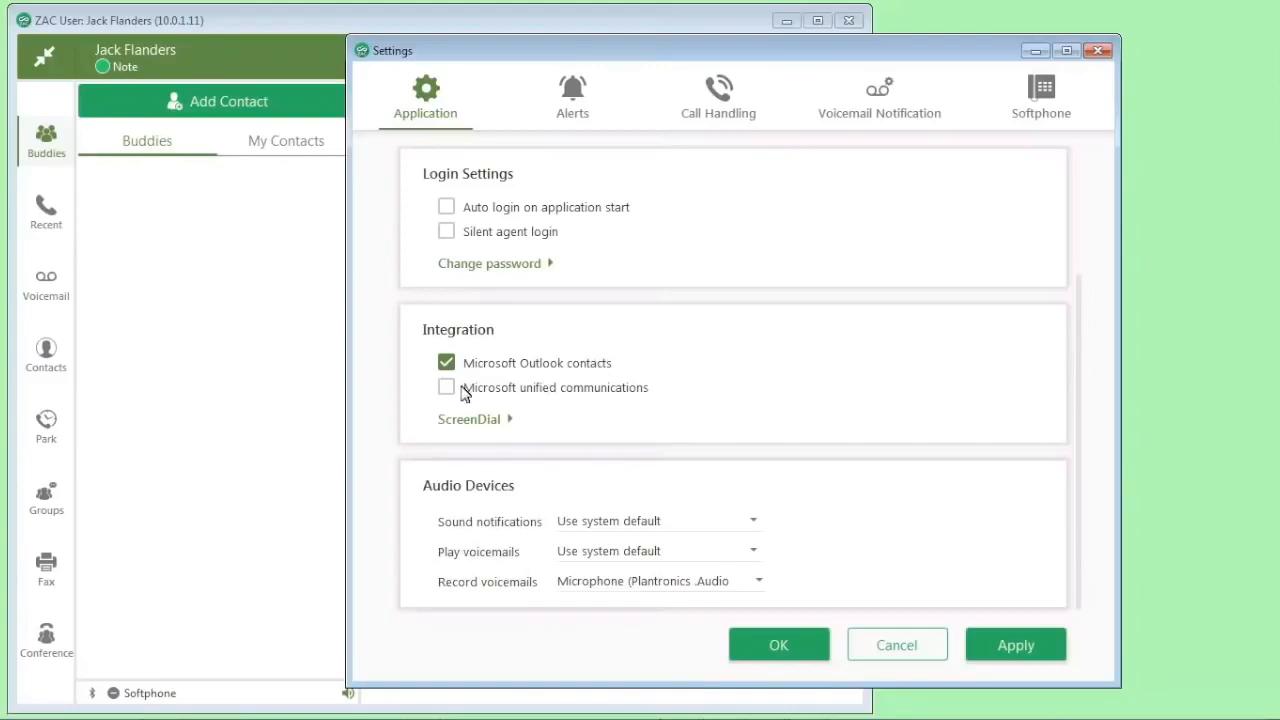
{"action": "left_click", "coordinate": [446, 387]}
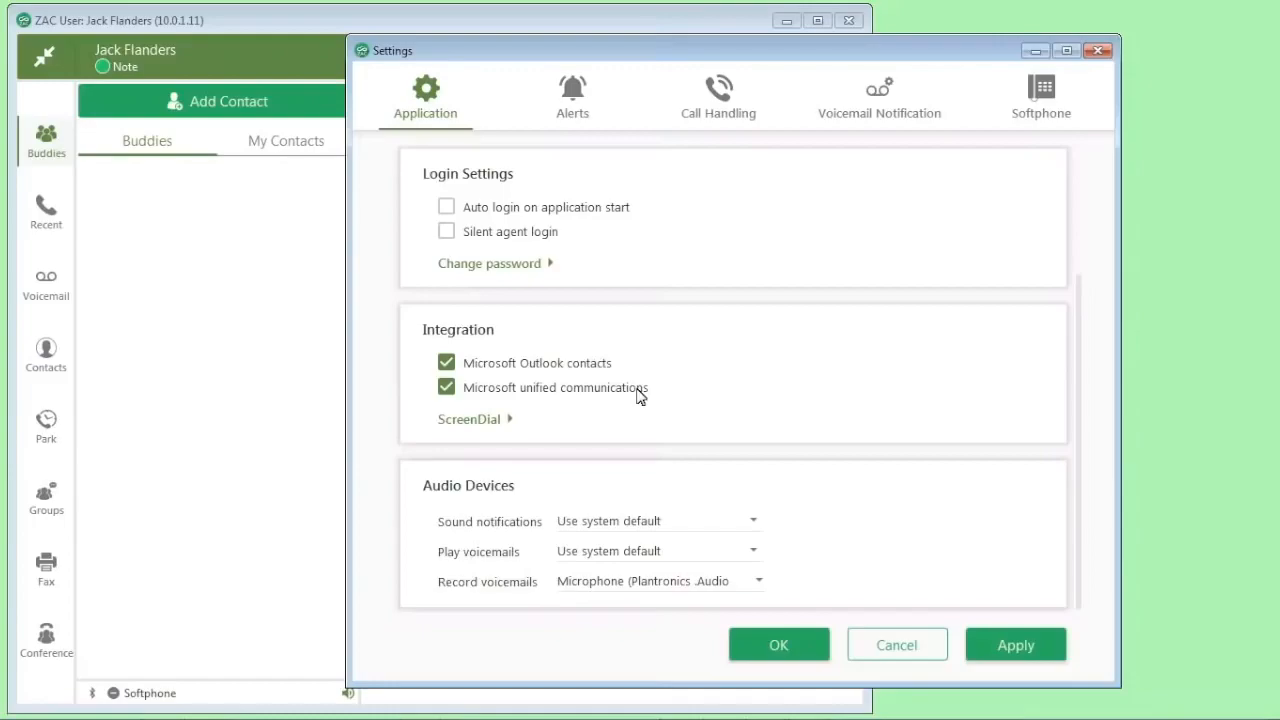
{"action": "mouse_move", "coordinate": [508, 345]}
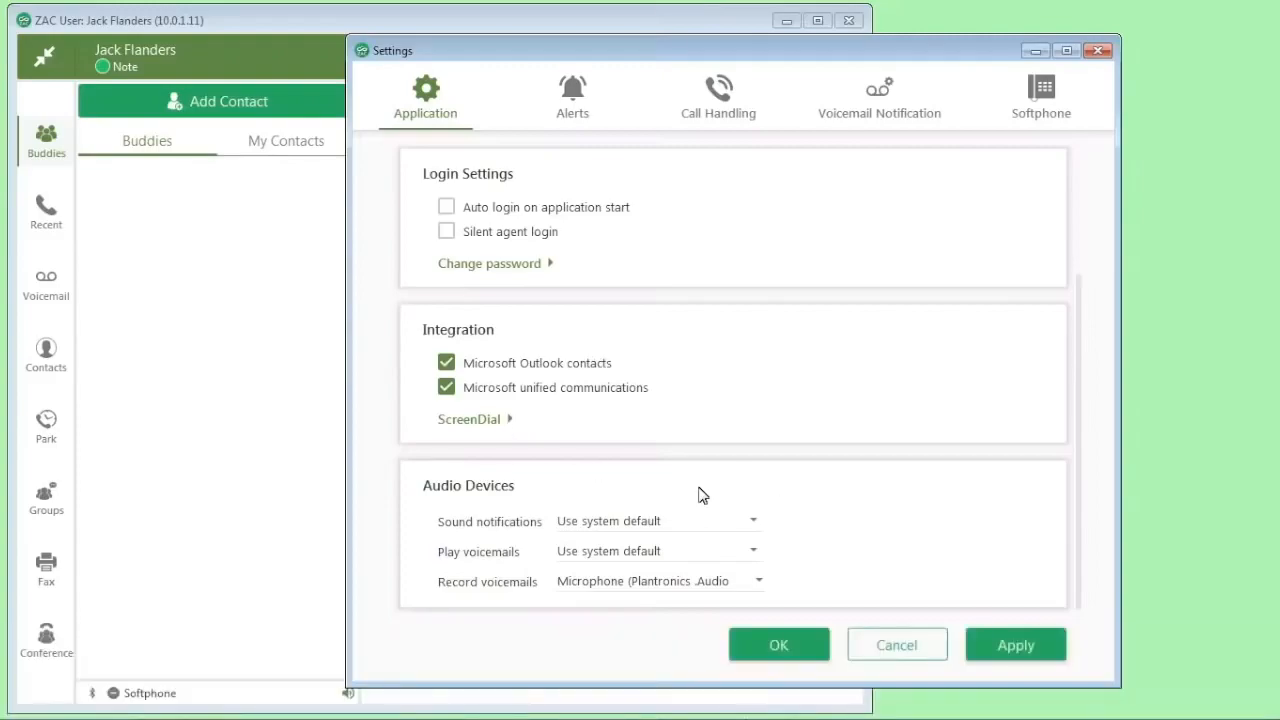
{"action": "mouse_move", "coordinate": [617, 563]}
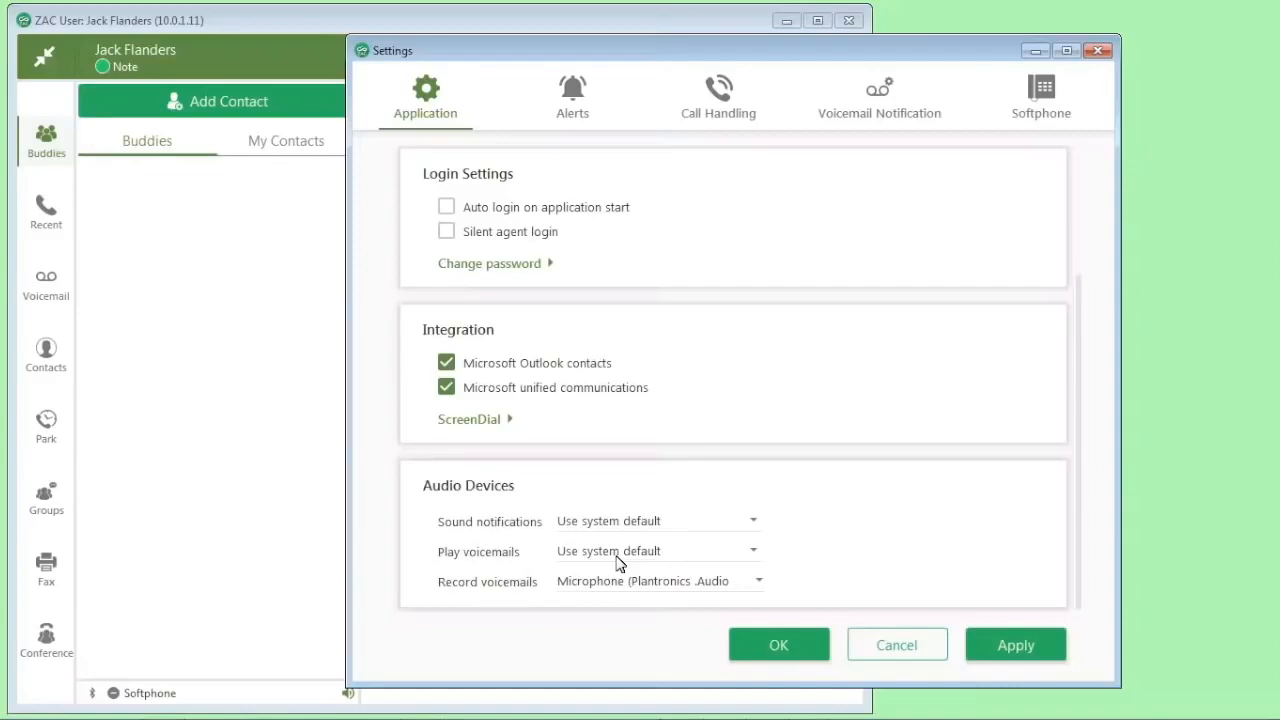
{"action": "mouse_move", "coordinate": [697, 587]}
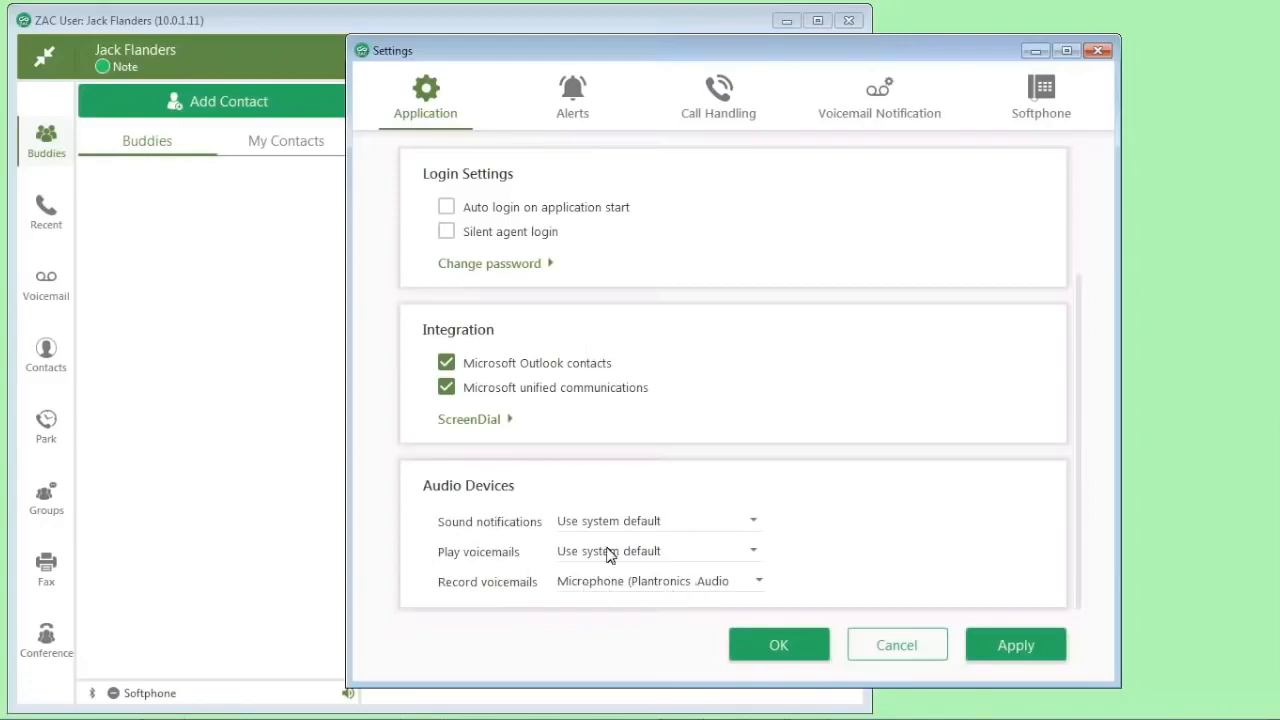
{"action": "left_click", "coordinate": [752, 580]}
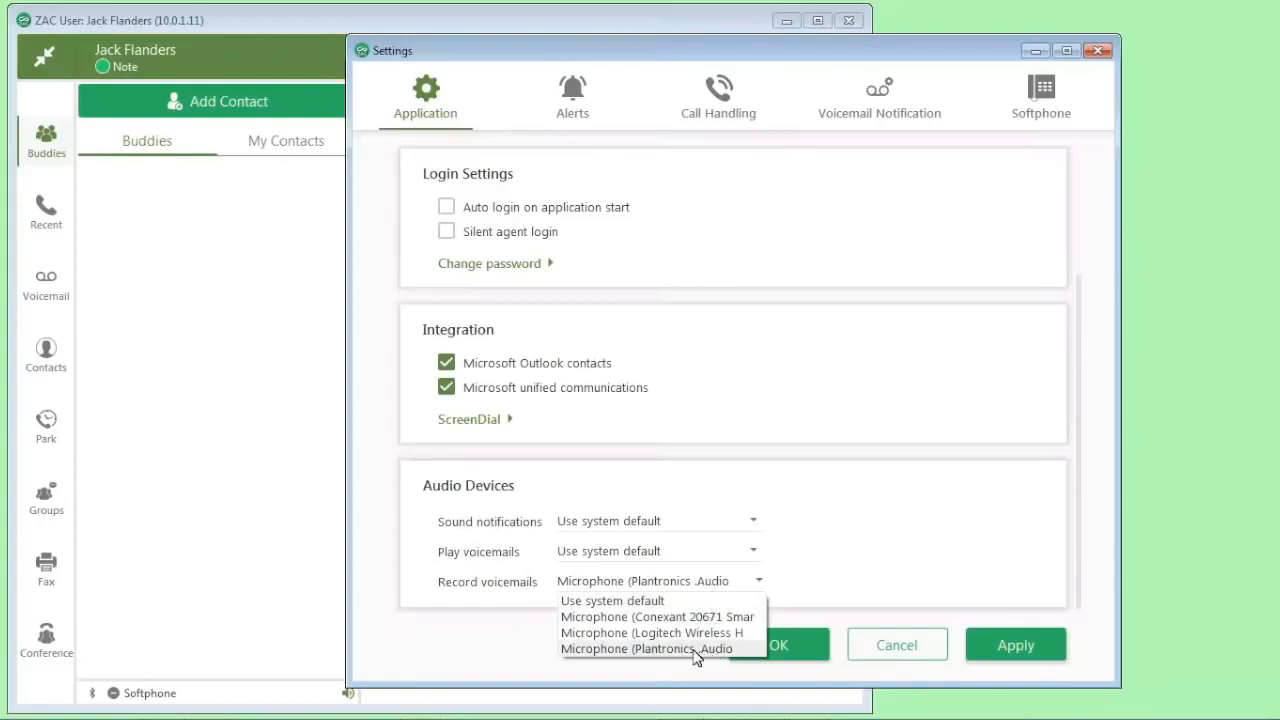
{"action": "mouse_move", "coordinate": [685, 650]}
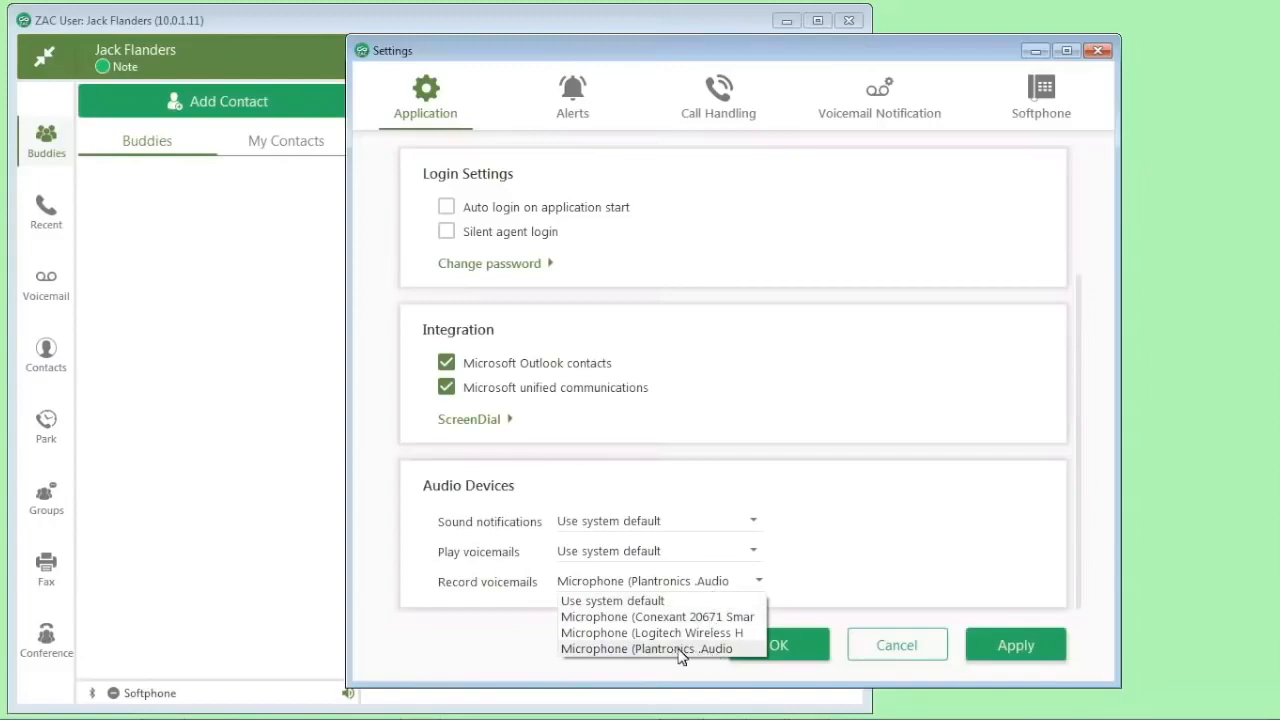
{"action": "left_click", "coordinate": [647, 648]}
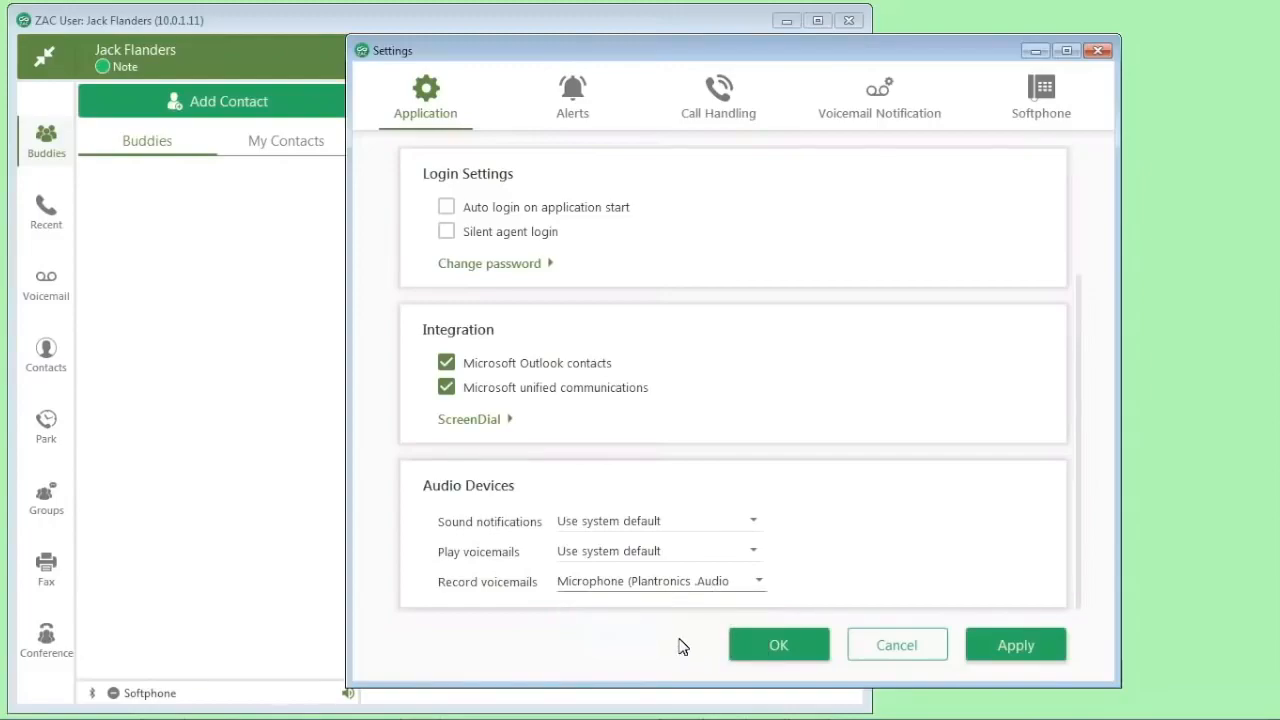
{"action": "mouse_move", "coordinate": [590, 590]}
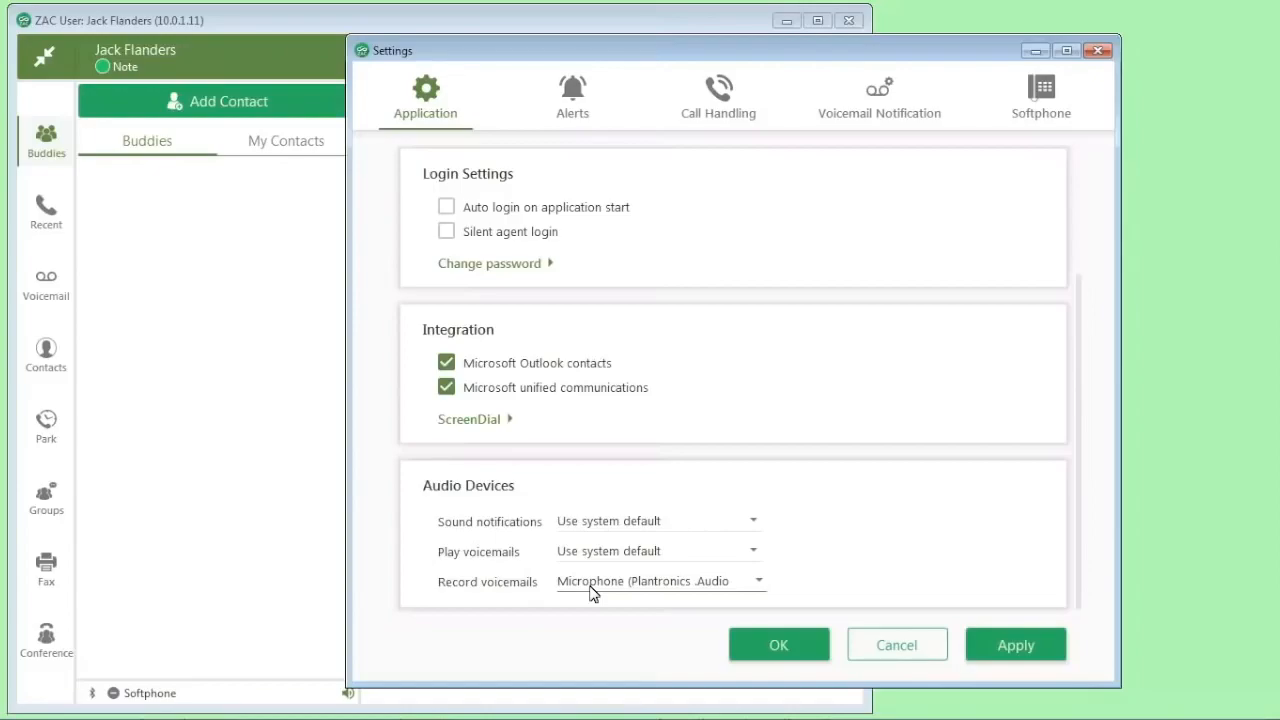
{"action": "mouse_move", "coordinate": [1043, 125]}
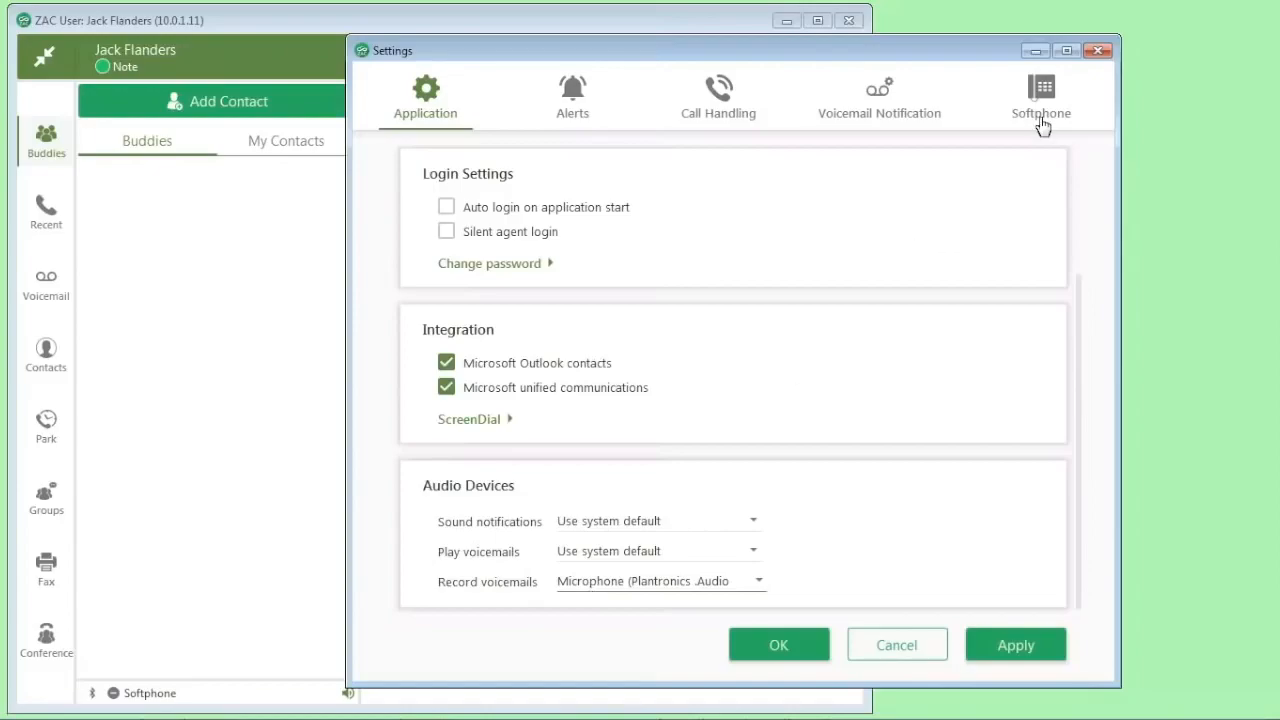
Set softphone received audio and microphone to Plantronics .Audio 478 USB
{"action": "left_click", "coordinate": [1041, 95]}
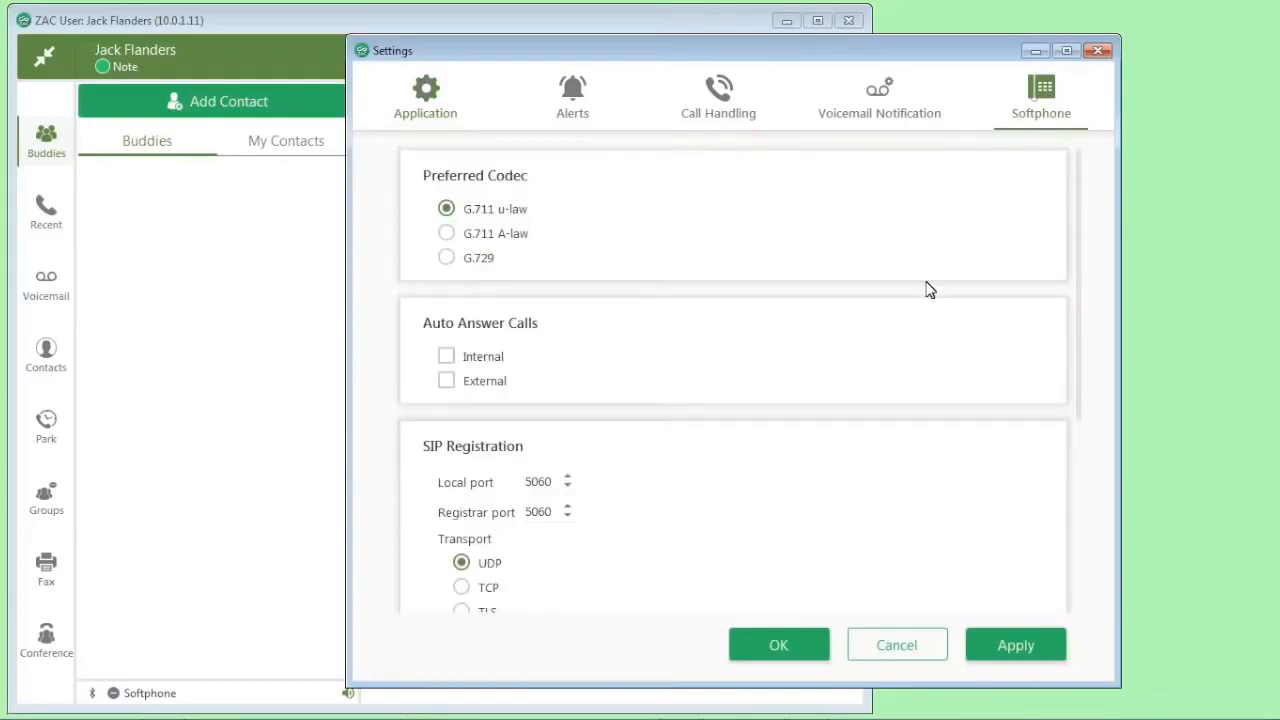
{"action": "scroll", "scroll_direction": "down", "scroll_amount": 3}
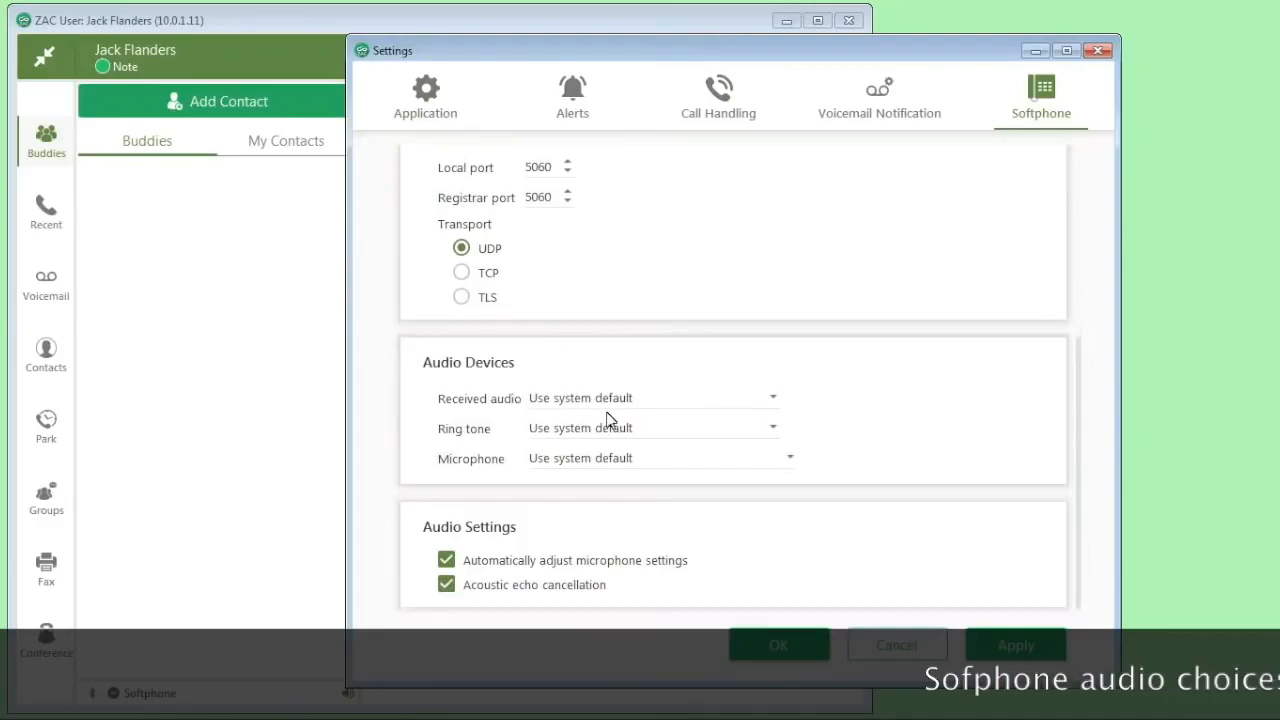
{"action": "mouse_move", "coordinate": [690, 408]}
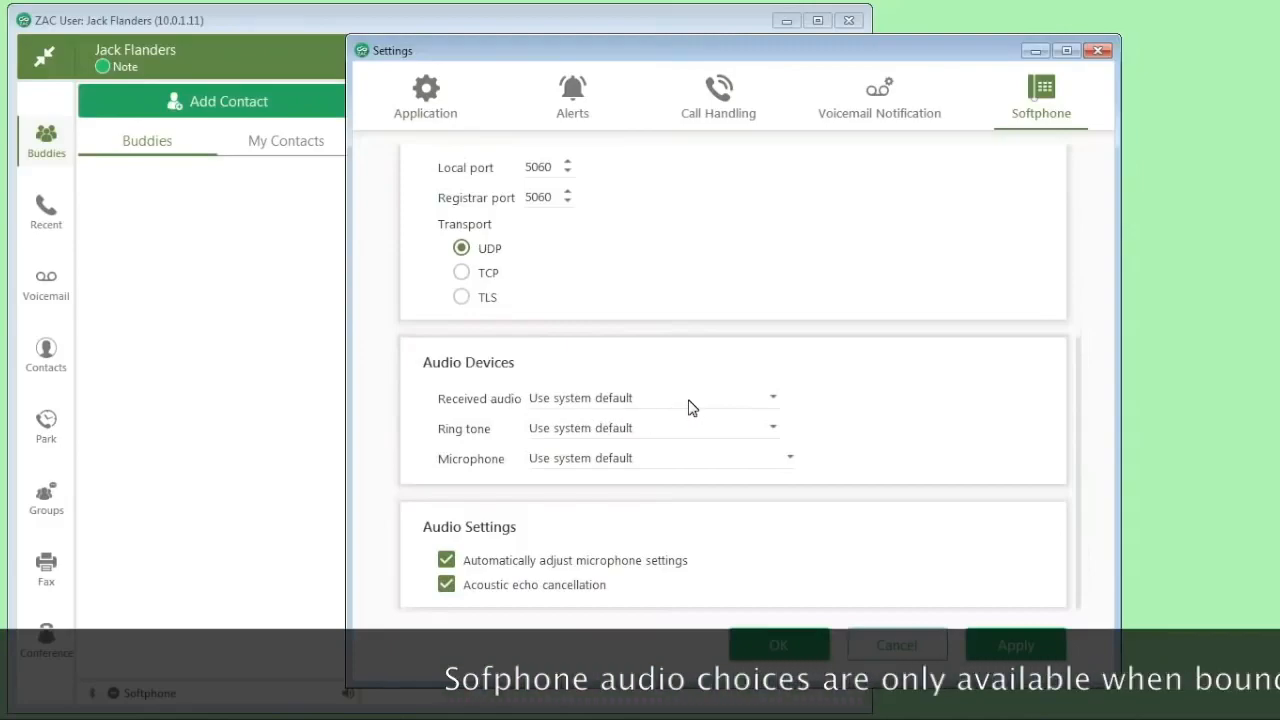
{"action": "left_click", "coordinate": [771, 397]}
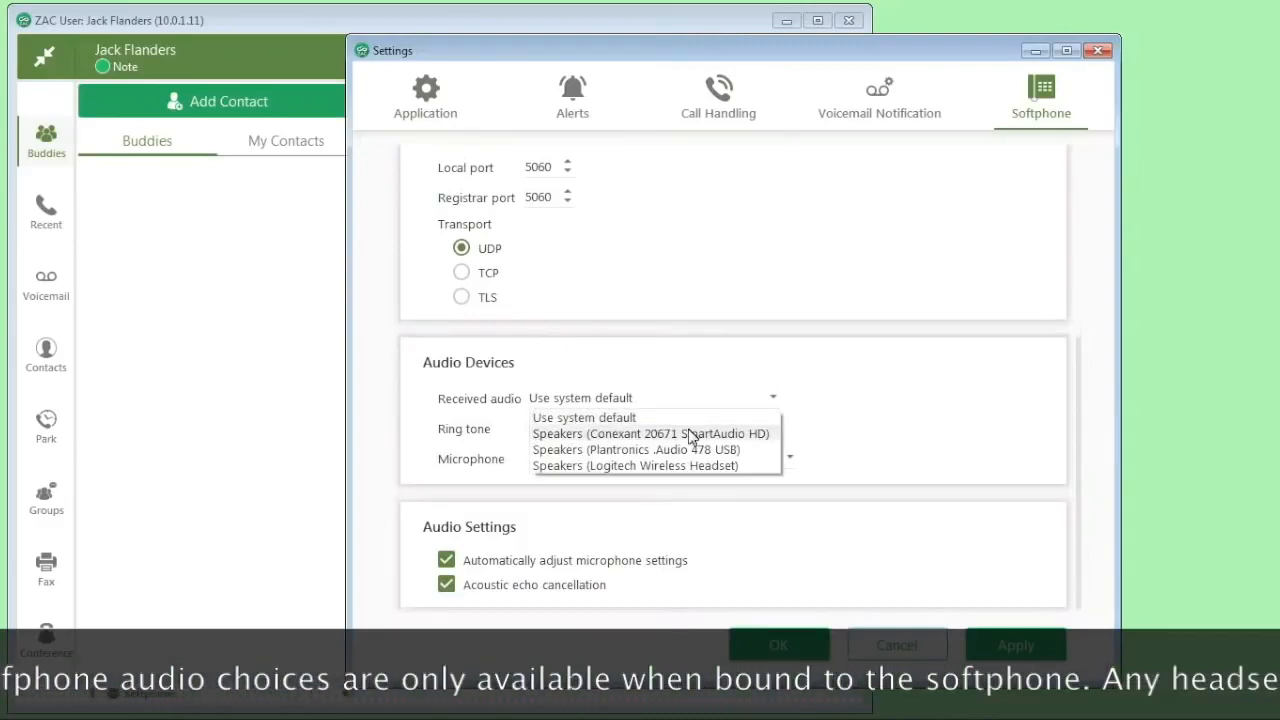
{"action": "left_click", "coordinate": [636, 449]}
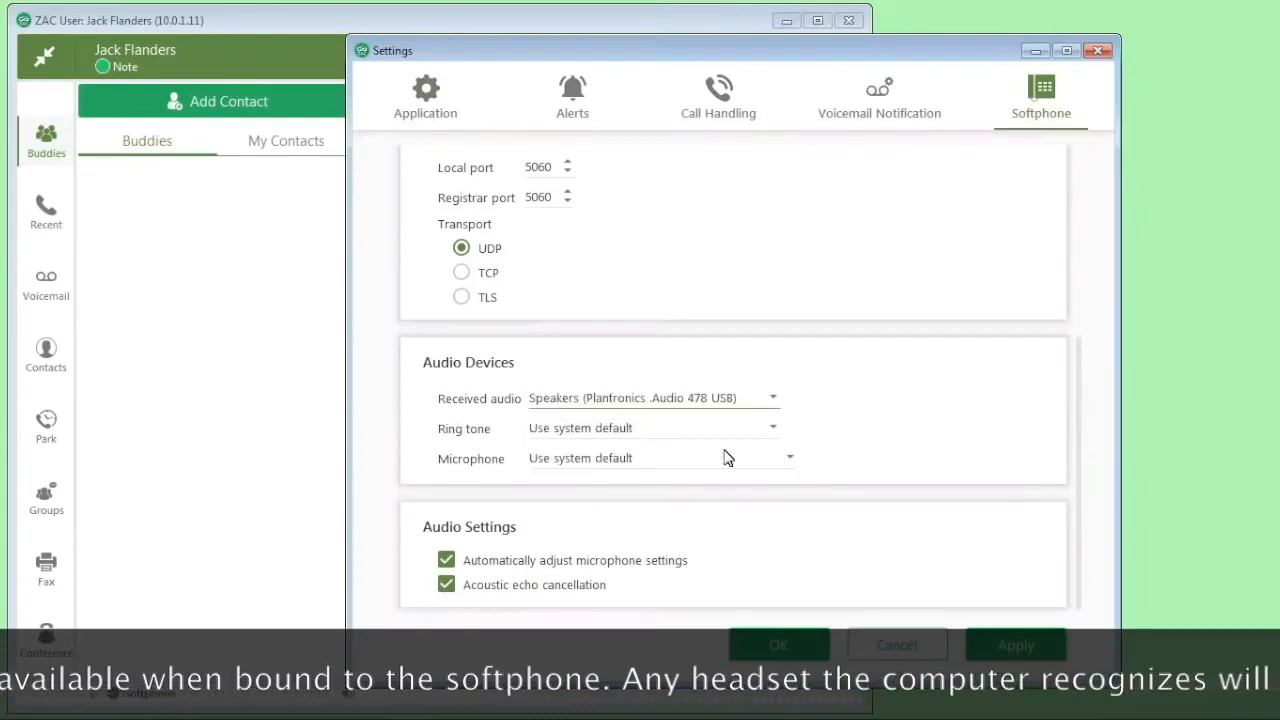
{"action": "mouse_move", "coordinate": [630, 428]}
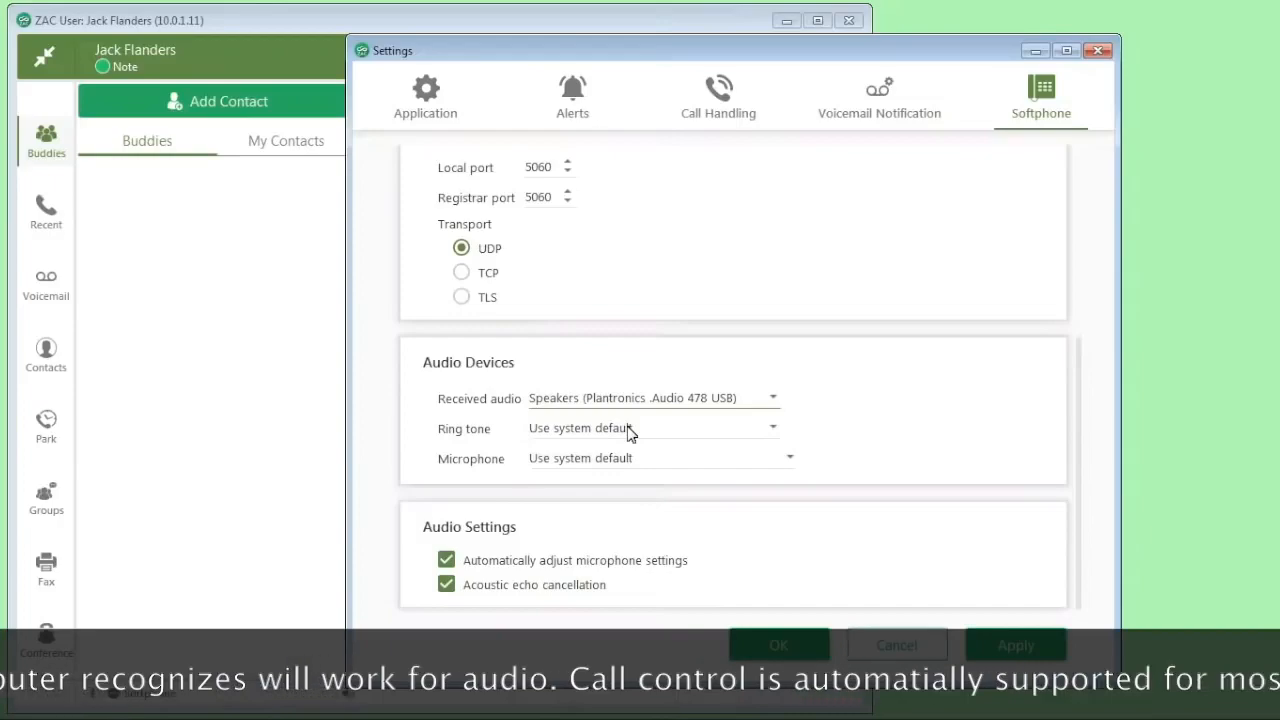
{"action": "mouse_move", "coordinate": [640, 445]}
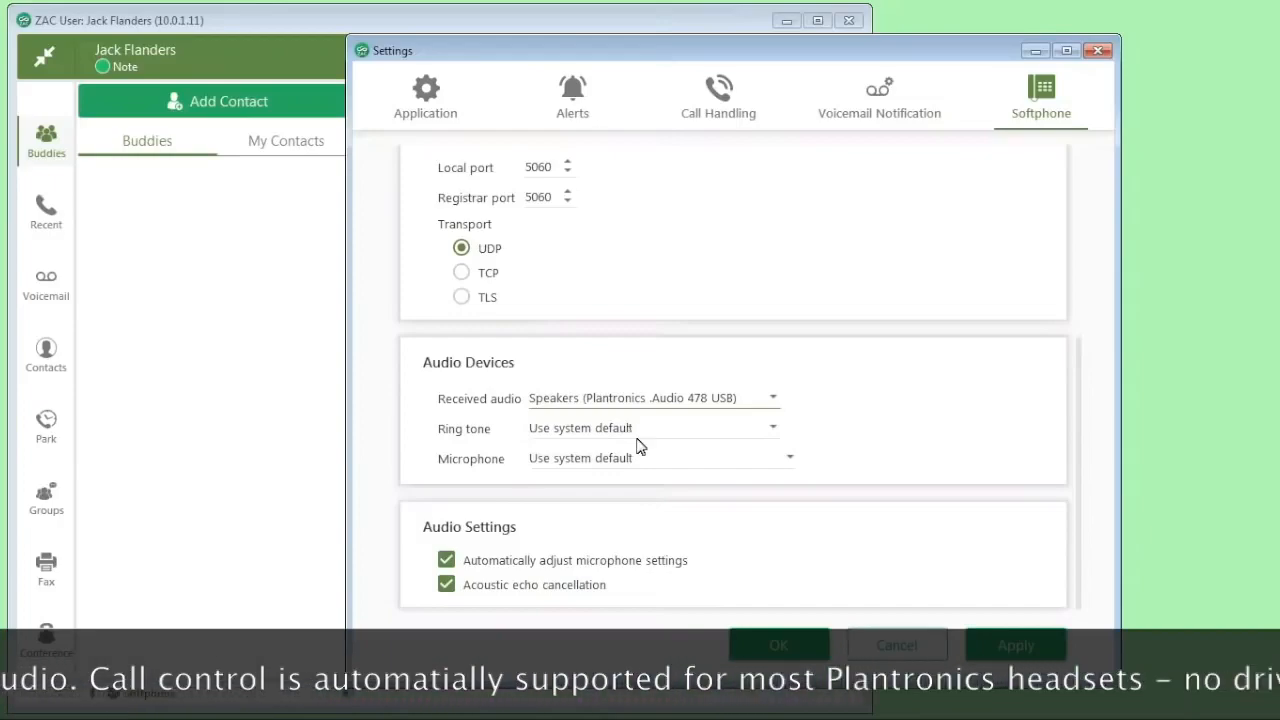
{"action": "left_click", "coordinate": [789, 458]}
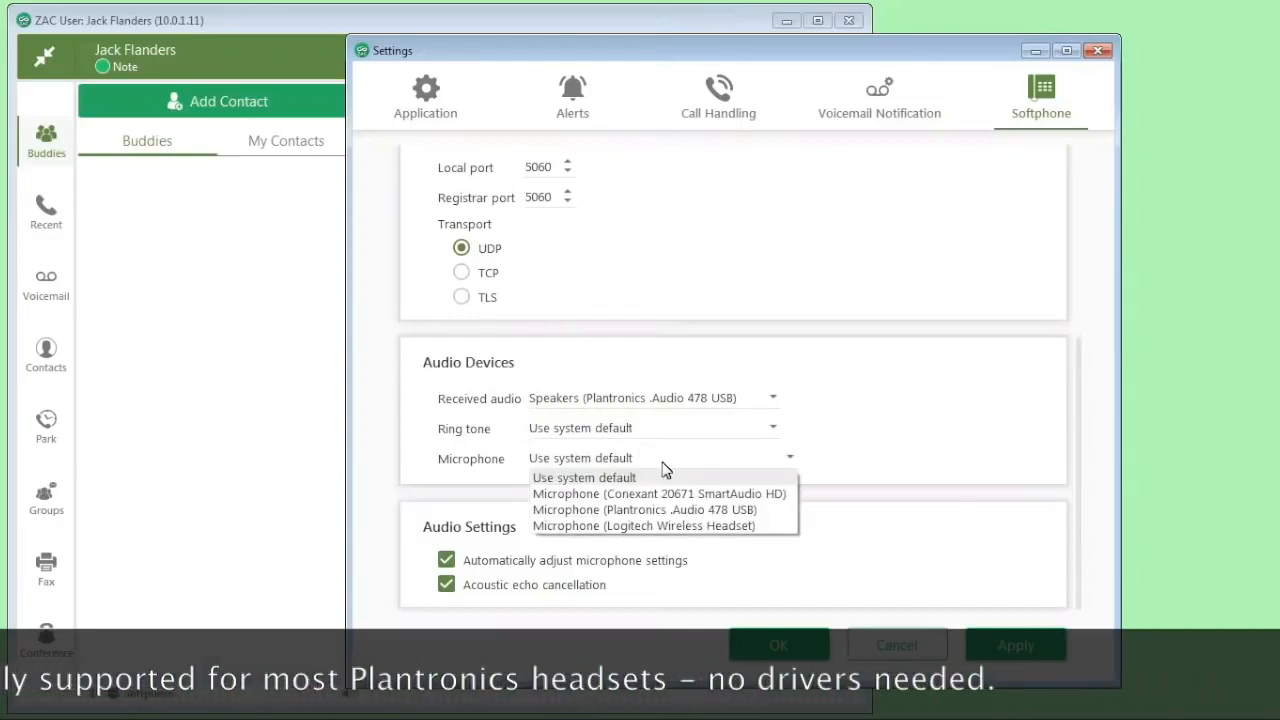
{"action": "left_click", "coordinate": [644, 509]}
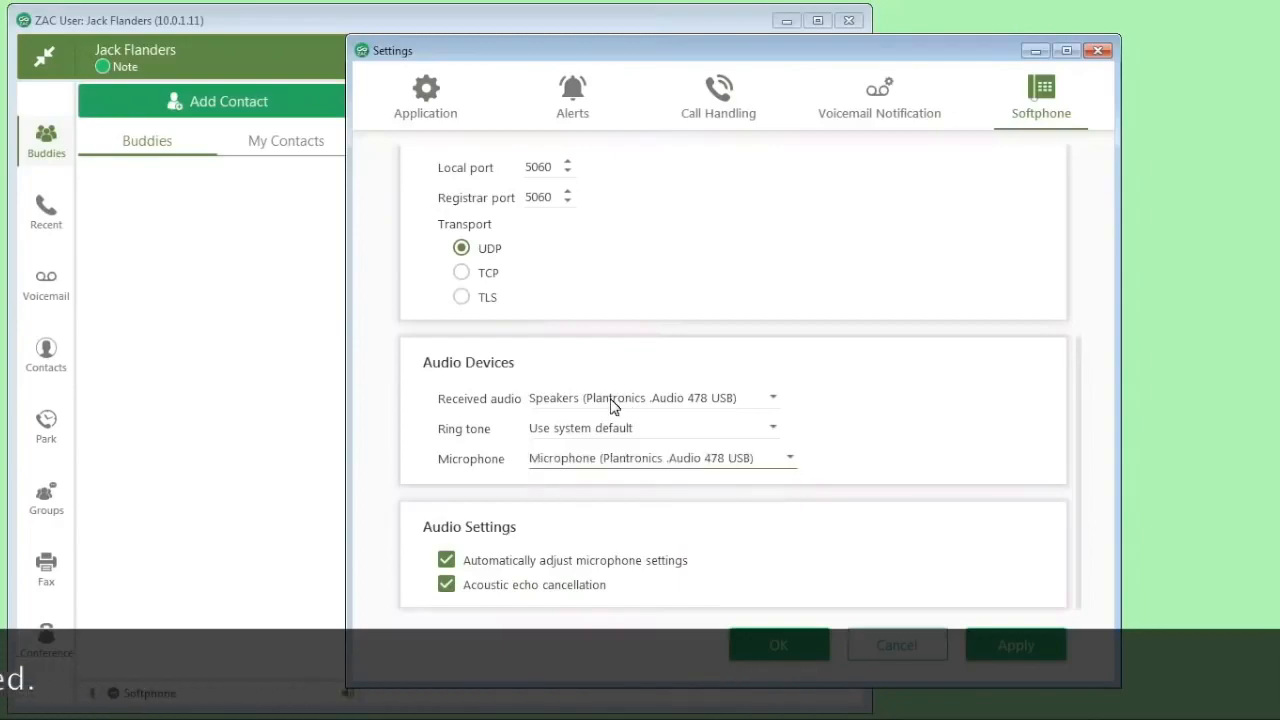
{"action": "mouse_move", "coordinate": [655, 428]}
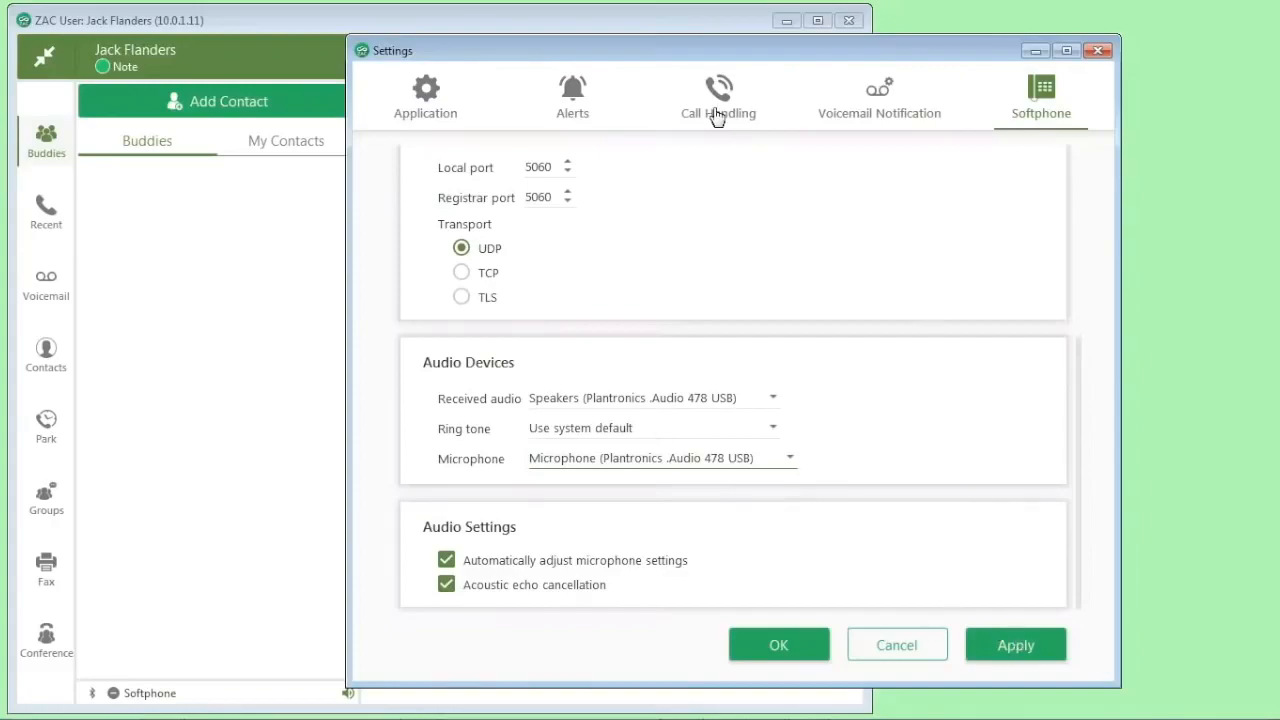
{"action": "mouse_move", "coordinate": [884, 108]}
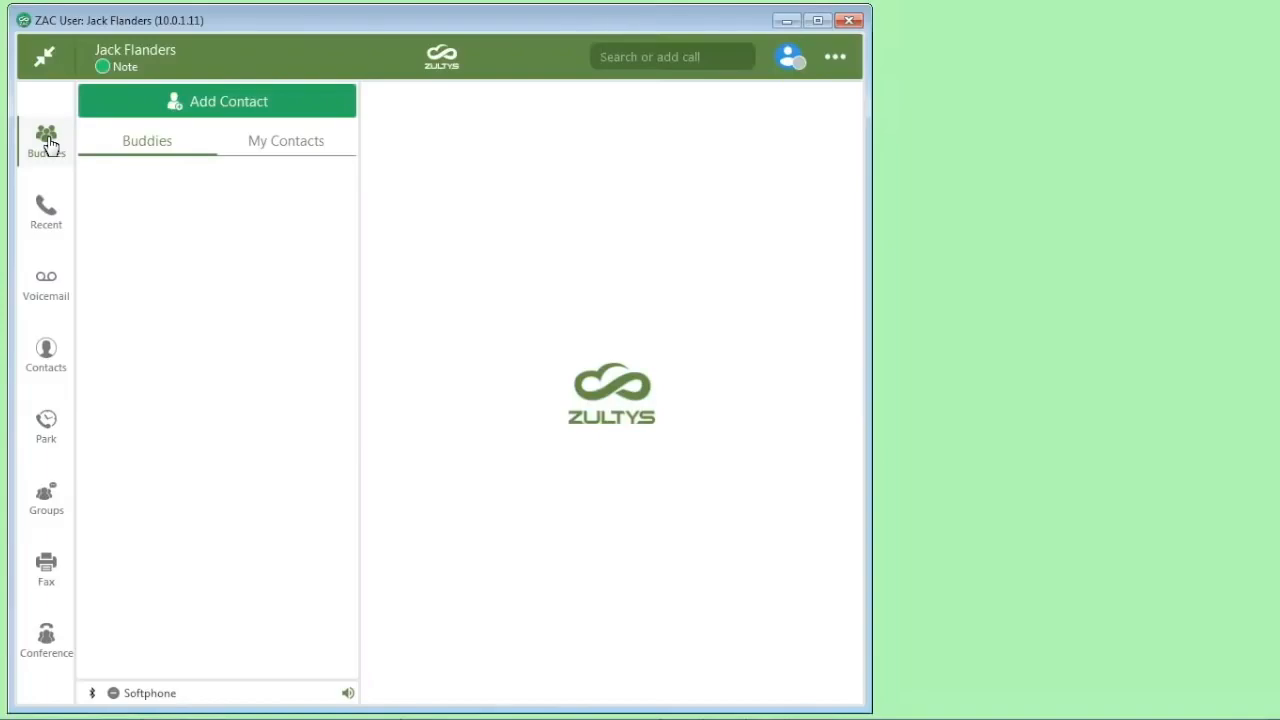
Star Dee Gital as a Buddy from MX Directory and open Anna Log's contact
{"action": "left_click", "coordinate": [672, 56]}
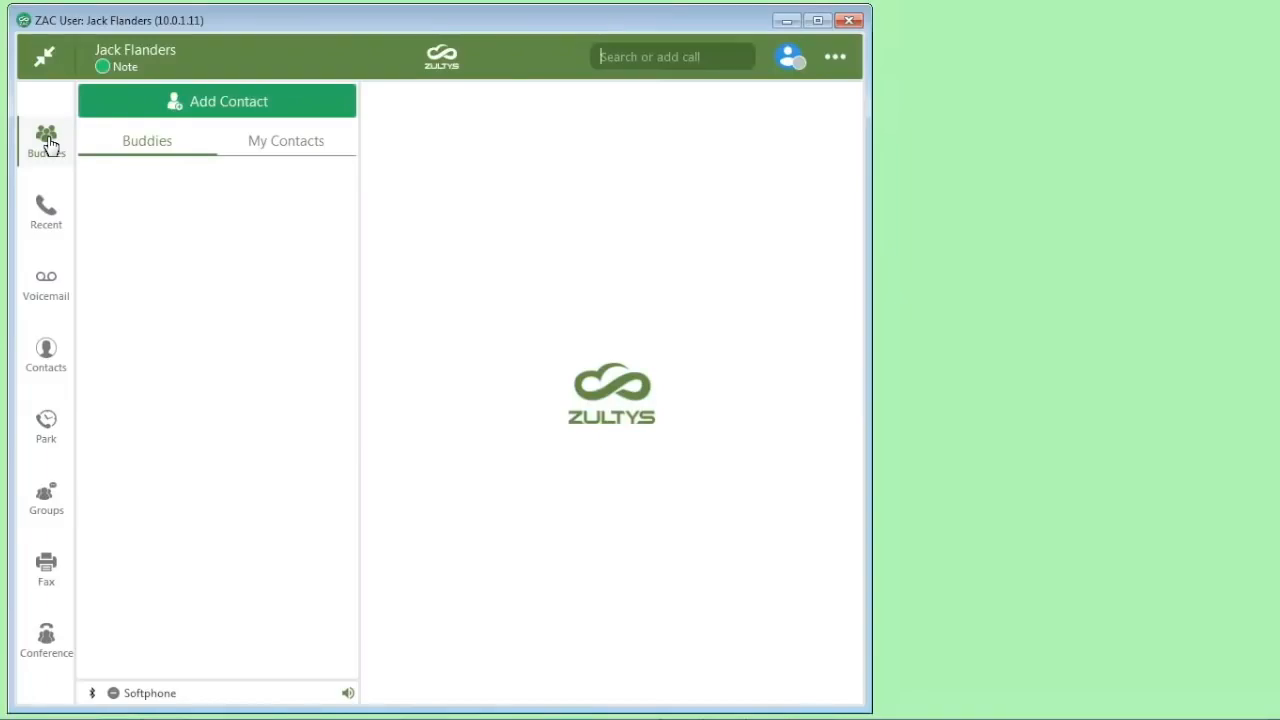
{"action": "mouse_move", "coordinate": [46, 350]}
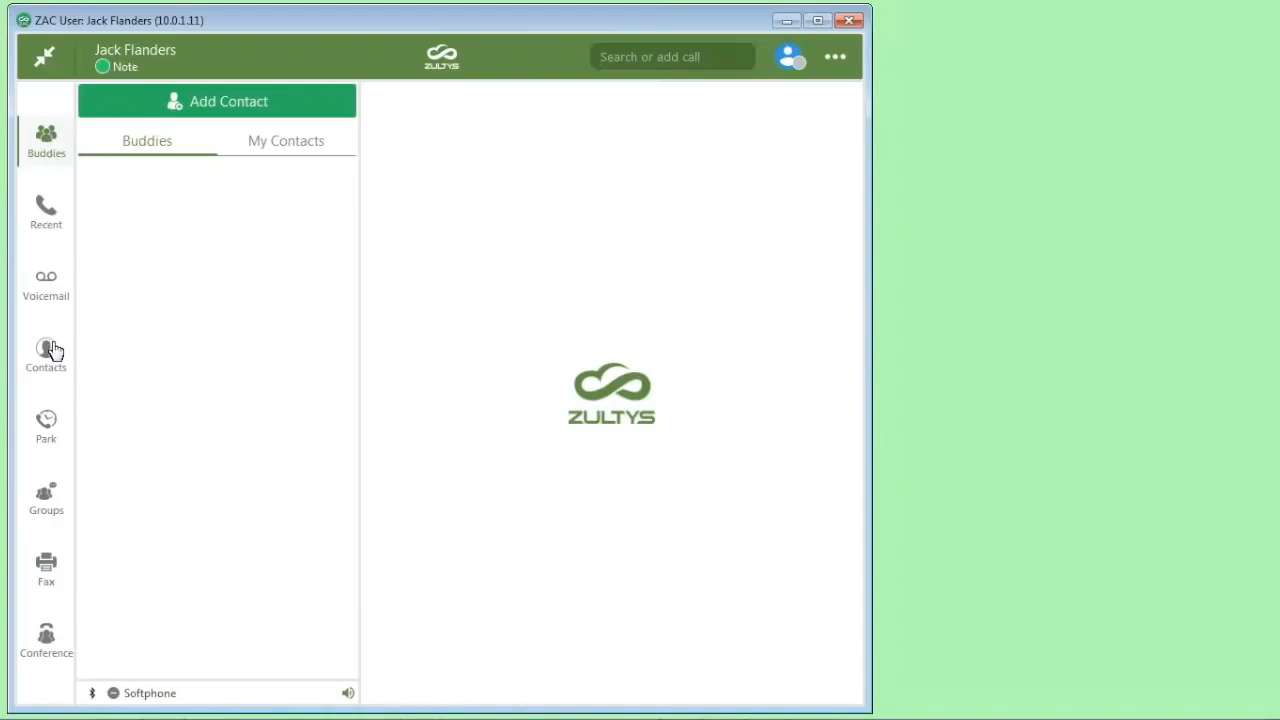
{"action": "left_click", "coordinate": [45, 355]}
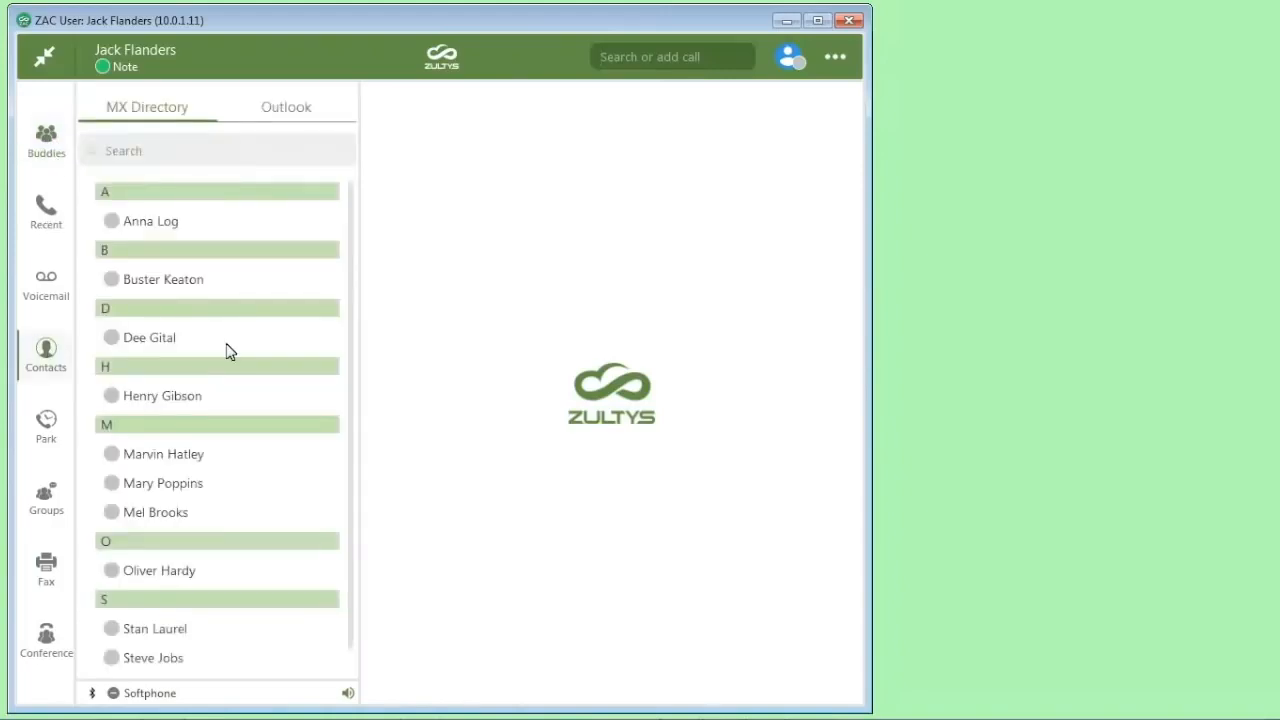
{"action": "mouse_move", "coordinate": [178, 120]}
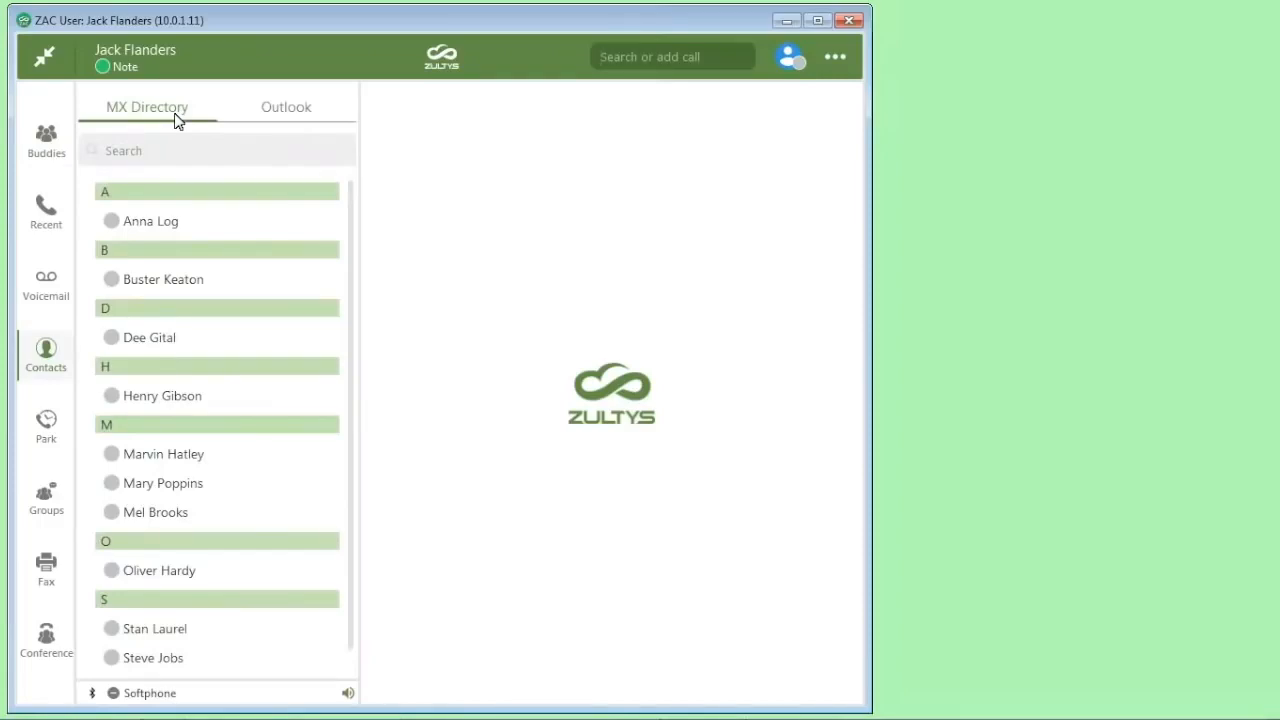
{"action": "mouse_move", "coordinate": [145, 347]}
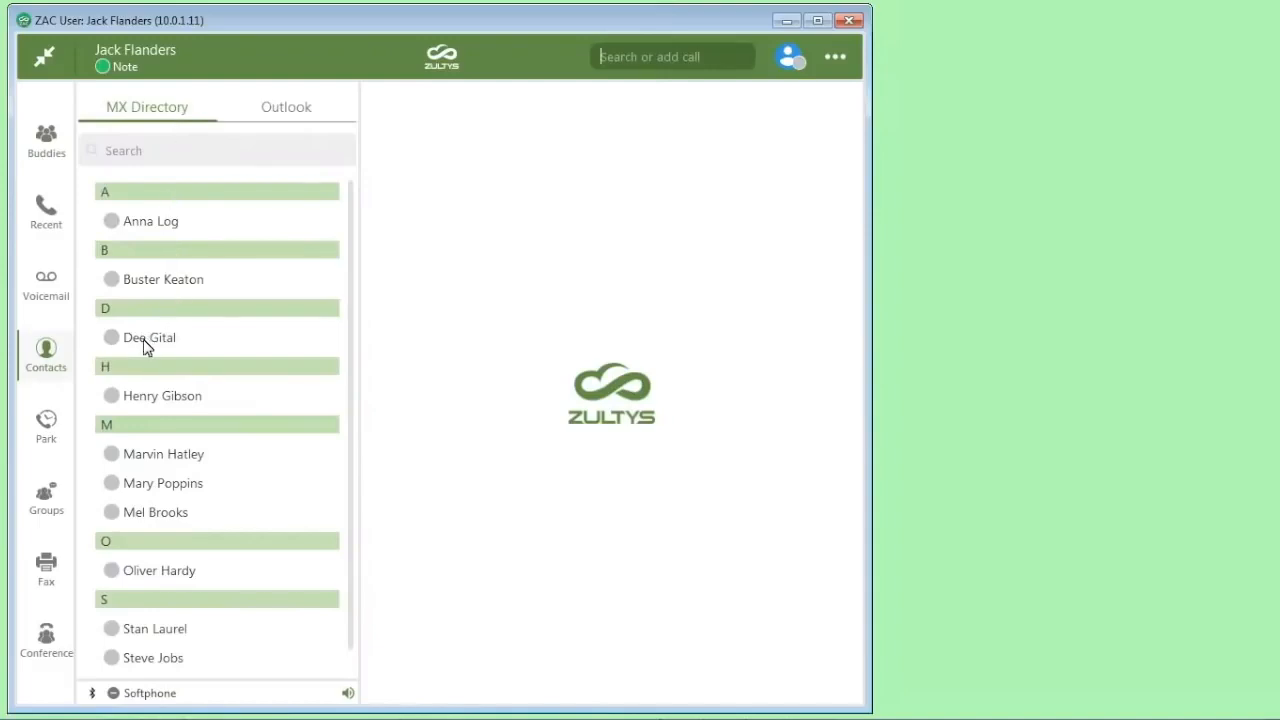
{"action": "left_click", "coordinate": [148, 337]}
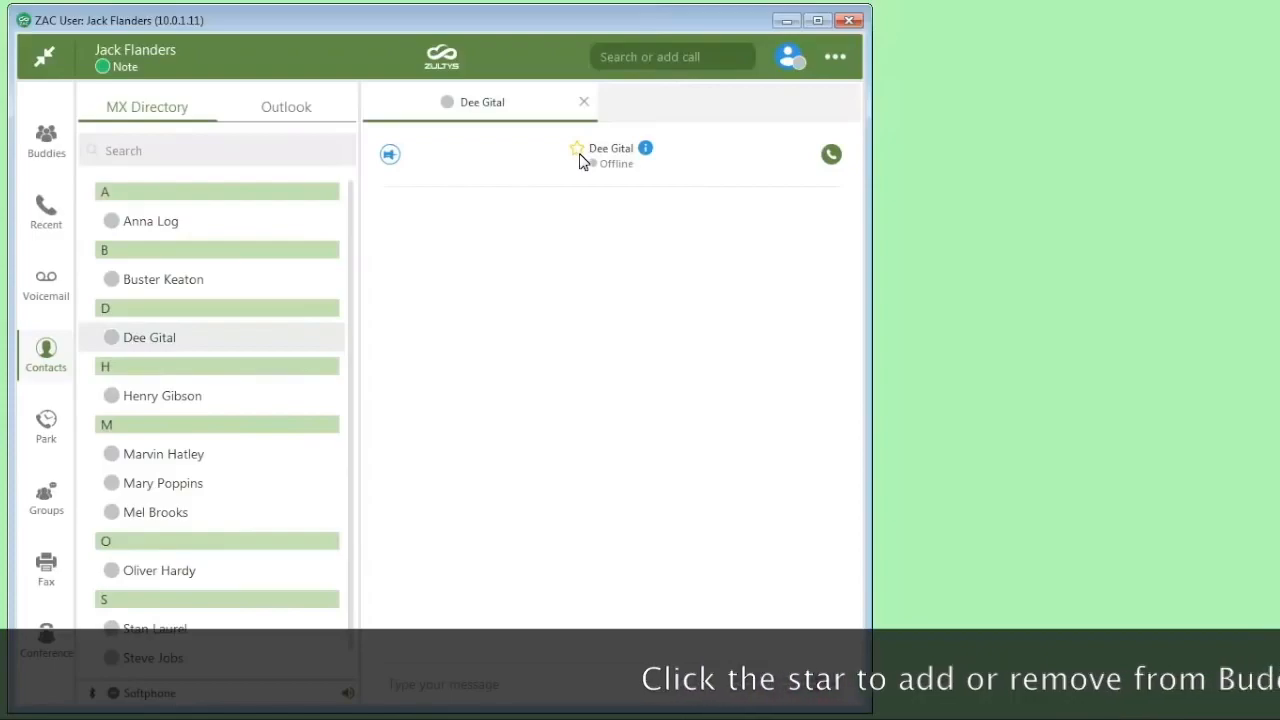
{"action": "left_click", "coordinate": [577, 148]}
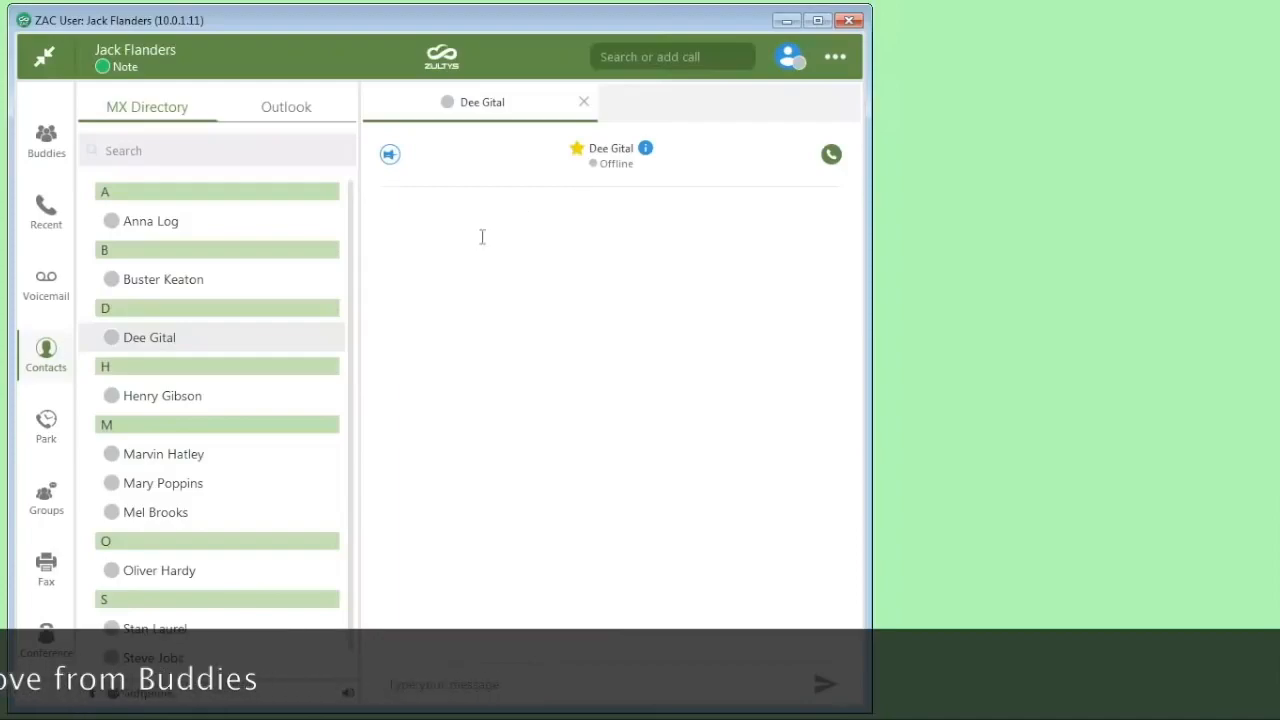
{"action": "left_click", "coordinate": [152, 221]}
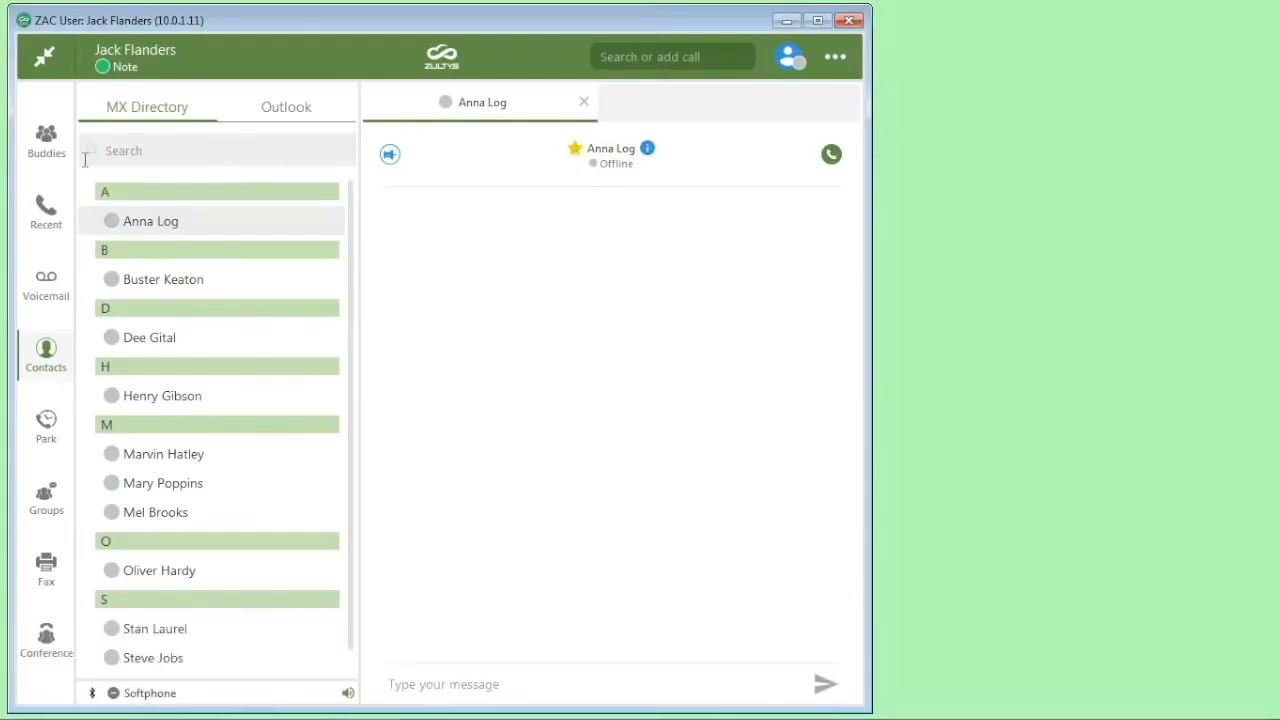
{"action": "mouse_move", "coordinate": [568, 178]}
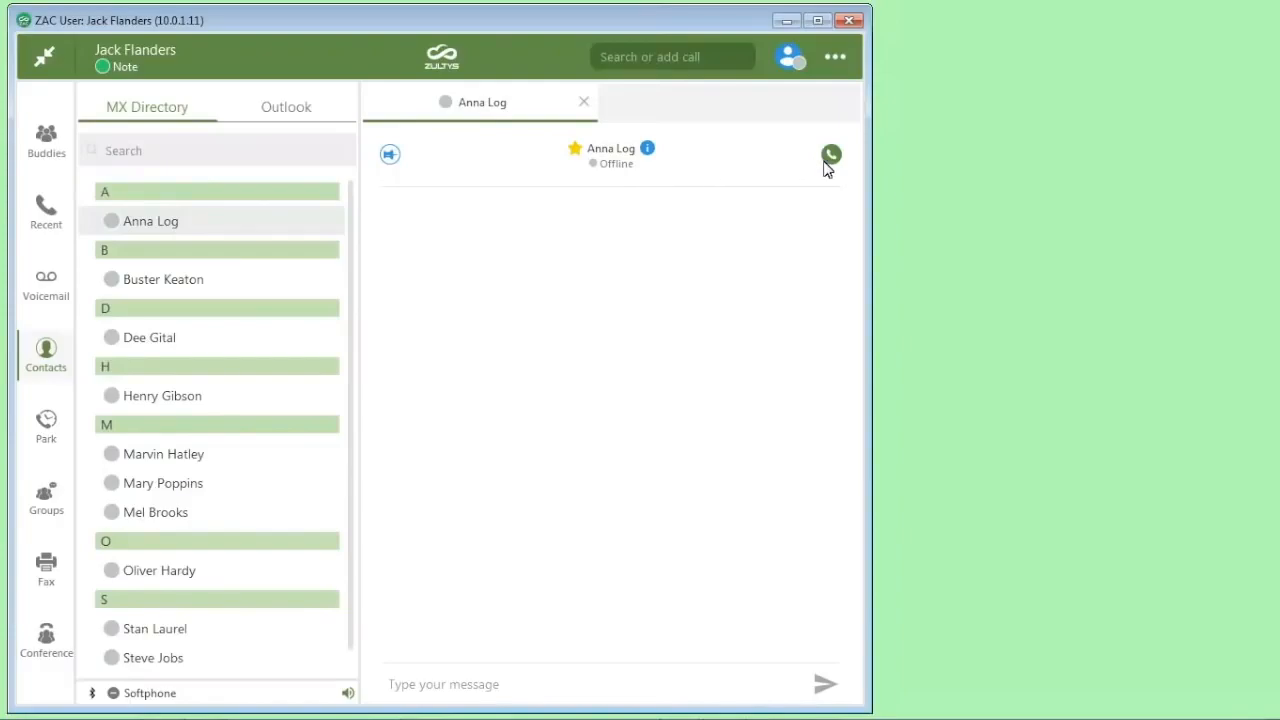
Call Anna Log, hang up, and view the Buddies list
{"action": "left_click", "coordinate": [831, 153]}
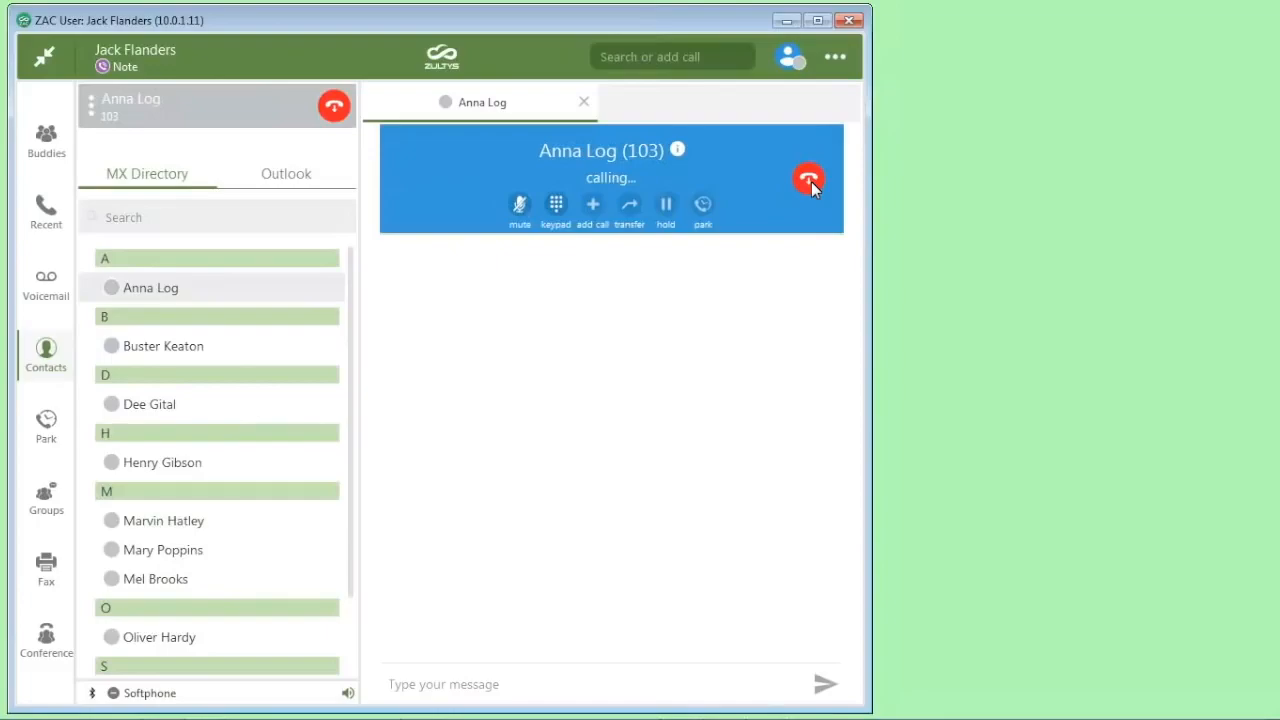
{"action": "left_click", "coordinate": [810, 178]}
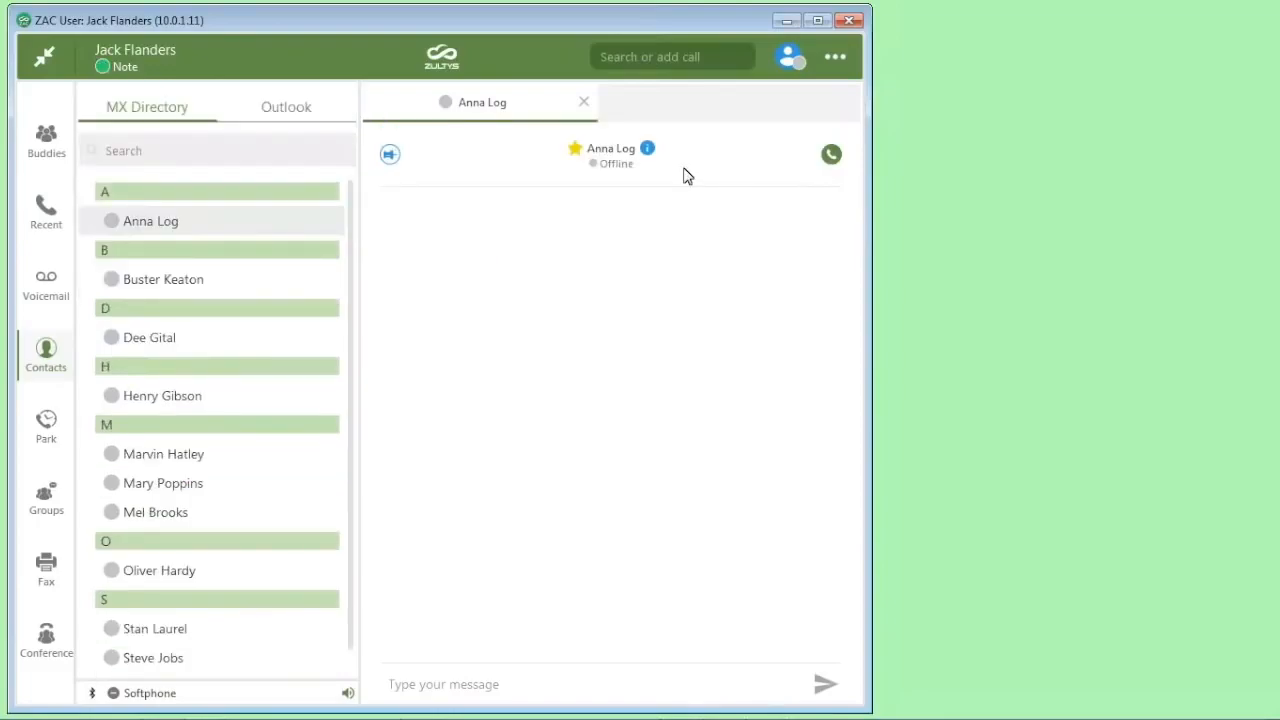
{"action": "left_click", "coordinate": [45, 138]}
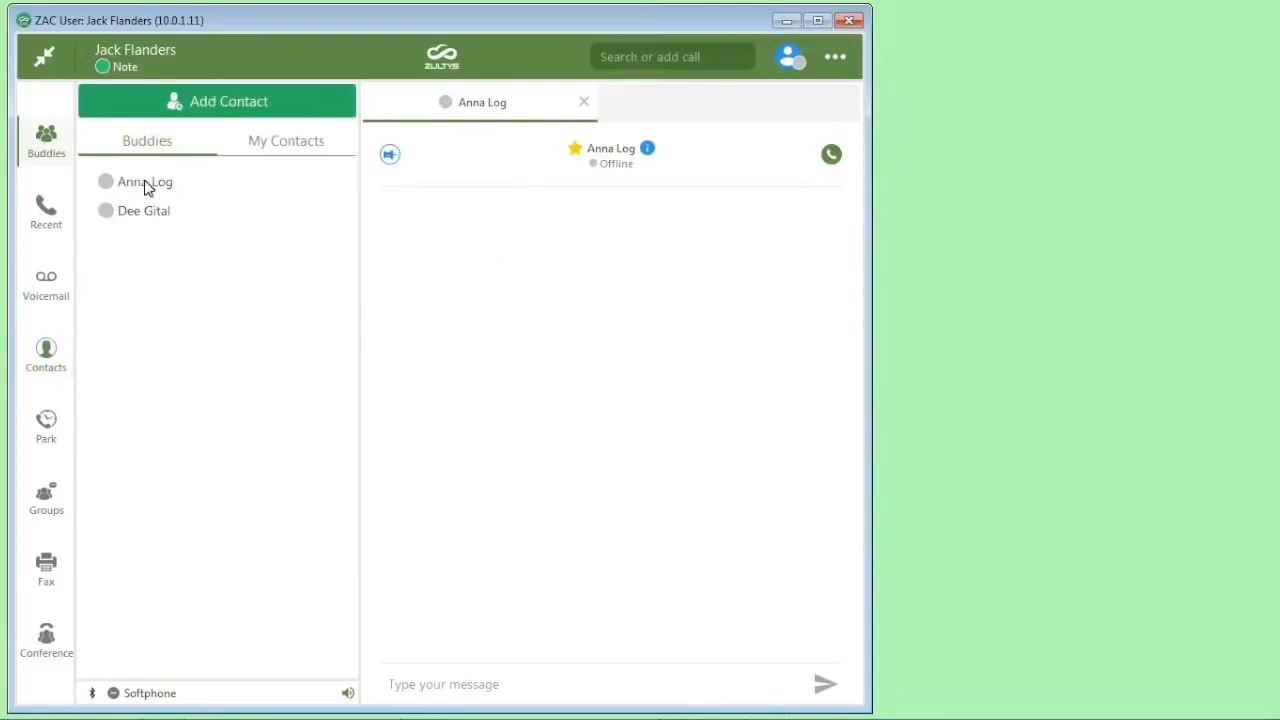
{"action": "mouse_move", "coordinate": [141, 152]}
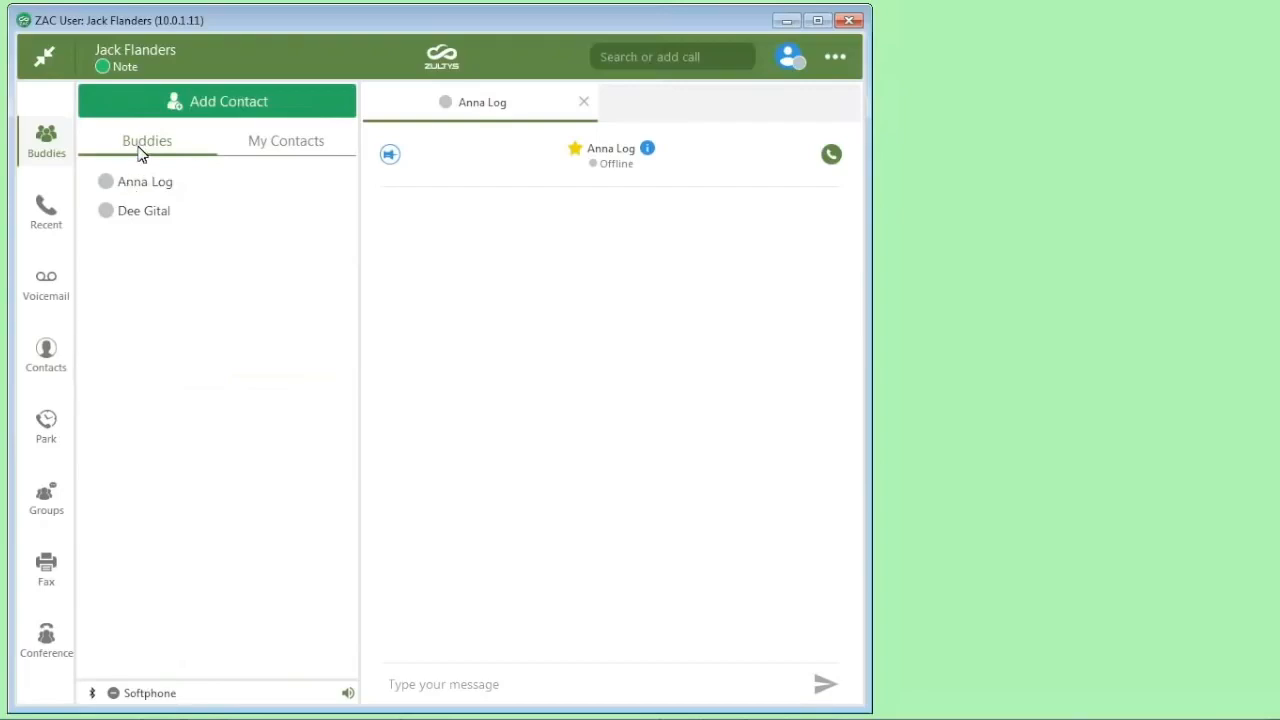
{"action": "mouse_move", "coordinate": [137, 198]}
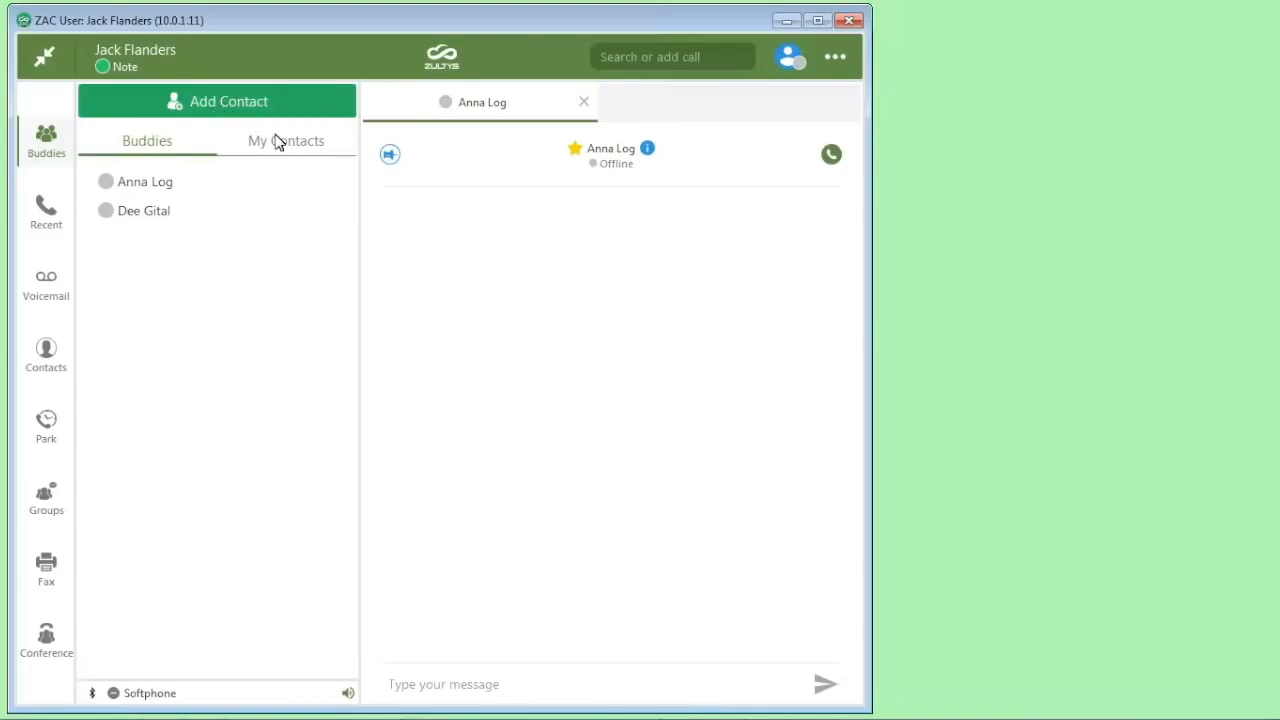
Start a new personal contact and focus its first-name field
{"action": "left_click", "coordinate": [228, 101]}
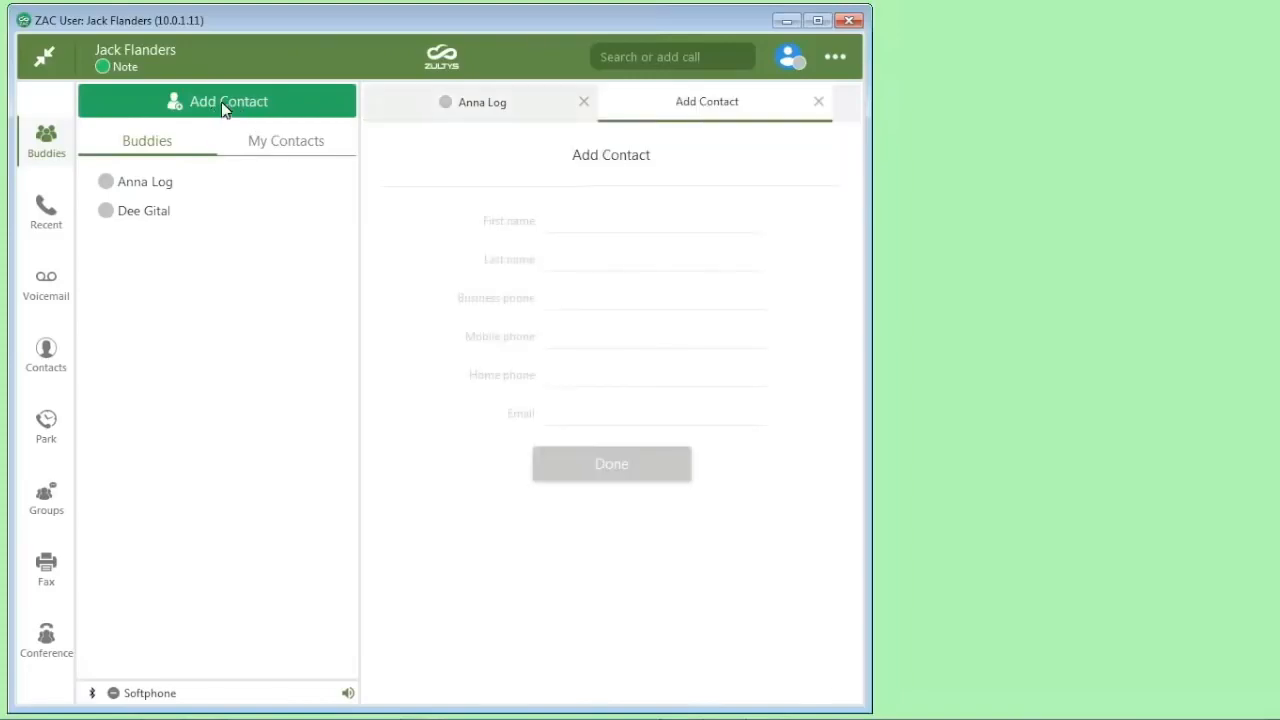
{"action": "left_click", "coordinate": [655, 221]}
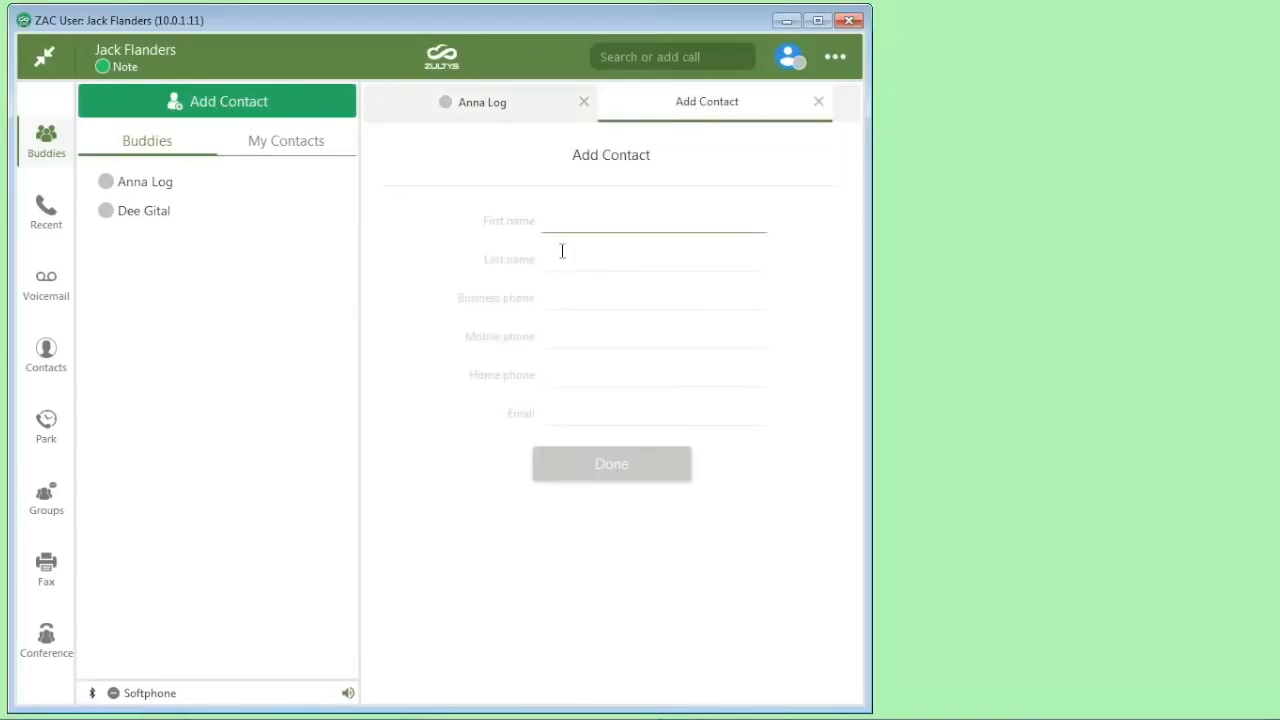
{"action": "left_click", "coordinate": [650, 221]}
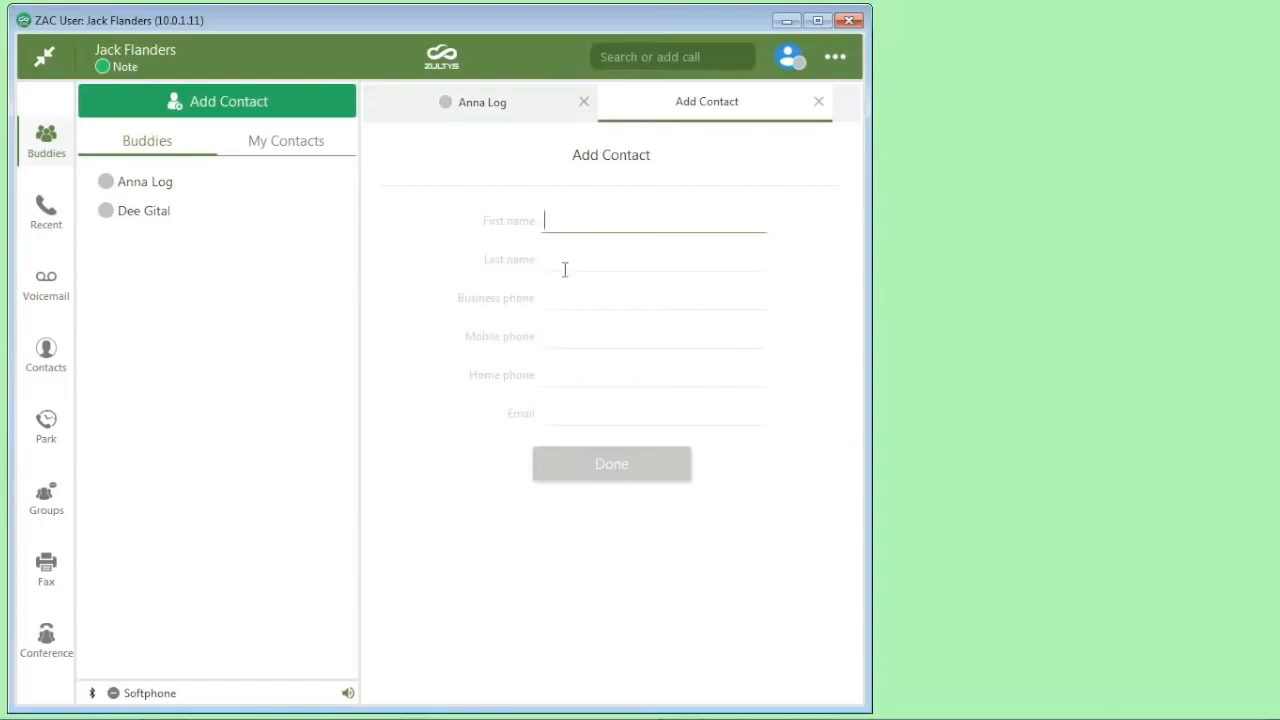
{"action": "mouse_move", "coordinate": [567, 231]}
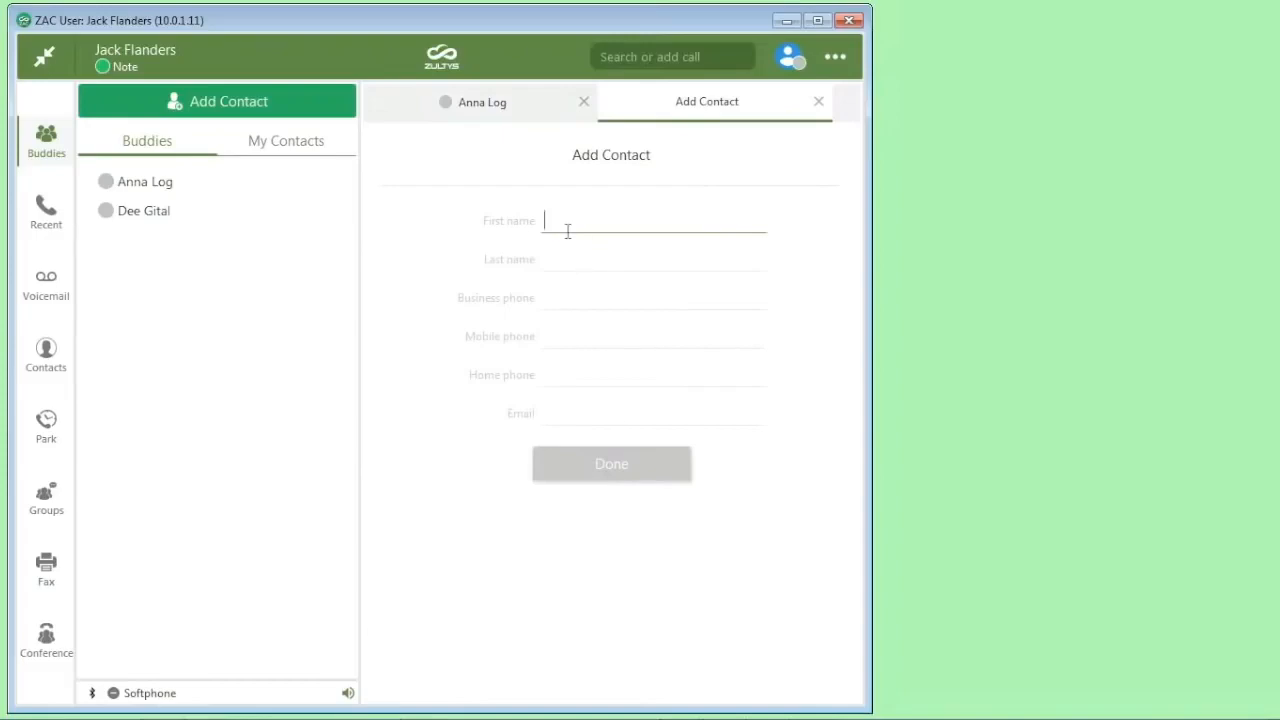
{"action": "mouse_move", "coordinate": [46, 355]}
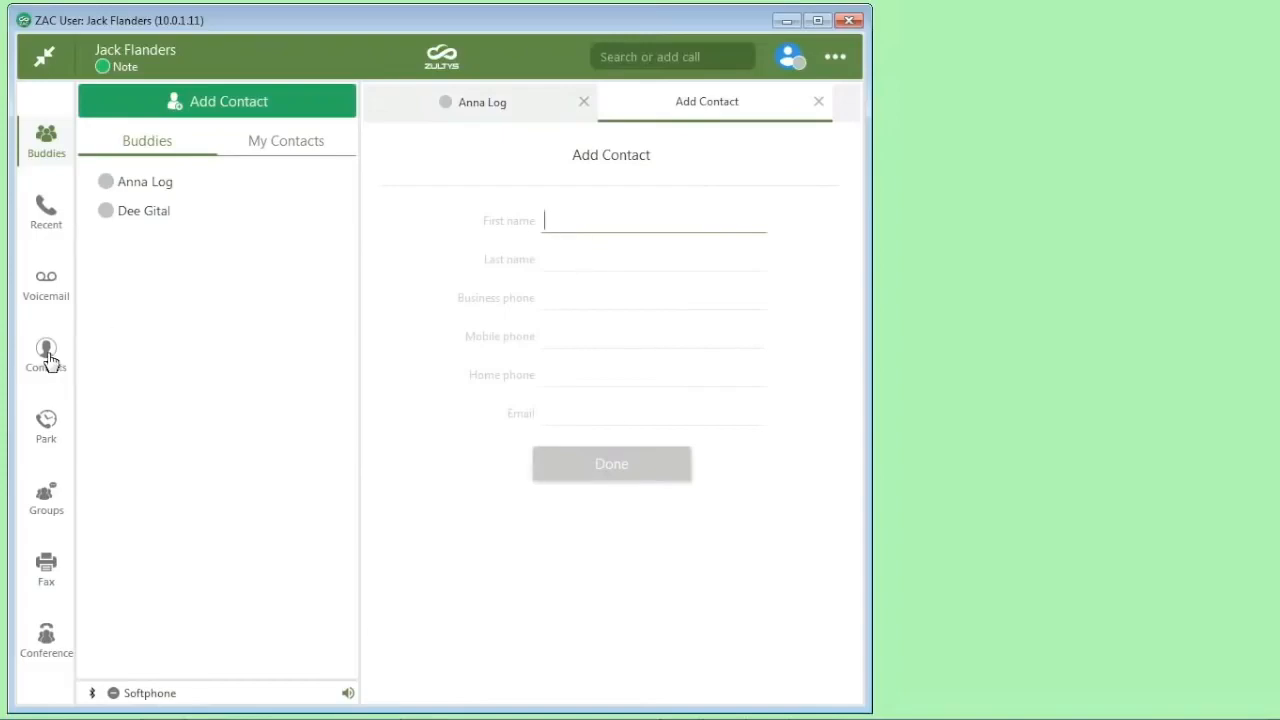
Chat with Dee Gital from the company directory, then view Buddies and Recent history
{"action": "left_click", "coordinate": [45, 355]}
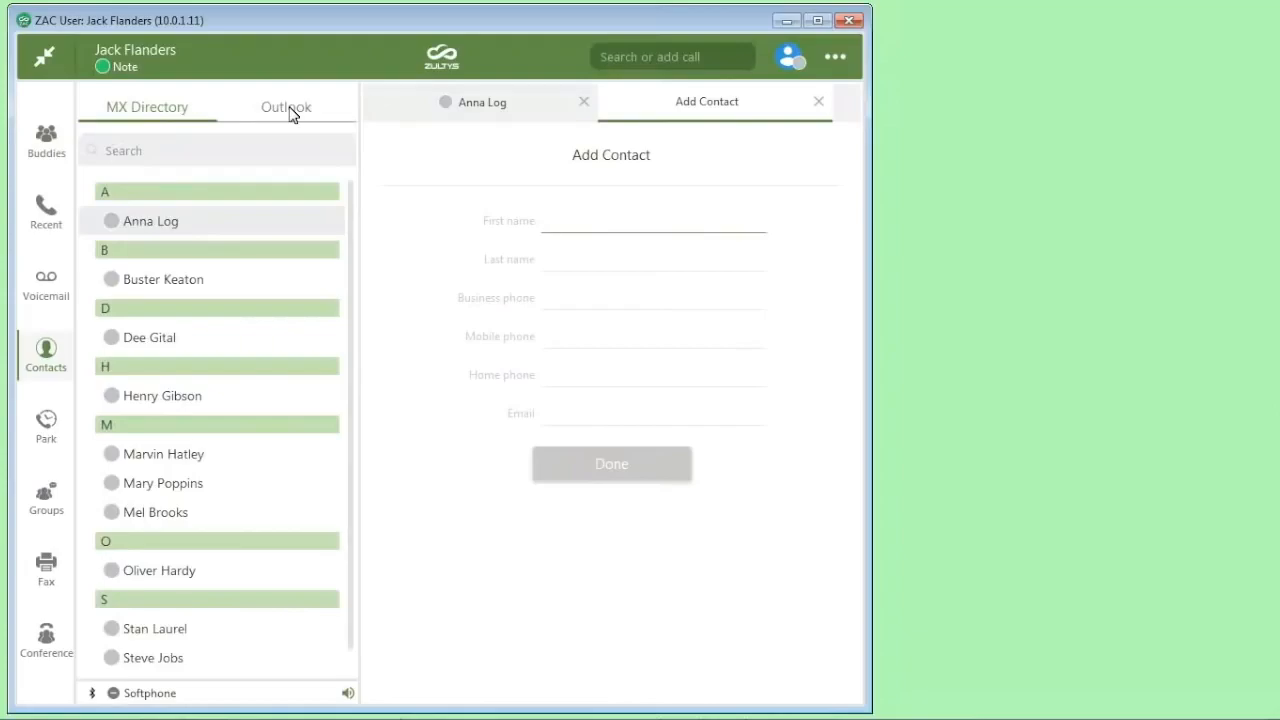
{"action": "left_click", "coordinate": [654, 221]}
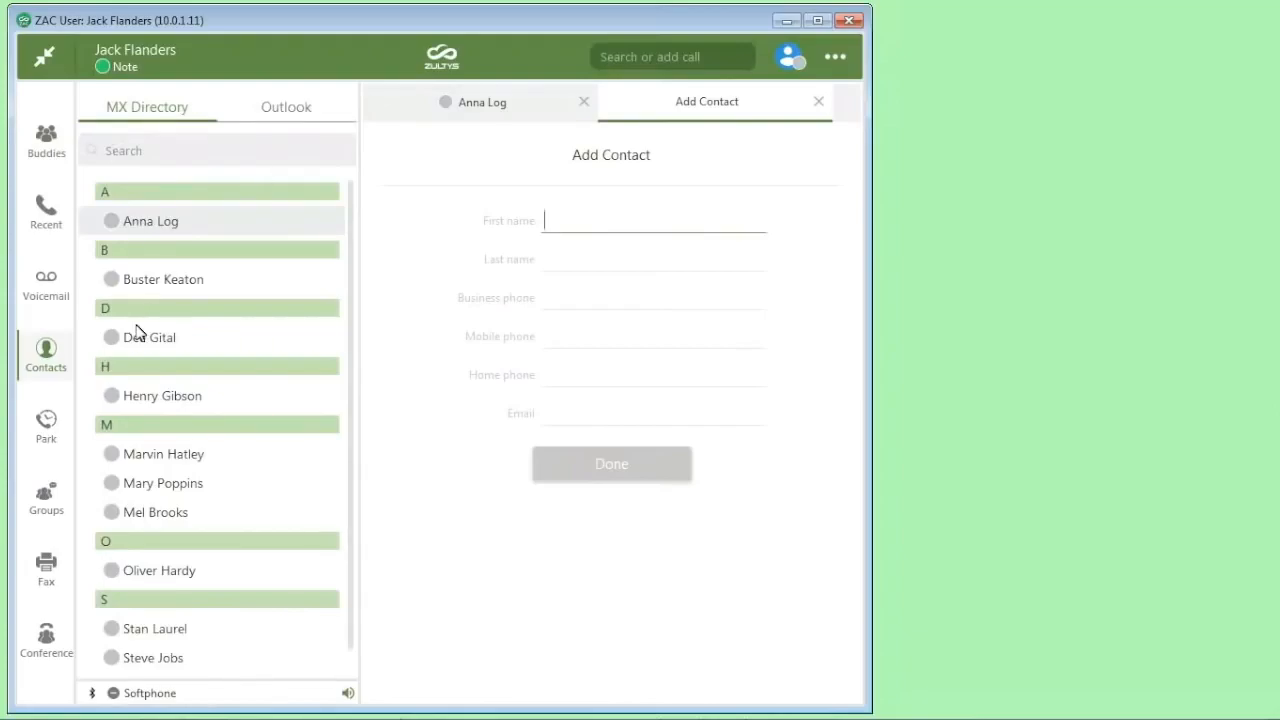
{"action": "left_click", "coordinate": [149, 337]}
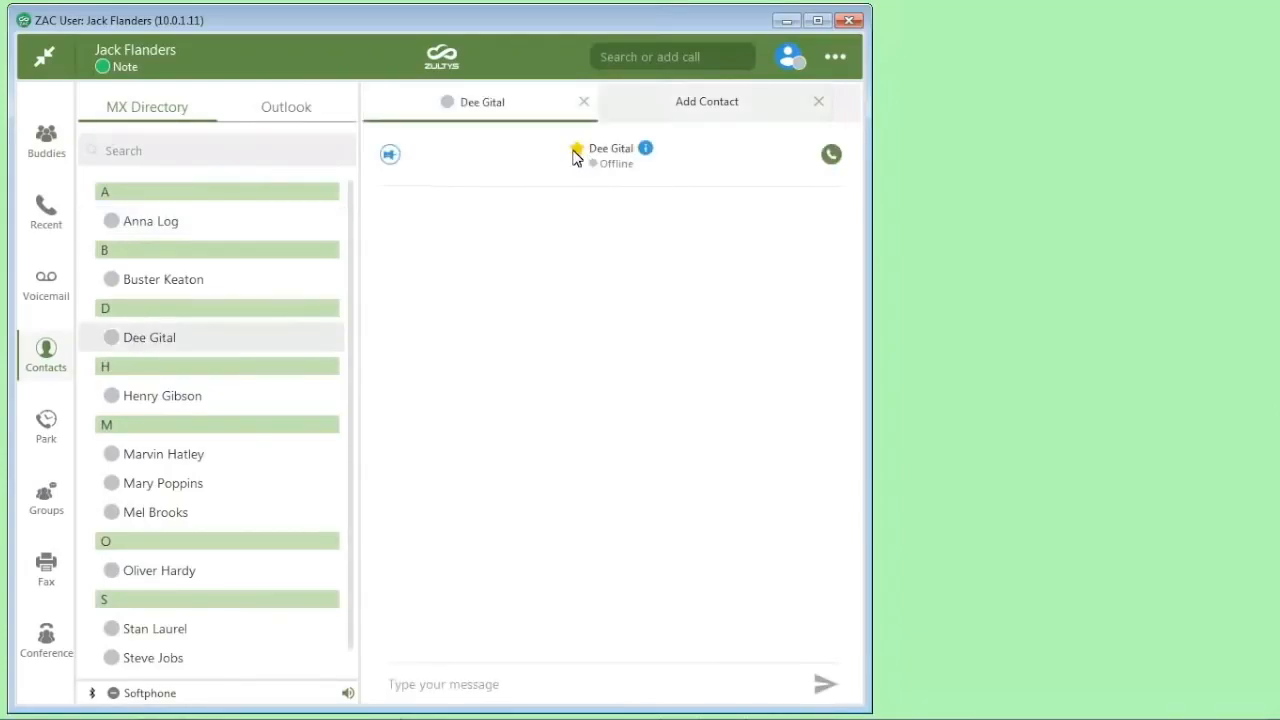
{"action": "left_click", "coordinate": [46, 138]}
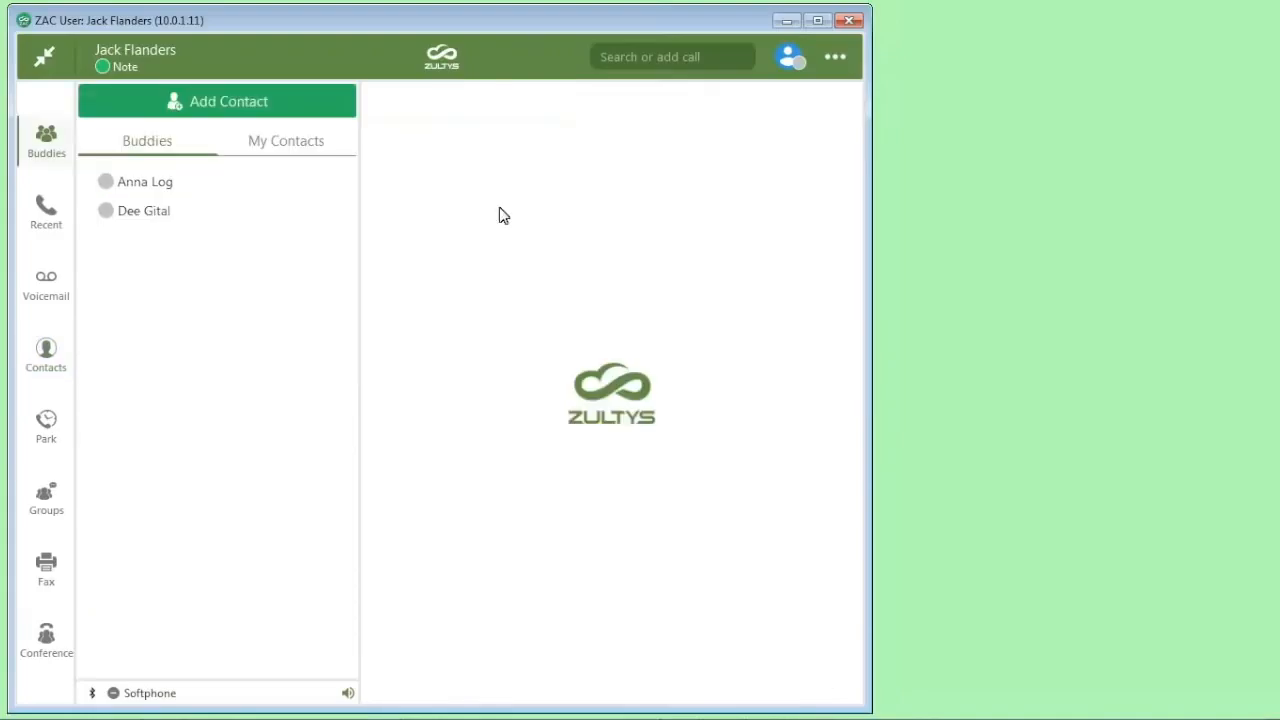
{"action": "left_click", "coordinate": [46, 210]}
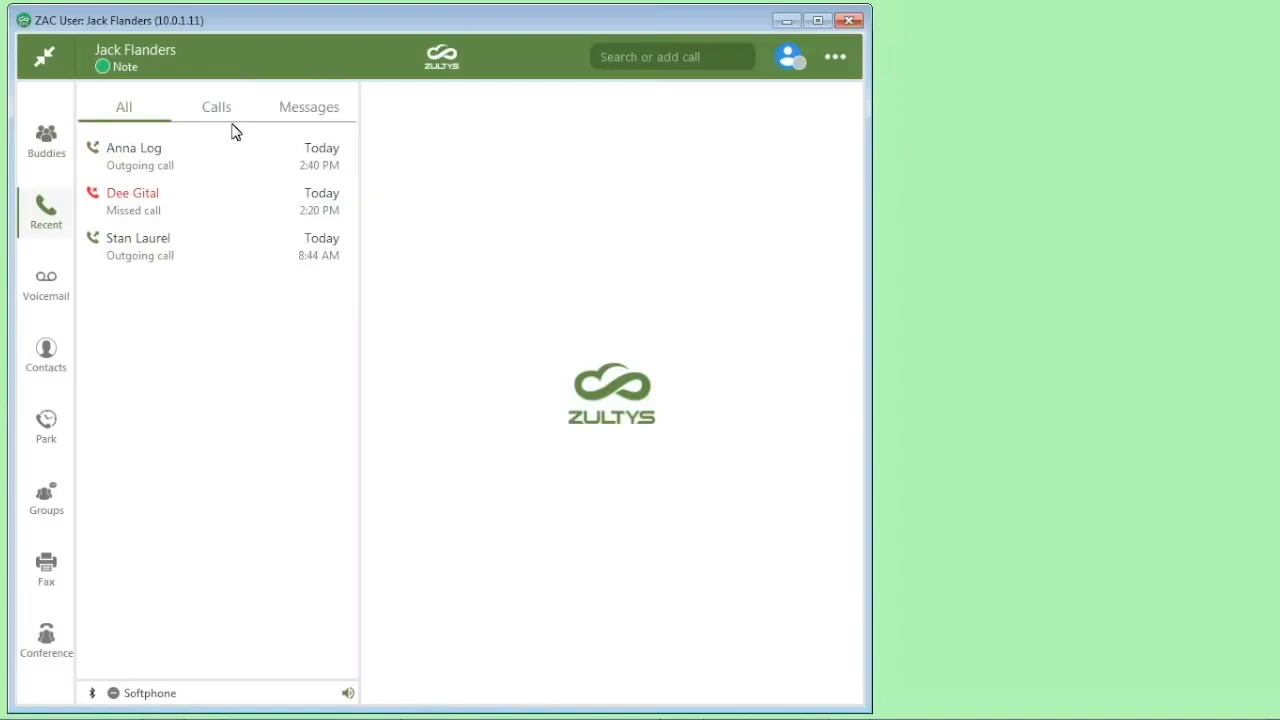
Check the Recent Calls and Messages tabs, then return to the Buddies list
{"action": "left_click", "coordinate": [216, 107]}
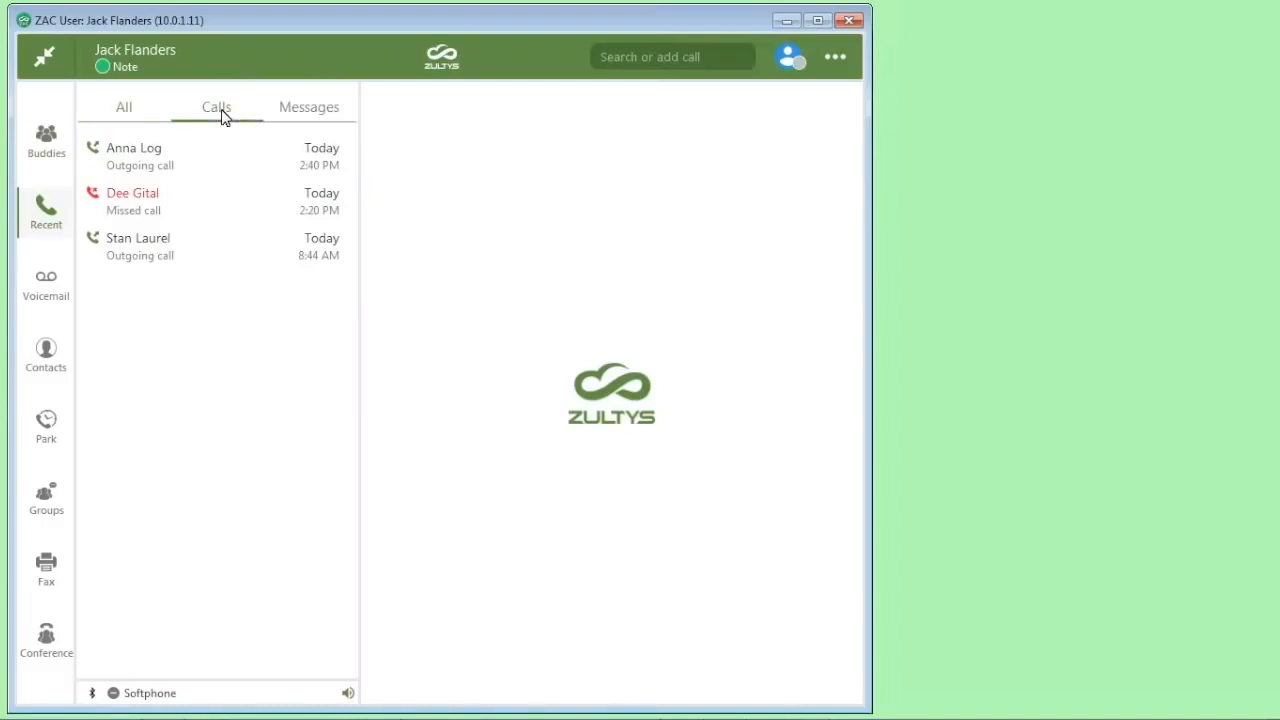
{"action": "left_click", "coordinate": [308, 107]}
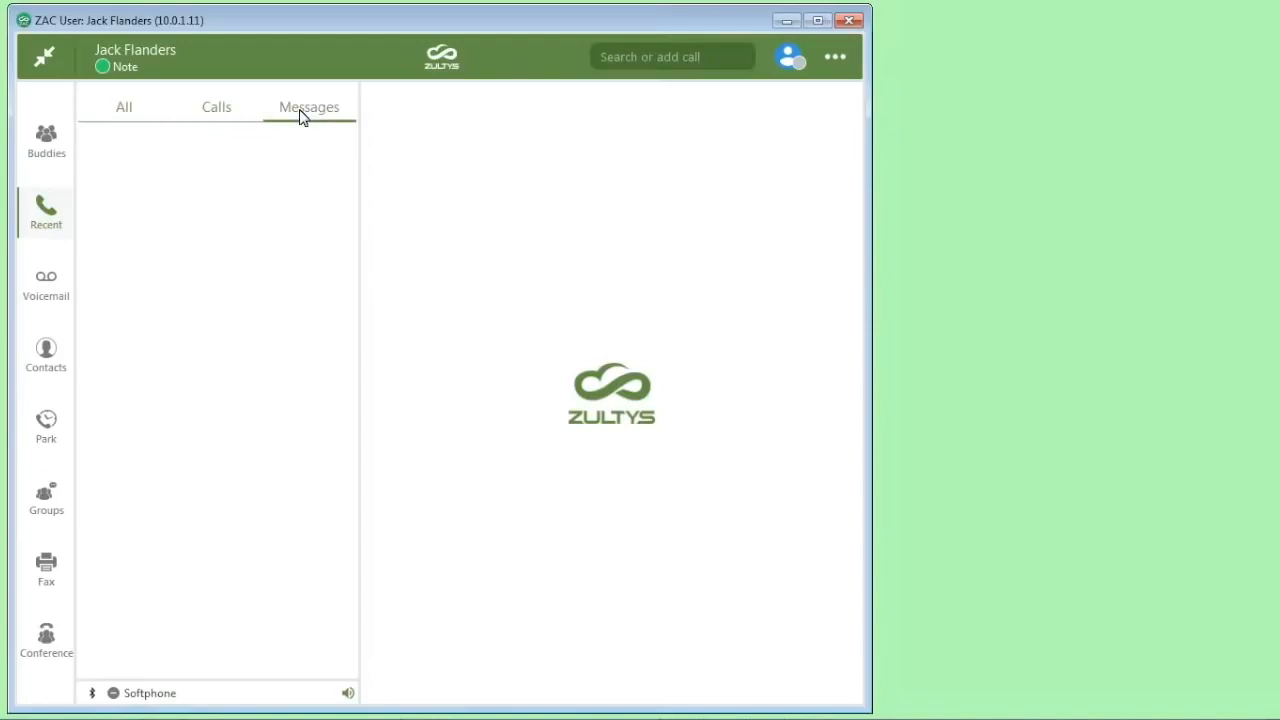
{"action": "mouse_move", "coordinate": [232, 145]}
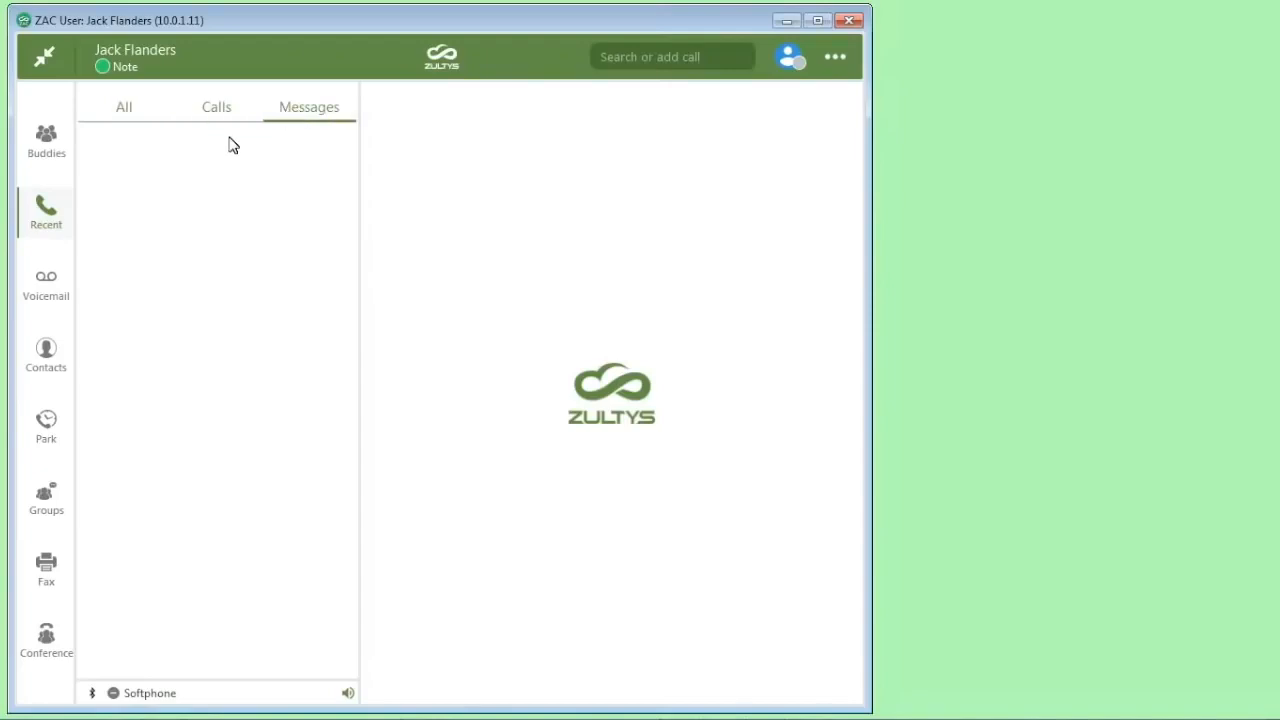
{"action": "left_click", "coordinate": [46, 140]}
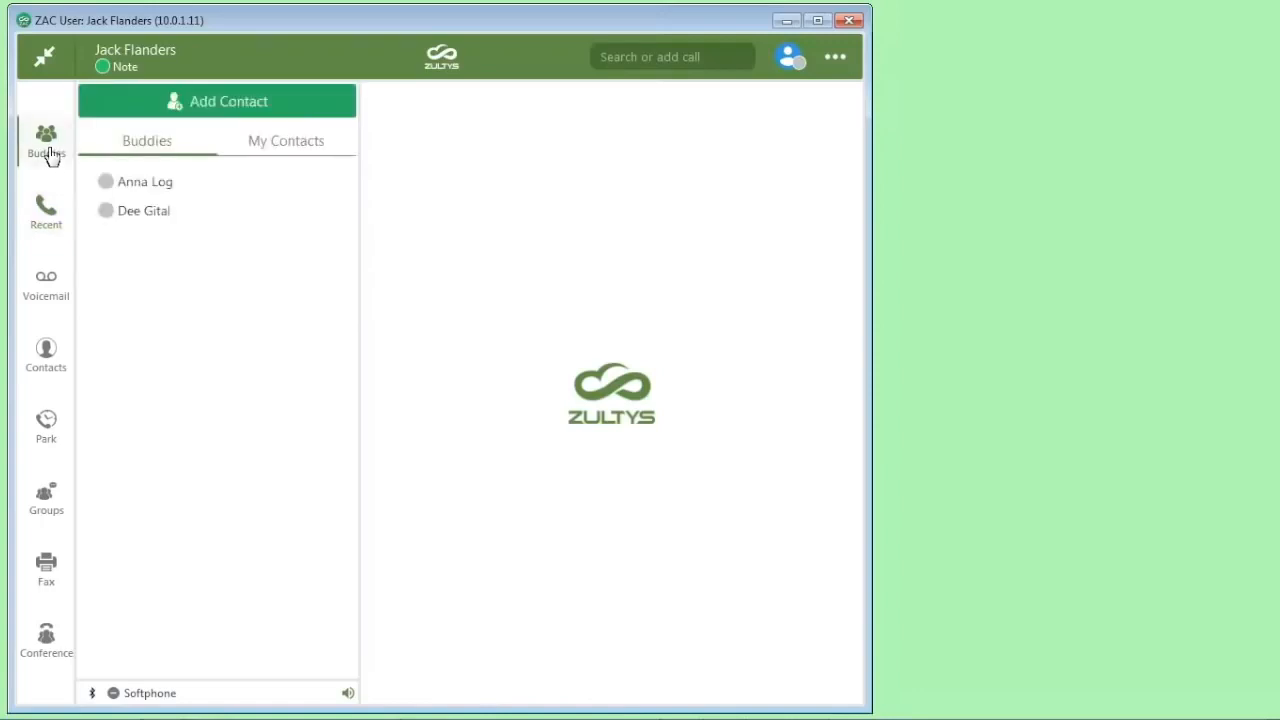
{"action": "mouse_move", "coordinate": [112, 188]}
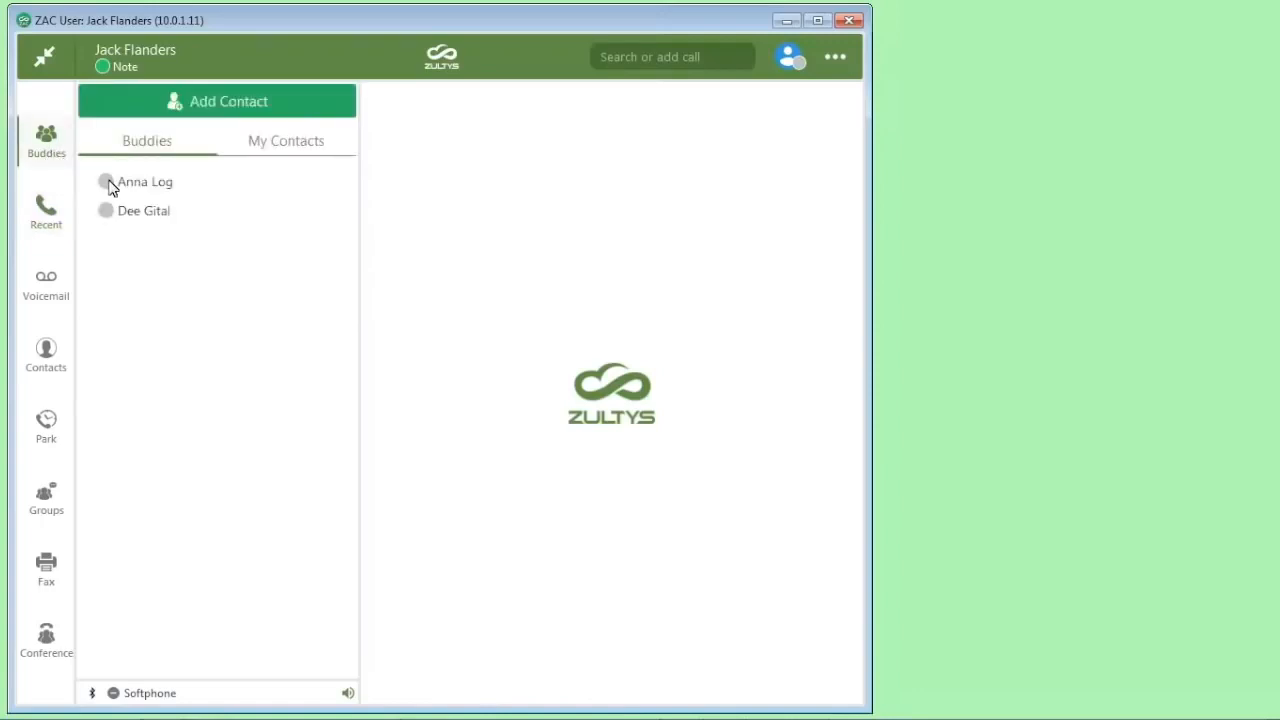
{"action": "mouse_move", "coordinate": [138, 220]}
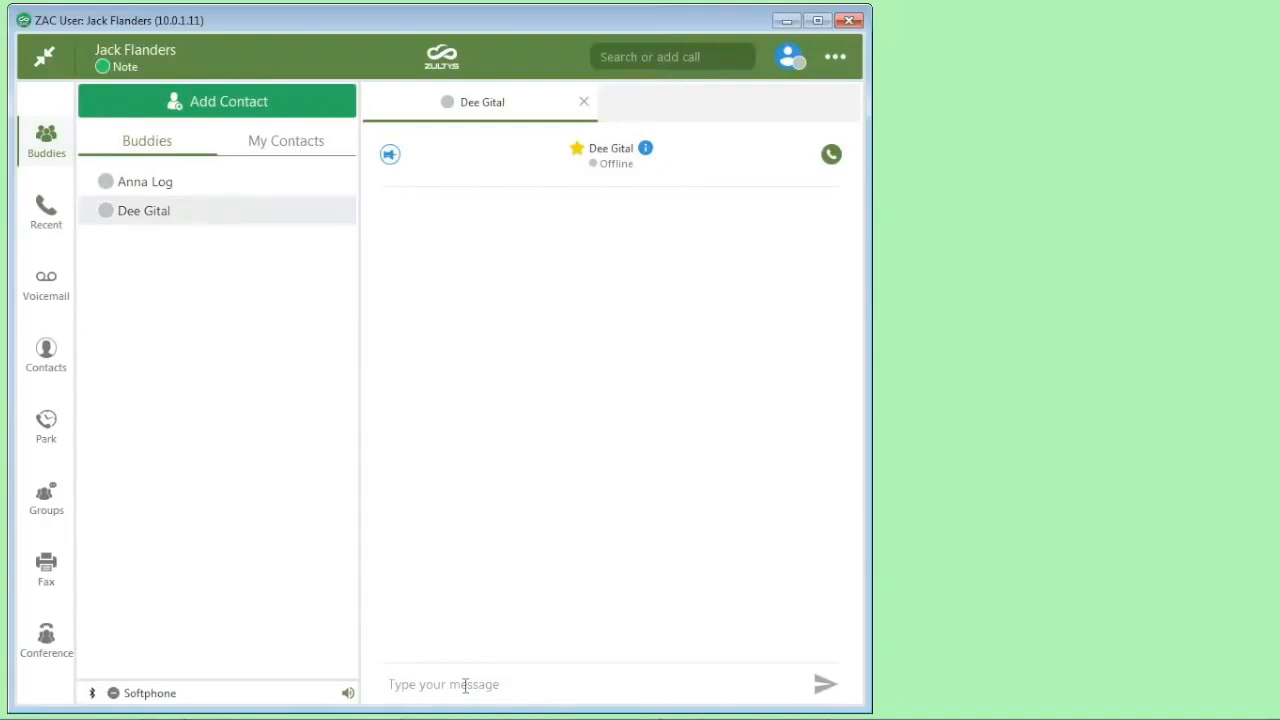
Send 'When will you be available?' to offline Dee Gital in chat
{"action": "type", "text": "When will you be"}
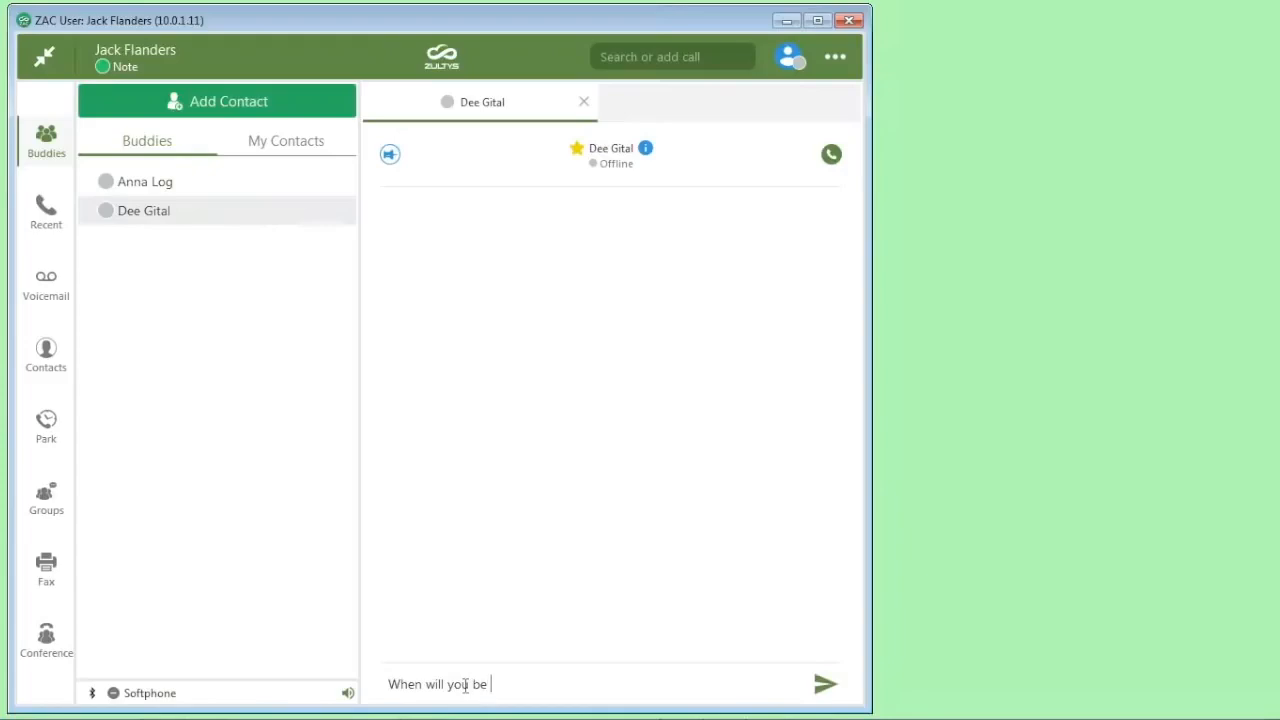
{"action": "left_click", "coordinate": [825, 684]}
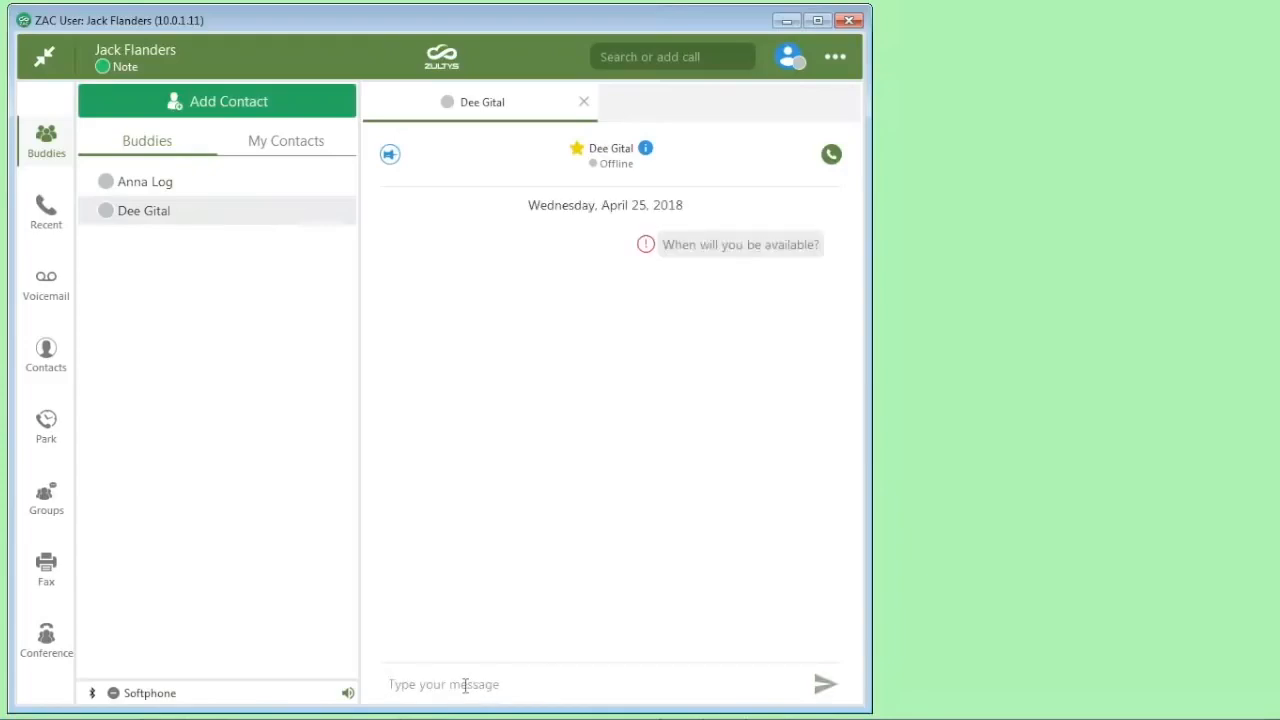
{"action": "left_click", "coordinate": [463, 684]}
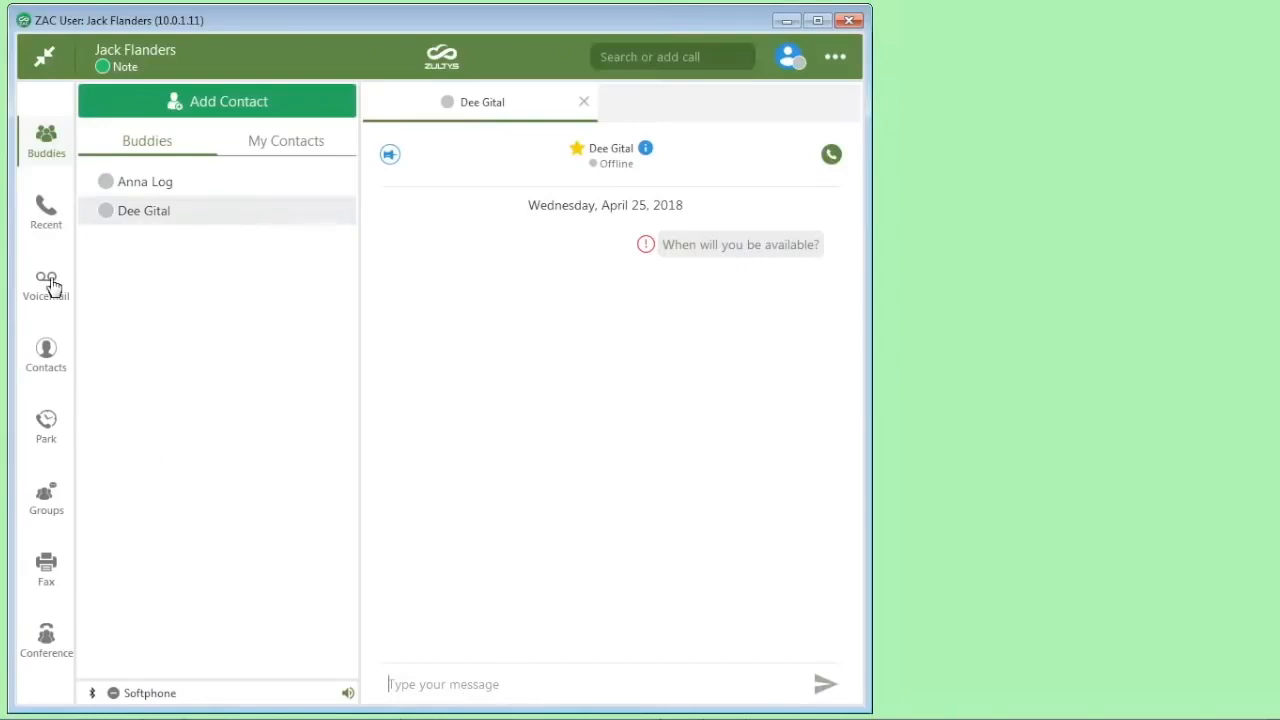
Show the Voicemail section with its empty Inbox
{"action": "left_click", "coordinate": [45, 283]}
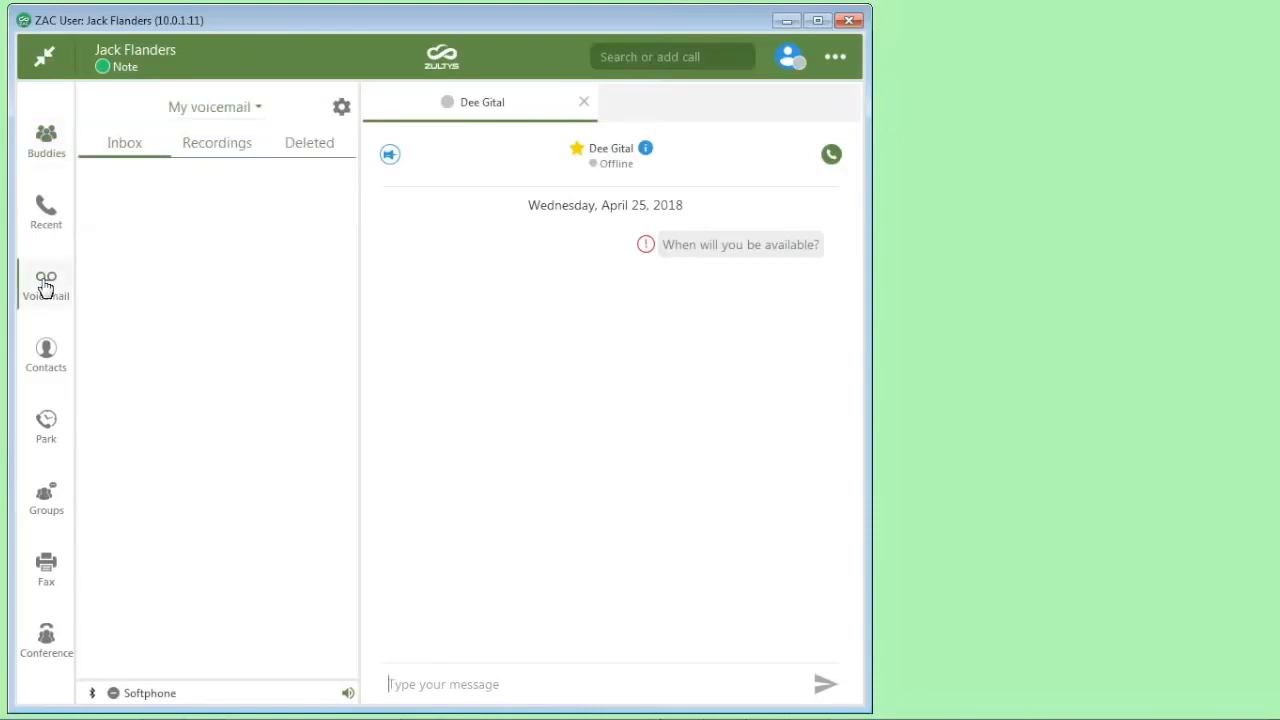
{"action": "mouse_move", "coordinate": [125, 152]}
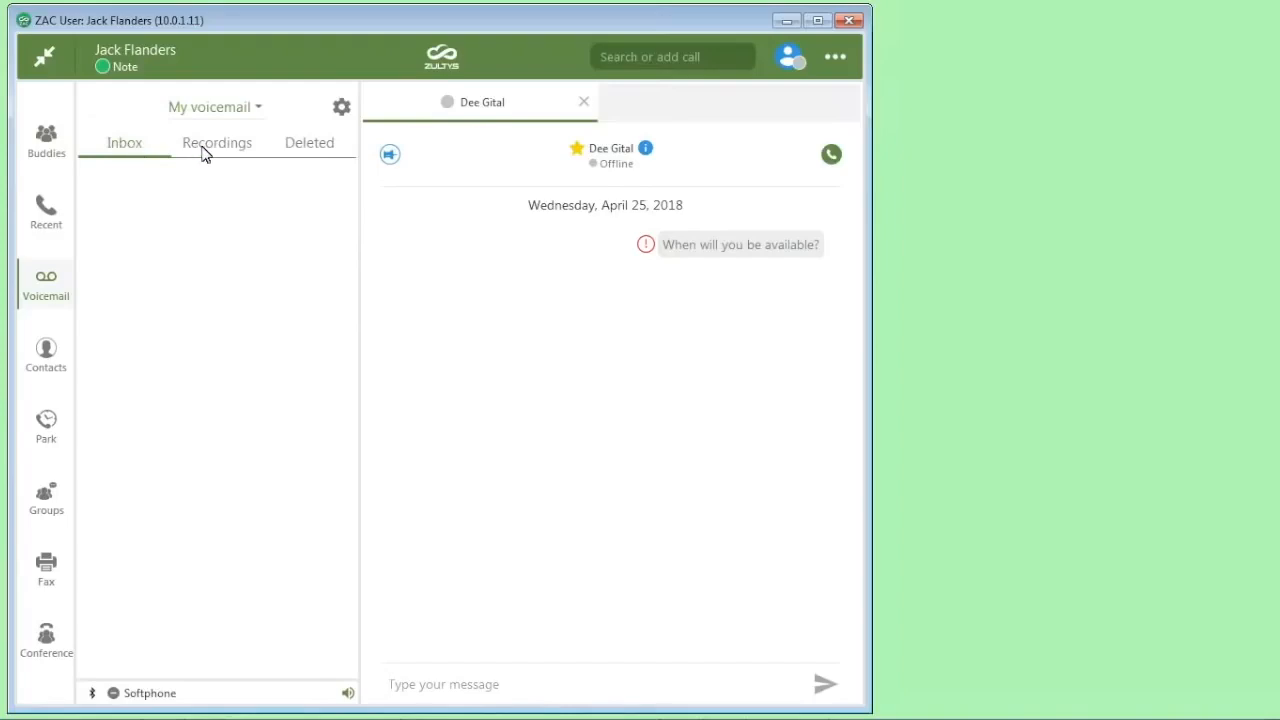
{"action": "mouse_move", "coordinate": [232, 152]}
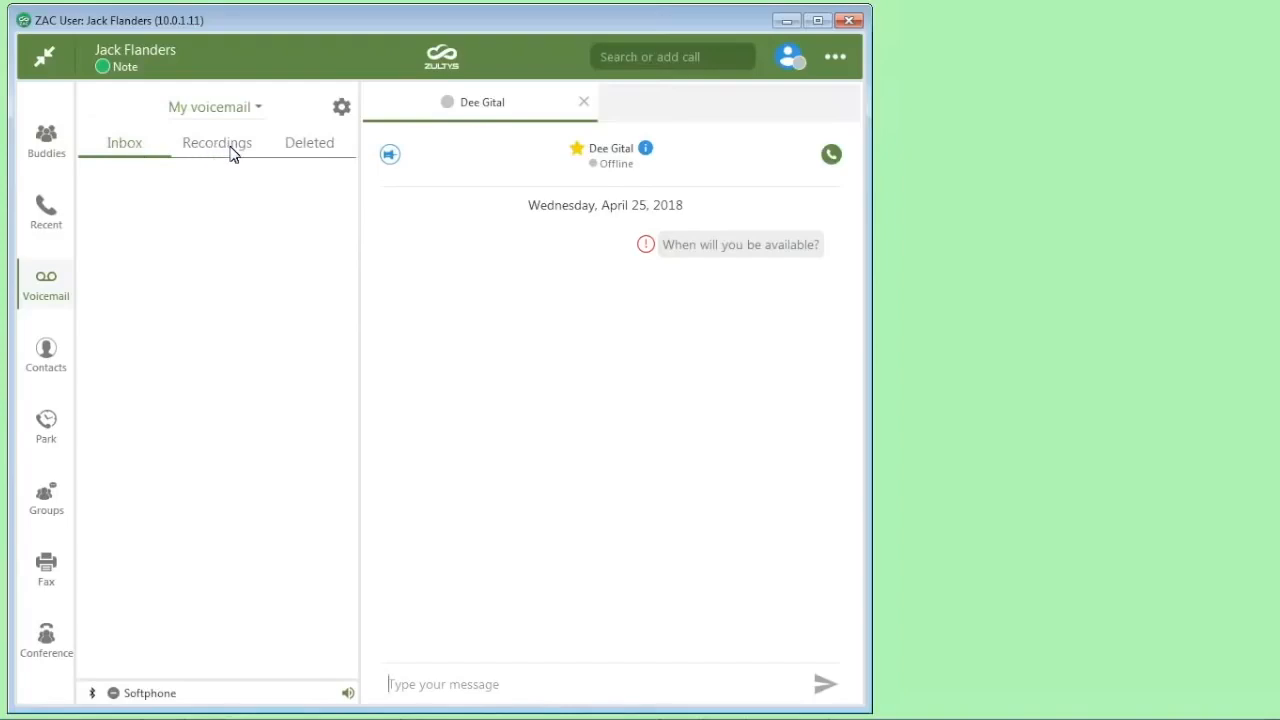
{"action": "mouse_move", "coordinate": [335, 115]}
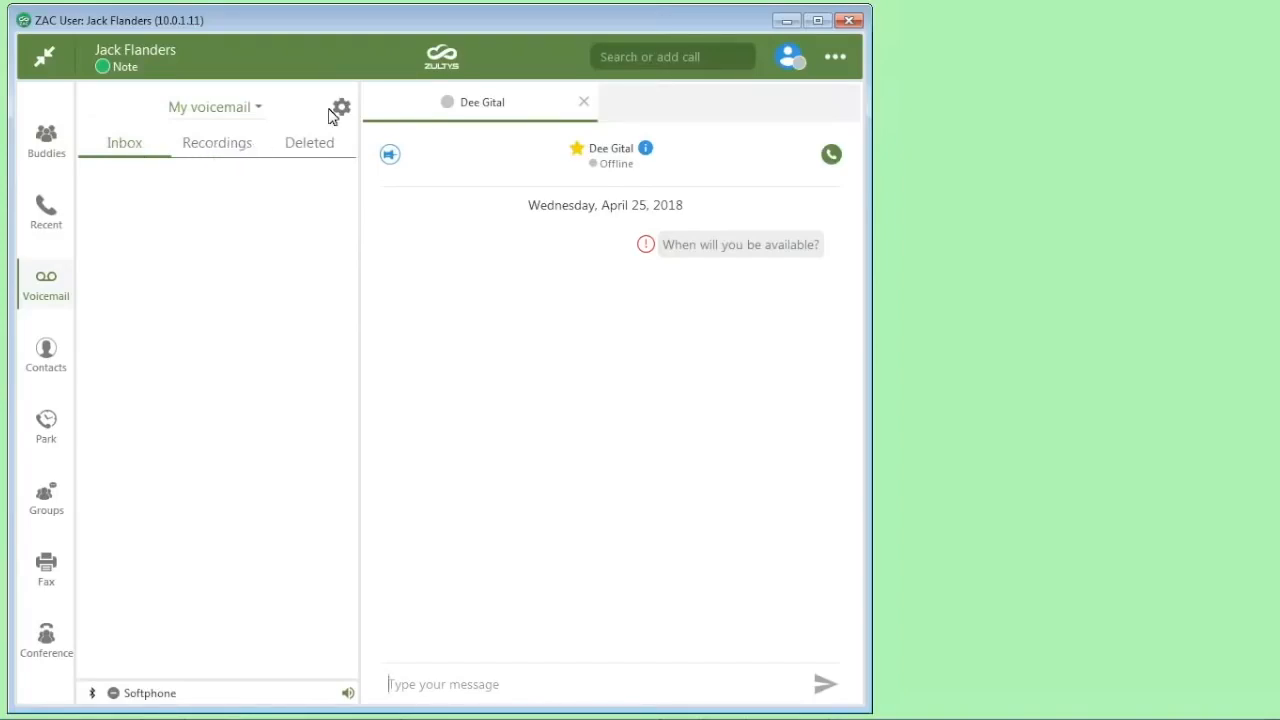
Record a spoken name under Recorded name in voicemail settings, then close the dialog
{"action": "left_click", "coordinate": [340, 108]}
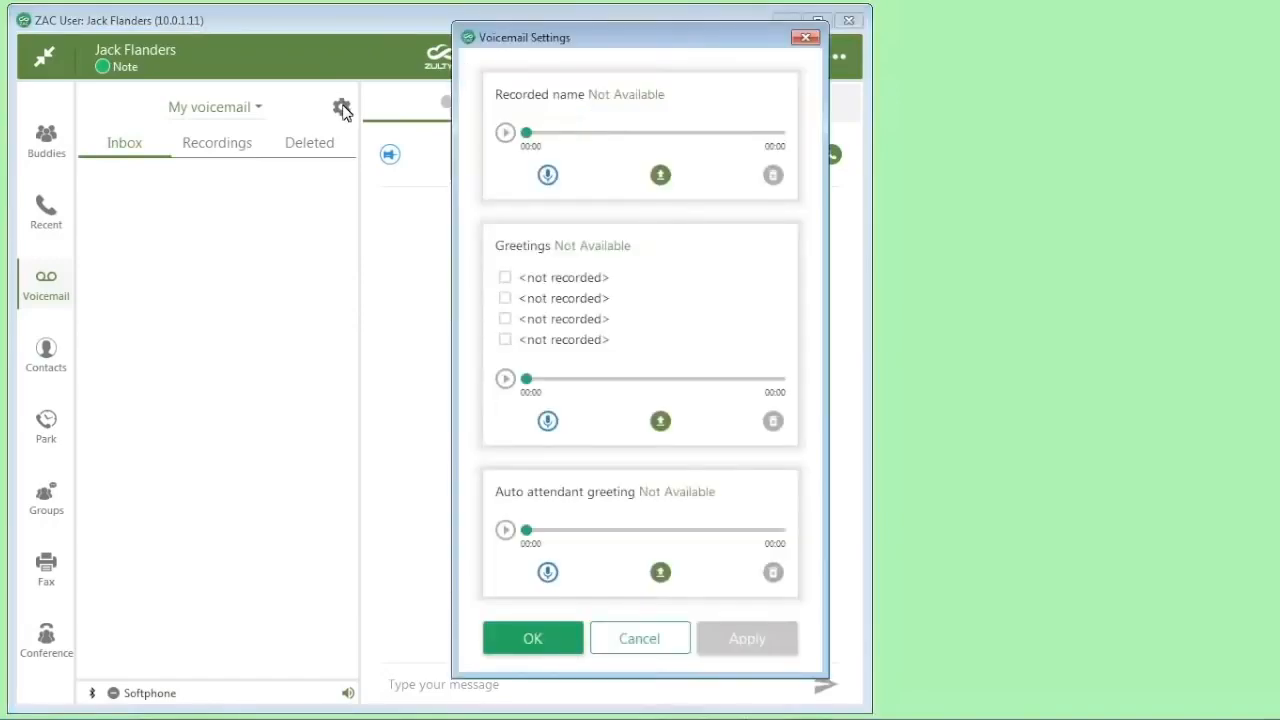
{"action": "mouse_move", "coordinate": [623, 98]}
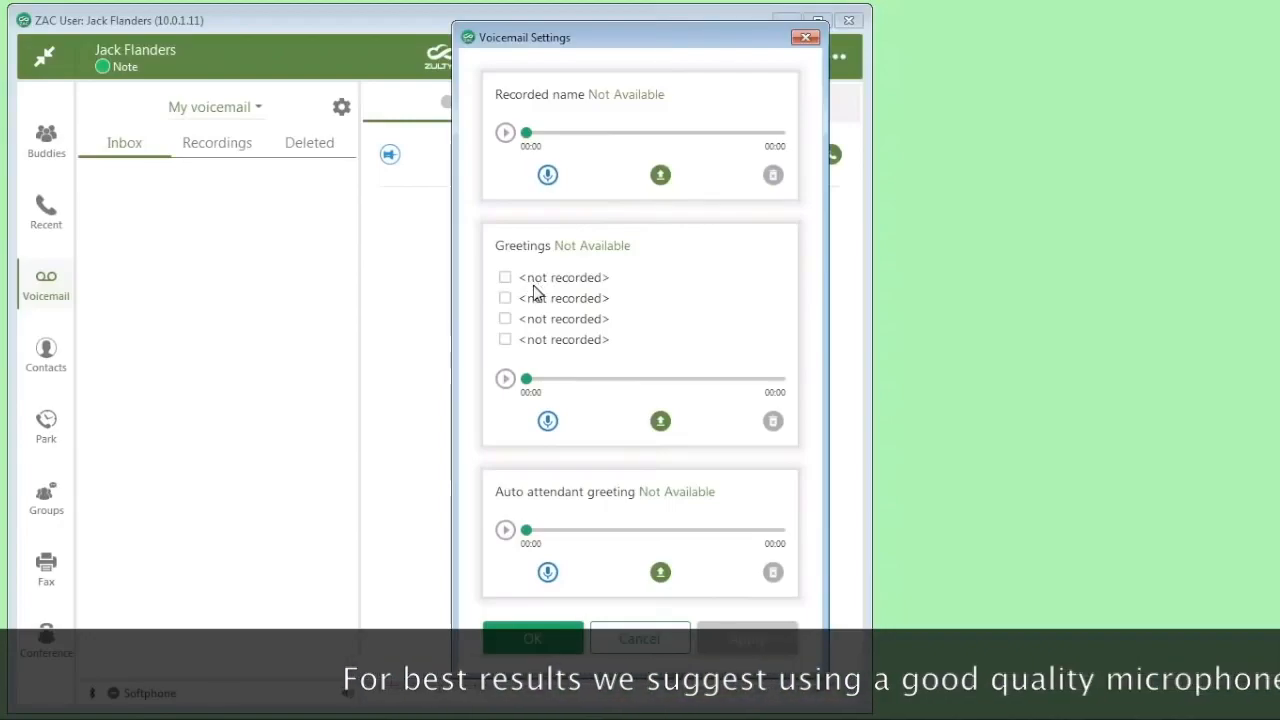
{"action": "mouse_move", "coordinate": [540, 262]}
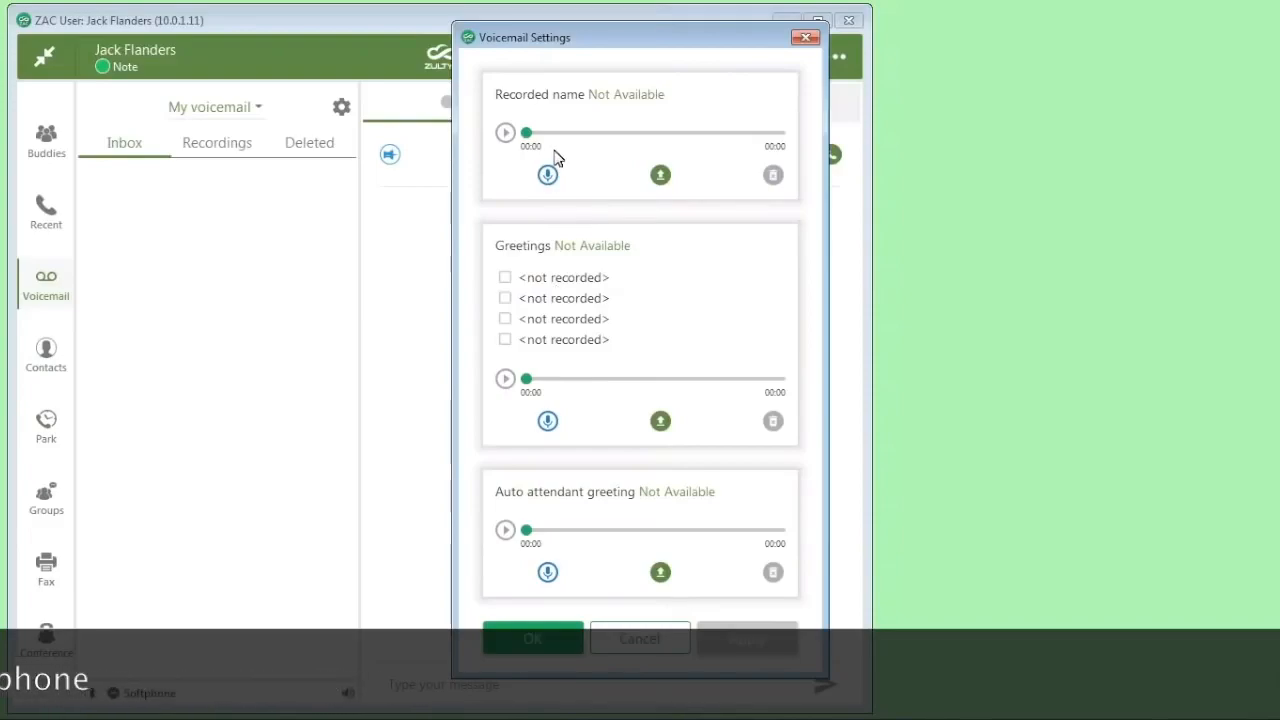
{"action": "mouse_move", "coordinate": [555, 610]}
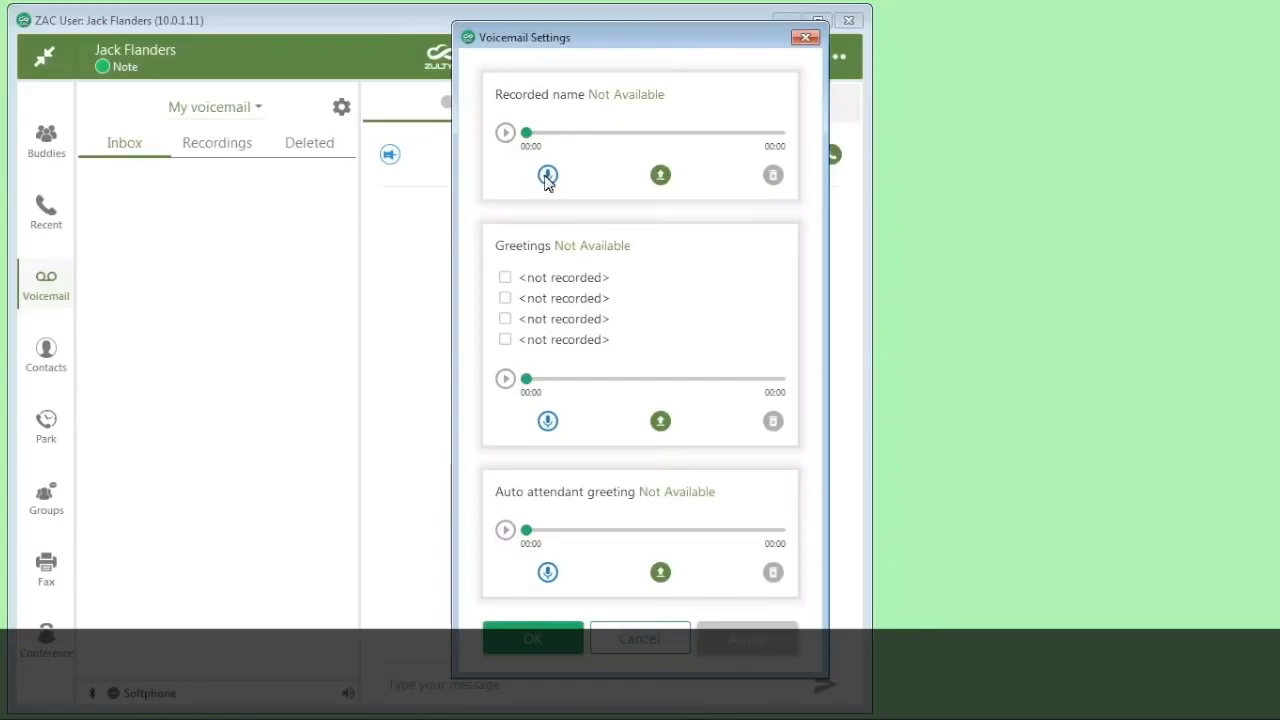
{"action": "left_click", "coordinate": [547, 175]}
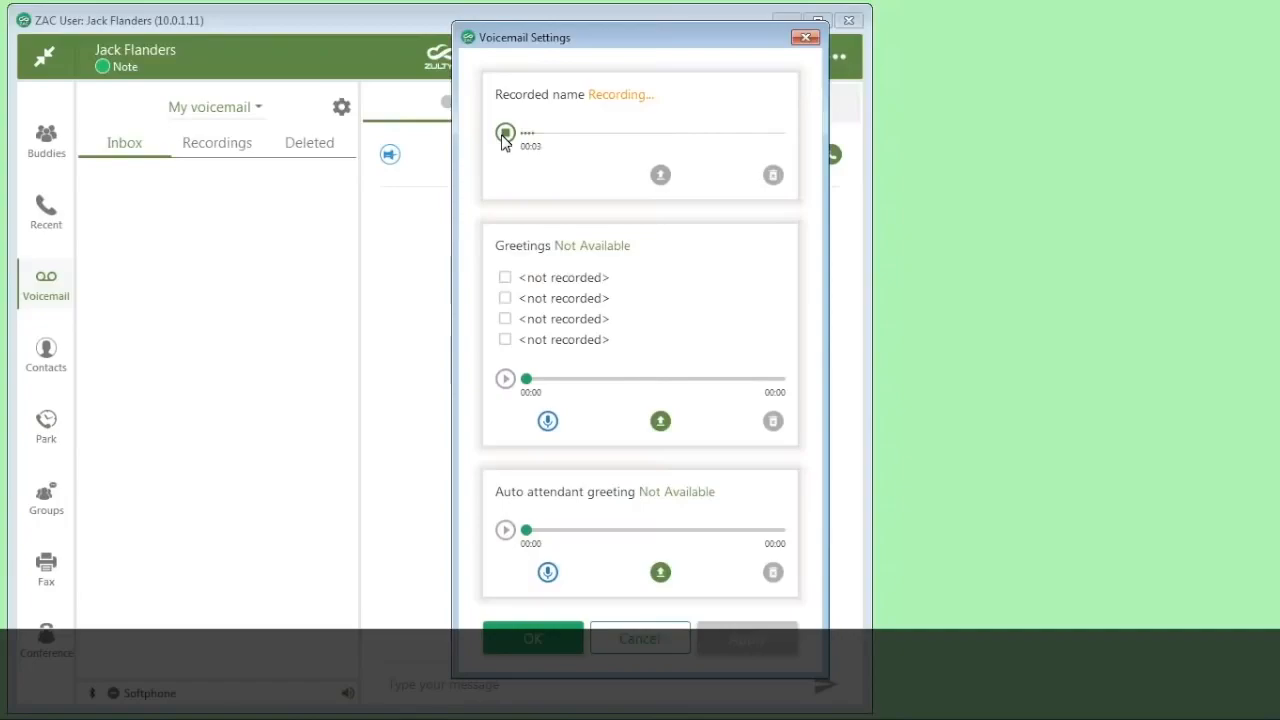
{"action": "left_click", "coordinate": [505, 135]}
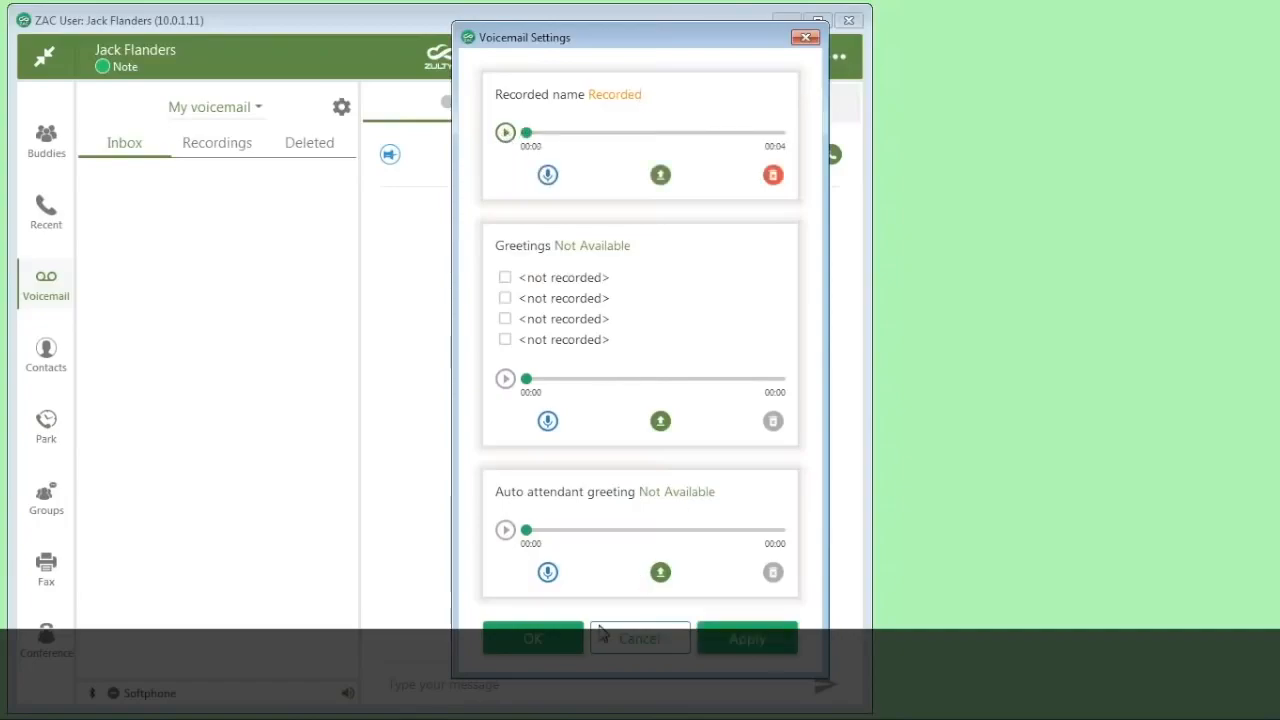
{"action": "left_click", "coordinate": [639, 638]}
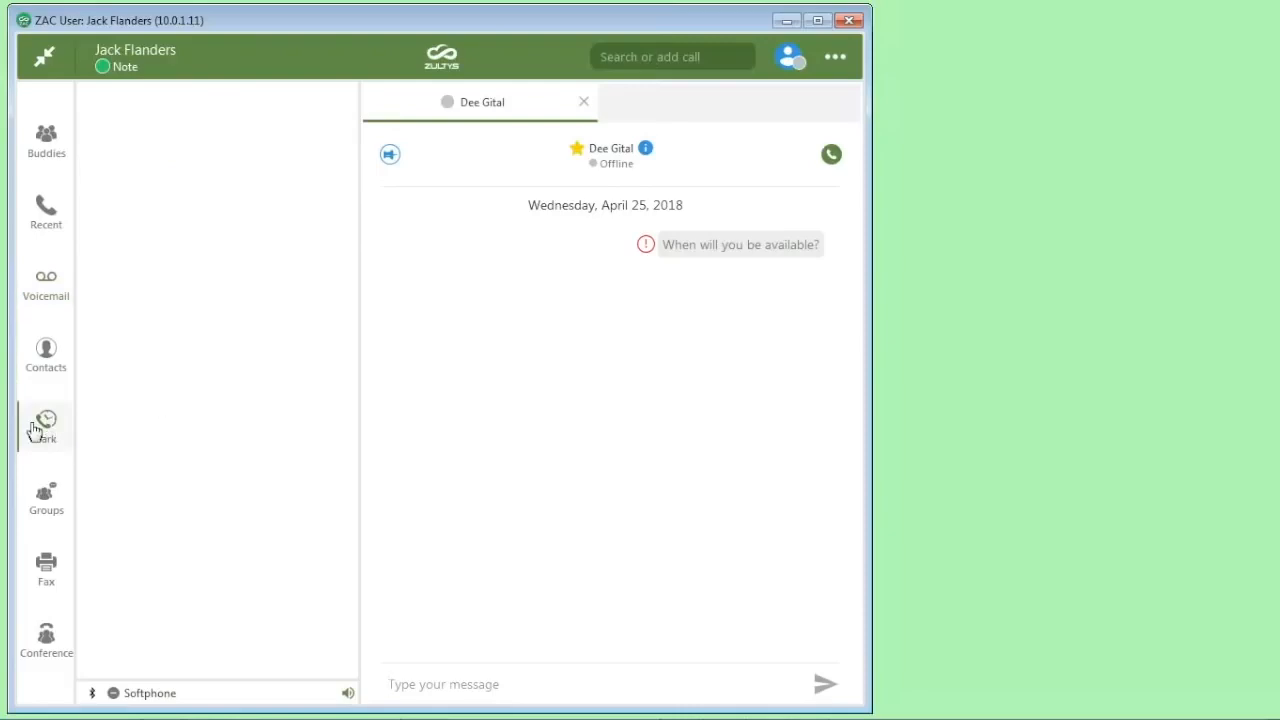
{"action": "mouse_move", "coordinate": [185, 236]}
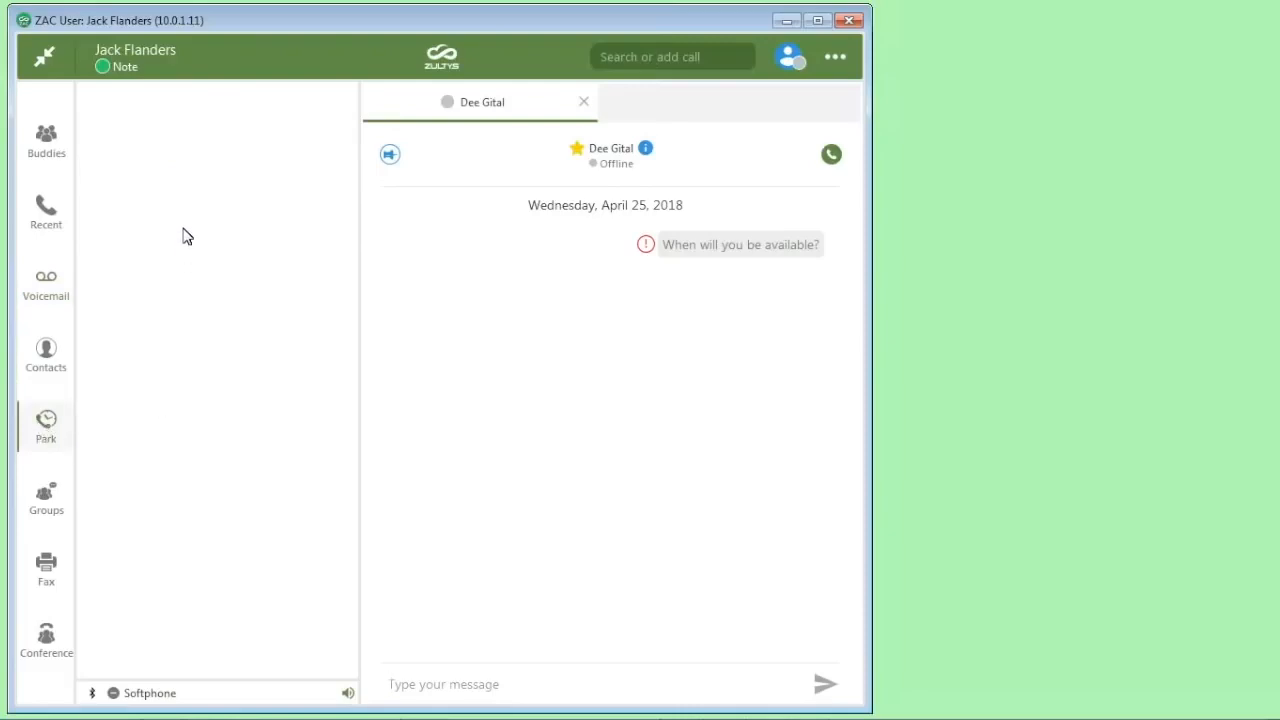
{"action": "mouse_move", "coordinate": [45, 497]}
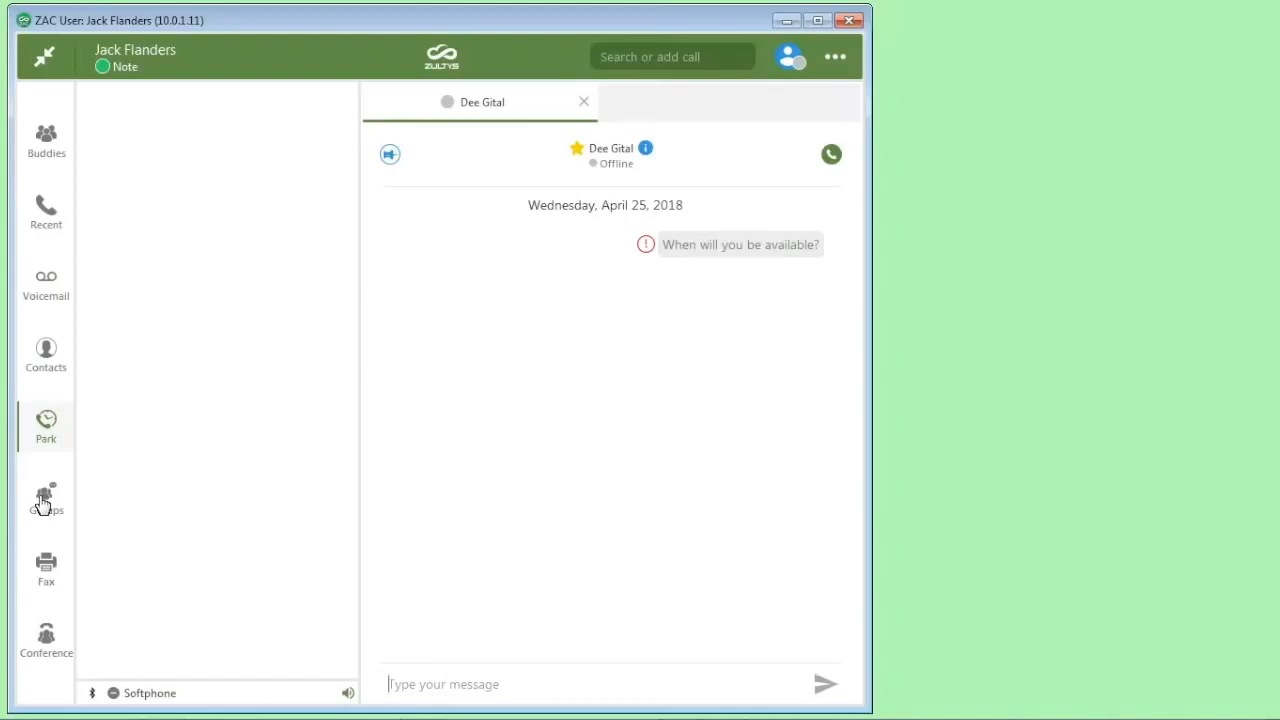
Create the private group 'Support' with members Dee Gital and Mel Brooks
{"action": "left_click", "coordinate": [46, 498]}
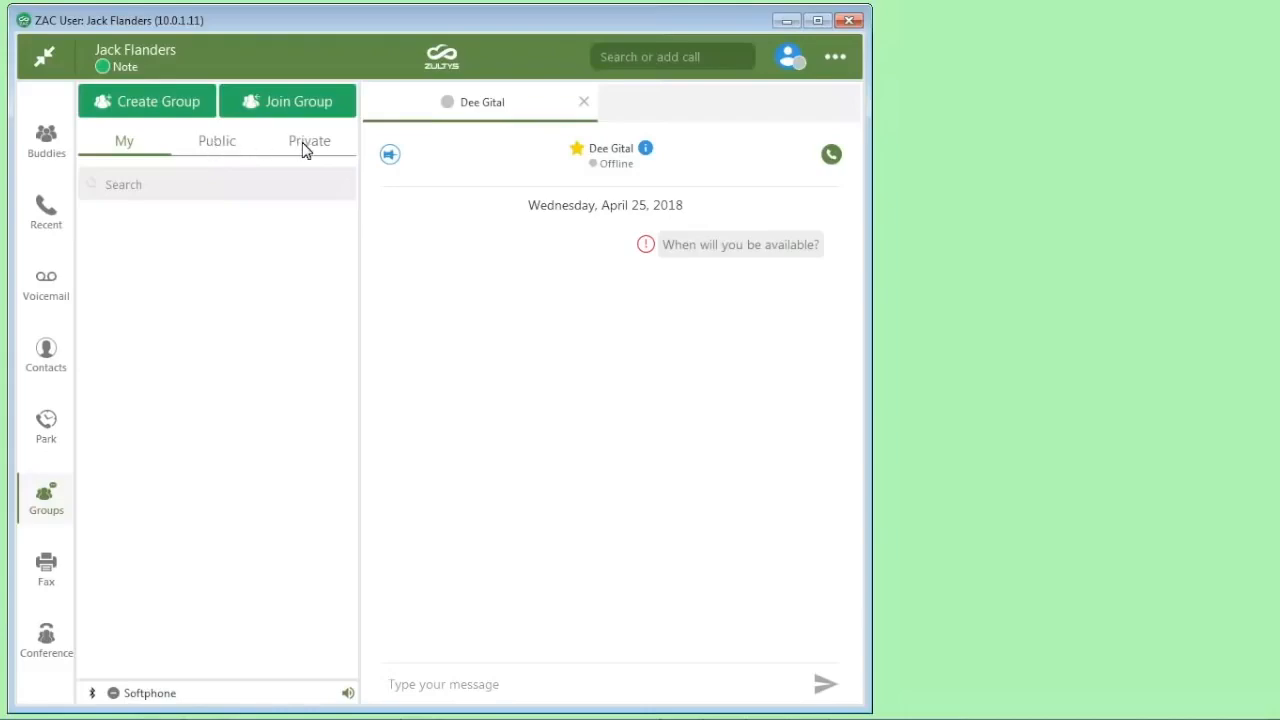
{"action": "mouse_move", "coordinate": [222, 140]}
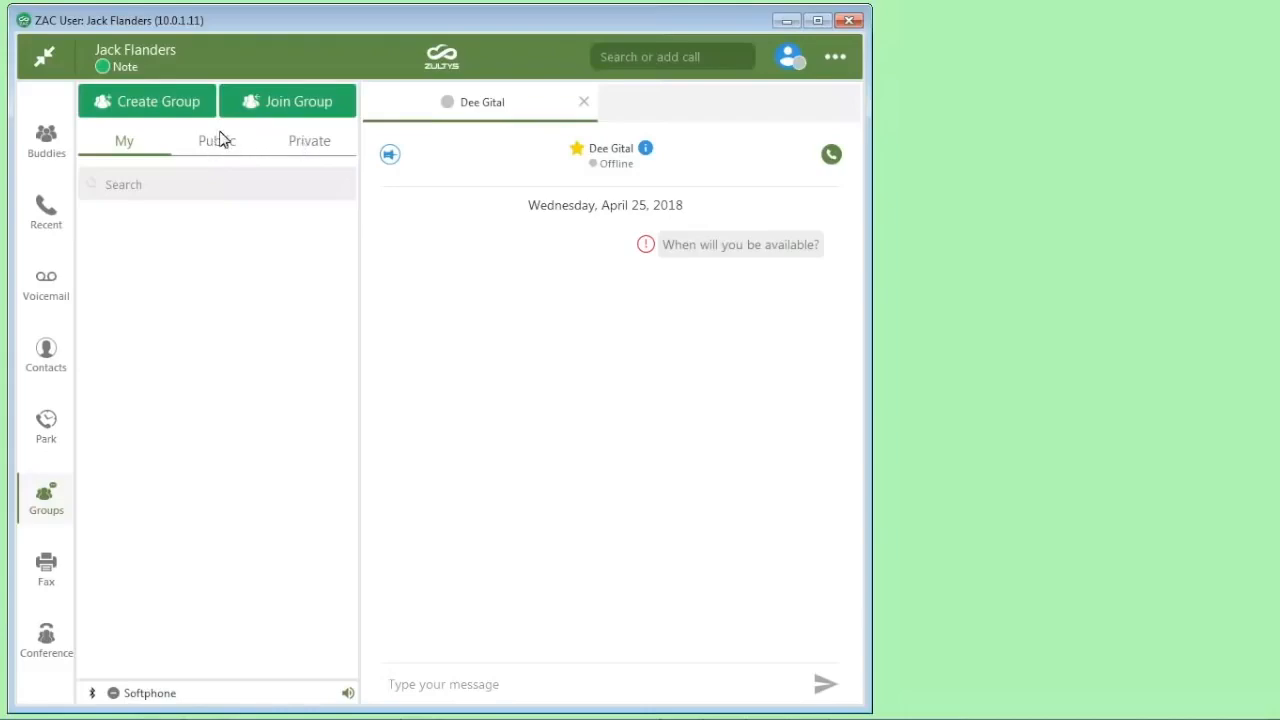
{"action": "left_click", "coordinate": [157, 101]}
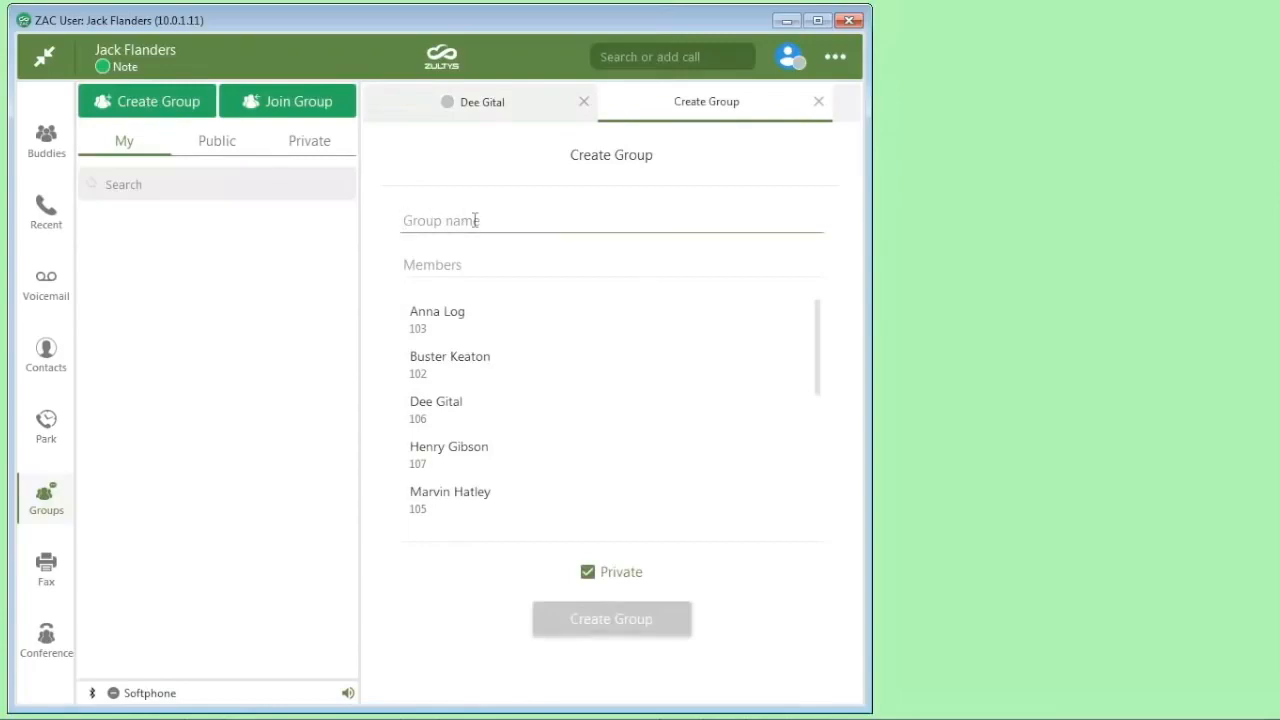
{"action": "type", "text": "Support"}
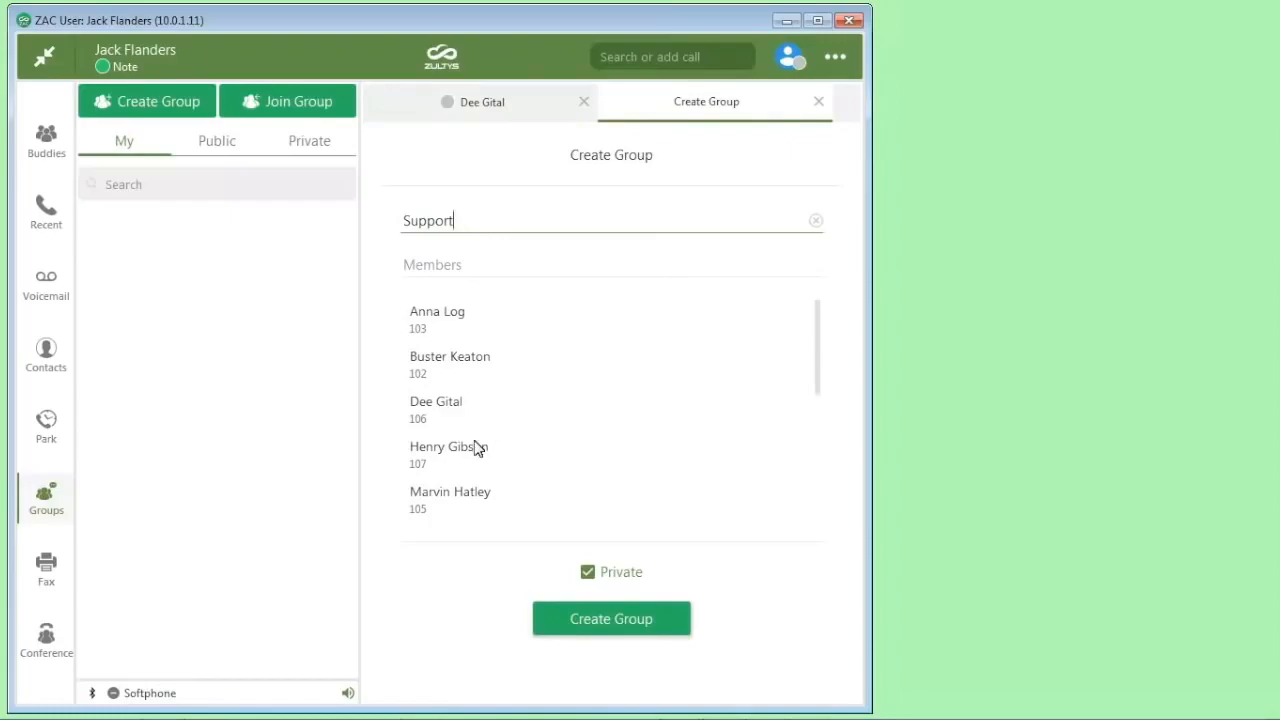
{"action": "left_click", "coordinate": [435, 401]}
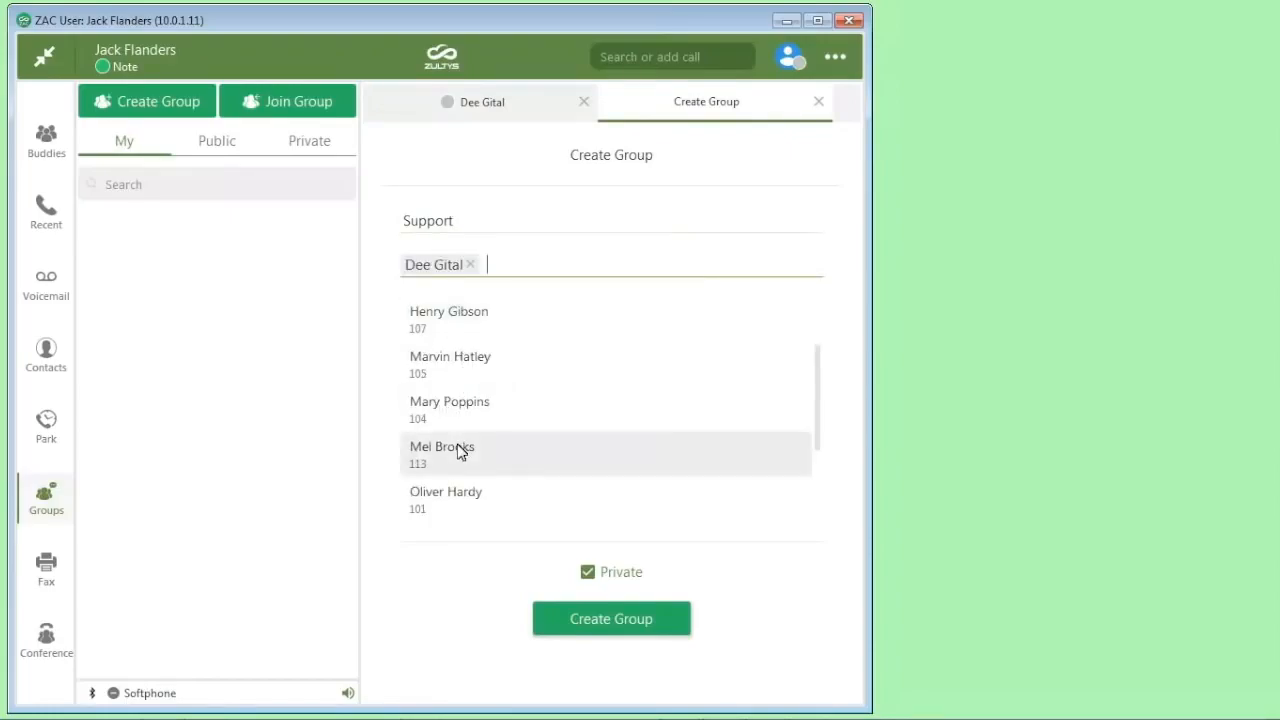
{"action": "left_click", "coordinate": [442, 446]}
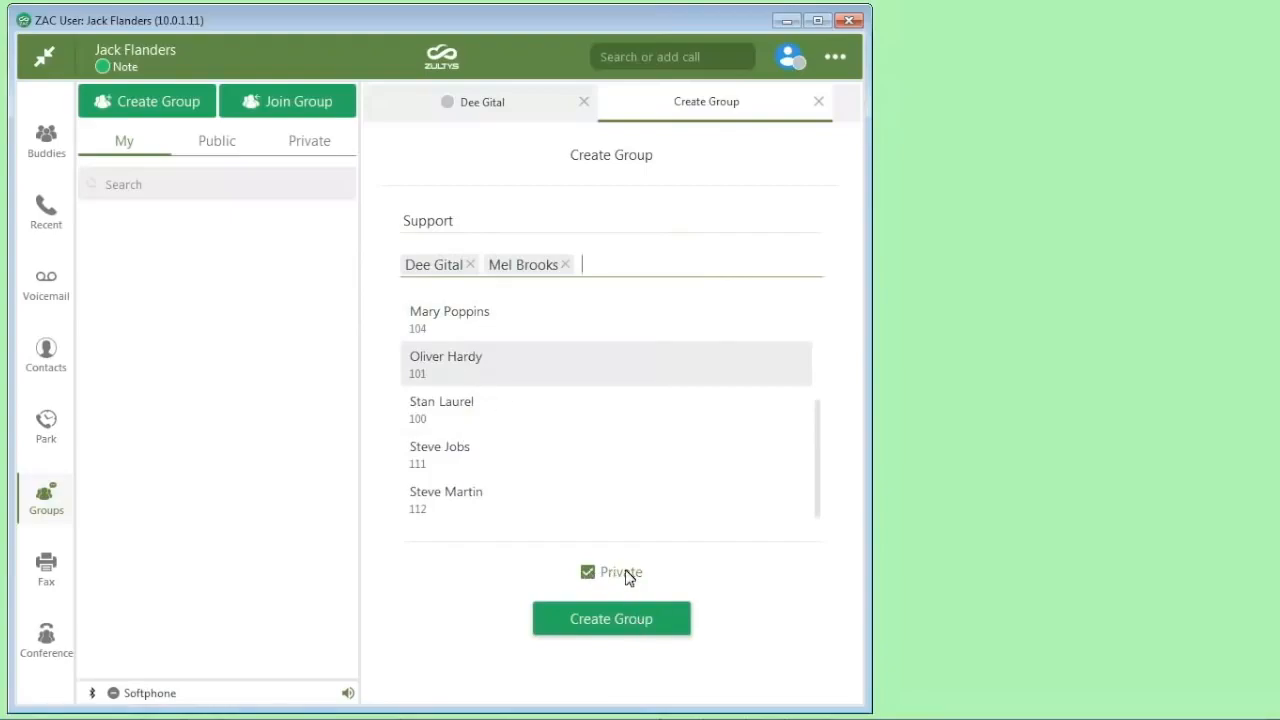
{"action": "left_click", "coordinate": [611, 618]}
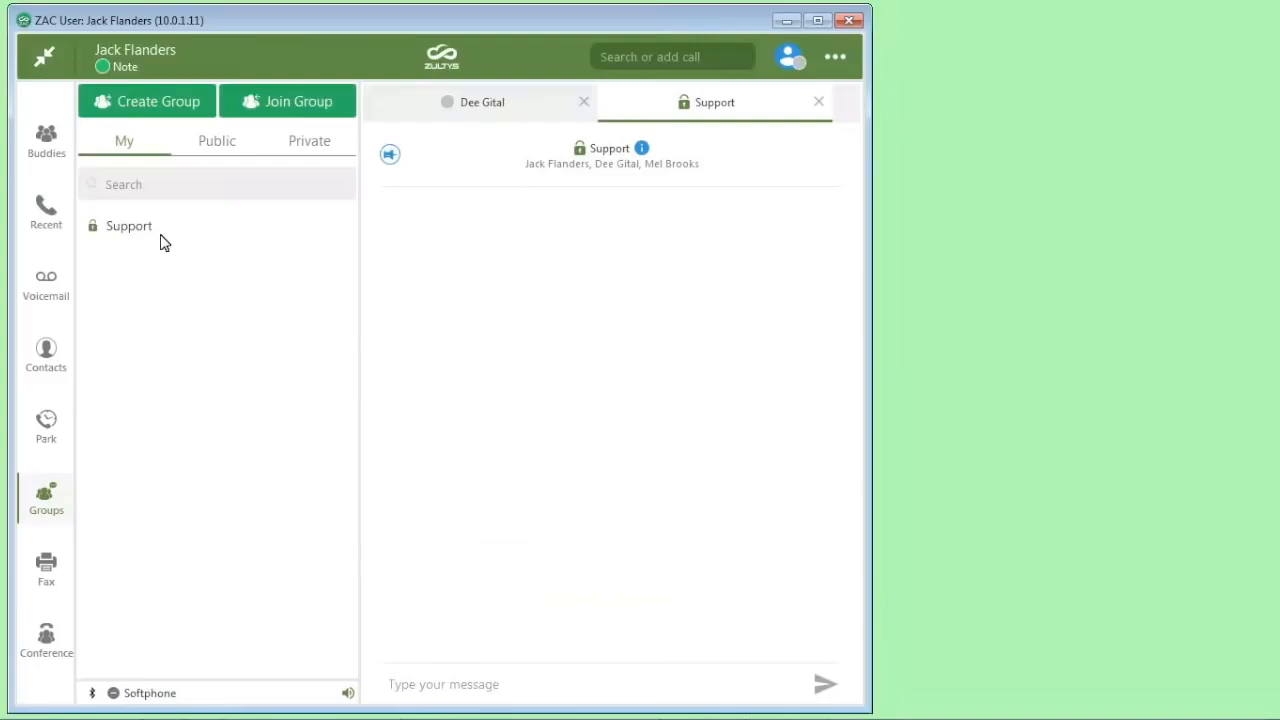
{"action": "mouse_move", "coordinate": [288, 101]}
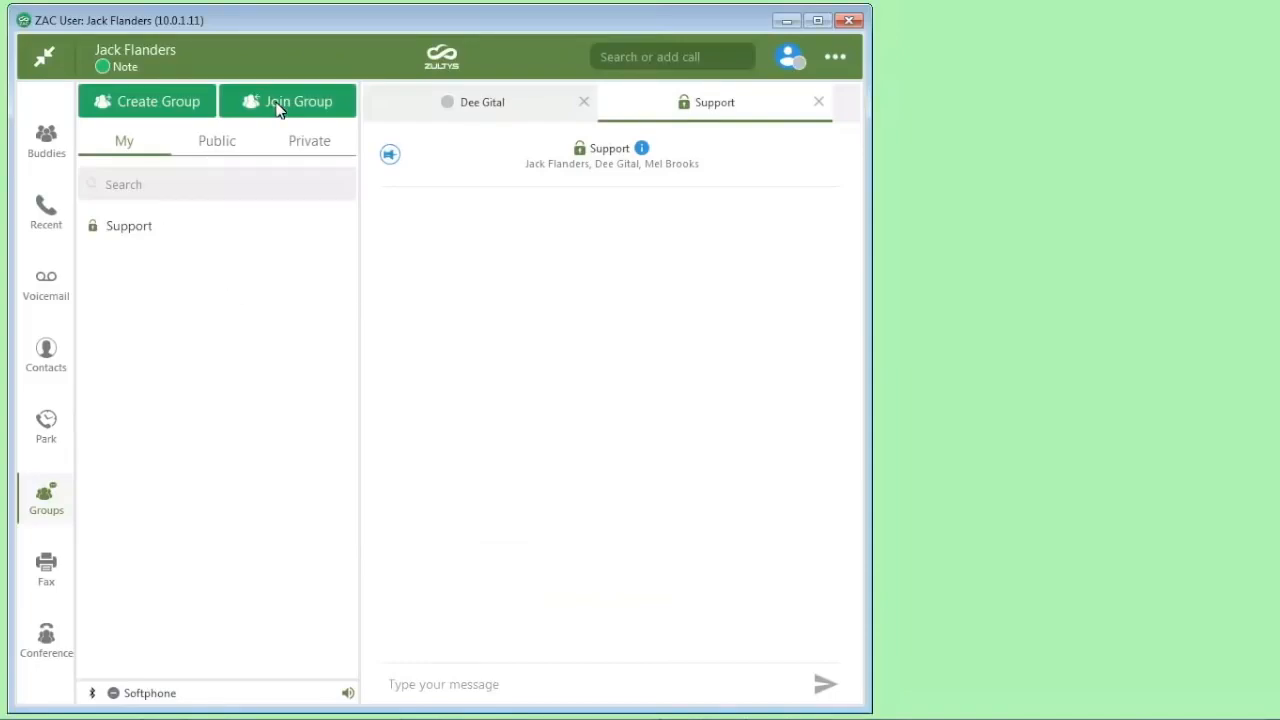
{"action": "mouse_move", "coordinate": [193, 279]}
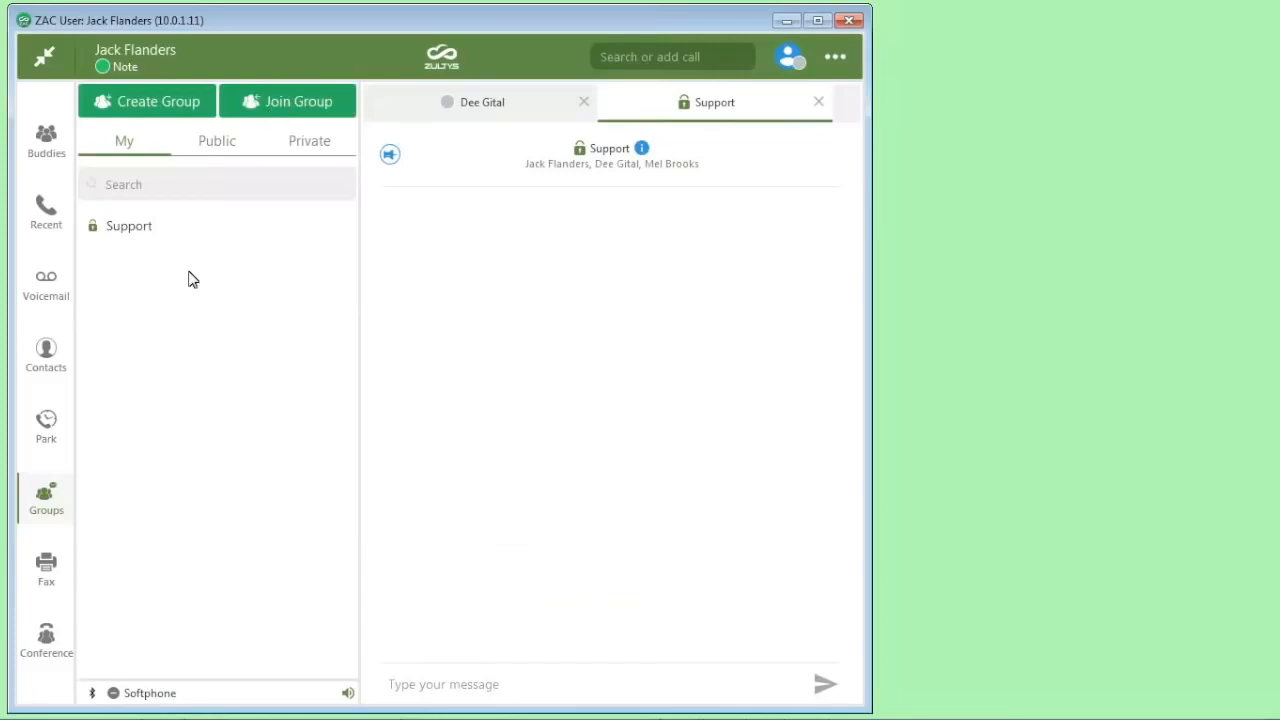
{"action": "mouse_move", "coordinate": [46, 568]}
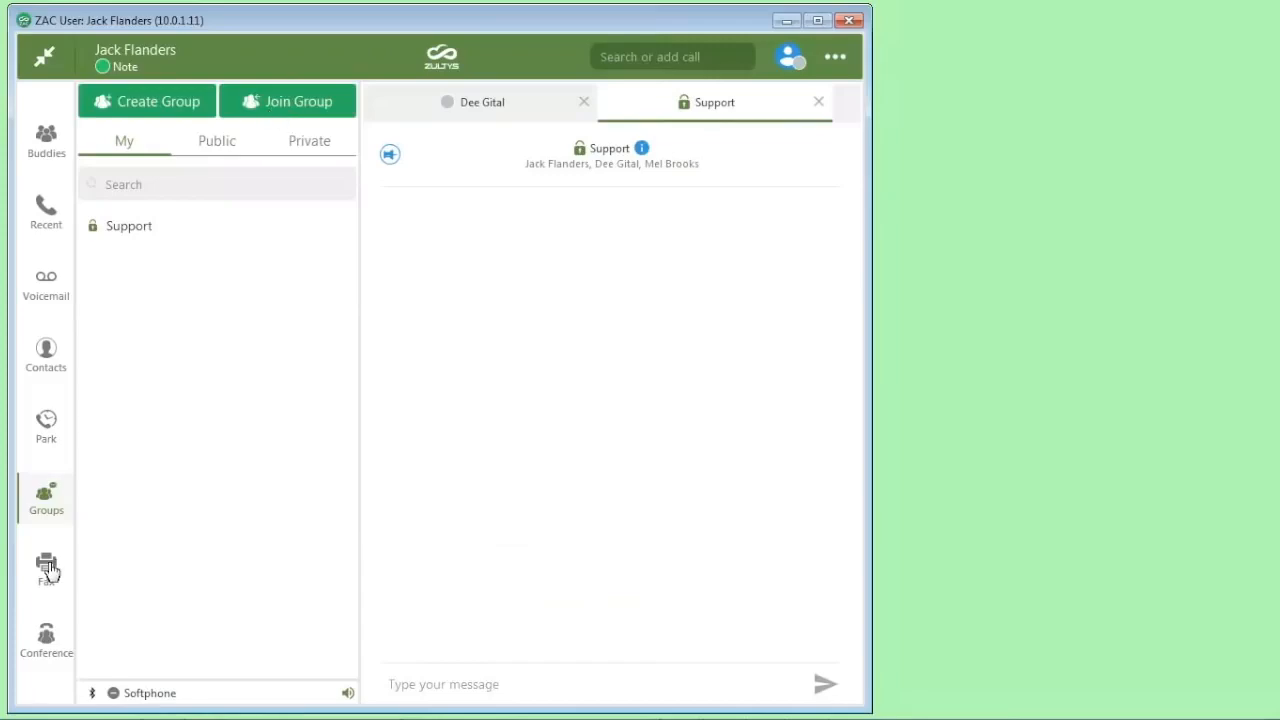
Show My faxes with its empty Inbox, Sent and Deleted tabs
{"action": "left_click", "coordinate": [45, 568]}
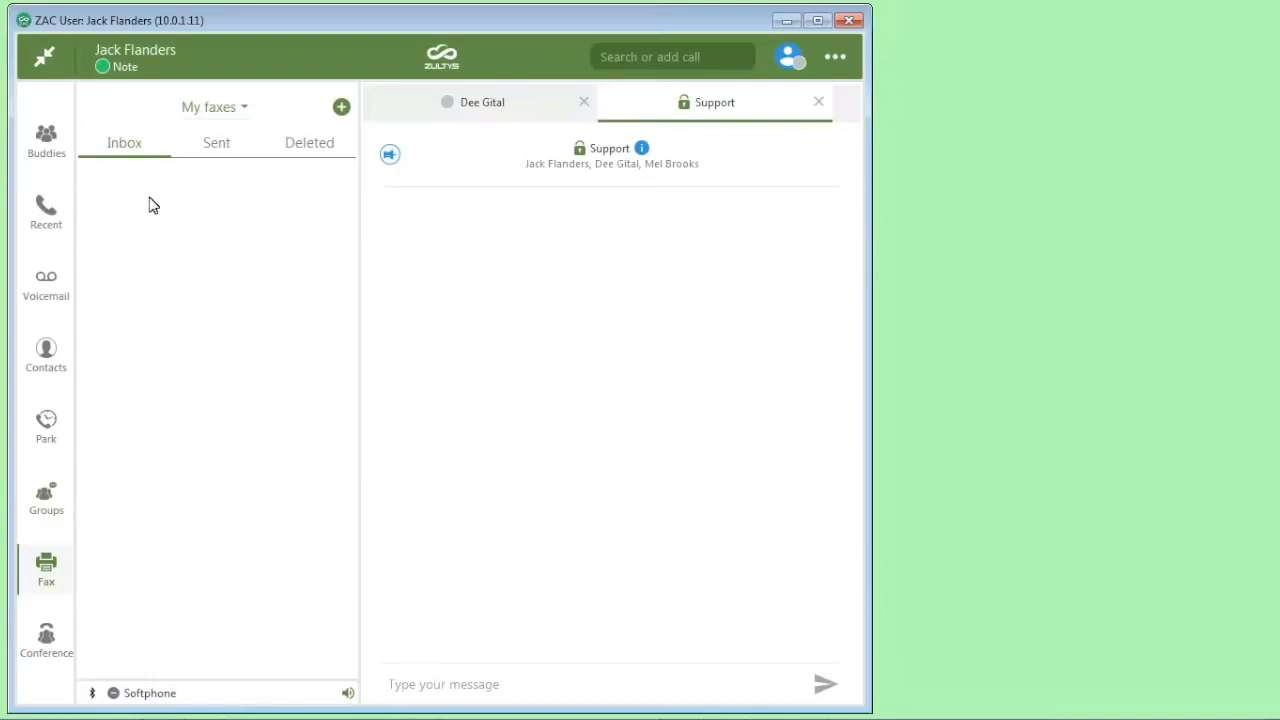
{"action": "mouse_move", "coordinate": [135, 186]}
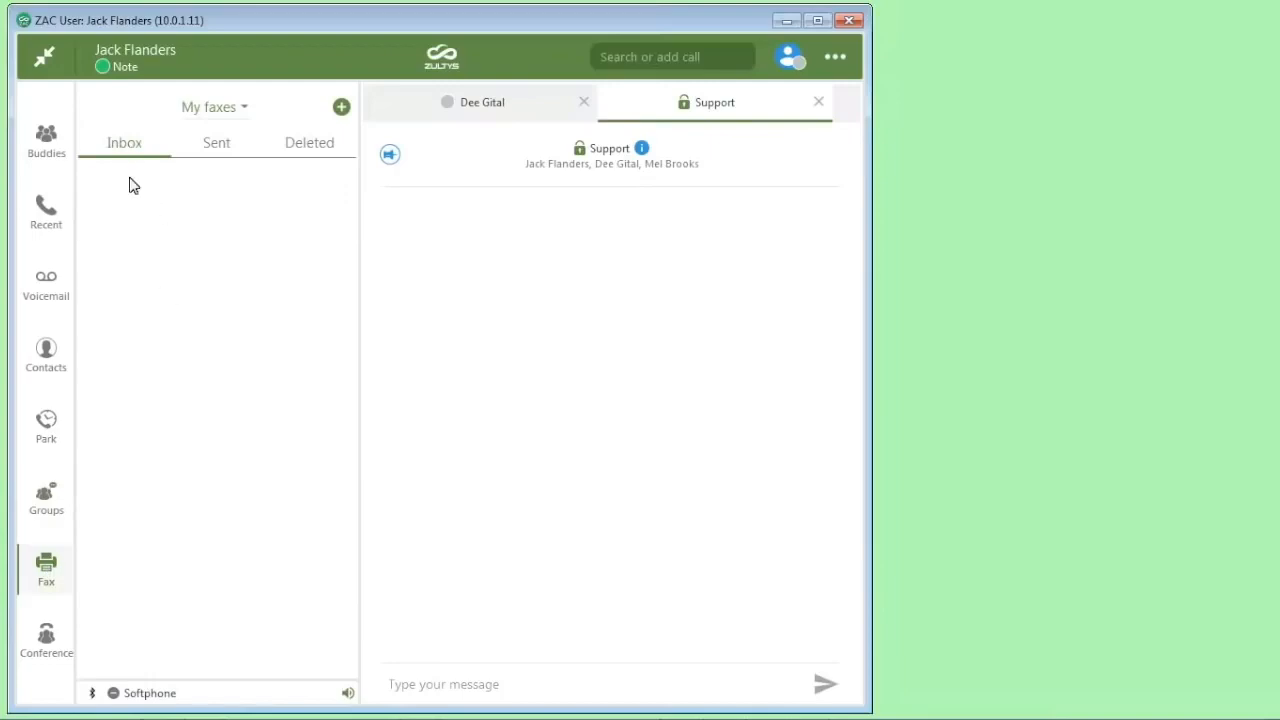
{"action": "mouse_move", "coordinate": [218, 158]}
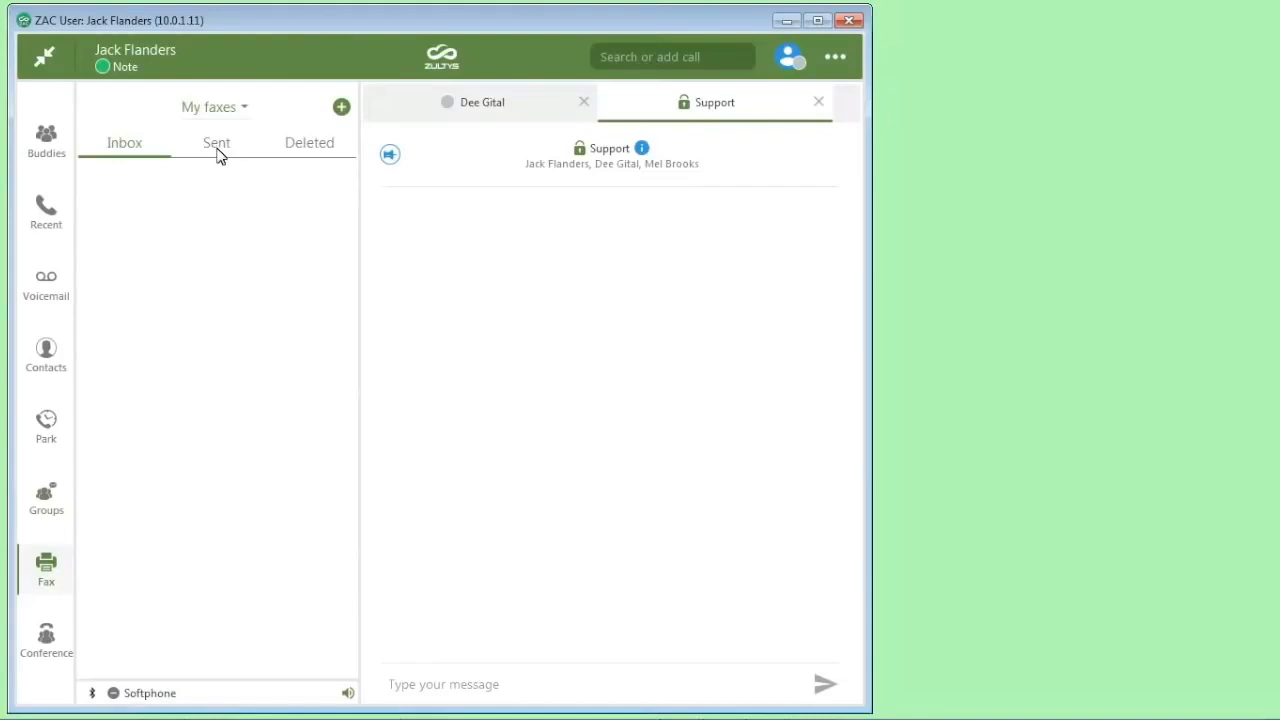
{"action": "mouse_move", "coordinate": [209, 378]}
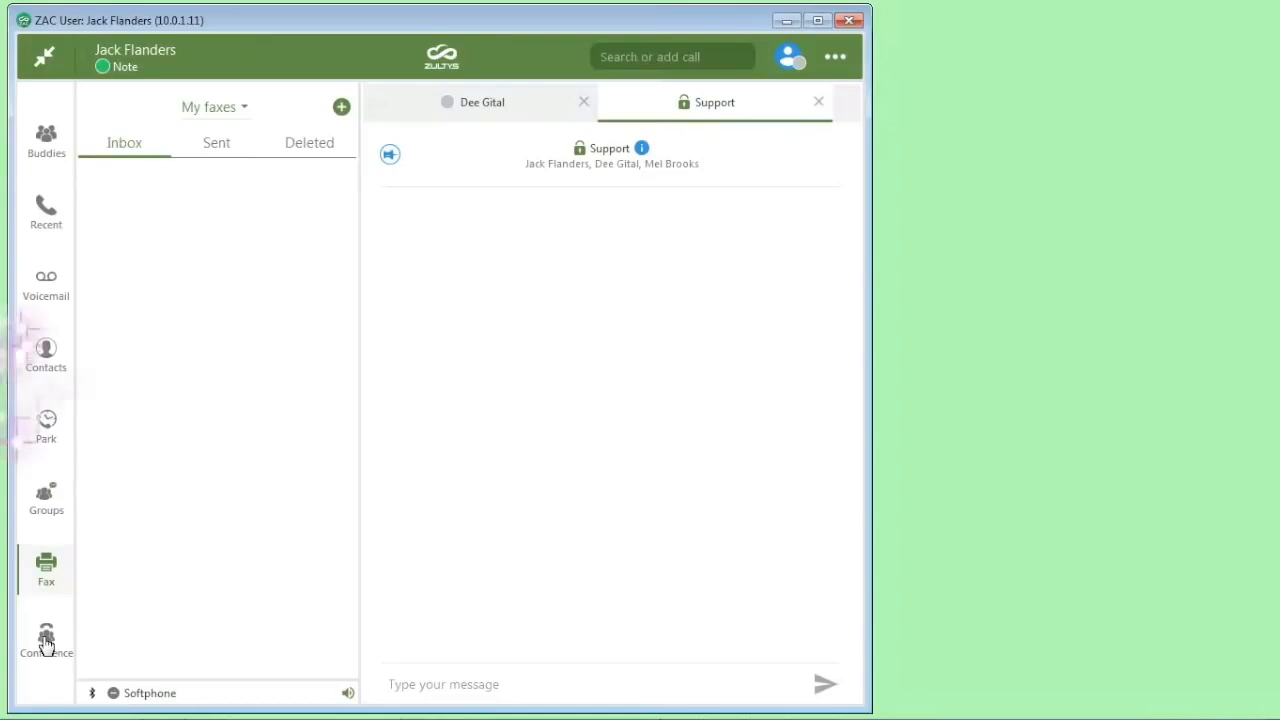
Schedule the one-time conference 'Meeting', today 3:00 PM, 30 minutes, interactive web collaboration
{"action": "left_click", "coordinate": [45, 640]}
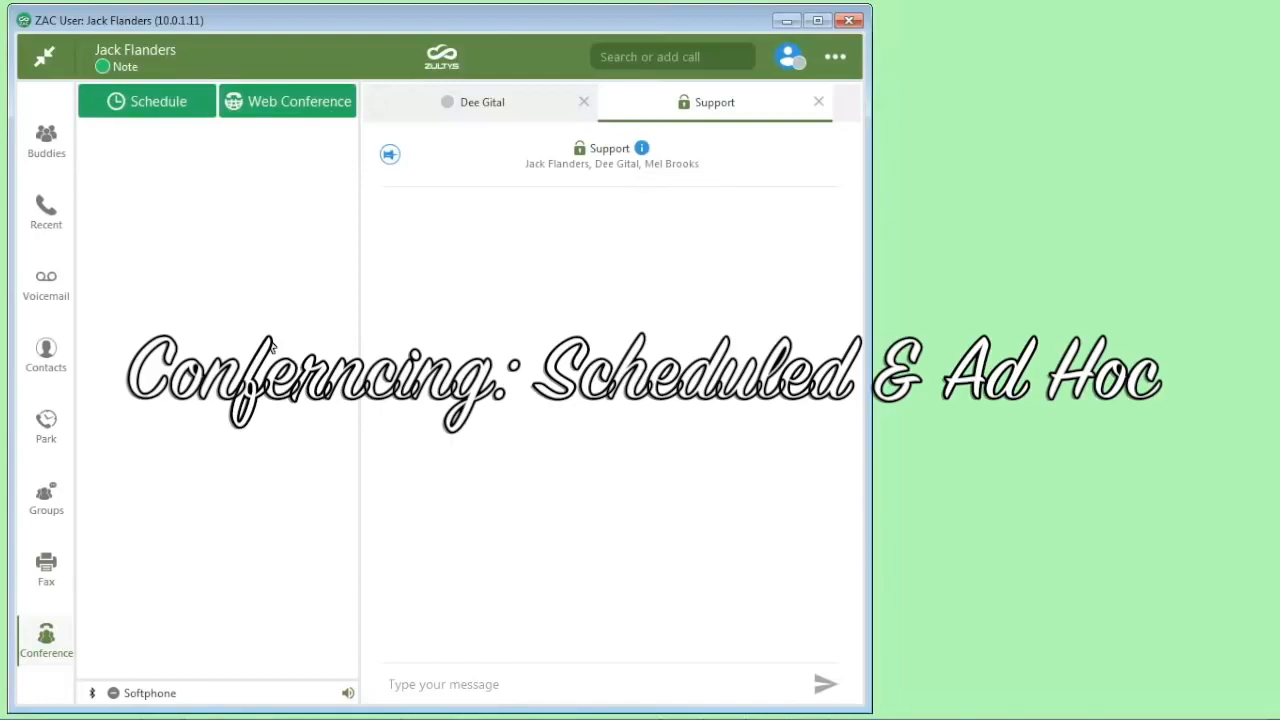
{"action": "mouse_move", "coordinate": [147, 135]}
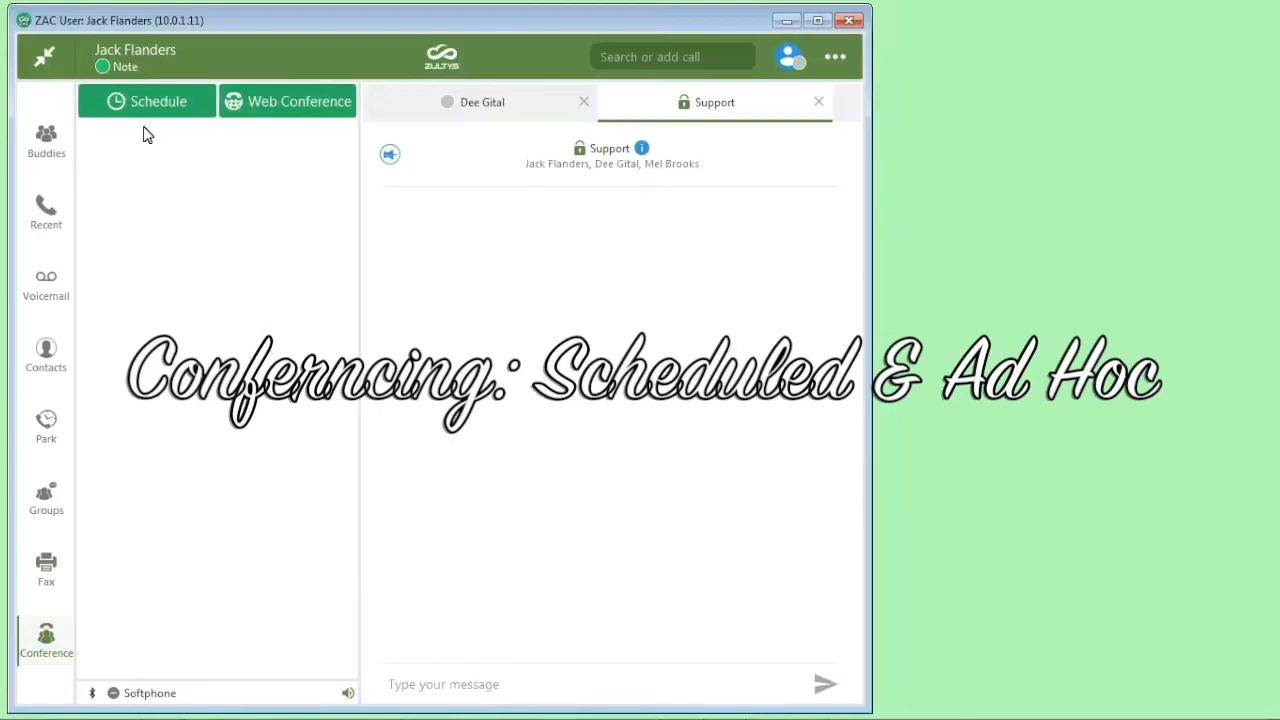
{"action": "left_click", "coordinate": [146, 101]}
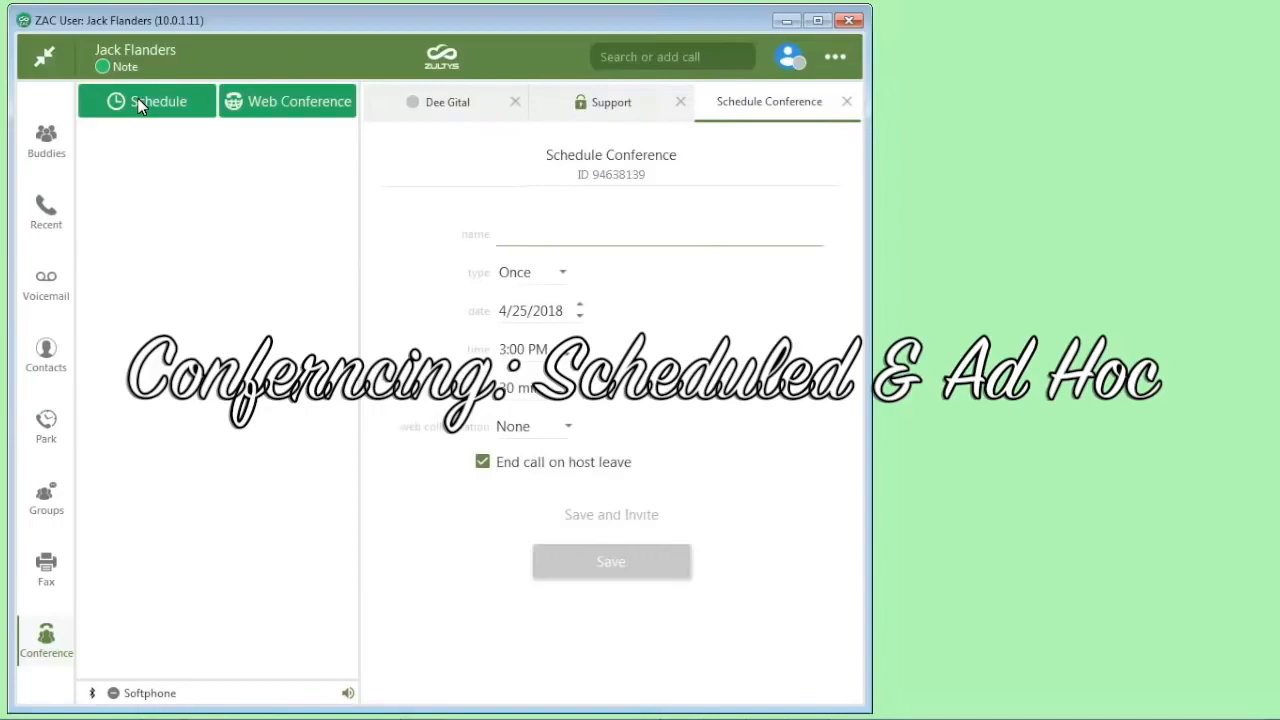
{"action": "type", "text": "Meeting"}
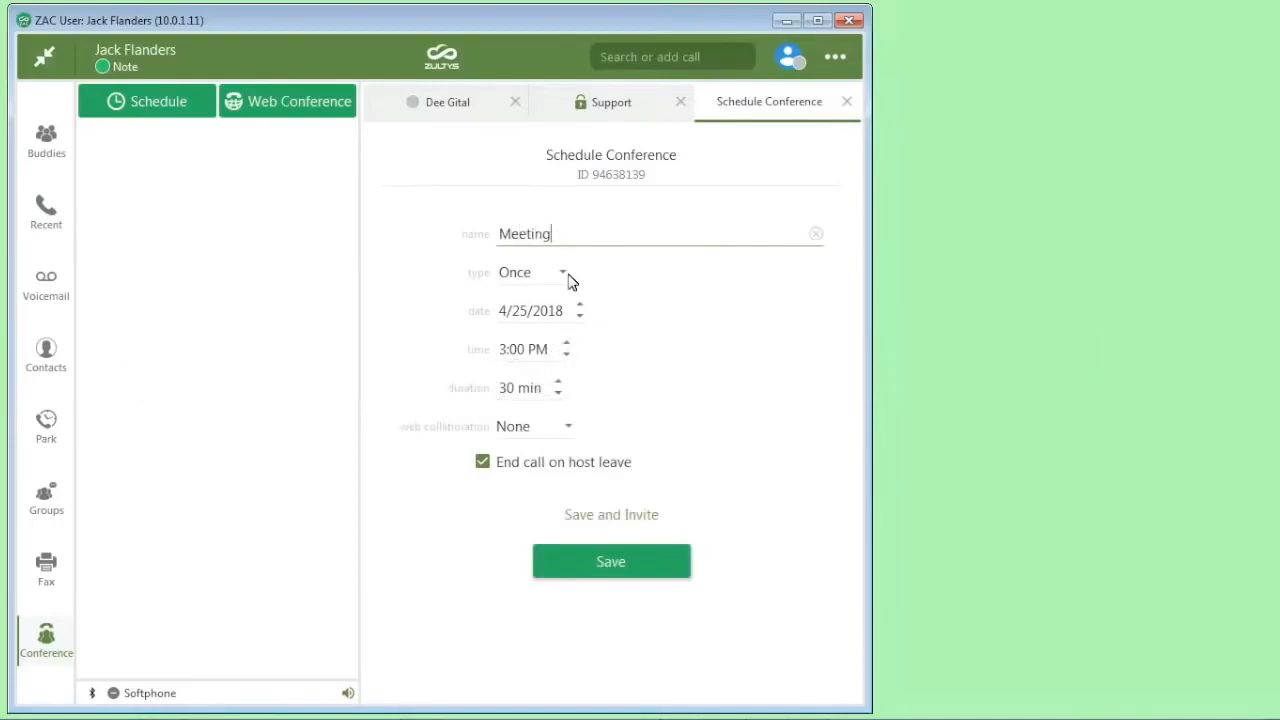
{"action": "left_click", "coordinate": [562, 272]}
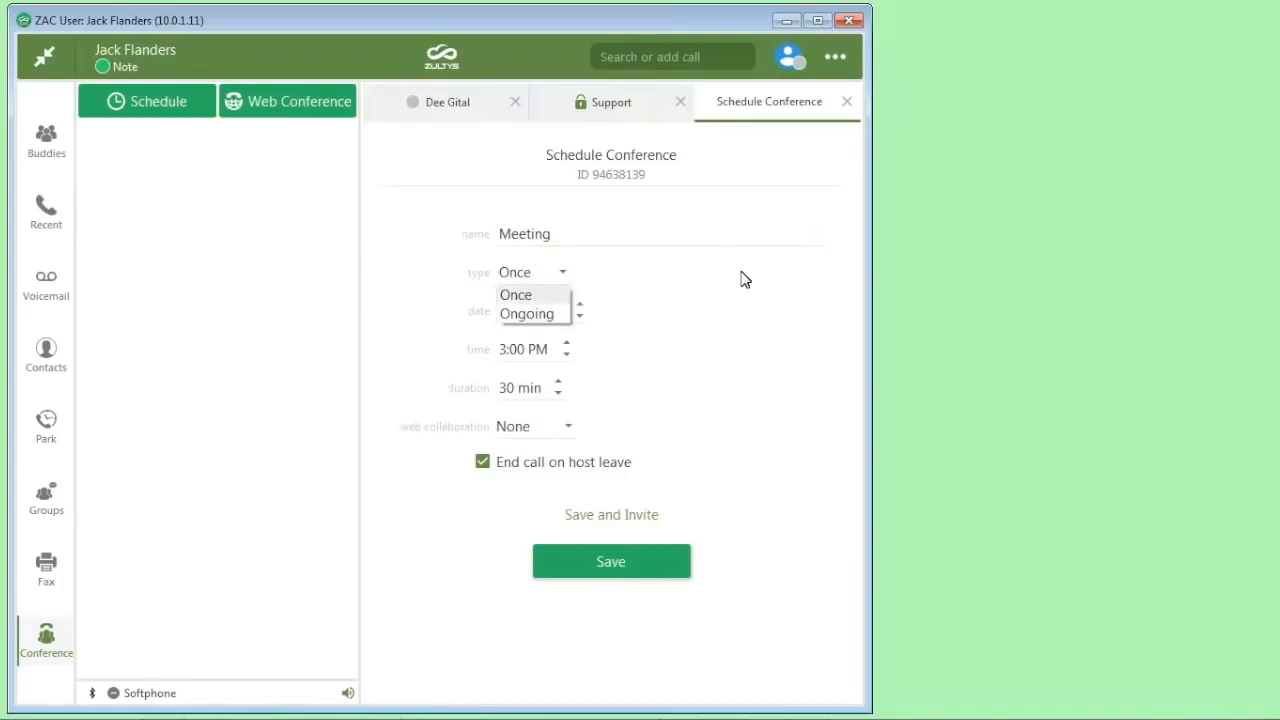
{"action": "left_click", "coordinate": [516, 294]}
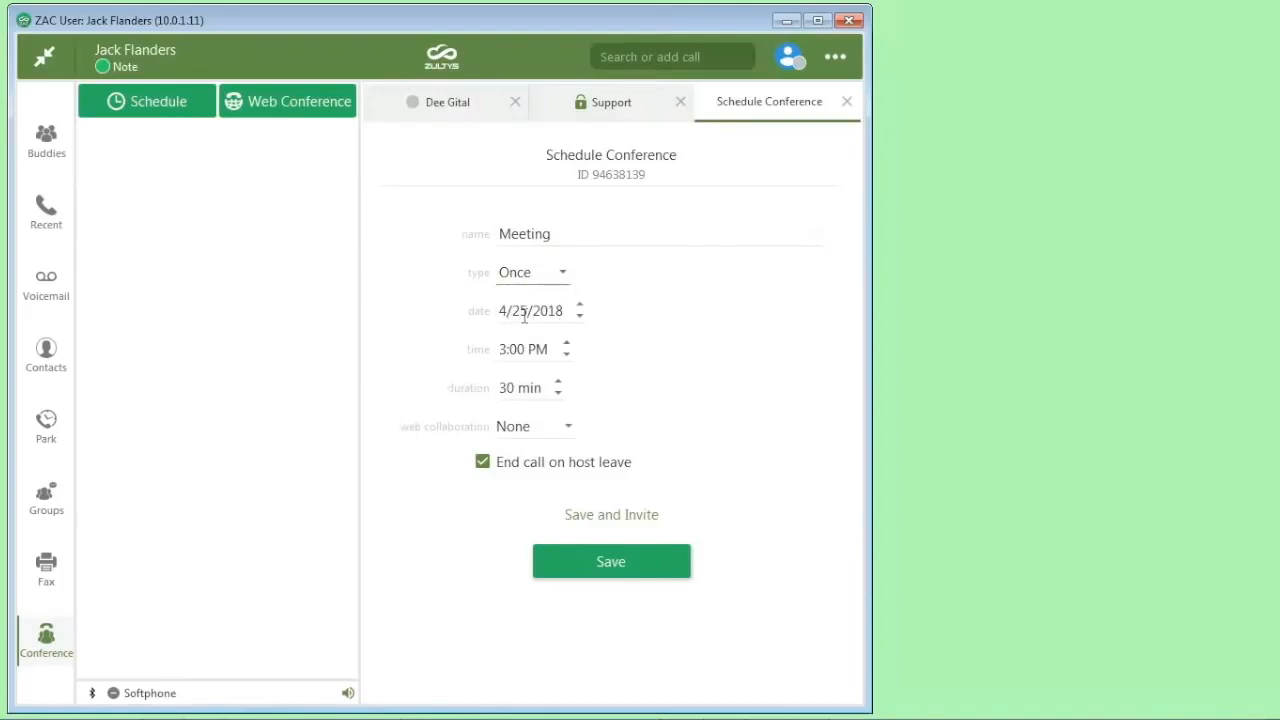
{"action": "mouse_move", "coordinate": [530, 340]}
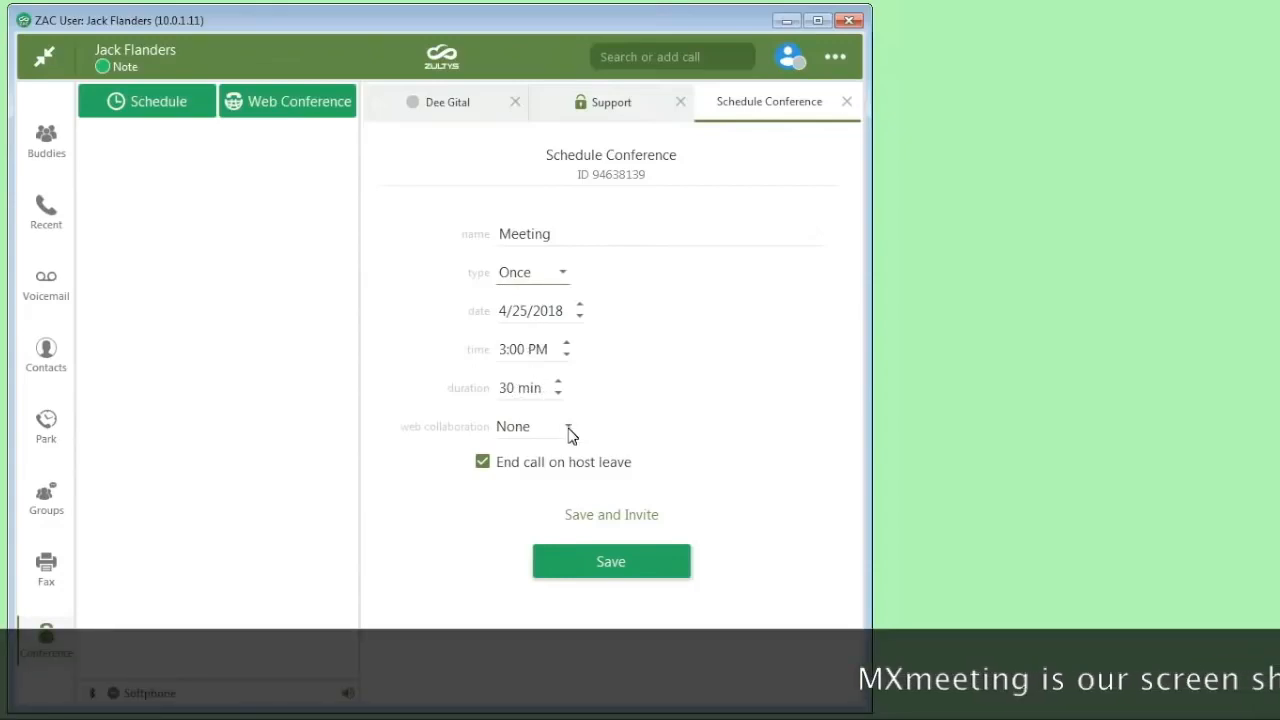
{"action": "left_click", "coordinate": [565, 426]}
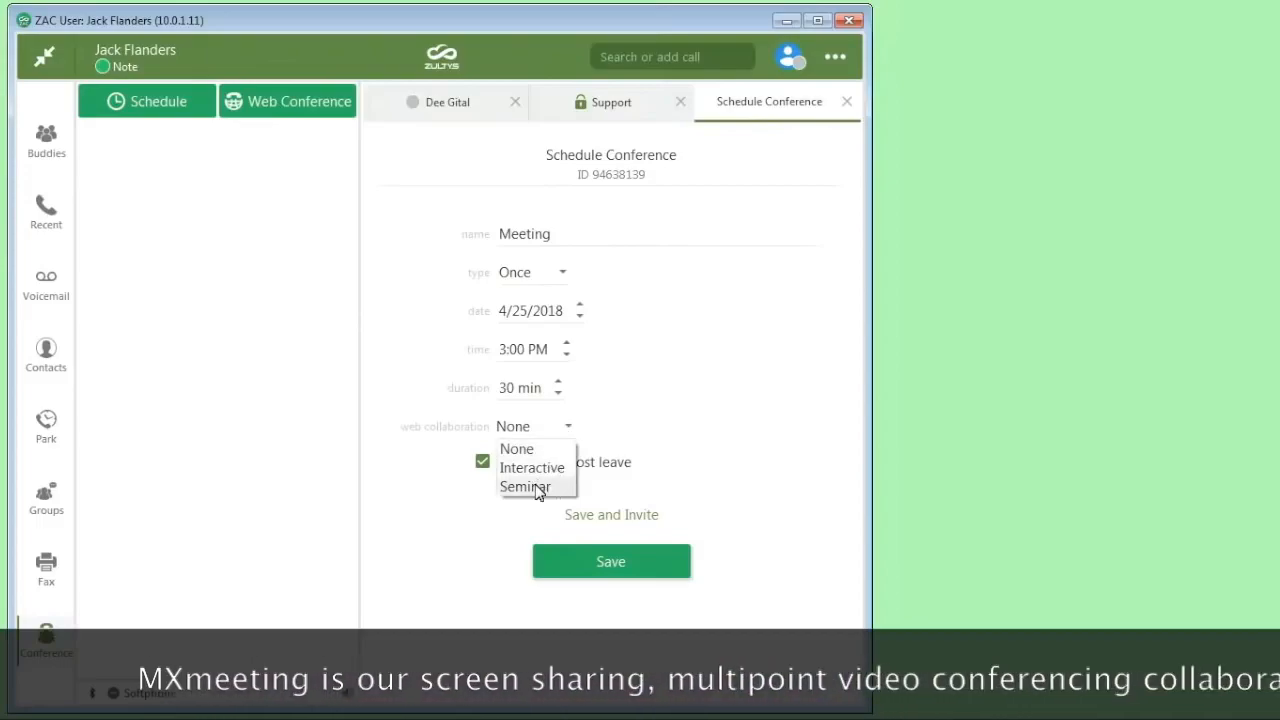
{"action": "left_click", "coordinate": [532, 467]}
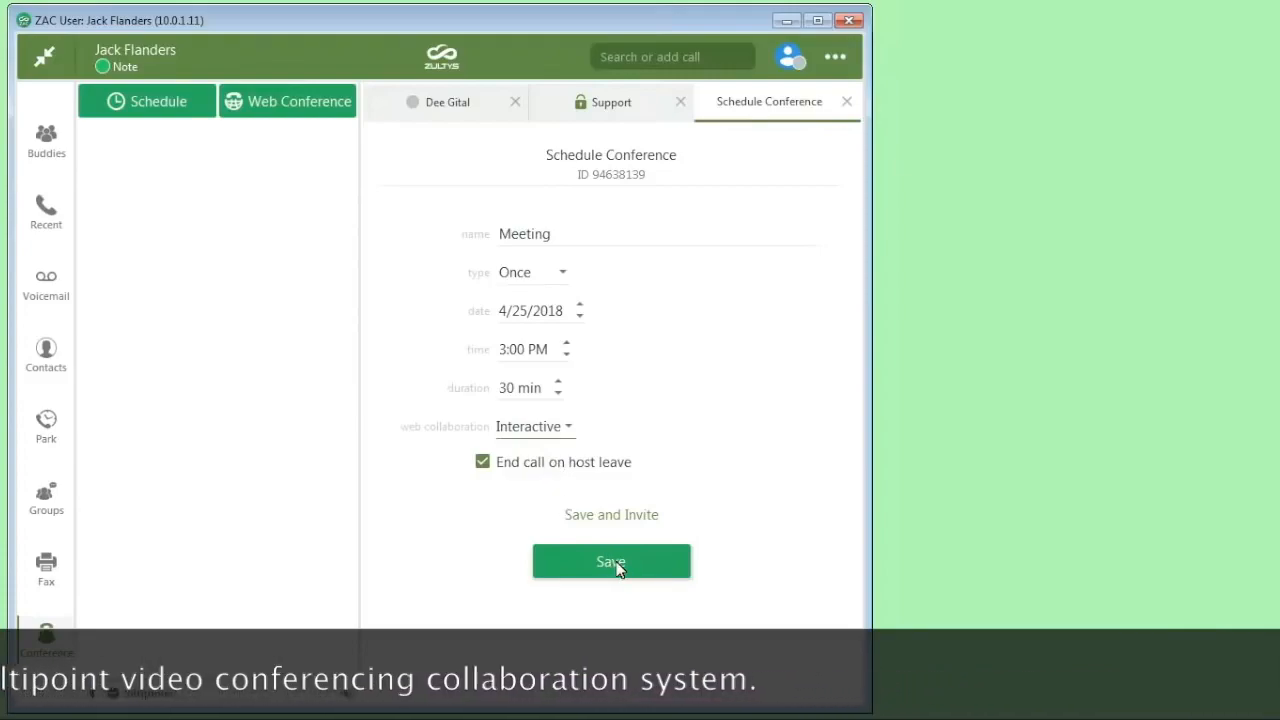
{"action": "mouse_move", "coordinate": [645, 524]}
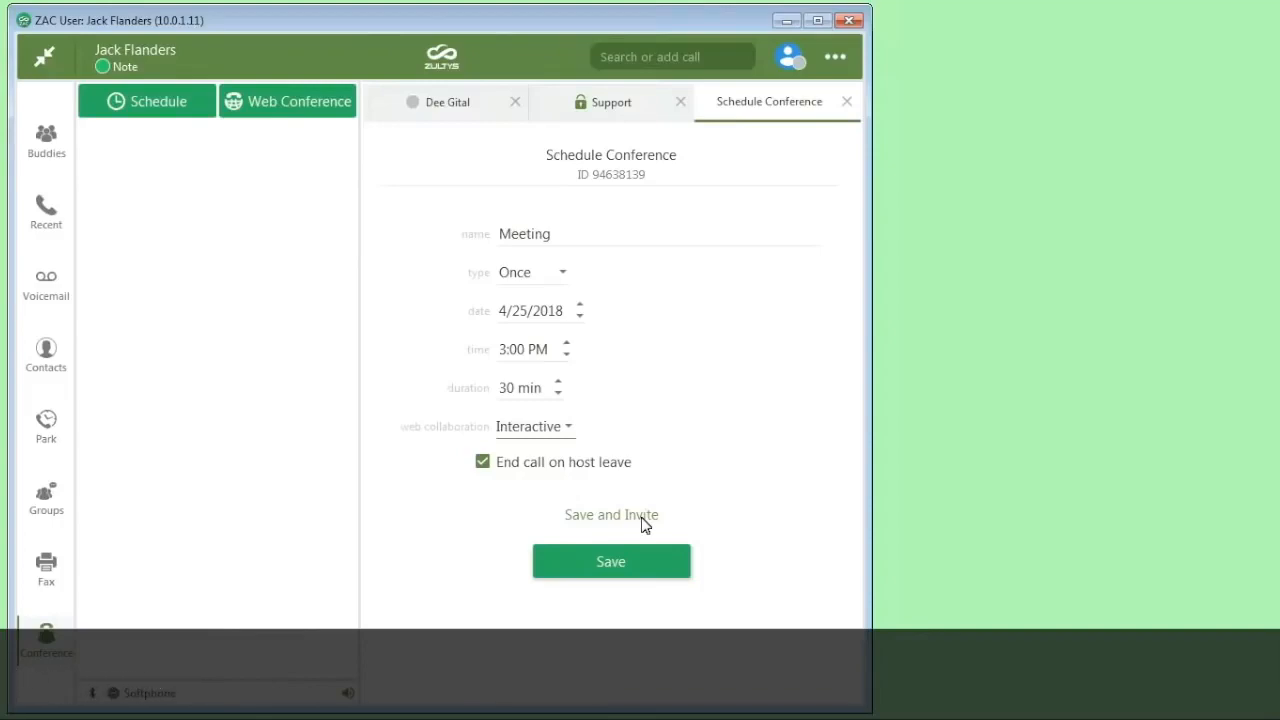
{"action": "left_click", "coordinate": [611, 561]}
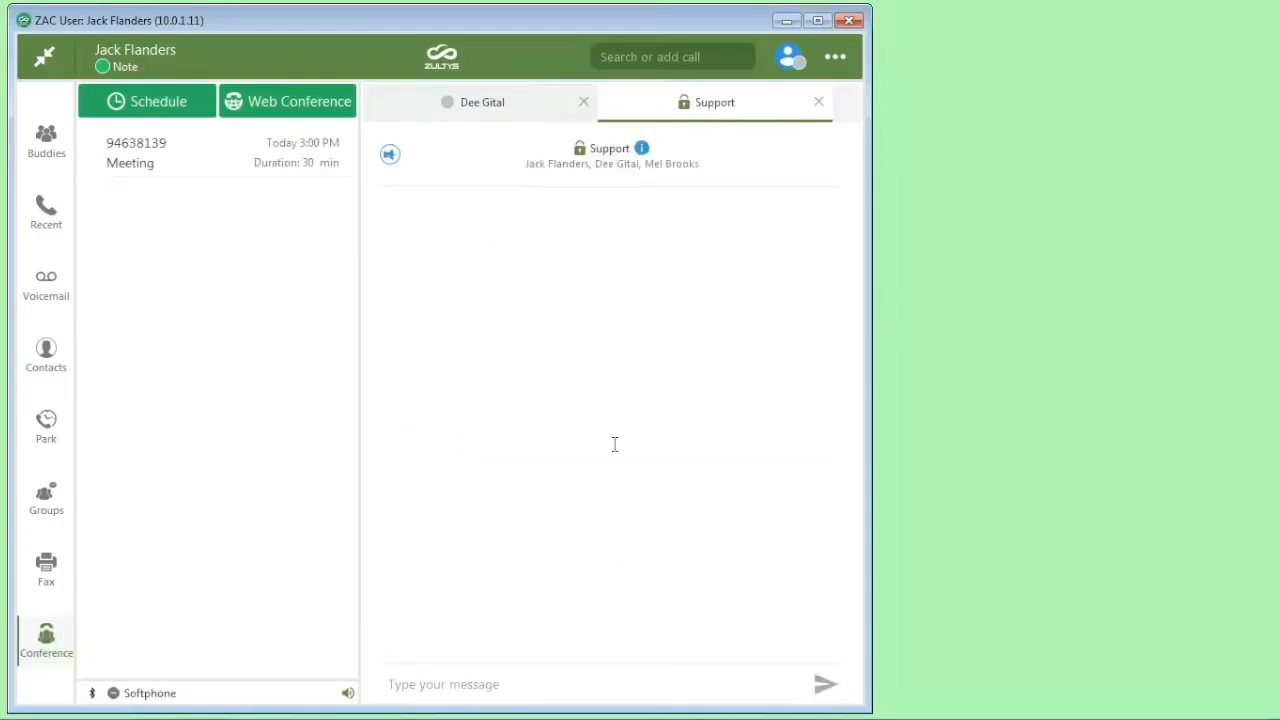
{"action": "mouse_move", "coordinate": [209, 229]}
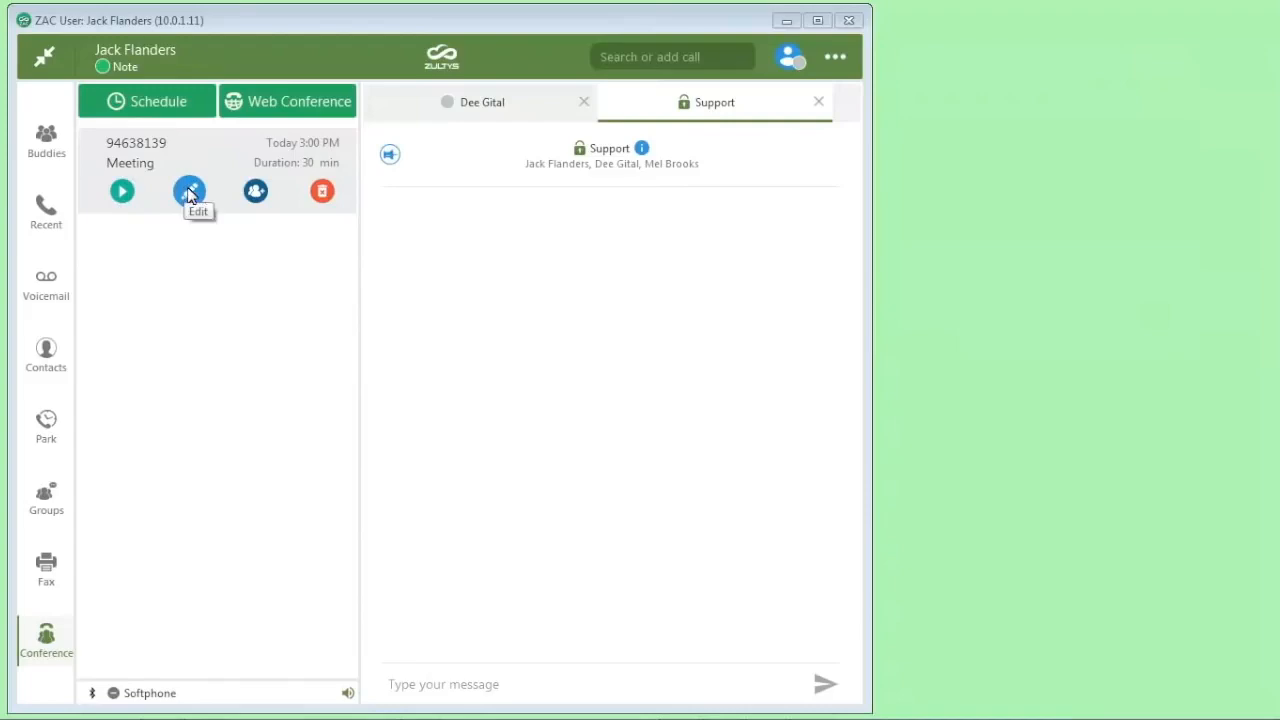
Open the Meeting conference's edit form unchanged, then close the editing tab
{"action": "left_click", "coordinate": [189, 190]}
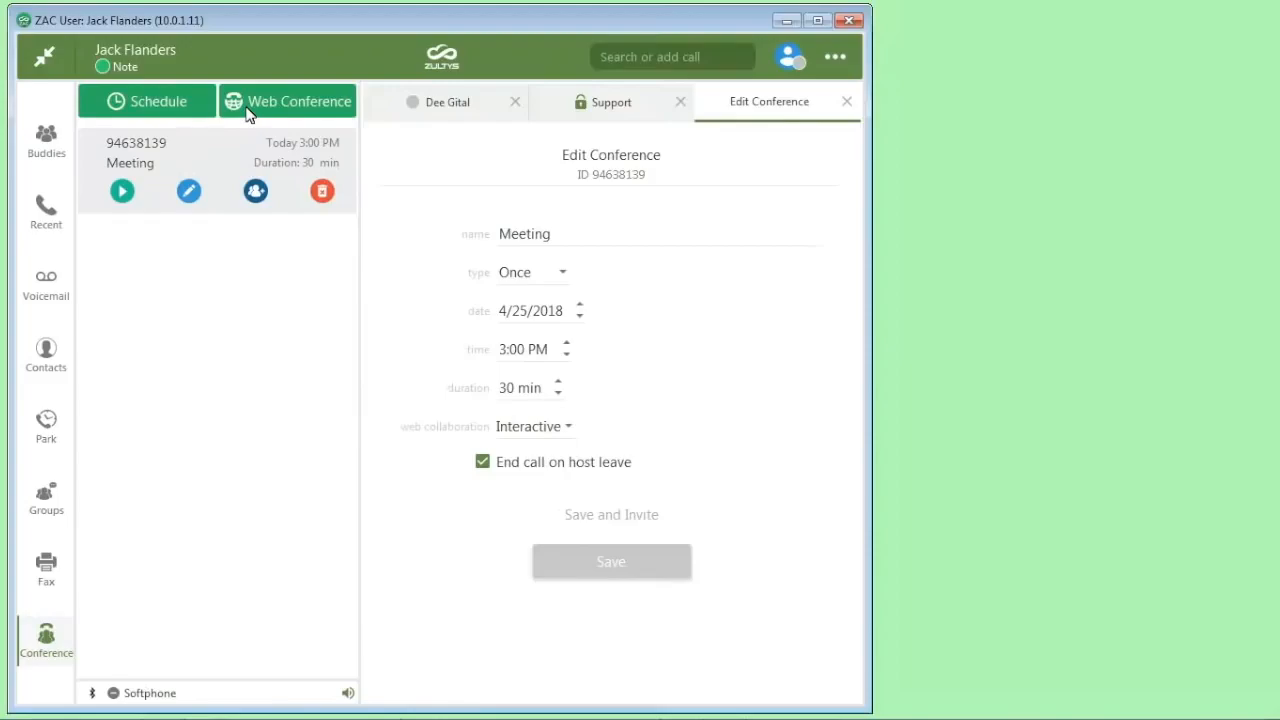
{"action": "mouse_move", "coordinate": [283, 107]}
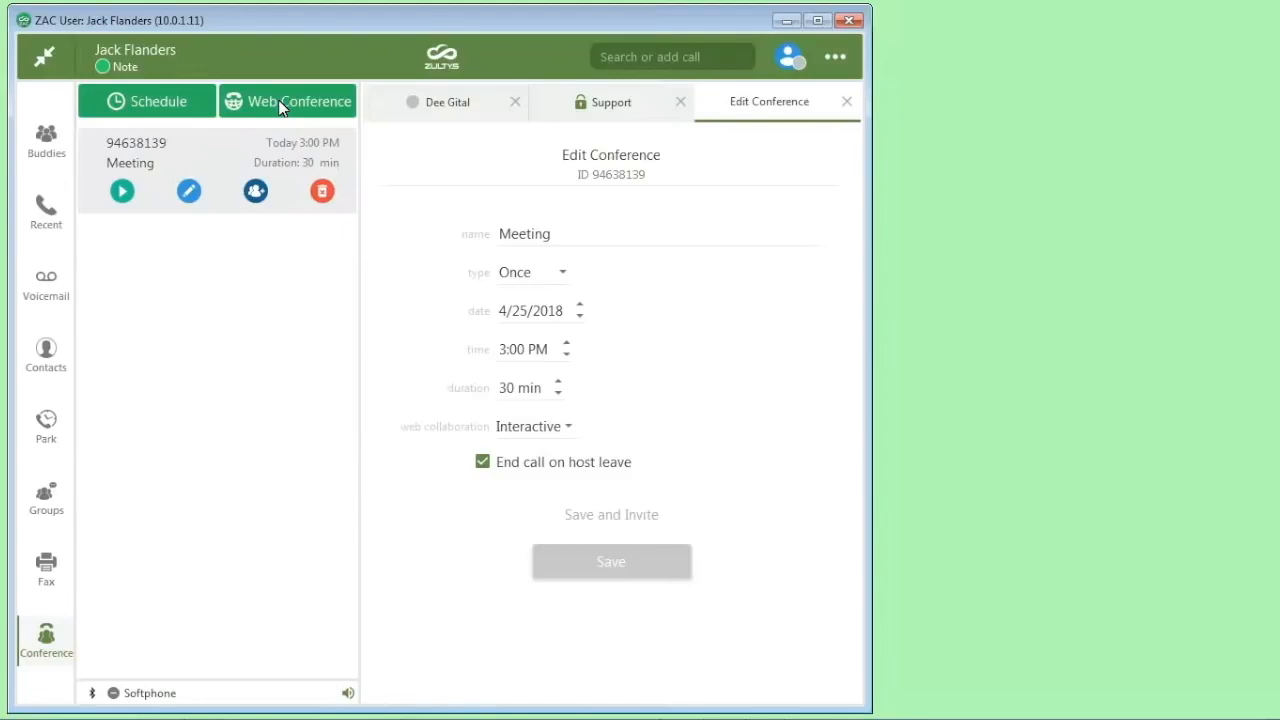
{"action": "mouse_move", "coordinate": [46, 145]}
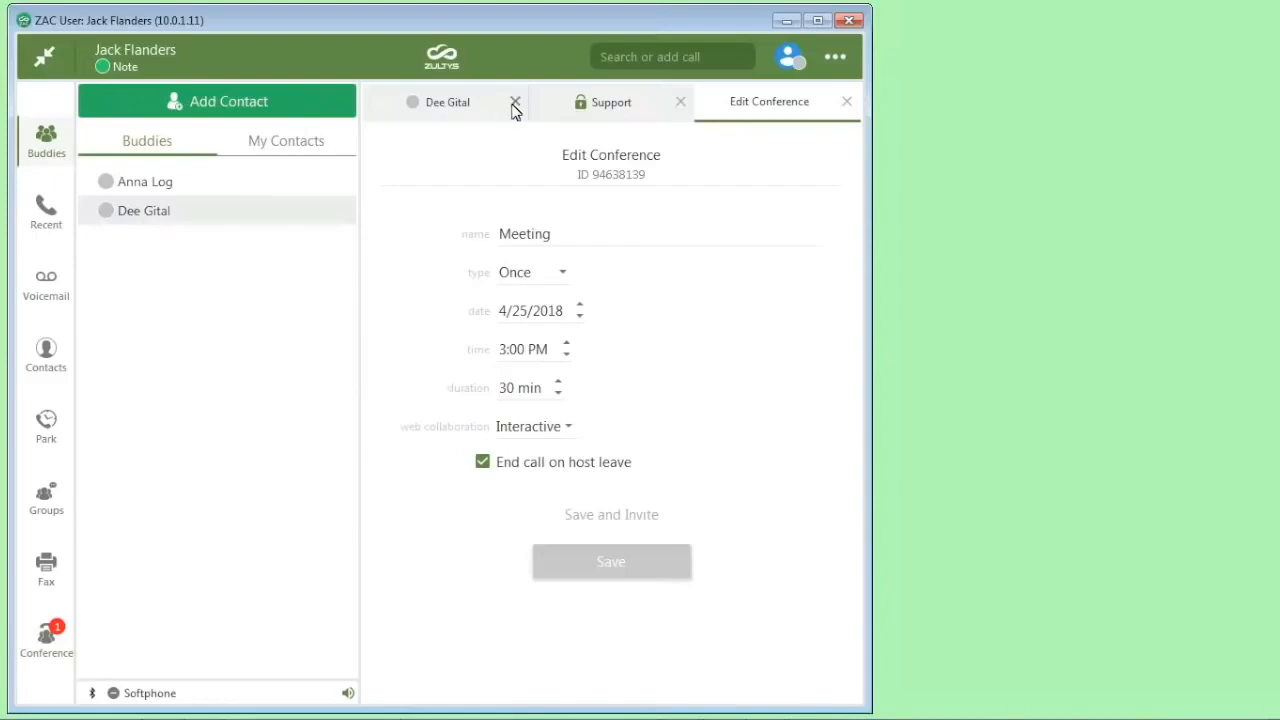
{"action": "mouse_move", "coordinate": [515, 103]}
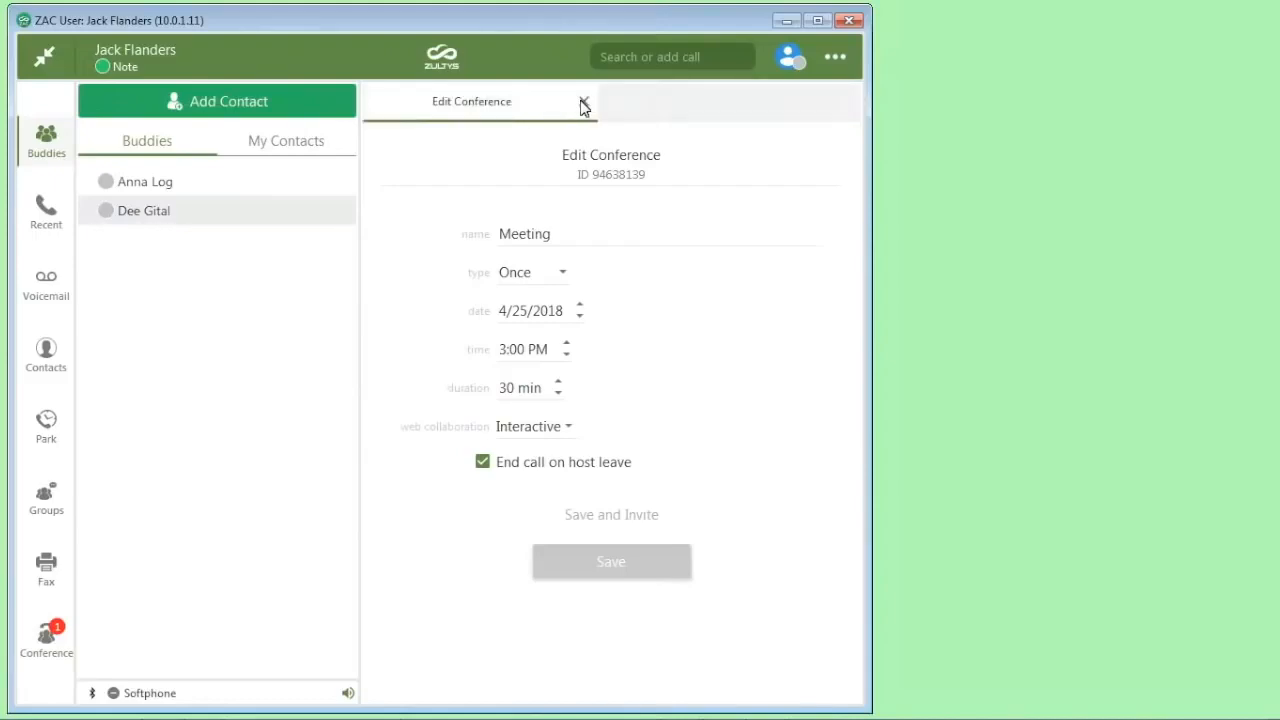
{"action": "left_click", "coordinate": [585, 104]}
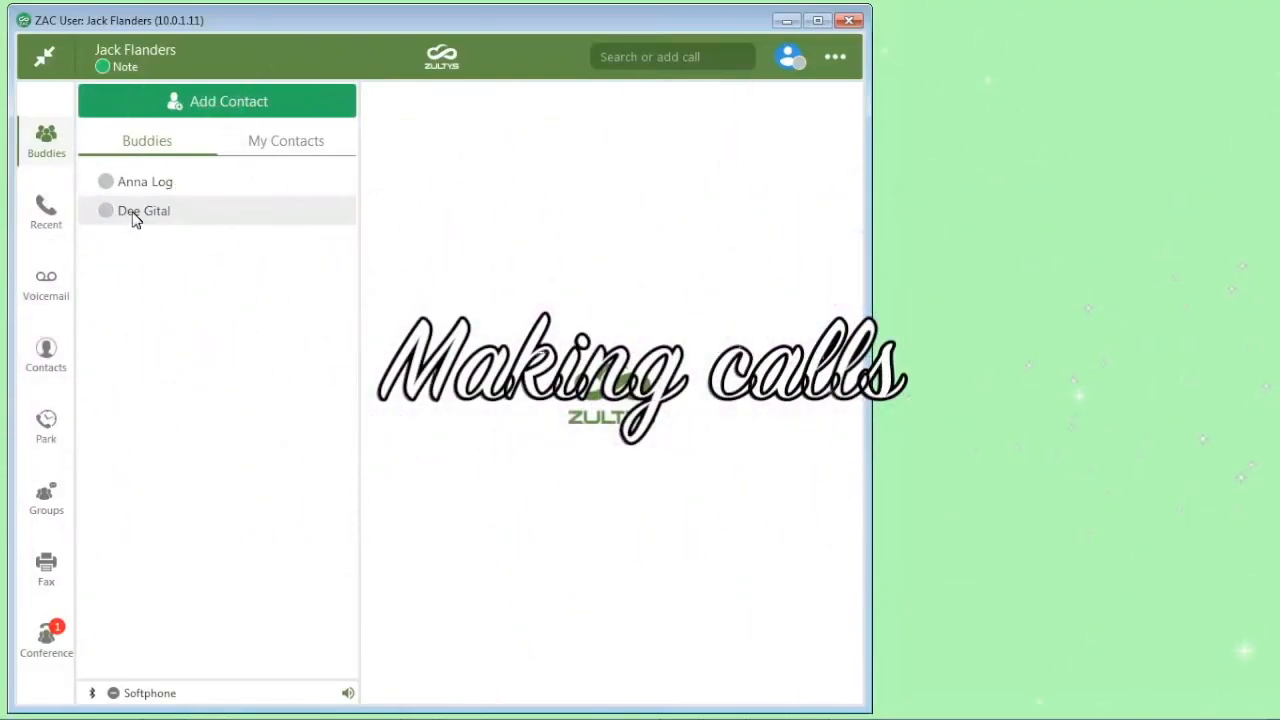
Open Dee Gital's conversation, call extension 106, and use the in-call mute control
{"action": "double_click", "coordinate": [143, 210]}
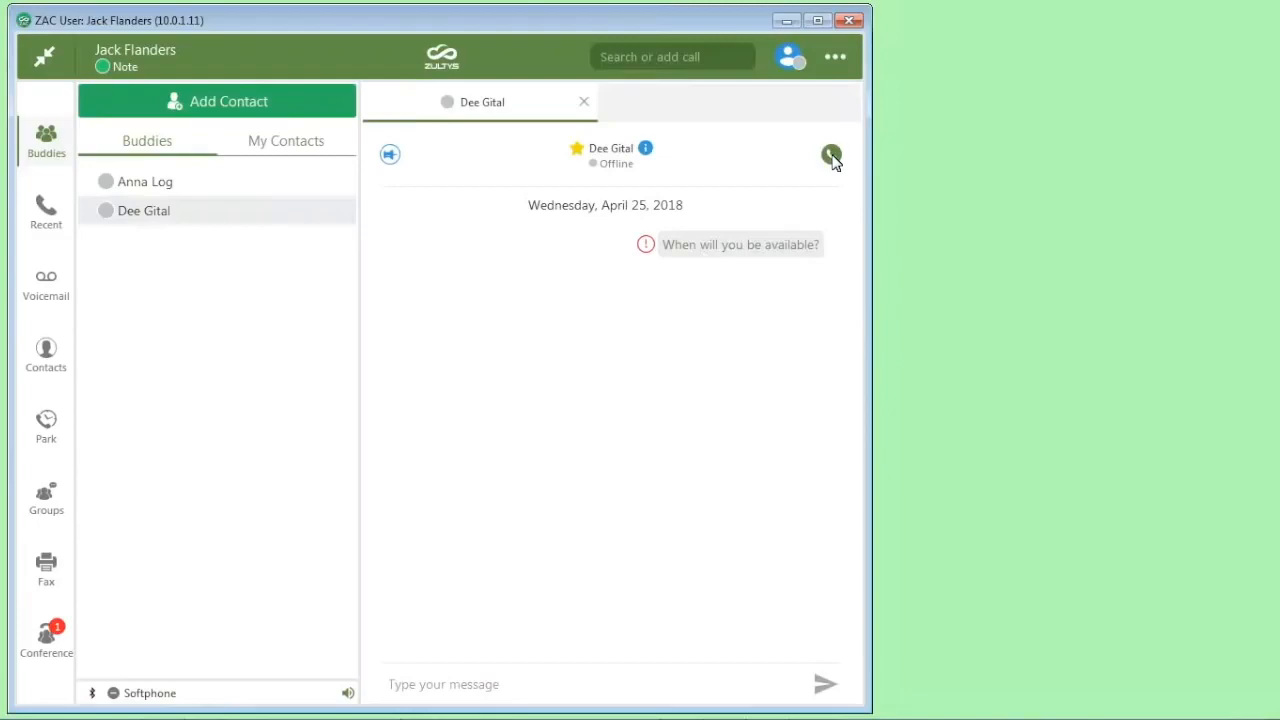
{"action": "left_click", "coordinate": [832, 154]}
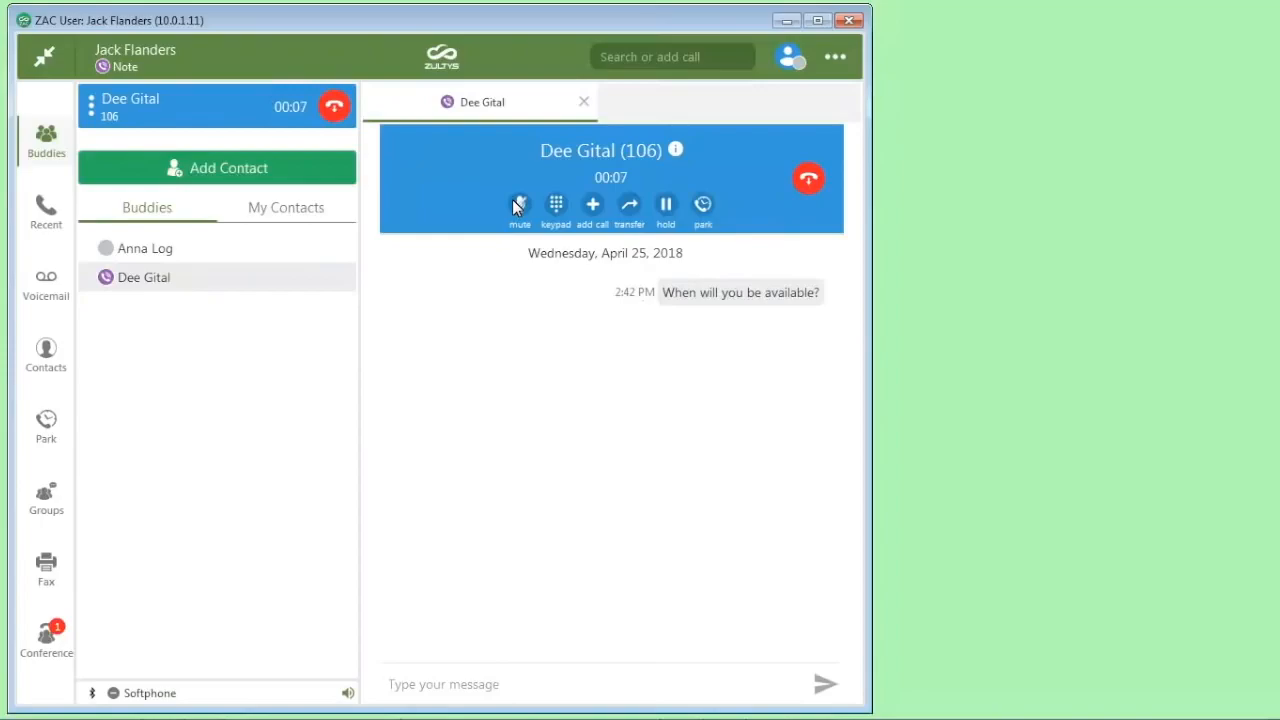
{"action": "left_click", "coordinate": [519, 205]}
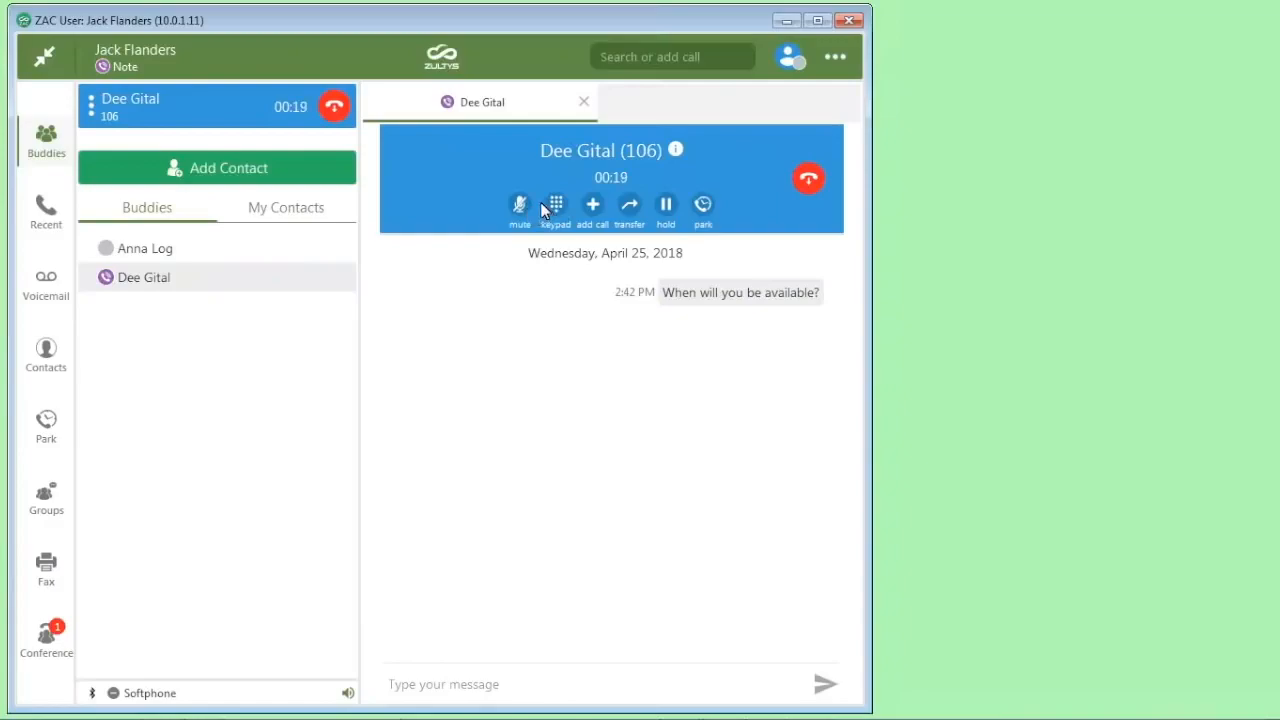
{"action": "mouse_move", "coordinate": [592, 207]}
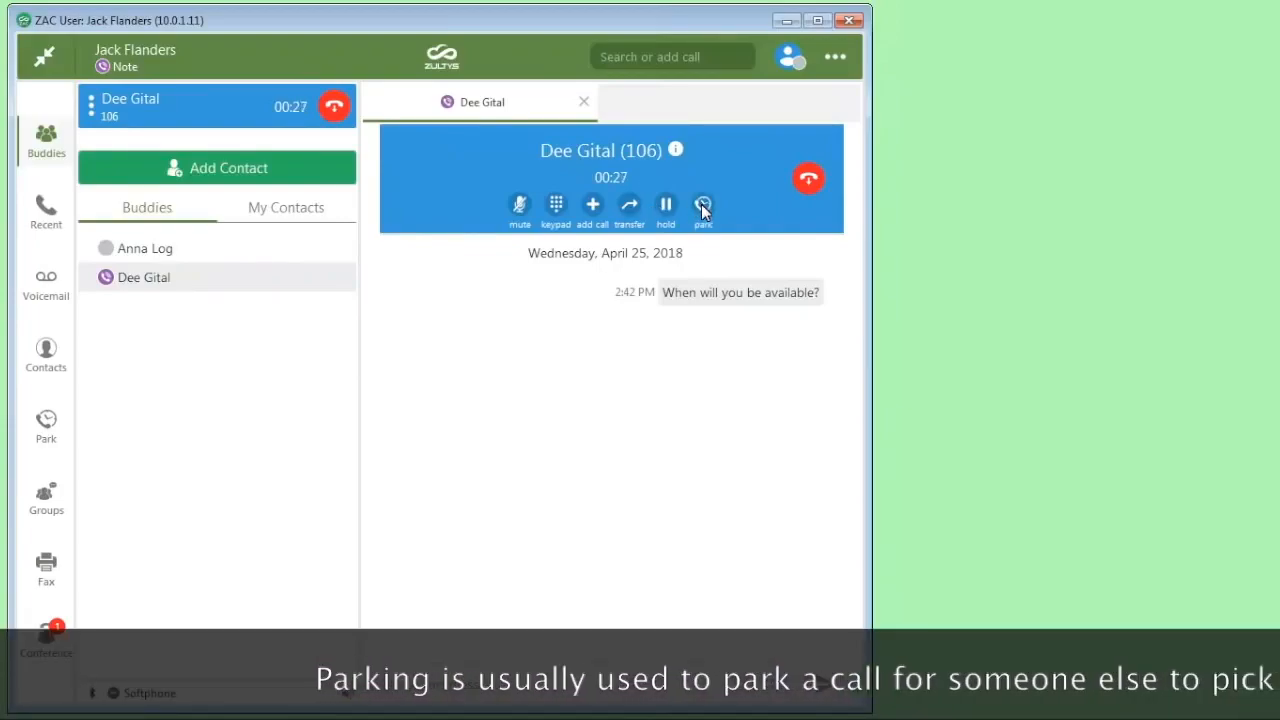
Park Dee Gital's call as ID 100, pick it up from Park, and answer it
{"action": "left_click", "coordinate": [702, 205]}
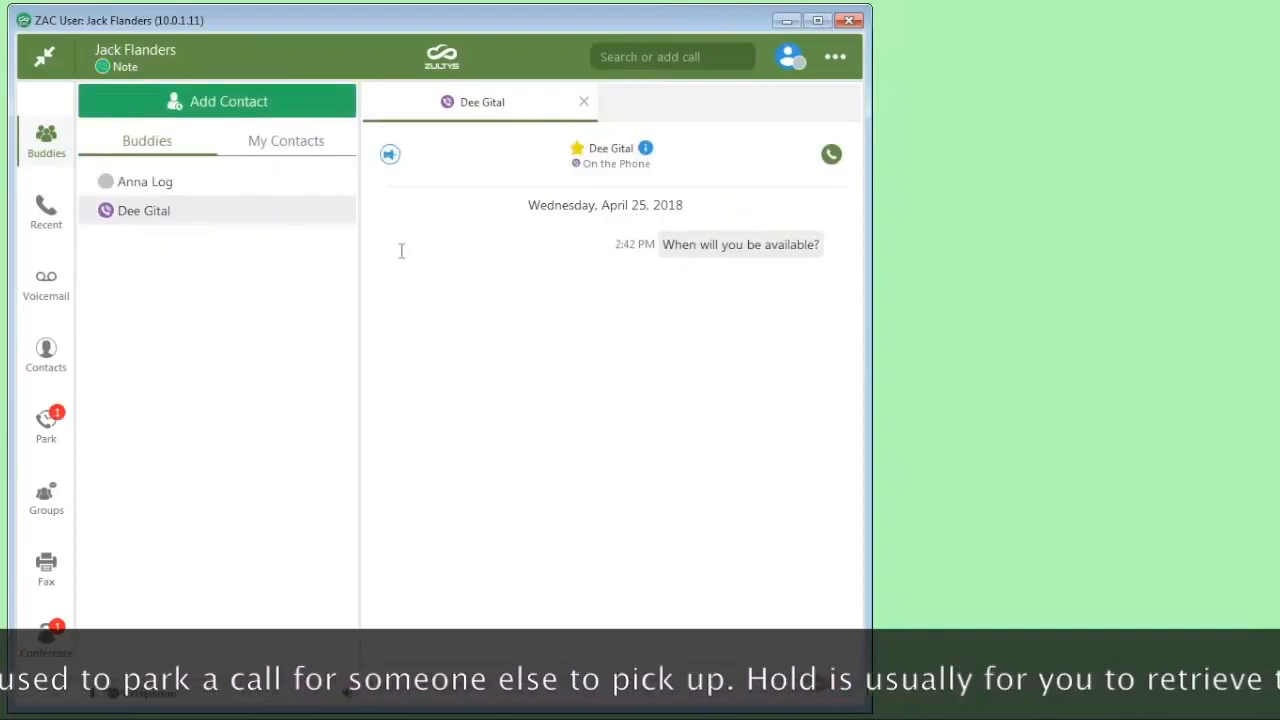
{"action": "mouse_move", "coordinate": [46, 425]}
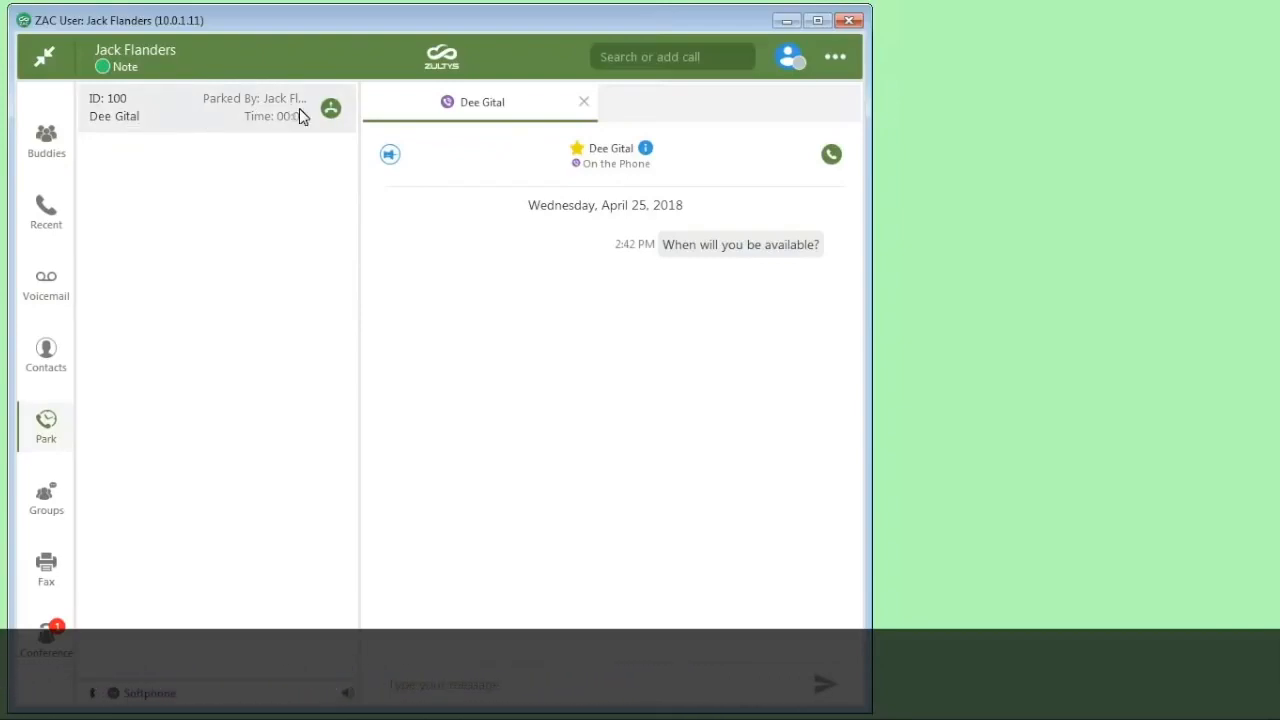
{"action": "left_click", "coordinate": [331, 108]}
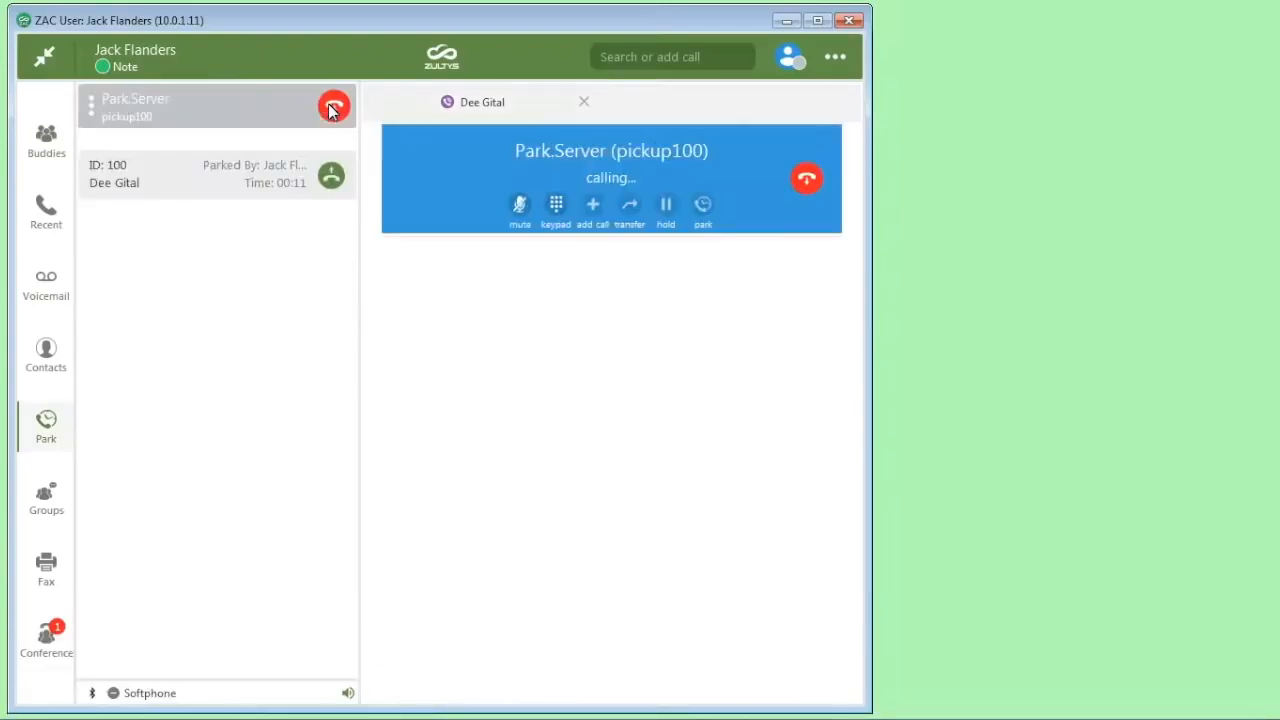
{"action": "left_click", "coordinate": [807, 178]}
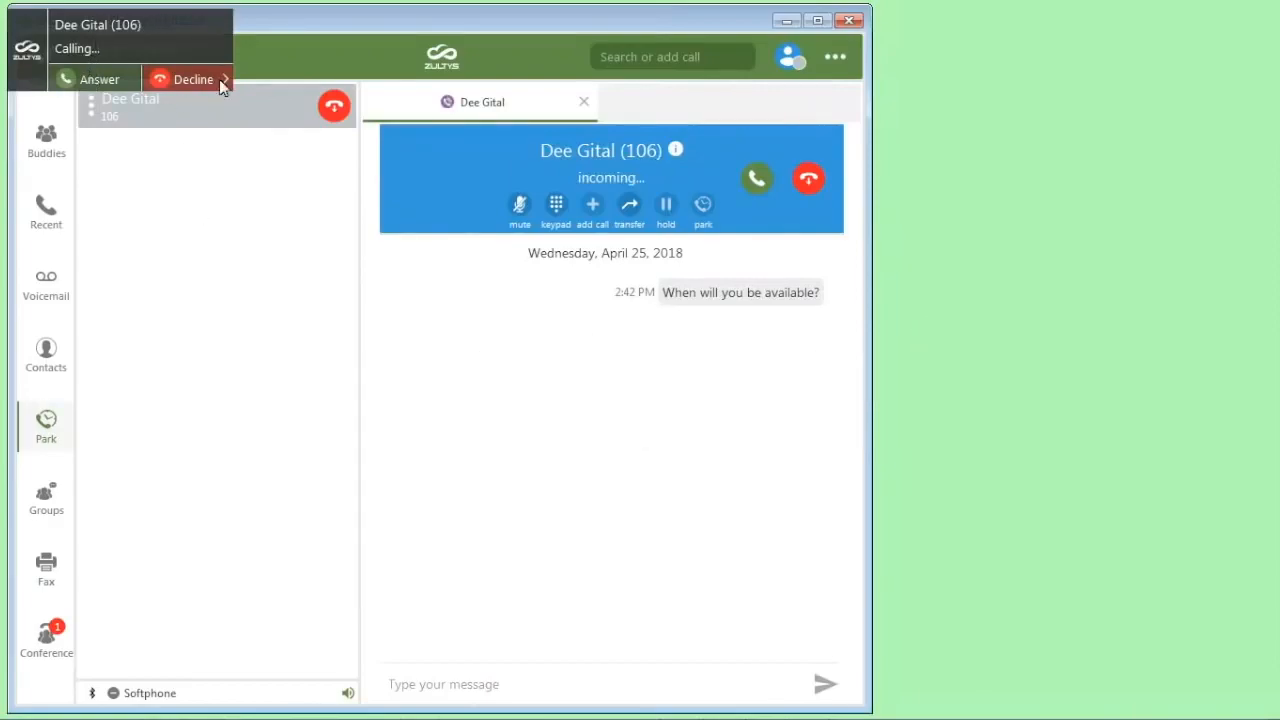
{"action": "left_click", "coordinate": [190, 79]}
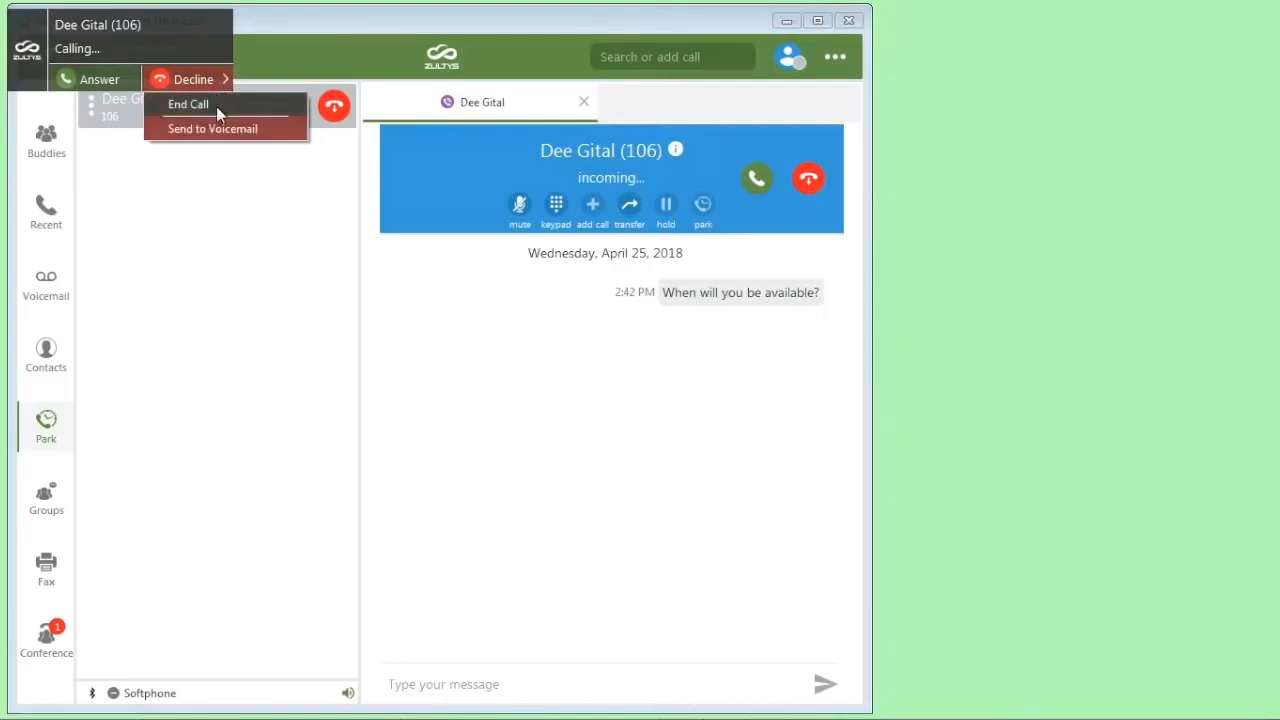
{"action": "mouse_move", "coordinate": [240, 138]}
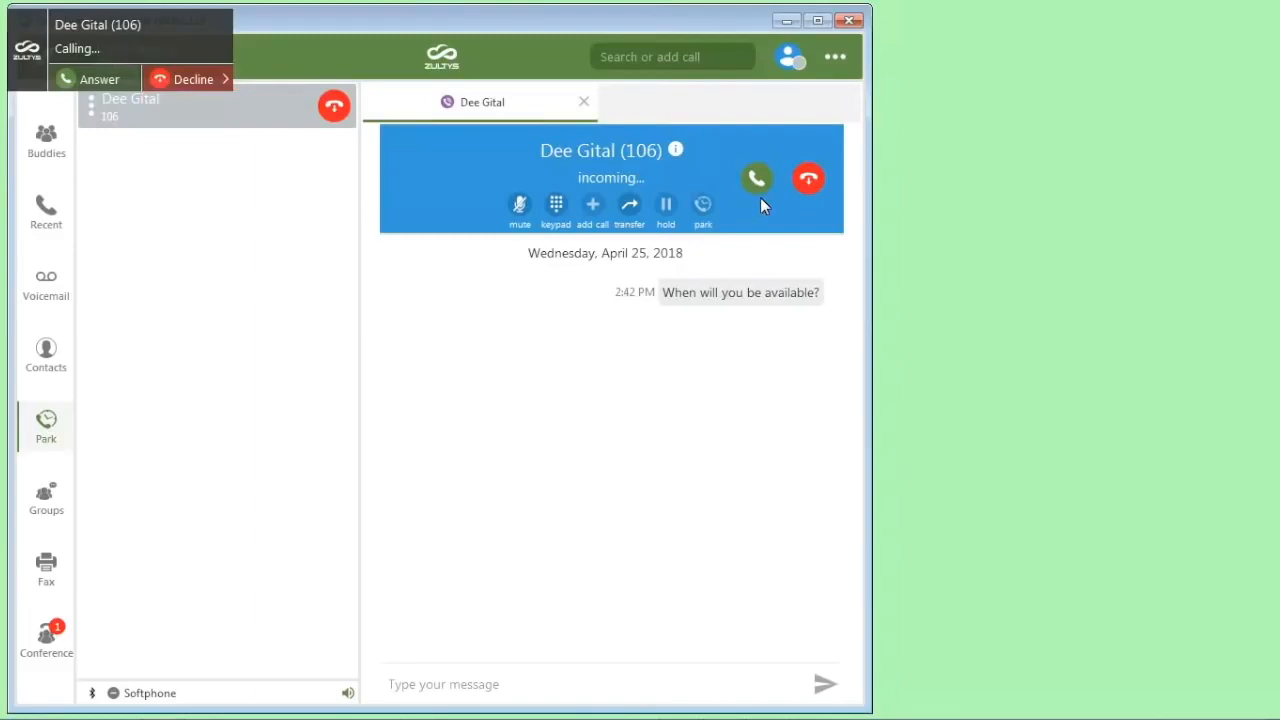
{"action": "mouse_move", "coordinate": [762, 190]}
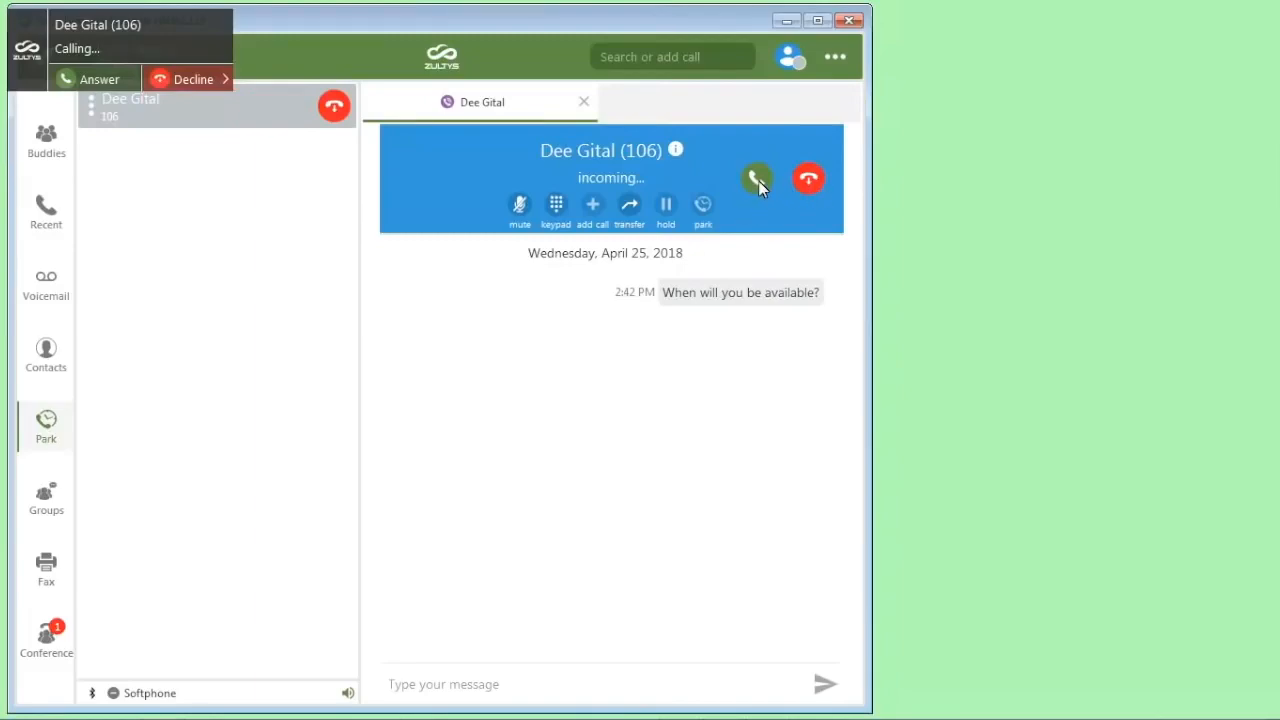
{"action": "left_click", "coordinate": [757, 178]}
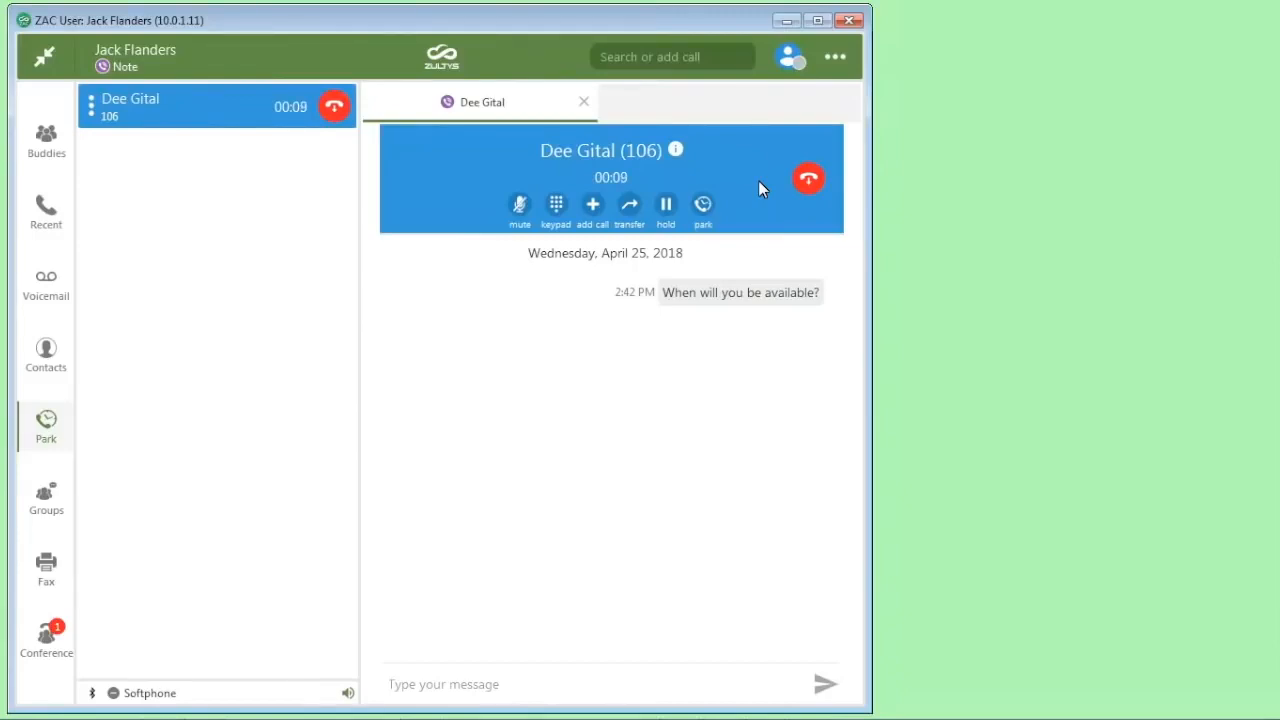
Transfer Dee Gital's call at extension 106 to Anna Log at extension 103
{"action": "left_click", "coordinate": [629, 205]}
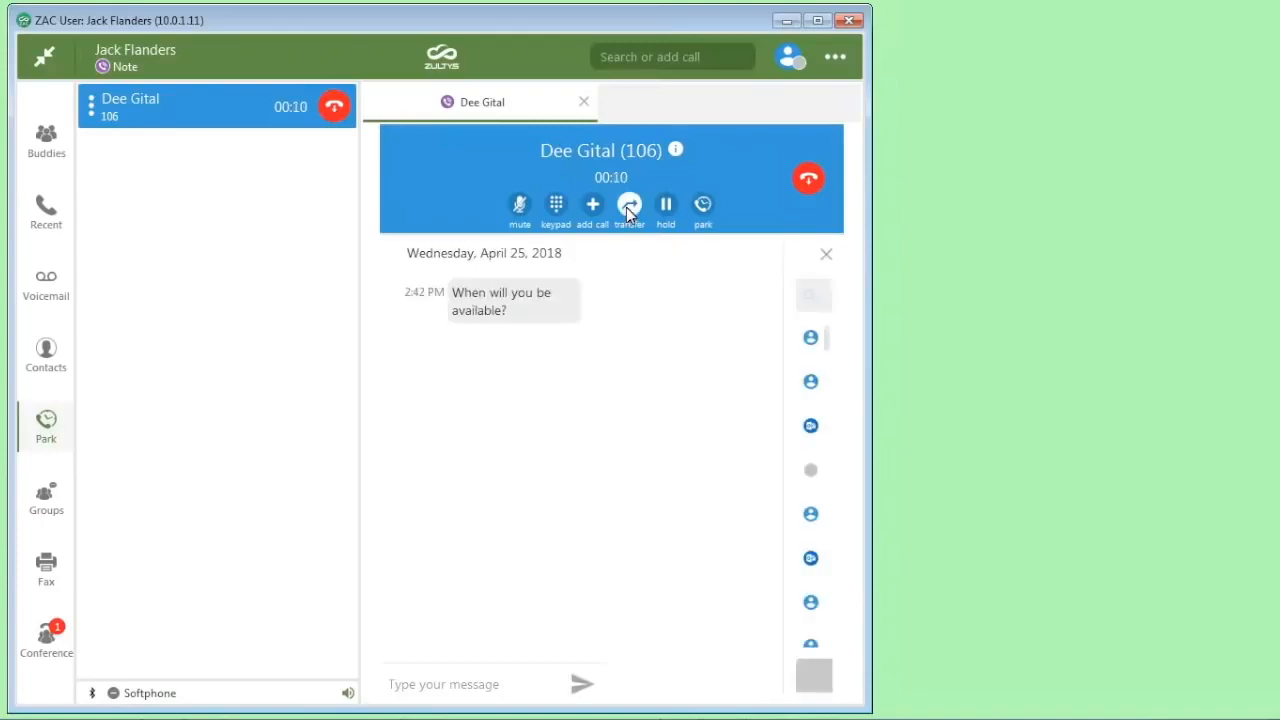
{"action": "left_click", "coordinate": [629, 205]}
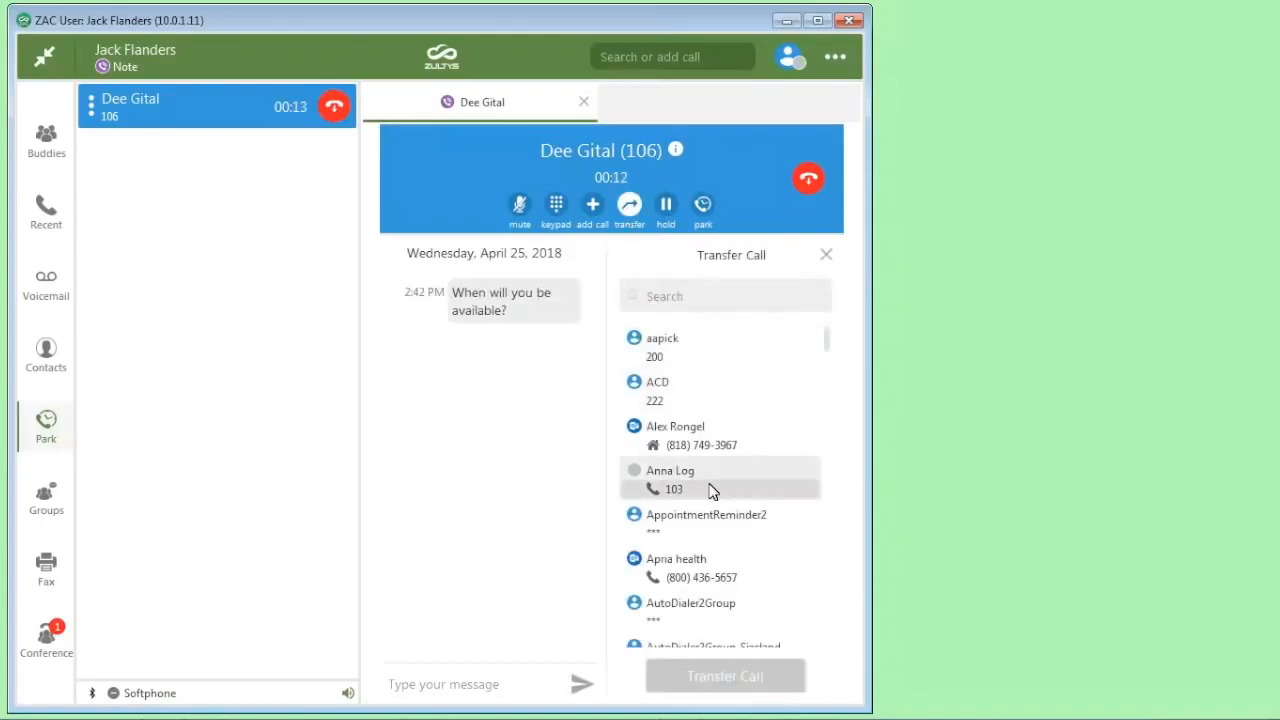
{"action": "mouse_move", "coordinate": [700, 491]}
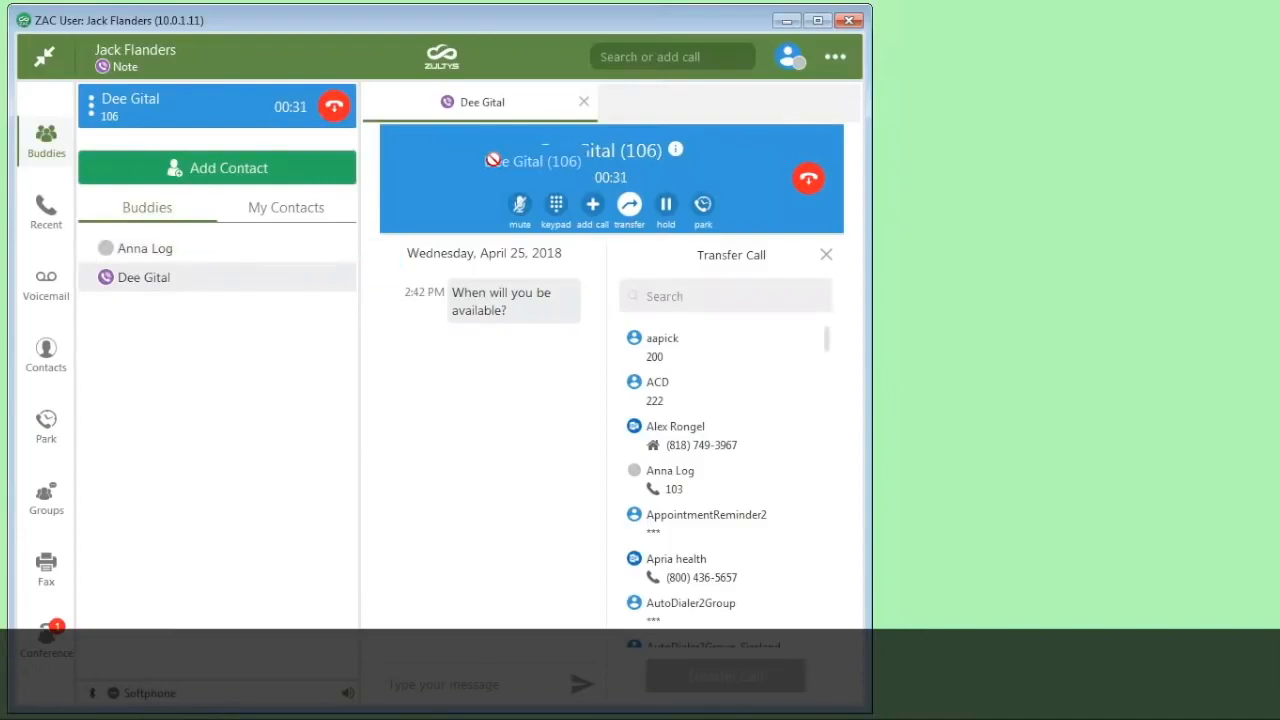
{"action": "left_click", "coordinate": [808, 178]}
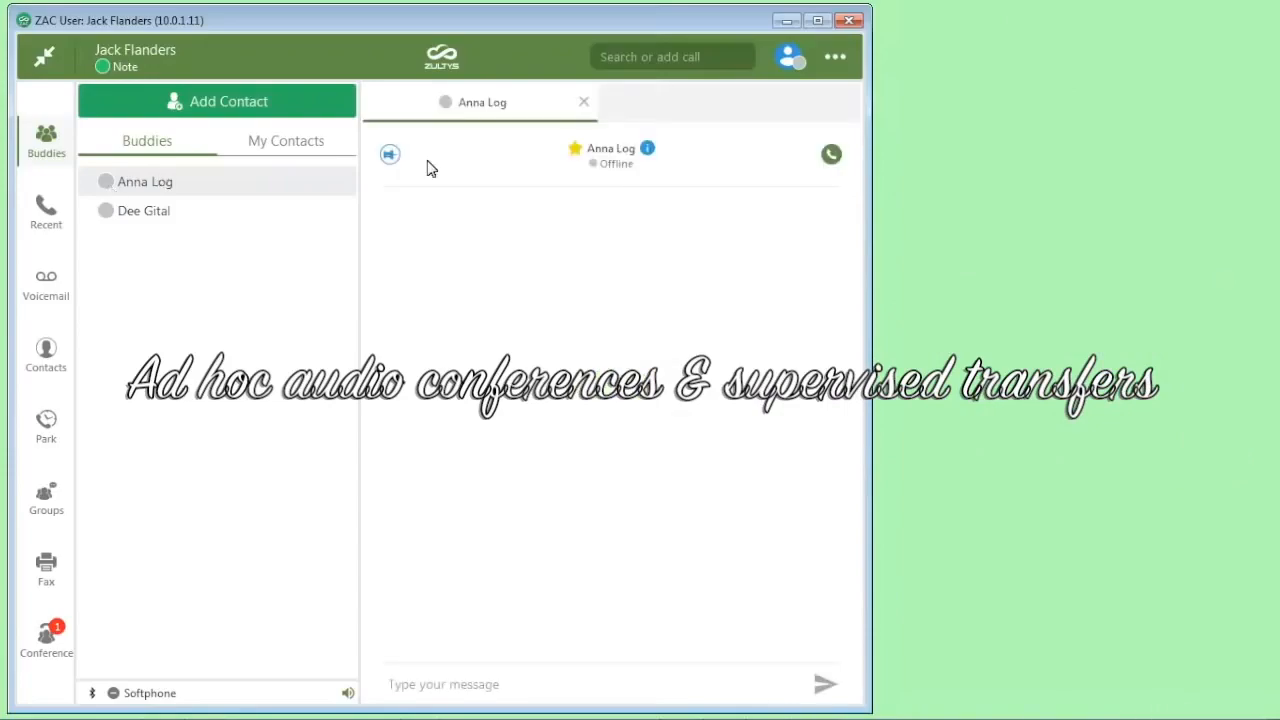
Call Anna Log at extension 103, then place a second call to Dee Gital at 106
{"action": "left_click", "coordinate": [831, 154]}
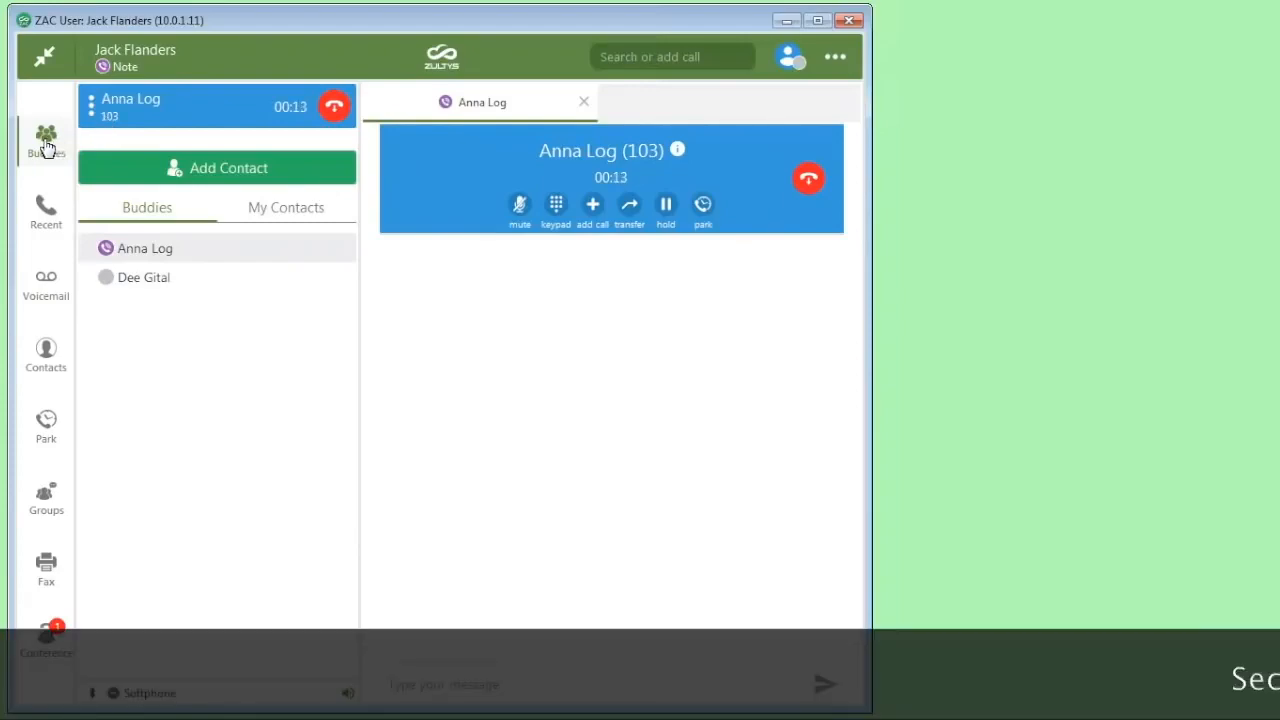
{"action": "left_click", "coordinate": [144, 277]}
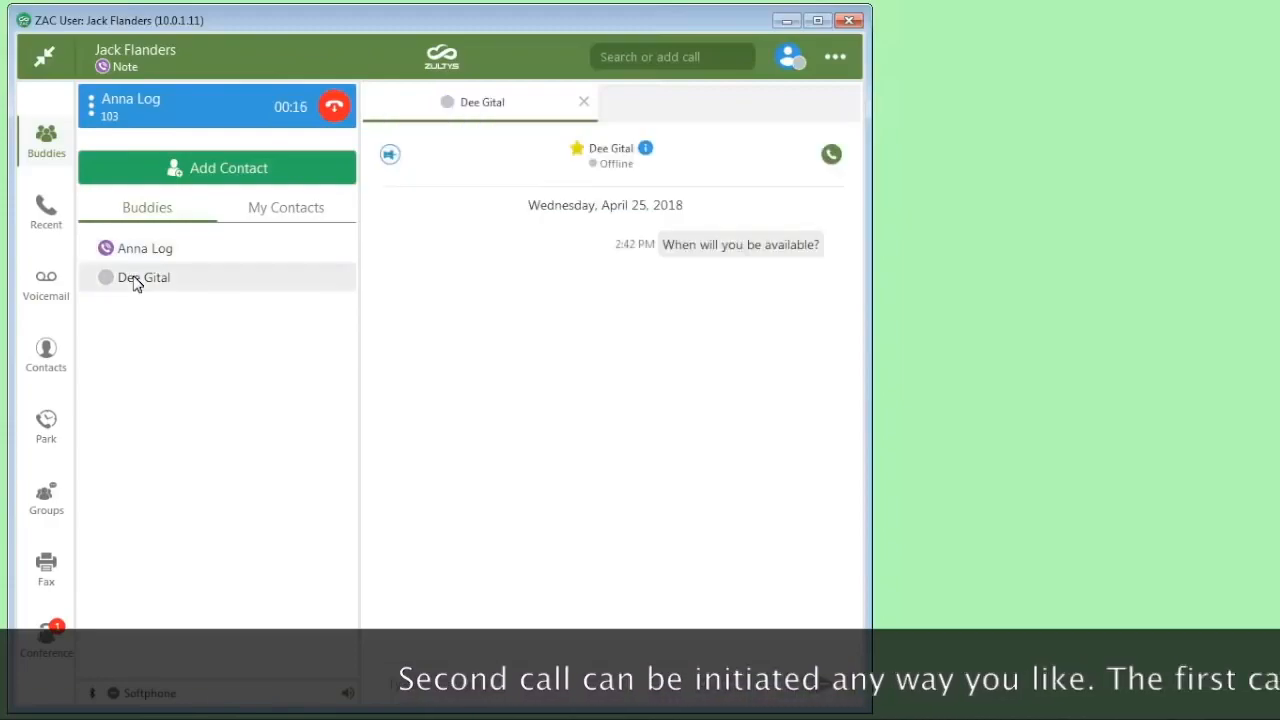
{"action": "left_click", "coordinate": [831, 155]}
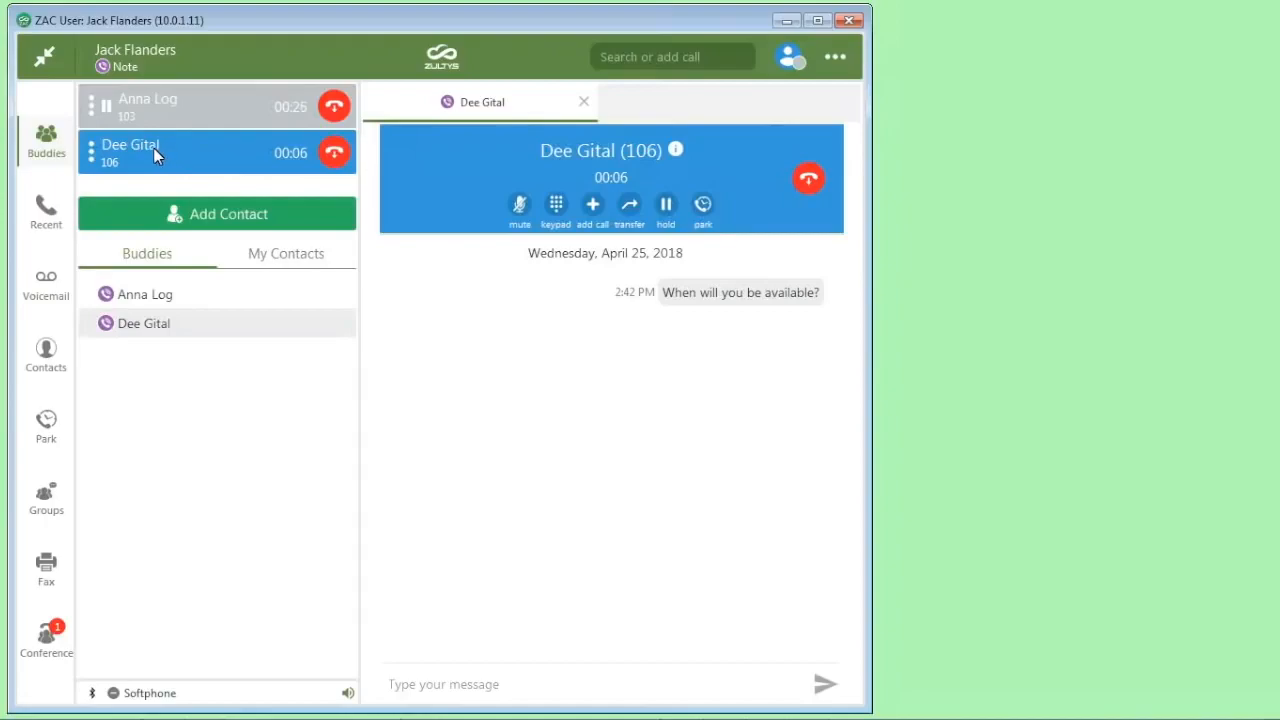
Merge the two calls into an ad hoc mx.conference
{"action": "left_click", "coordinate": [91, 105]}
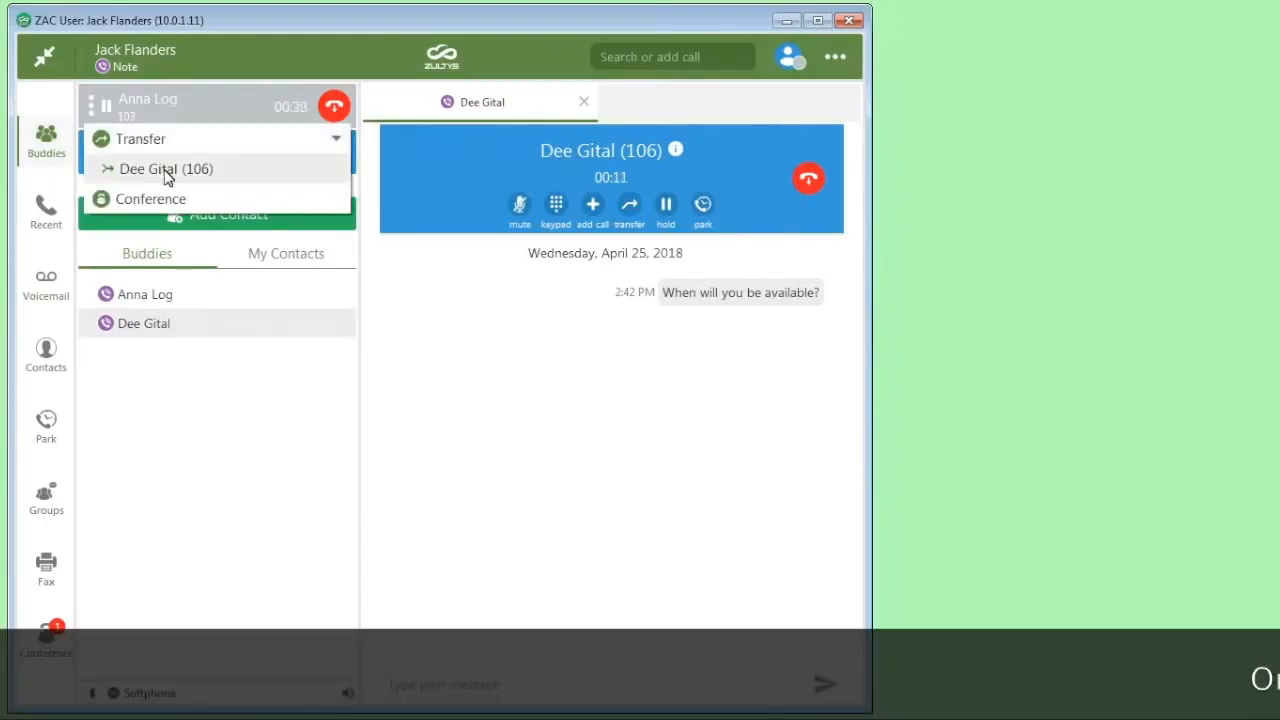
{"action": "mouse_move", "coordinate": [193, 103]}
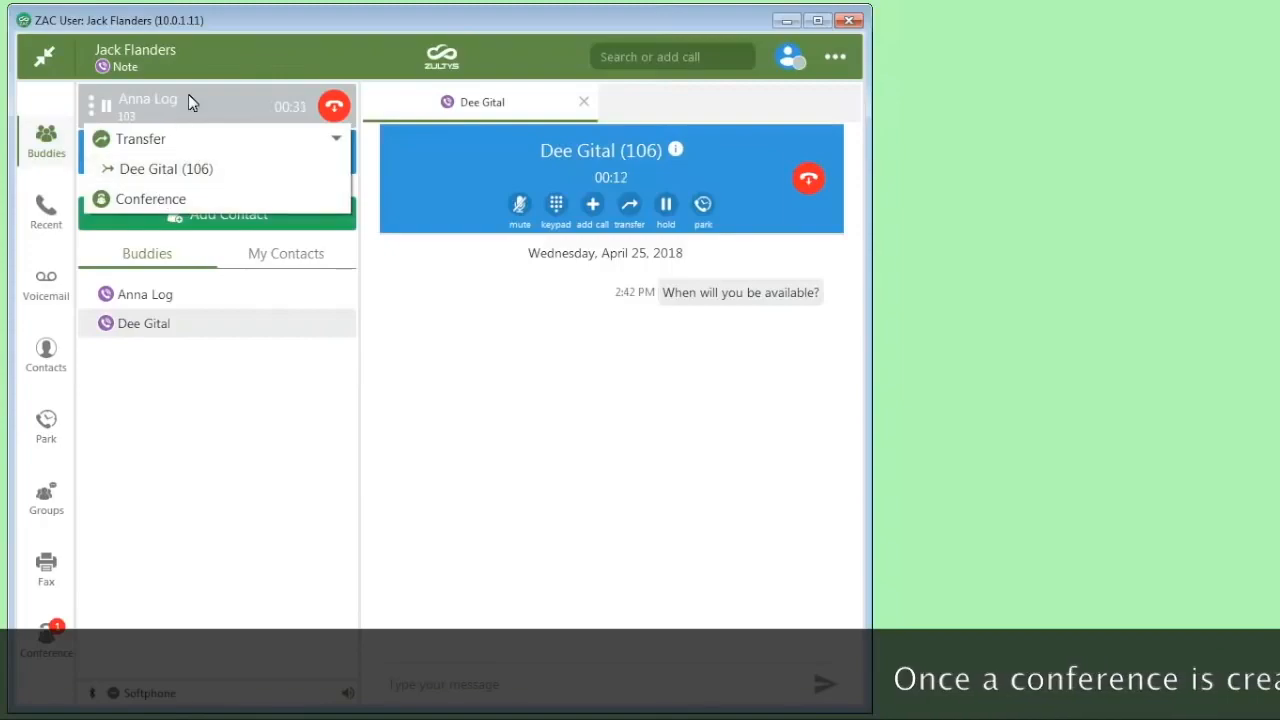
{"action": "left_click", "coordinate": [147, 105]}
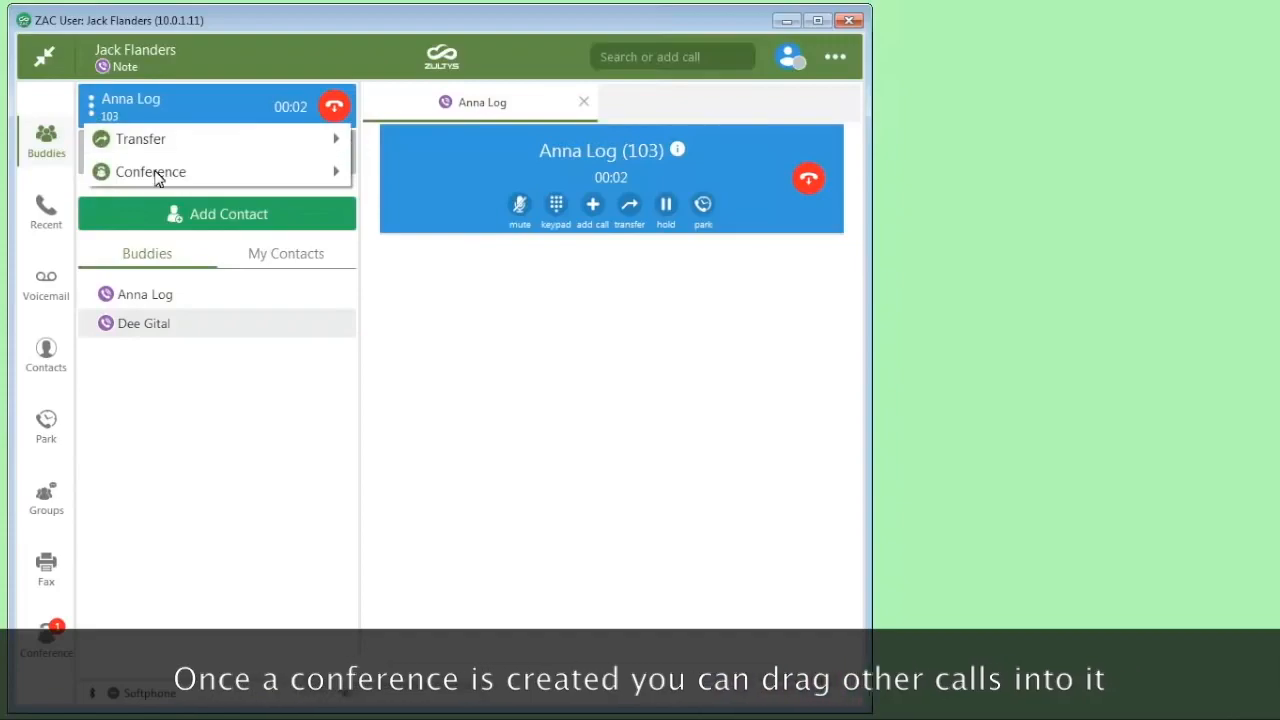
{"action": "left_click", "coordinate": [150, 171]}
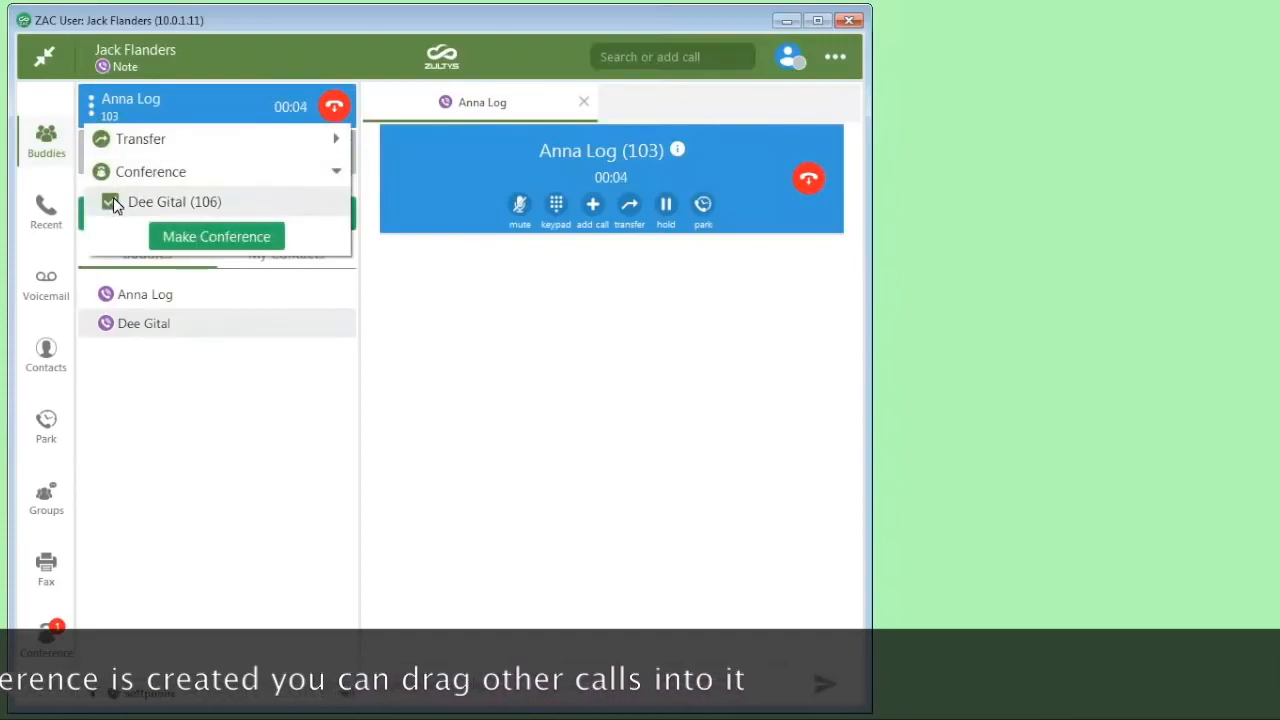
{"action": "left_click", "coordinate": [216, 236]}
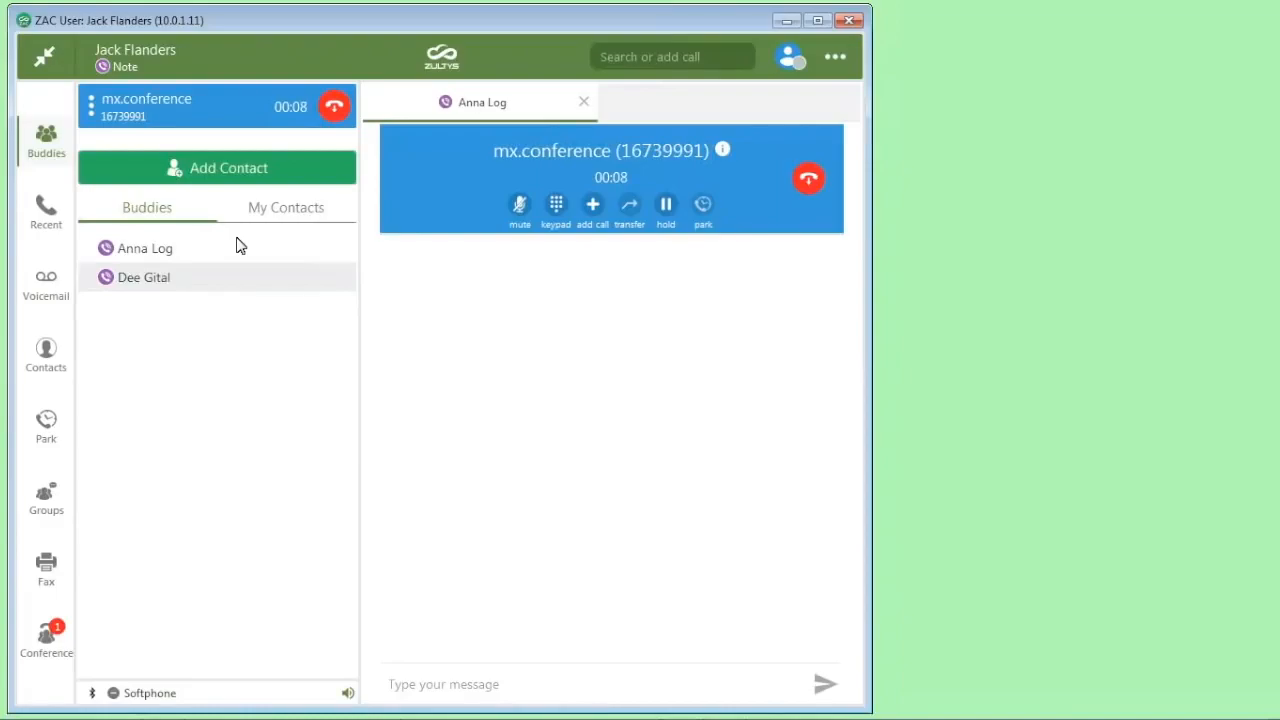
{"action": "mouse_move", "coordinate": [247, 197]}
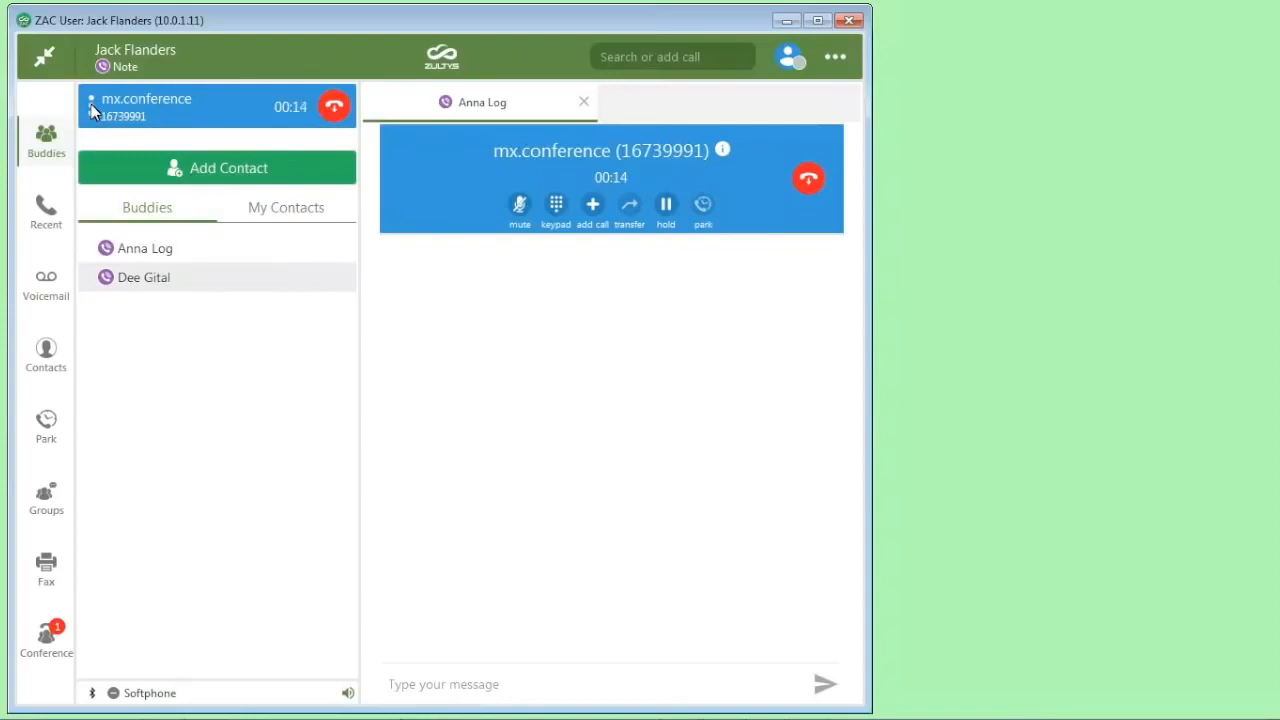
Show the mx.conference participants: Anna Log, Dee Gital and Jack Flanders
{"action": "left_click", "coordinate": [146, 107]}
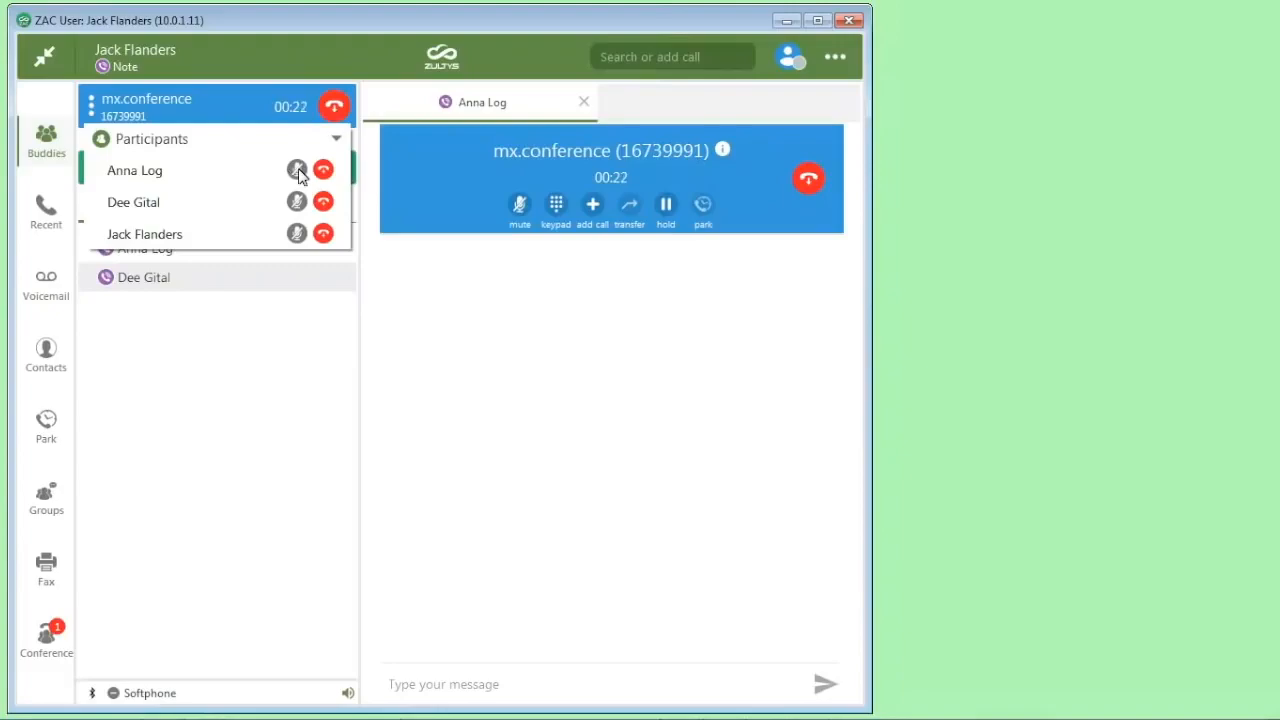
{"action": "mouse_move", "coordinate": [323, 202]}
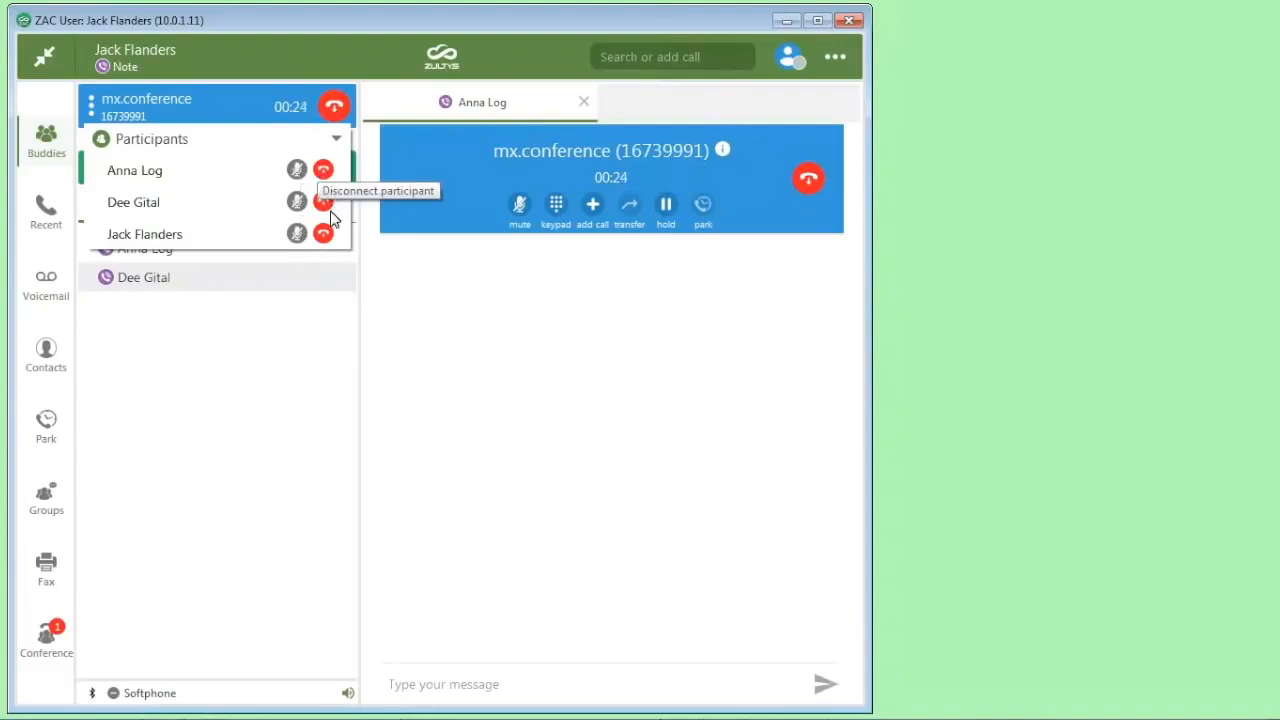
{"action": "mouse_move", "coordinate": [343, 236]}
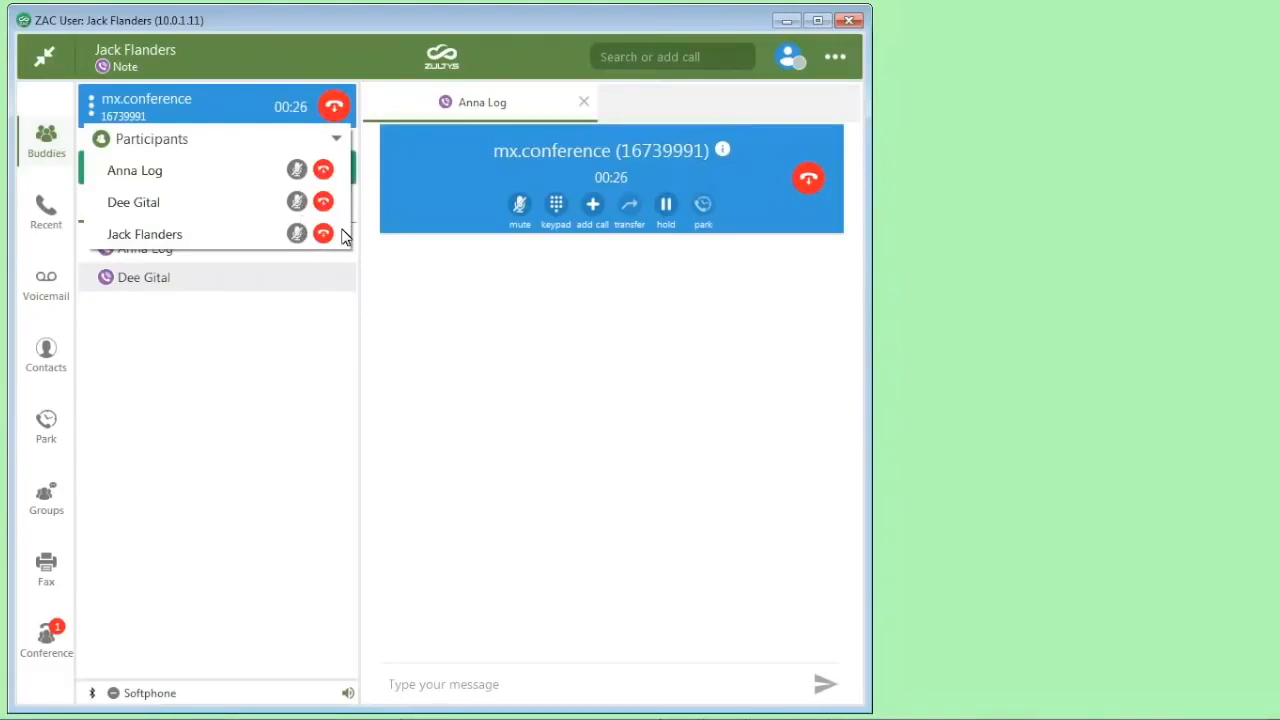
{"action": "mouse_move", "coordinate": [143, 183]}
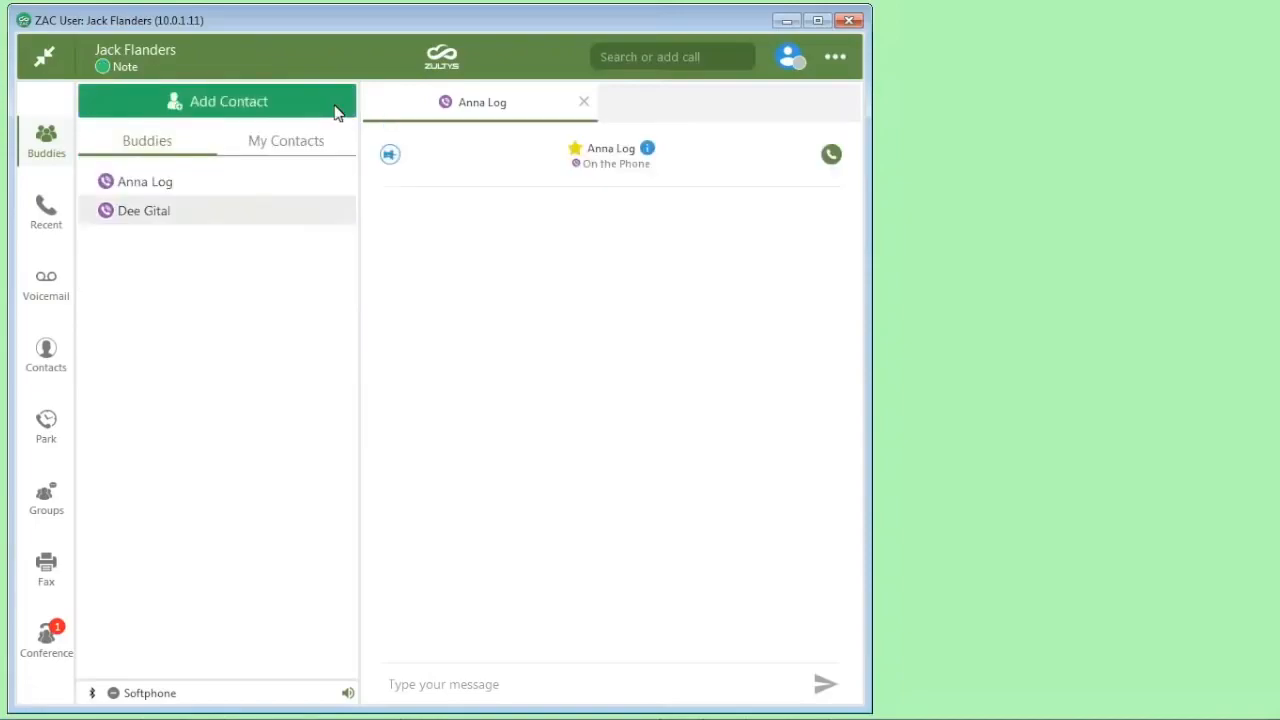
{"action": "mouse_move", "coordinate": [325, 97]}
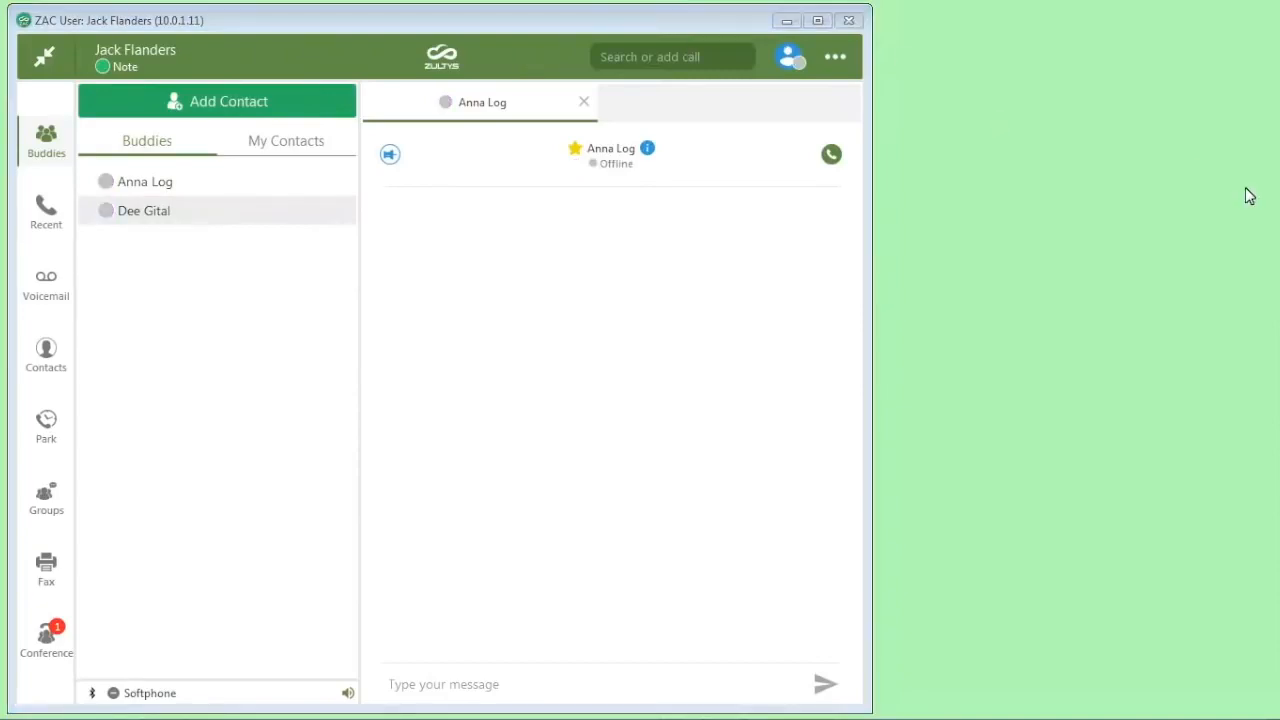
{"action": "mouse_move", "coordinate": [382, 361]}
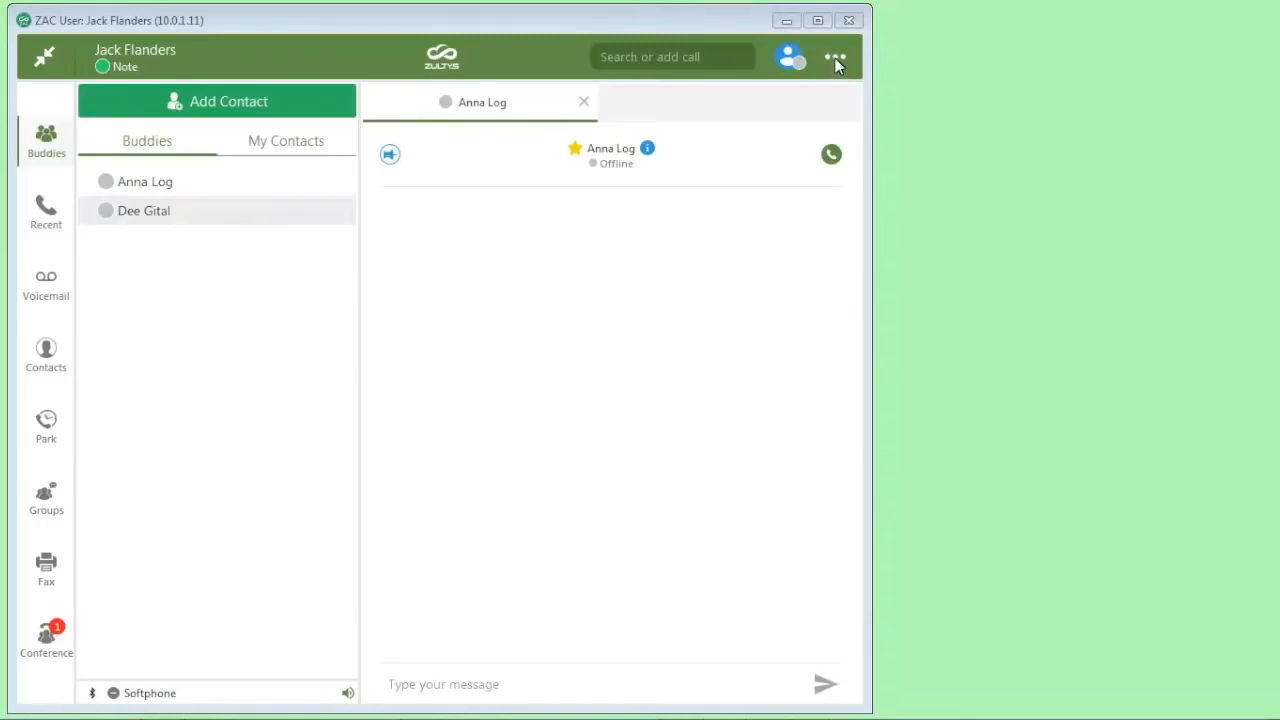
Open the top-right options menu listing About, Settings, Log Off and Exit
{"action": "left_click", "coordinate": [836, 57]}
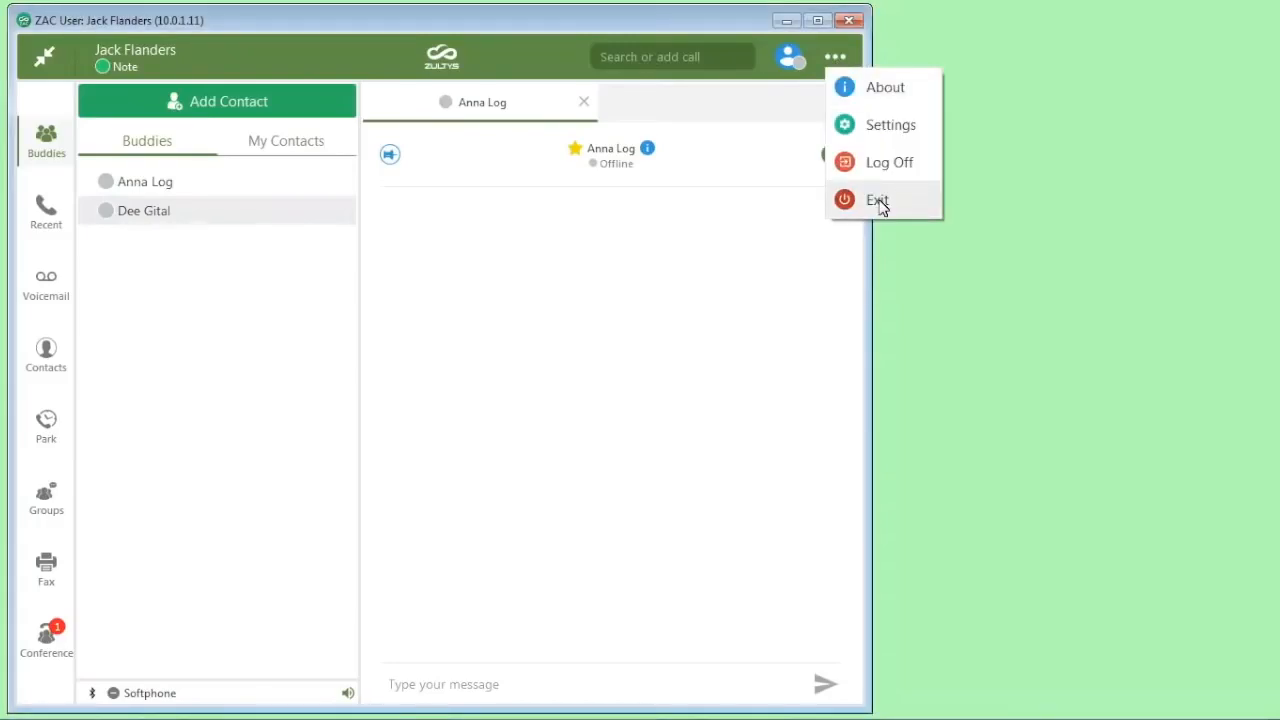
{"action": "mouse_move", "coordinate": [777, 334]}
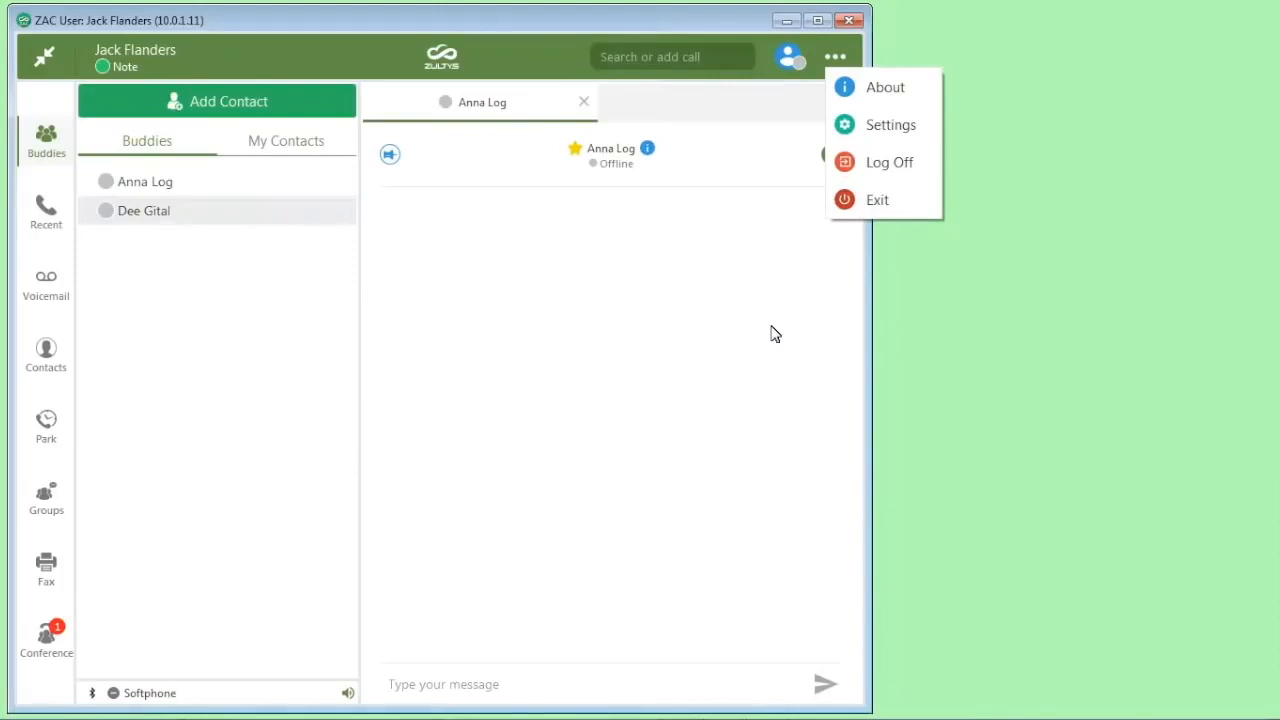